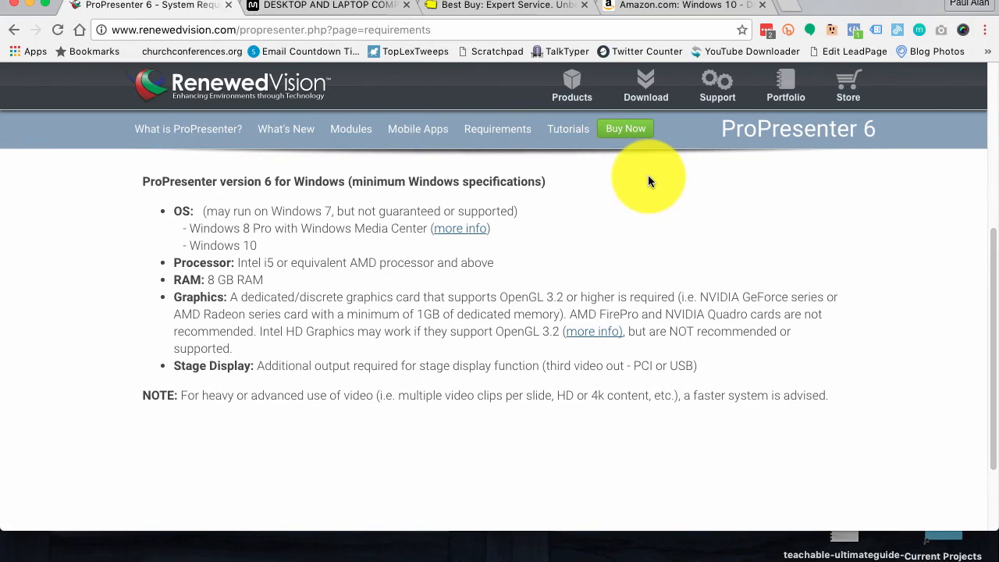
{"action": "mouse_move", "coordinate": [700, 288]}
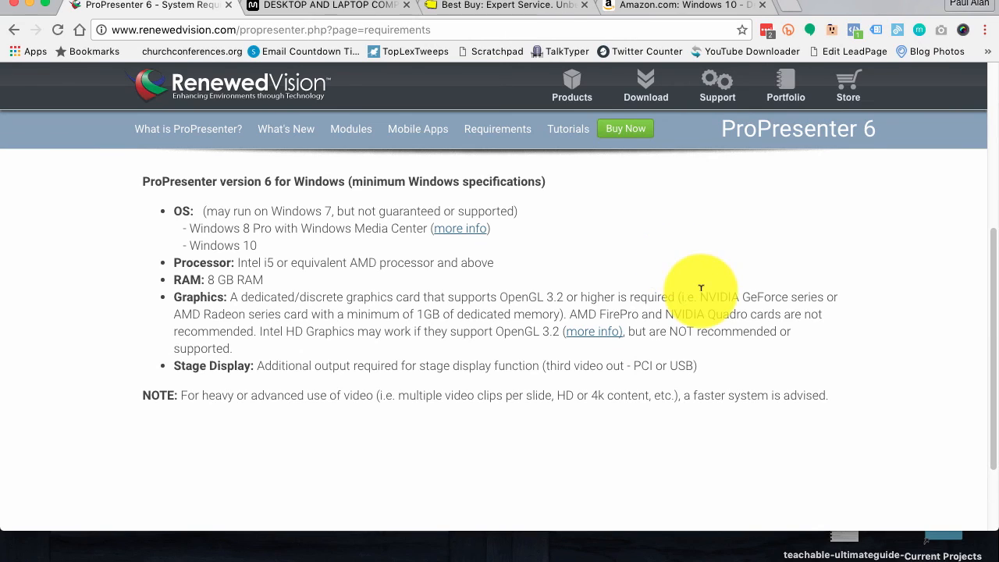
{"action": "mouse_move", "coordinate": [359, 457]}
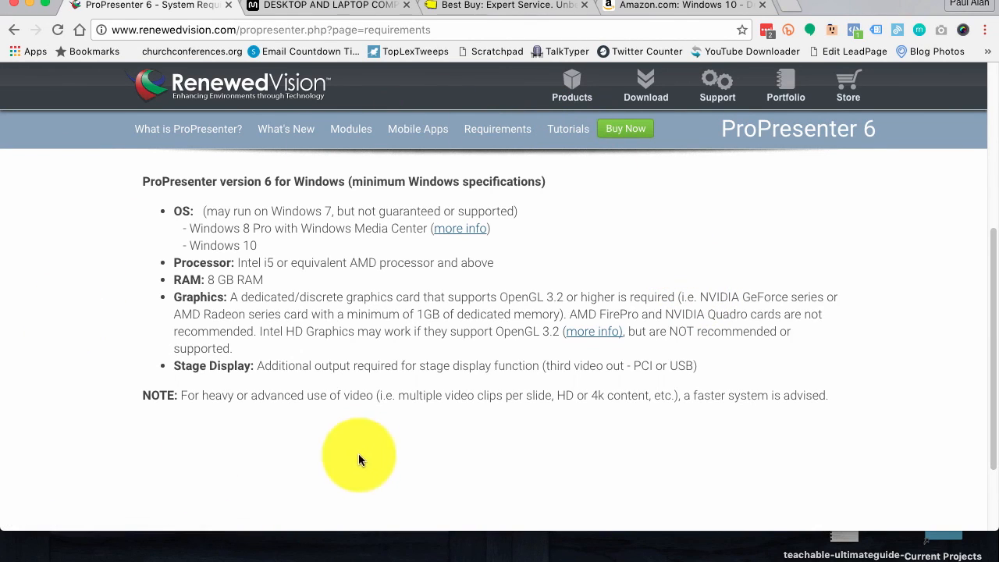
{"action": "mouse_move", "coordinate": [390, 358]}
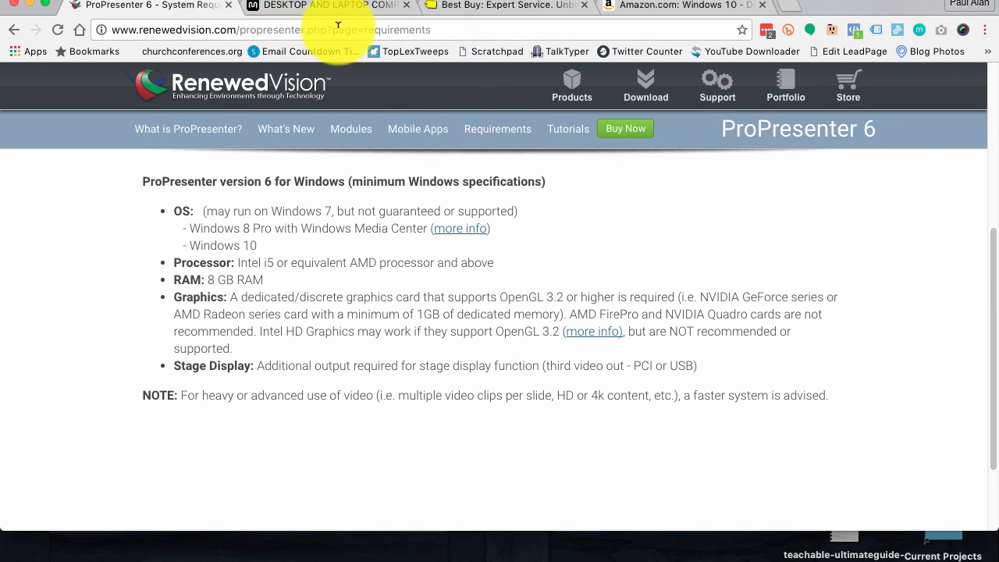
{"action": "mouse_move", "coordinate": [383, 40]}
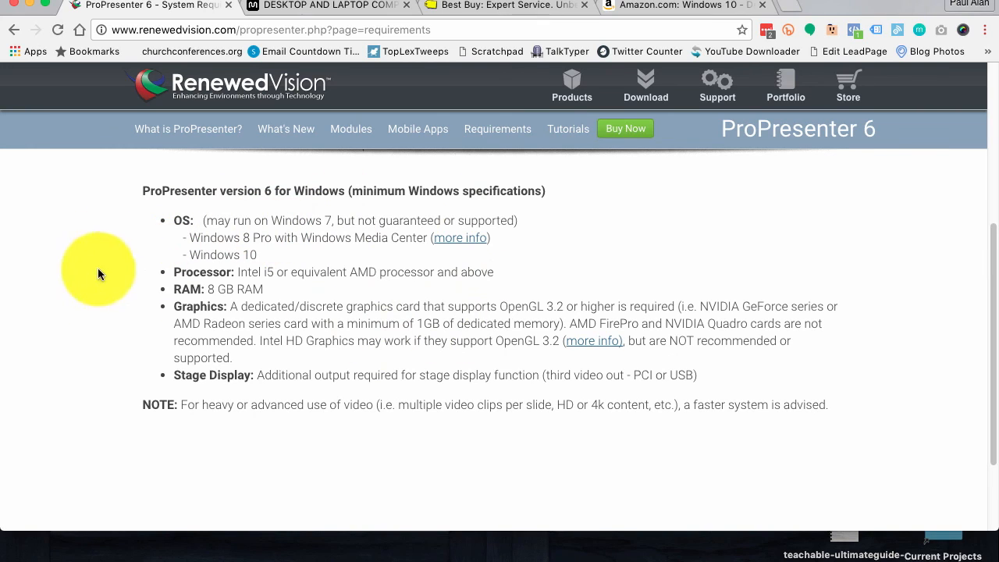
{"action": "mouse_move", "coordinate": [245, 221]}
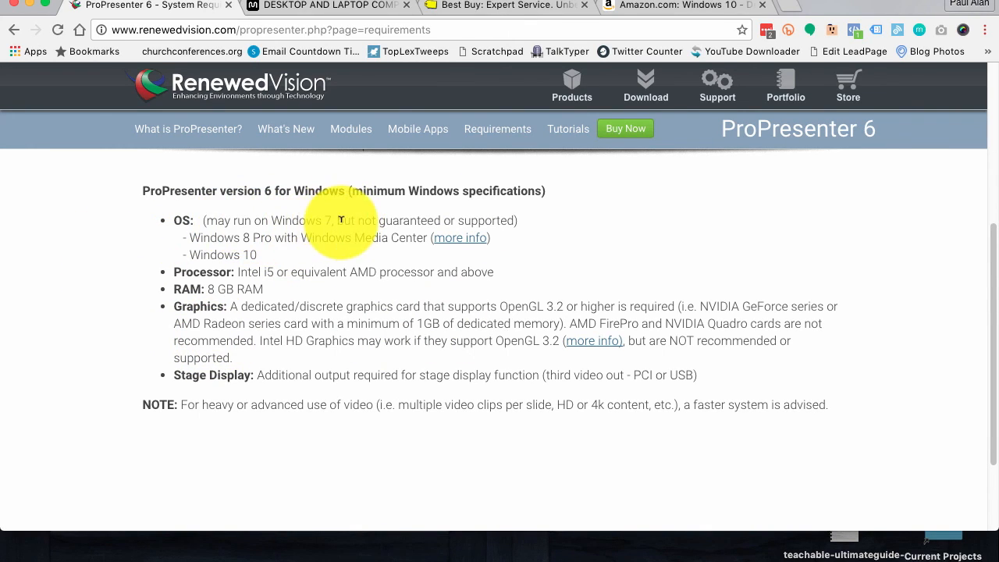
{"action": "mouse_move", "coordinate": [328, 209]}
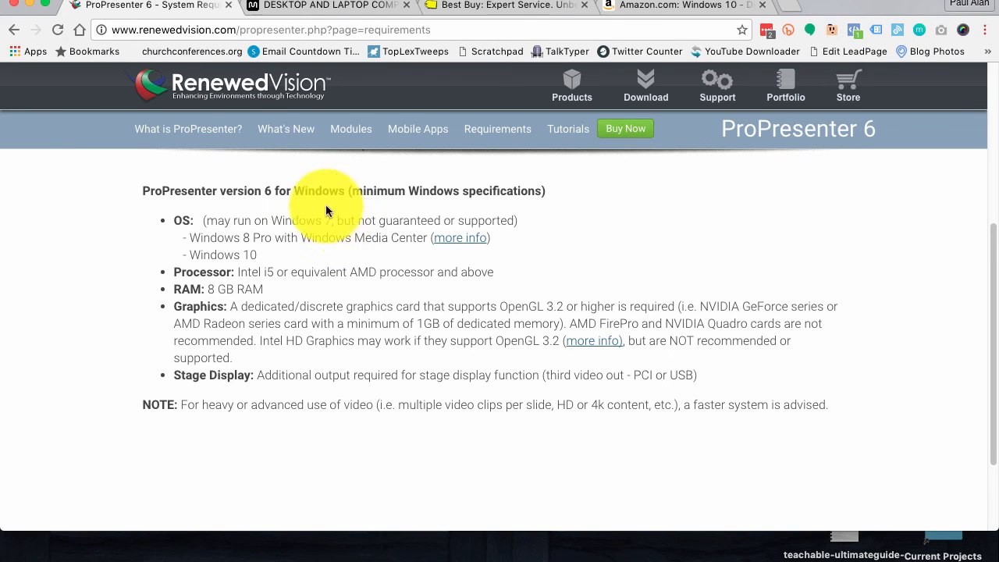
{"action": "mouse_move", "coordinate": [294, 214]}
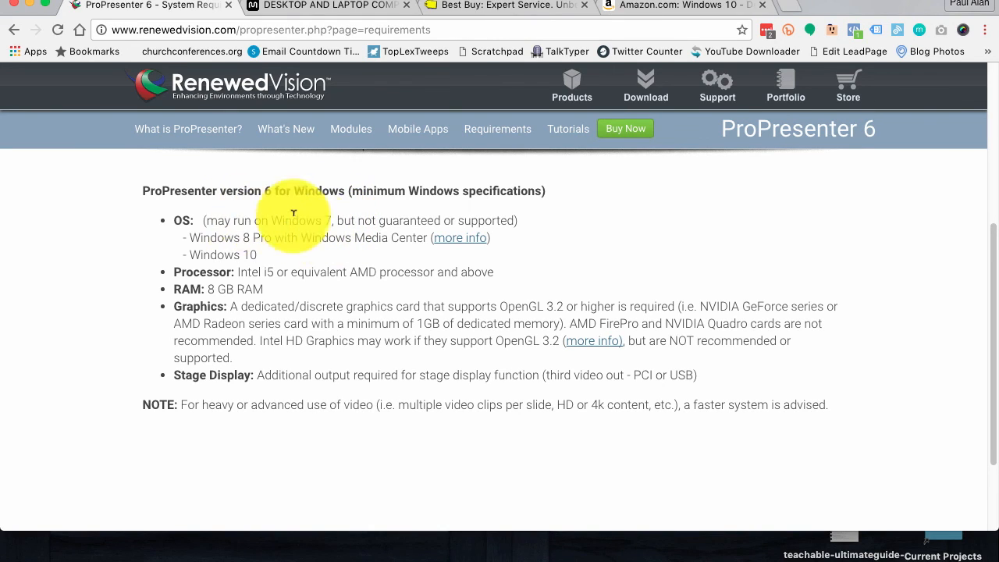
{"action": "mouse_move", "coordinate": [273, 232]}
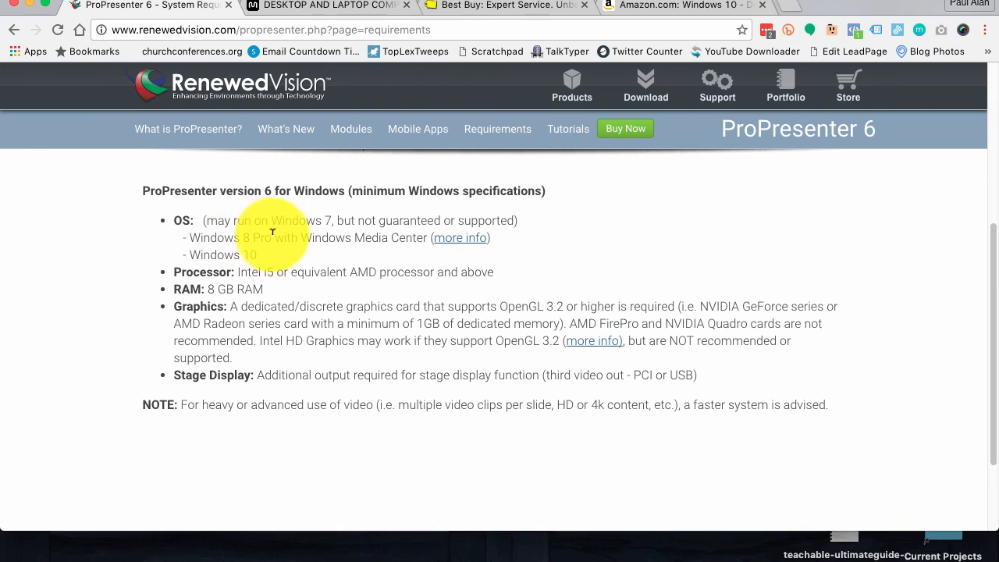
{"action": "mouse_move", "coordinate": [348, 213]}
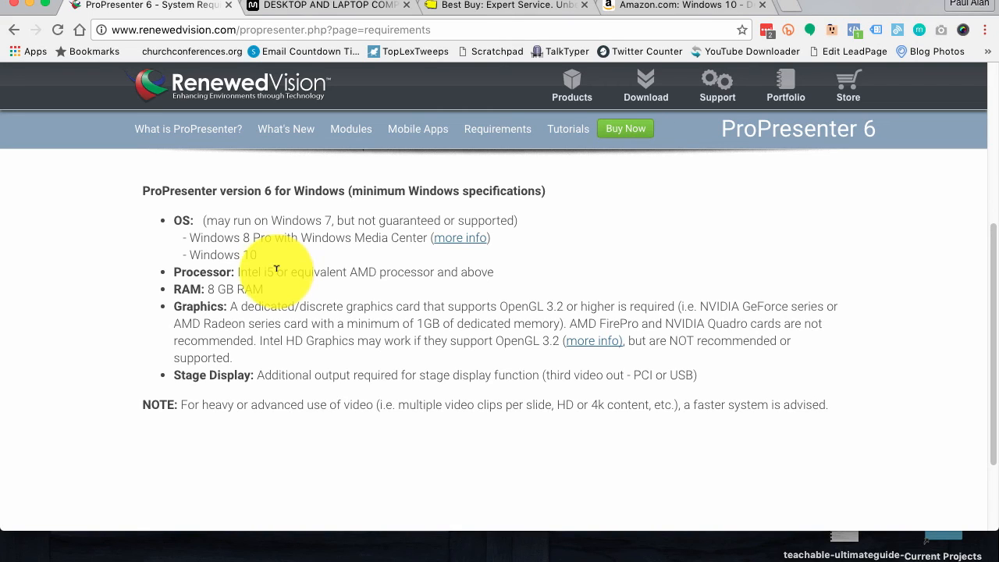
{"action": "mouse_move", "coordinate": [263, 256]}
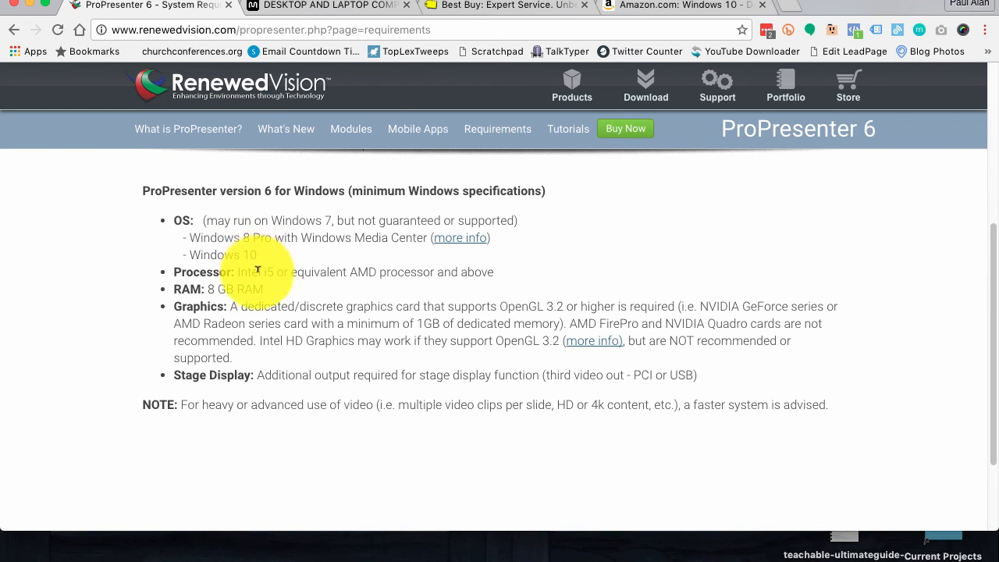
{"action": "mouse_move", "coordinate": [272, 263]}
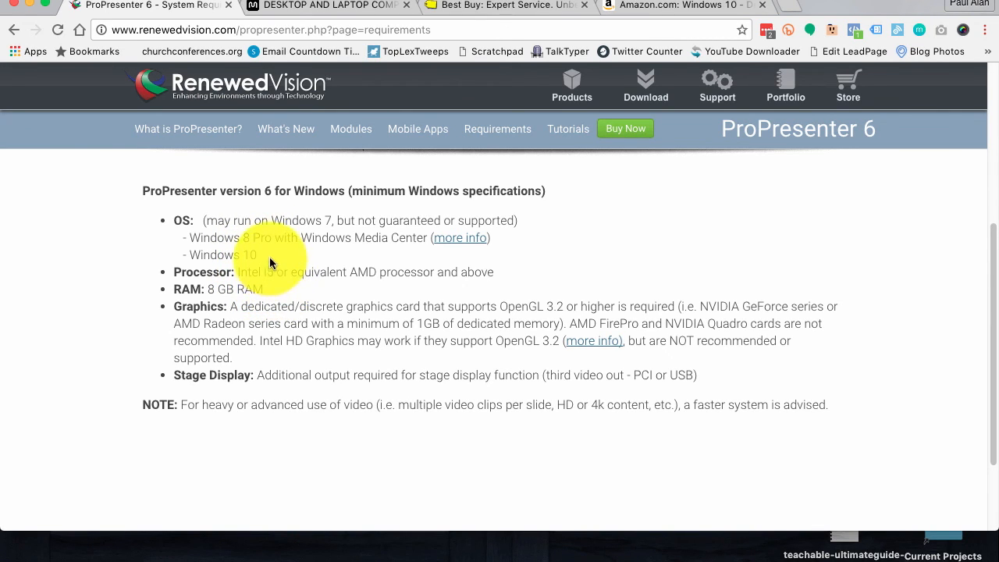
{"action": "mouse_move", "coordinate": [262, 283]}
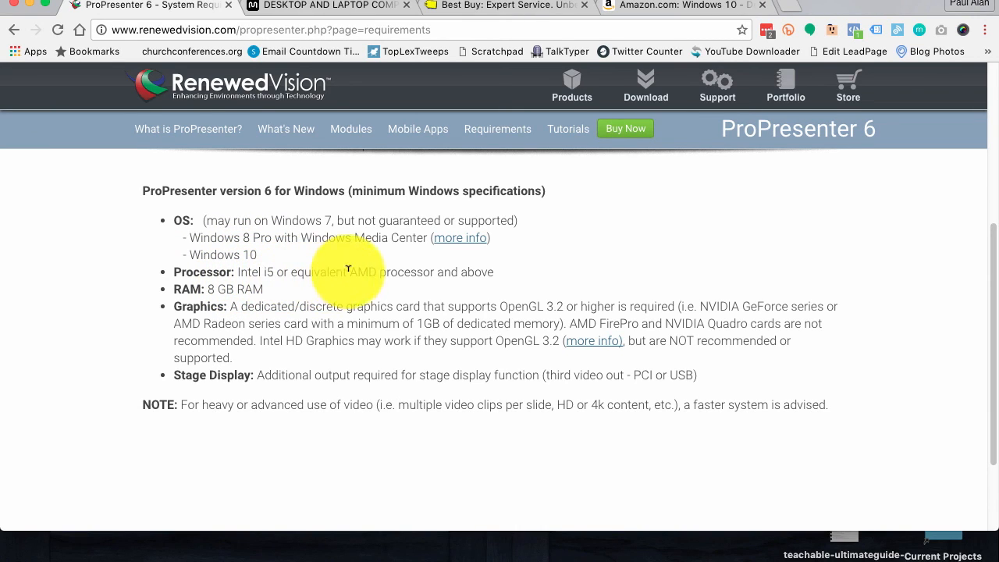
{"action": "mouse_move", "coordinate": [468, 273]}
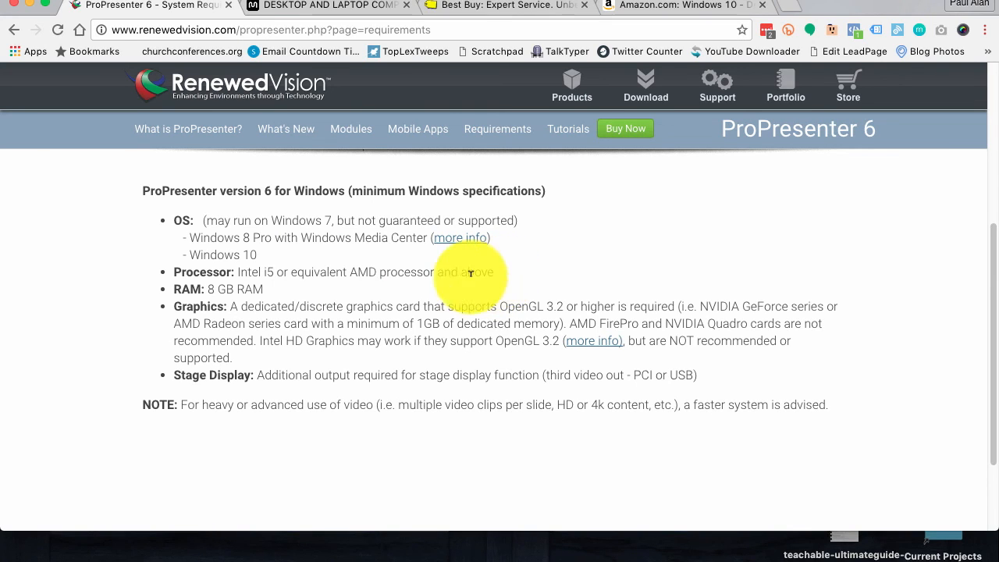
{"action": "mouse_move", "coordinate": [269, 292]}
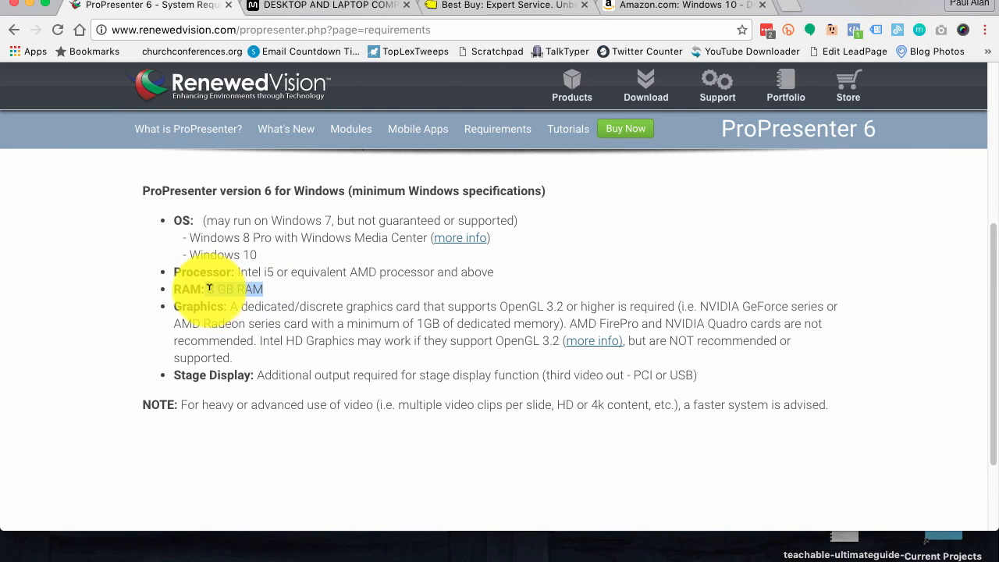
{"action": "mouse_move", "coordinate": [269, 305]}
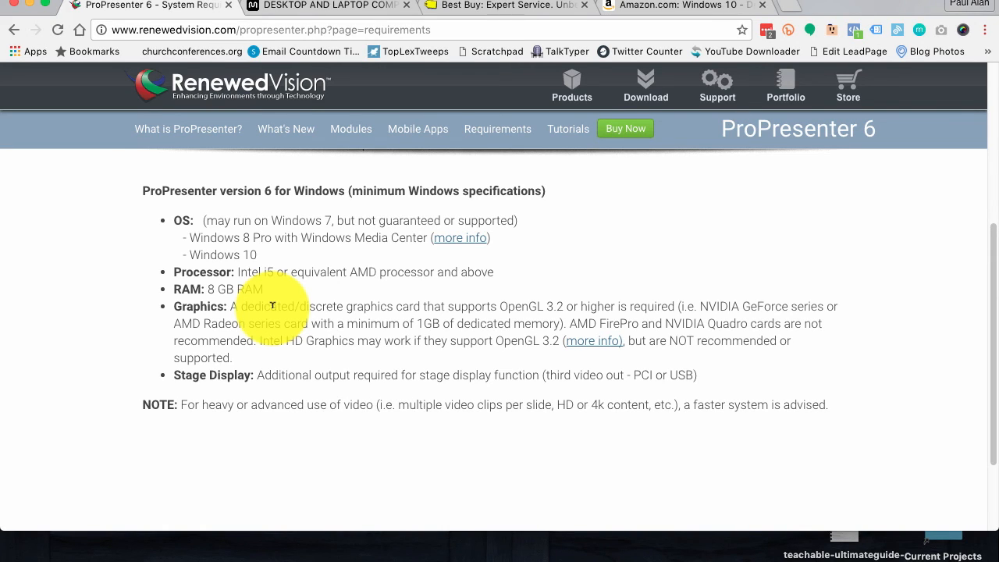
{"action": "mouse_move", "coordinate": [269, 300]}
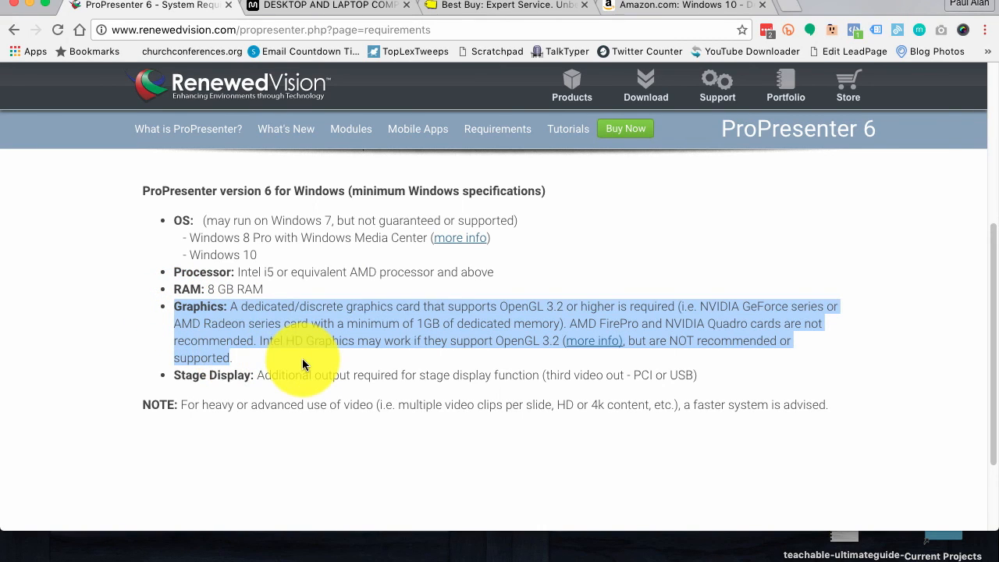
{"action": "mouse_move", "coordinate": [405, 359]}
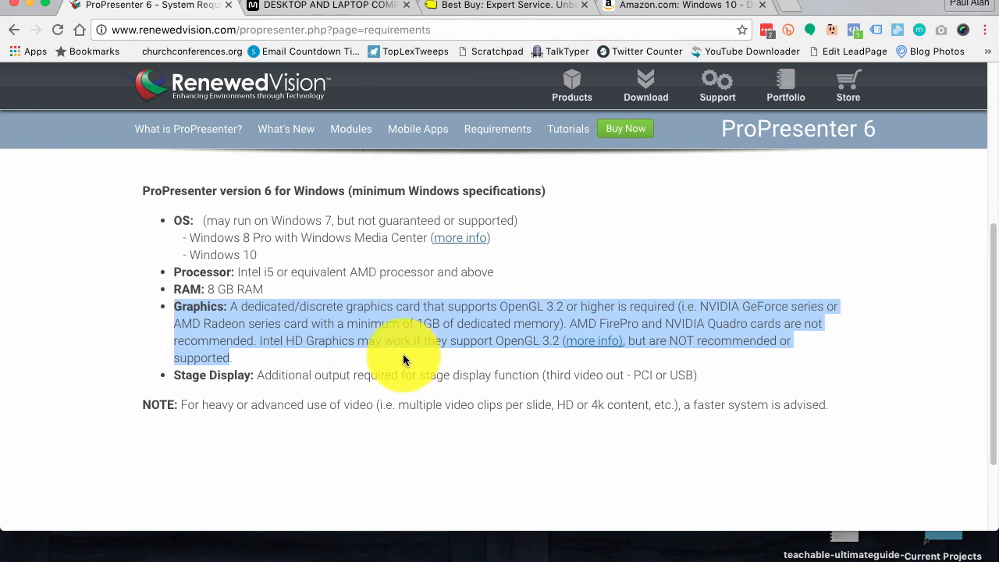
{"action": "mouse_move", "coordinate": [576, 283]}
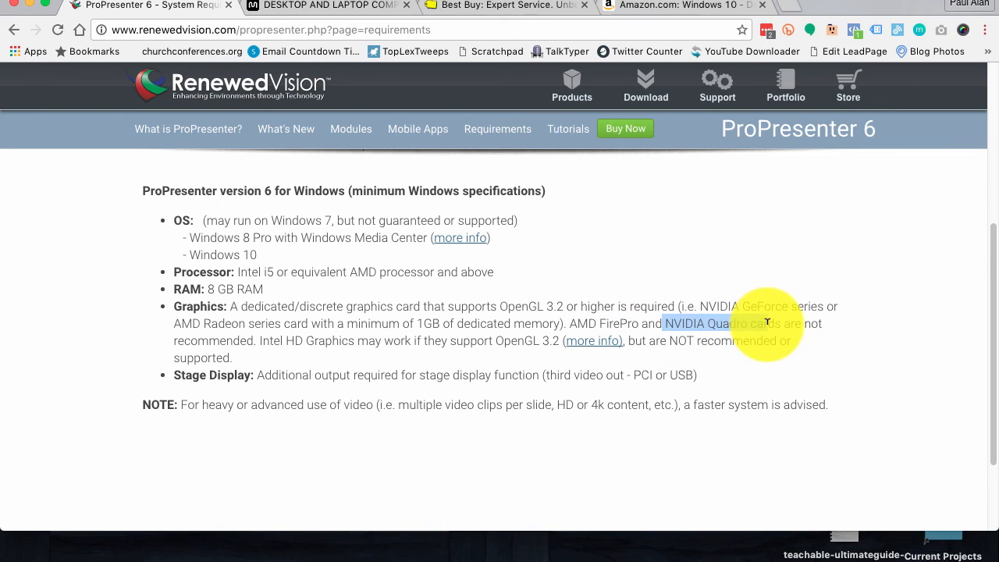
{"action": "mouse_move", "coordinate": [214, 339]}
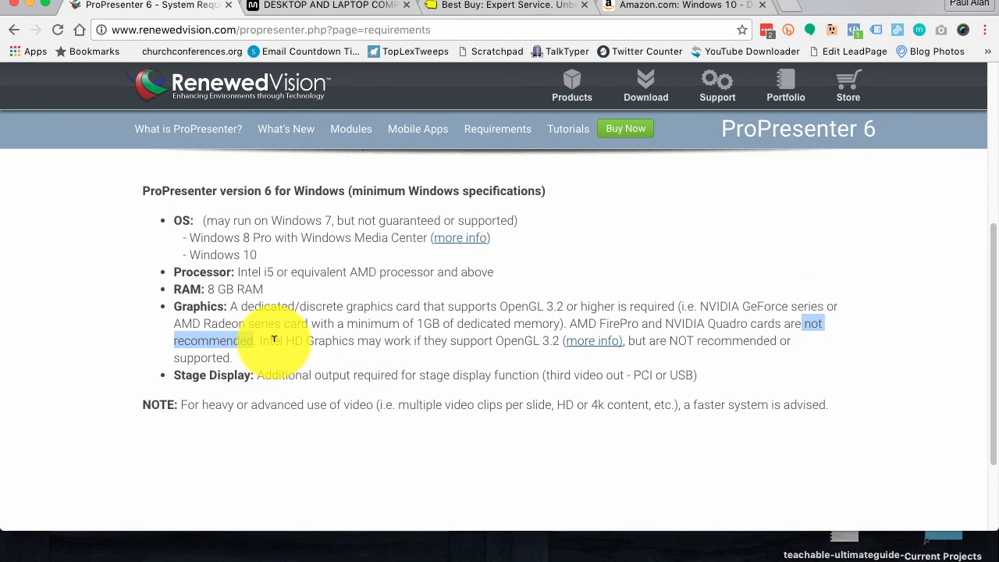
{"action": "mouse_move", "coordinate": [409, 340]}
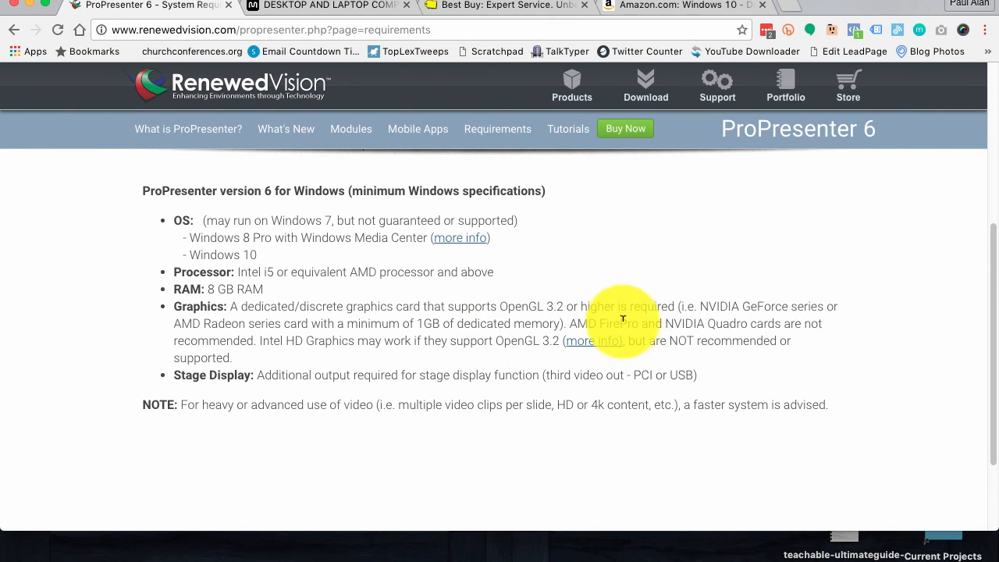
{"action": "mouse_move", "coordinate": [593, 341]}
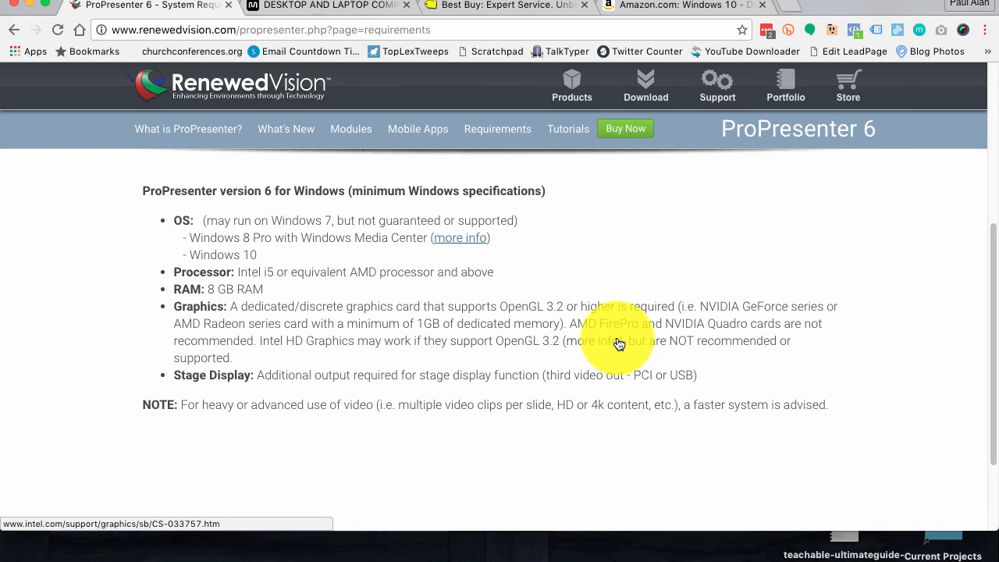
{"action": "mouse_move", "coordinate": [566, 323]}
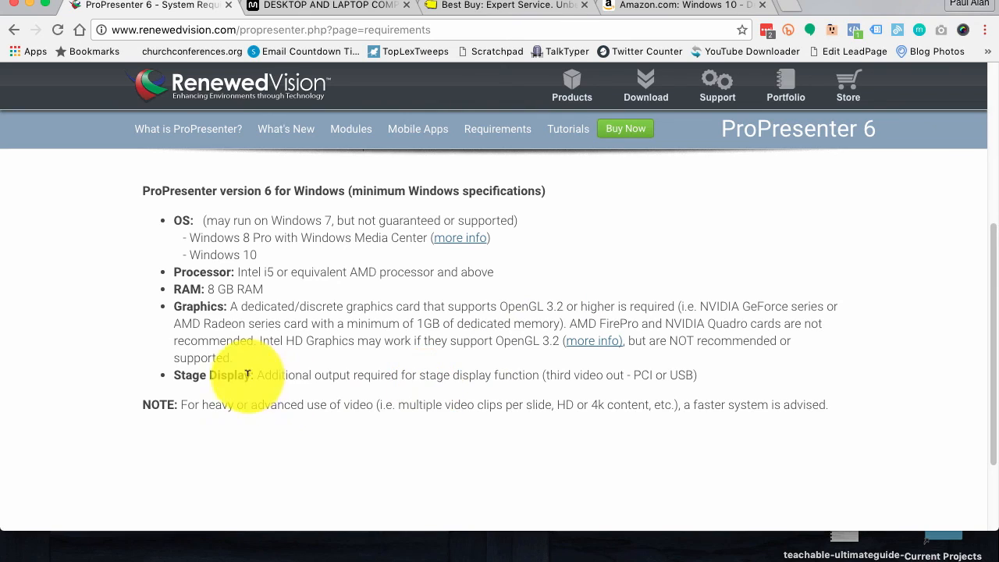
{"action": "mouse_move", "coordinate": [385, 397]}
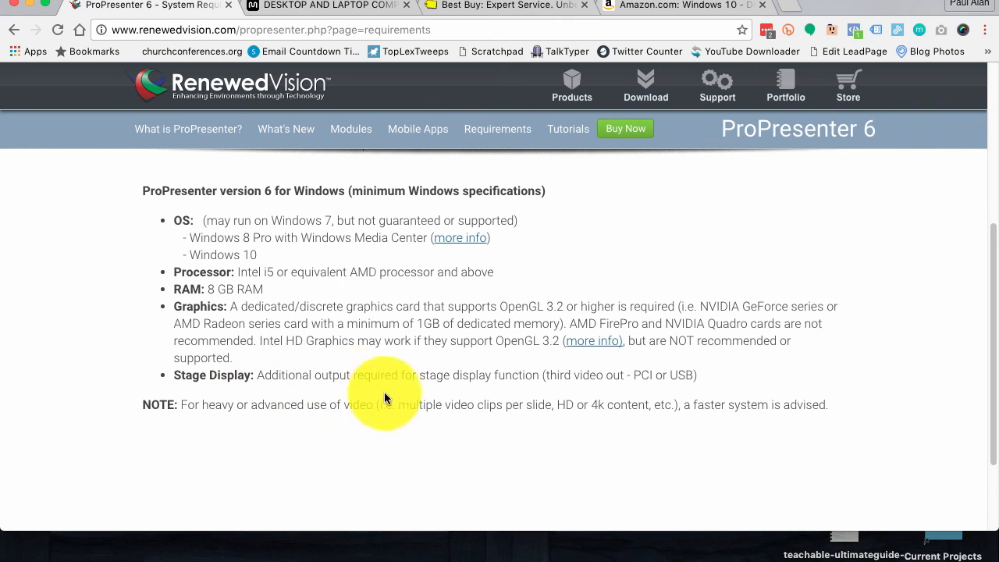
{"action": "mouse_move", "coordinate": [824, 381]}
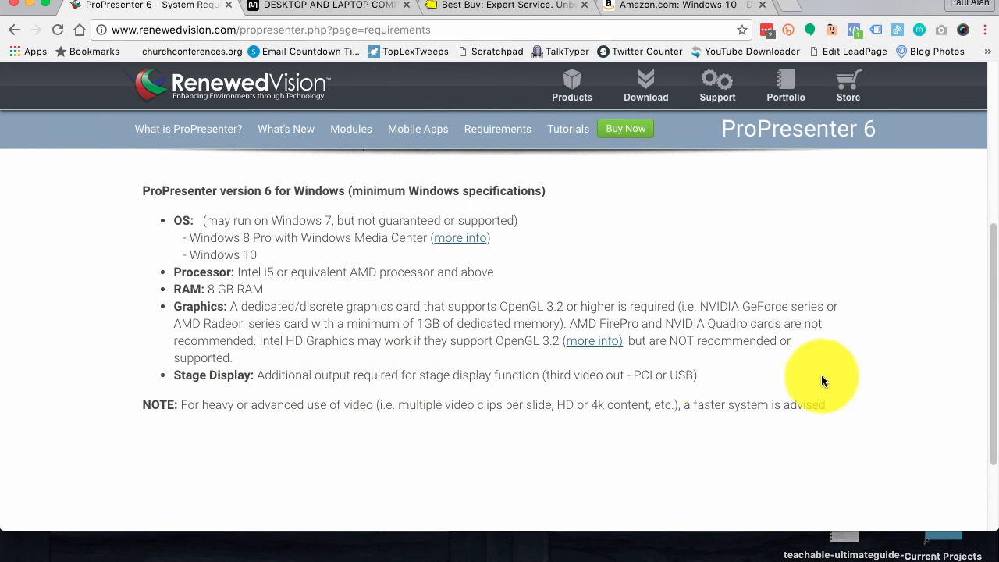
{"action": "mouse_move", "coordinate": [663, 353]}
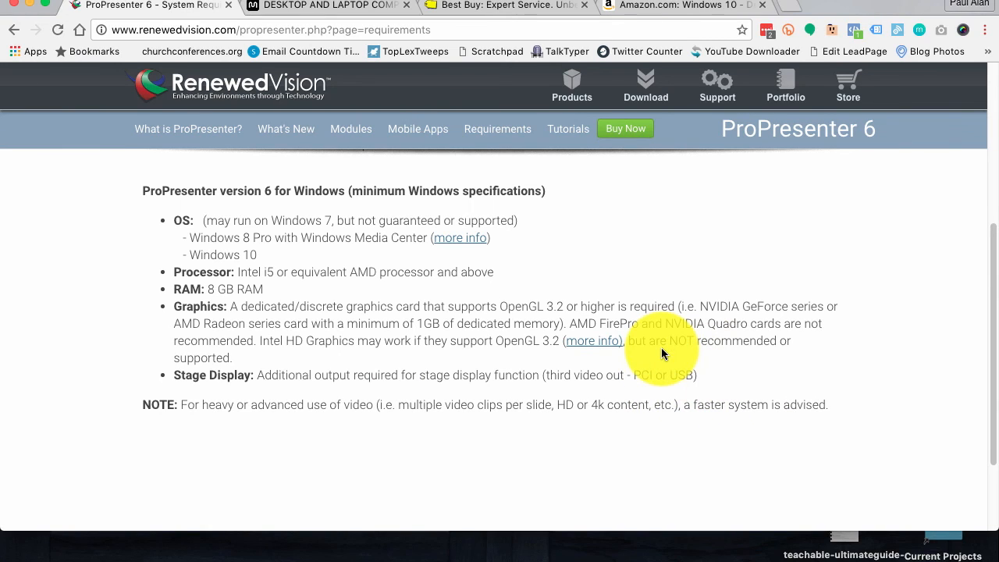
{"action": "mouse_move", "coordinate": [679, 380]}
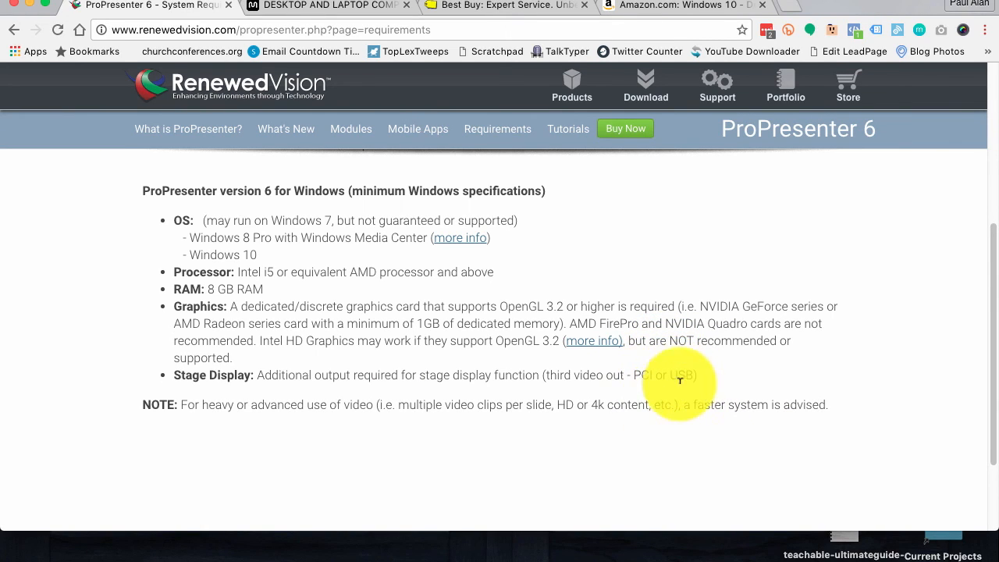
{"action": "mouse_move", "coordinate": [461, 371]}
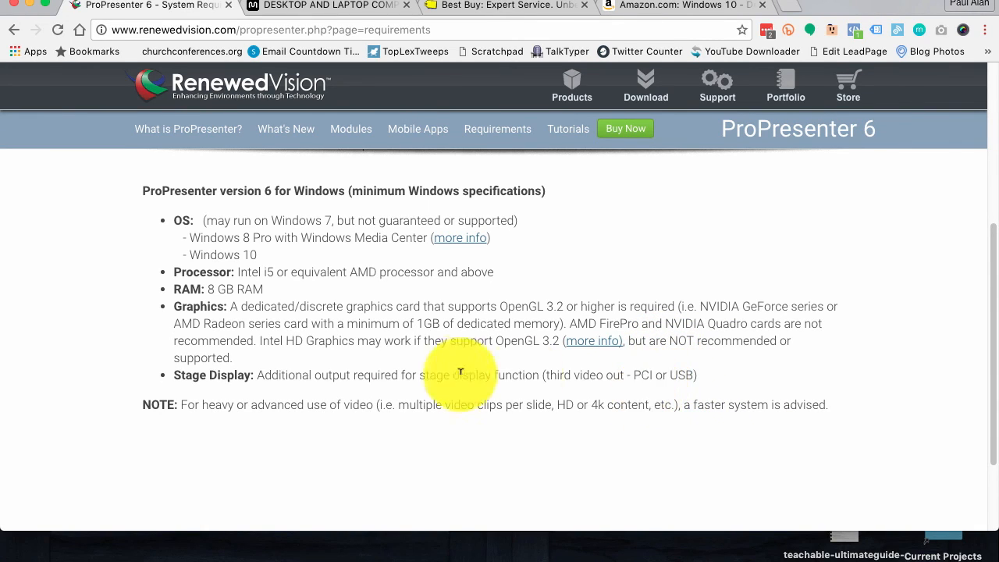
{"action": "mouse_move", "coordinate": [478, 365]}
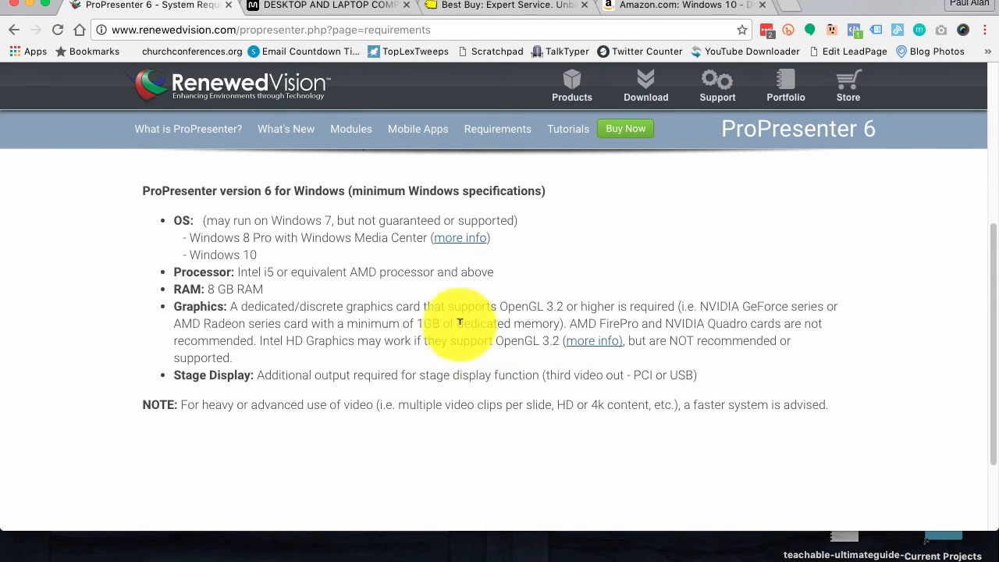
{"action": "mouse_move", "coordinate": [578, 316]}
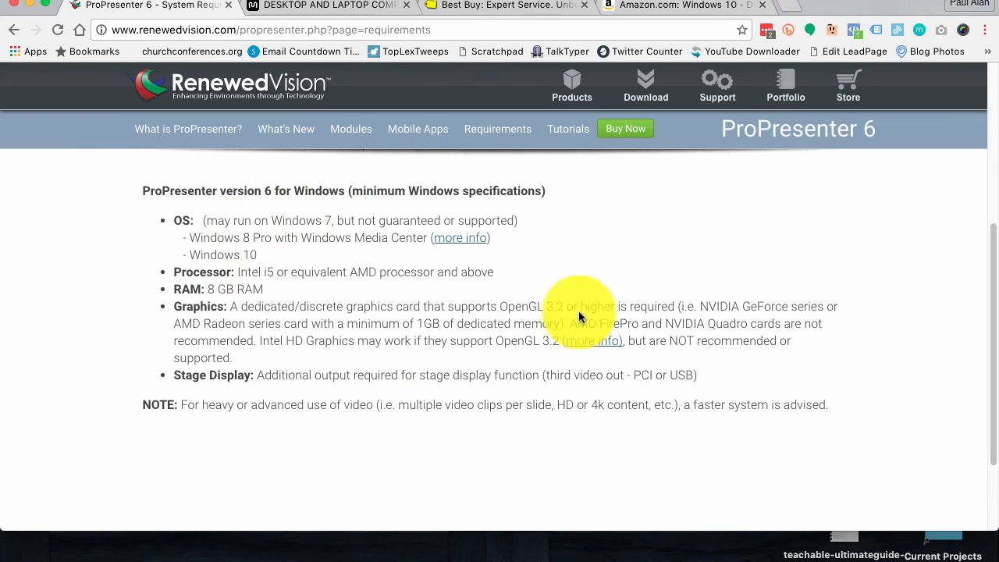
{"action": "mouse_move", "coordinate": [402, 288]}
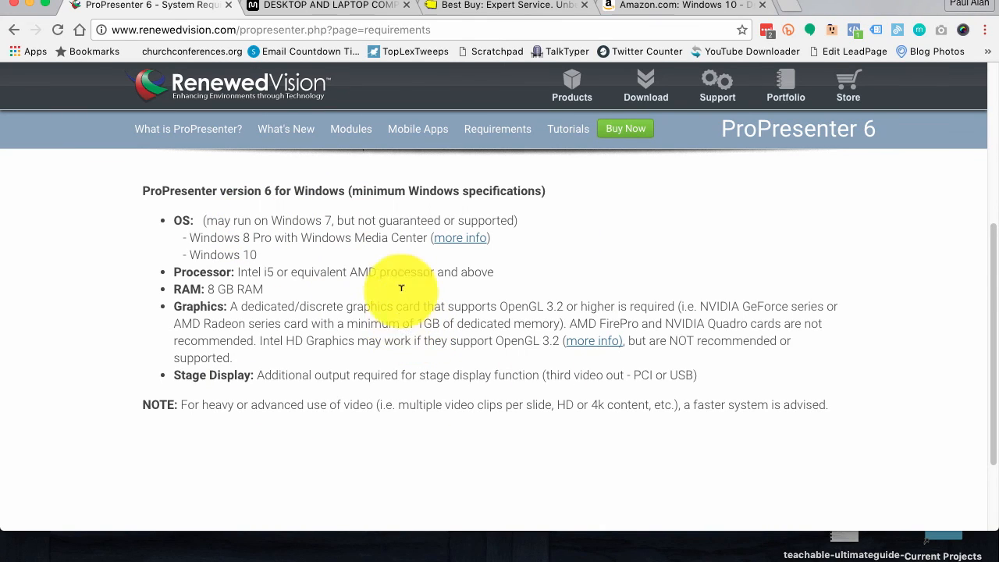
{"action": "mouse_move", "coordinate": [312, 14]}
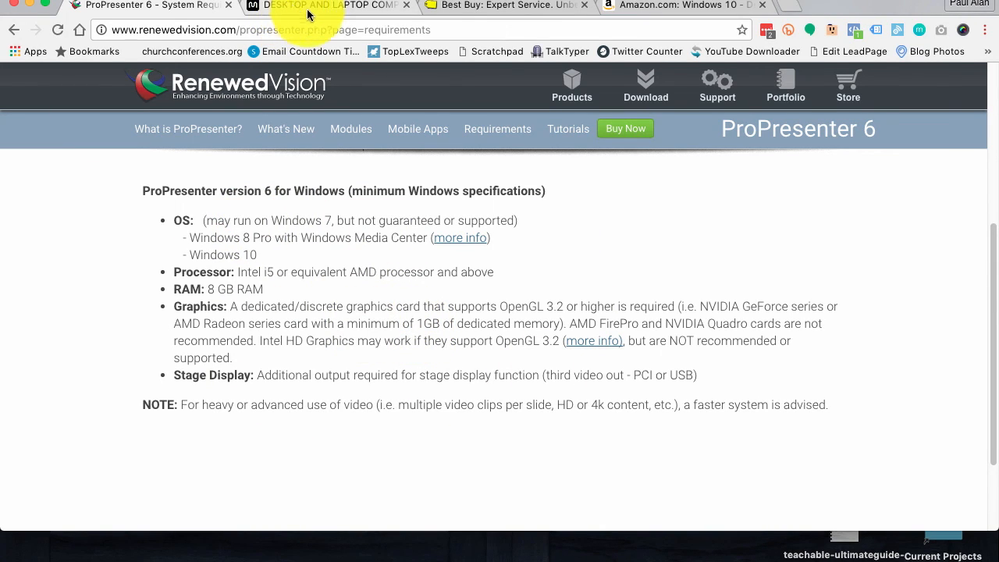
{"action": "mouse_move", "coordinate": [852, 227]}
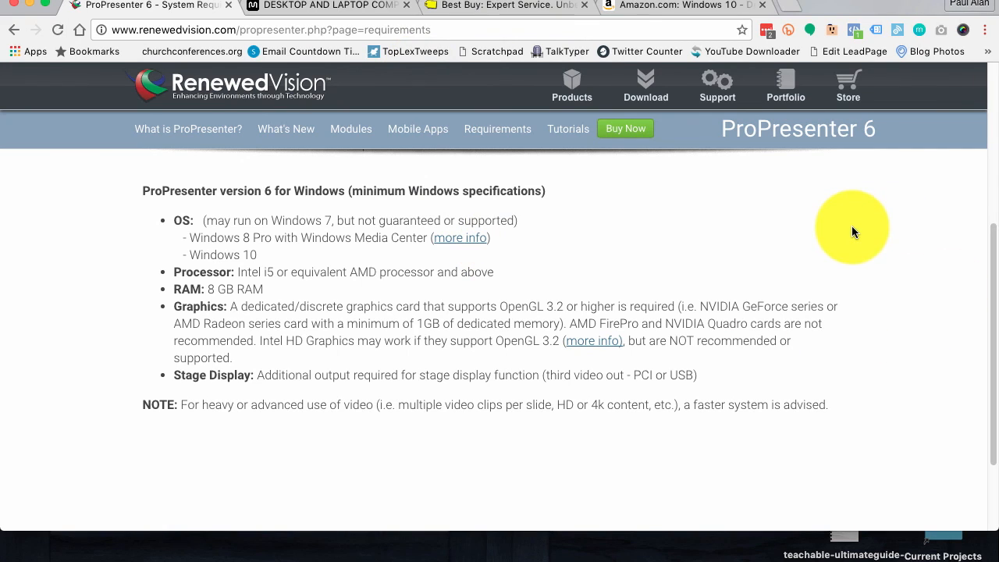
{"action": "mouse_move", "coordinate": [687, 108]}
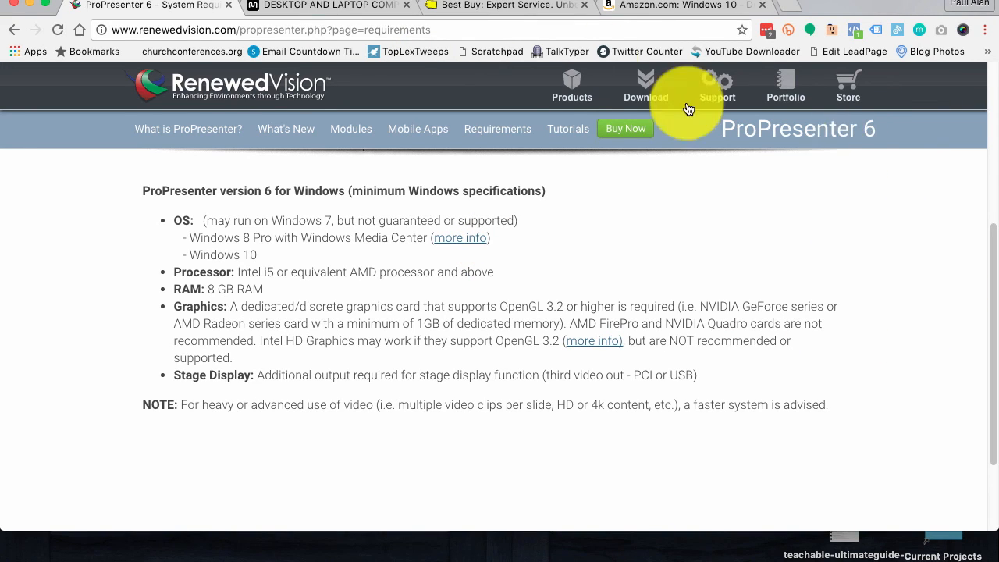
{"action": "mouse_move", "coordinate": [347, 14]}
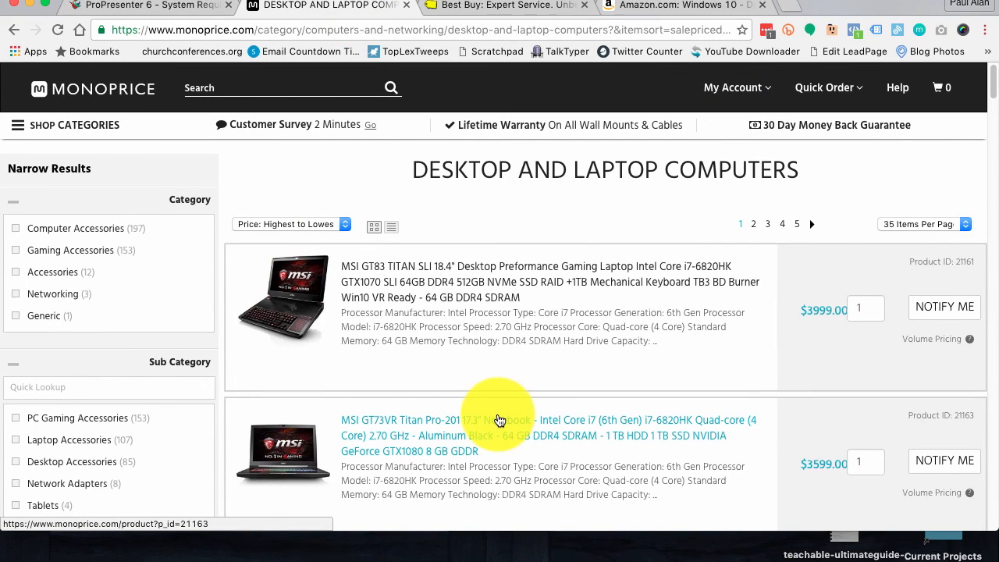
{"action": "mouse_move", "coordinate": [535, 305]}
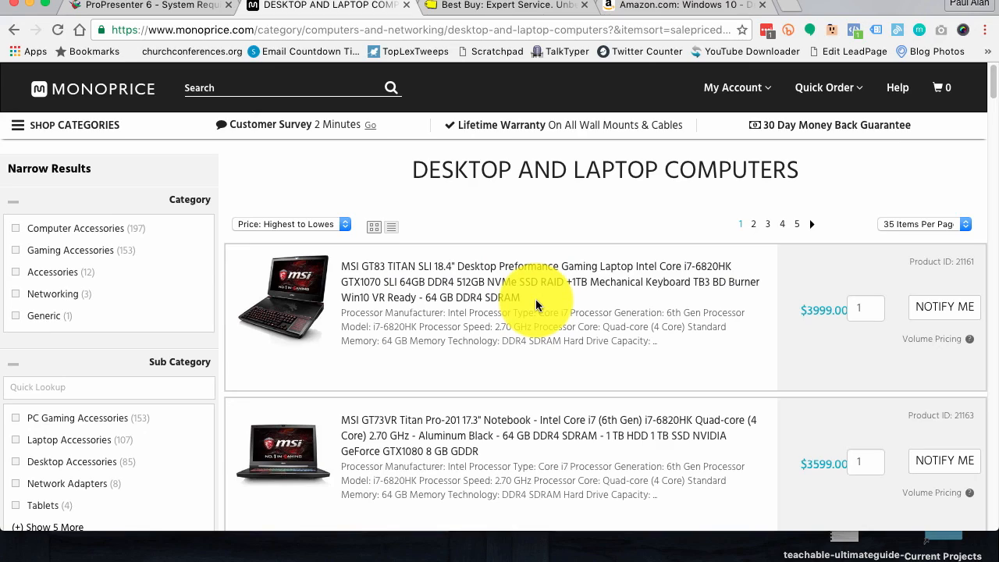
Step: Scroll the price-sorted Monoprice listing down to the HP EliteBook 850 G3 laptops
{"action": "scroll", "scroll_direction": "down", "scroll_amount": 3}
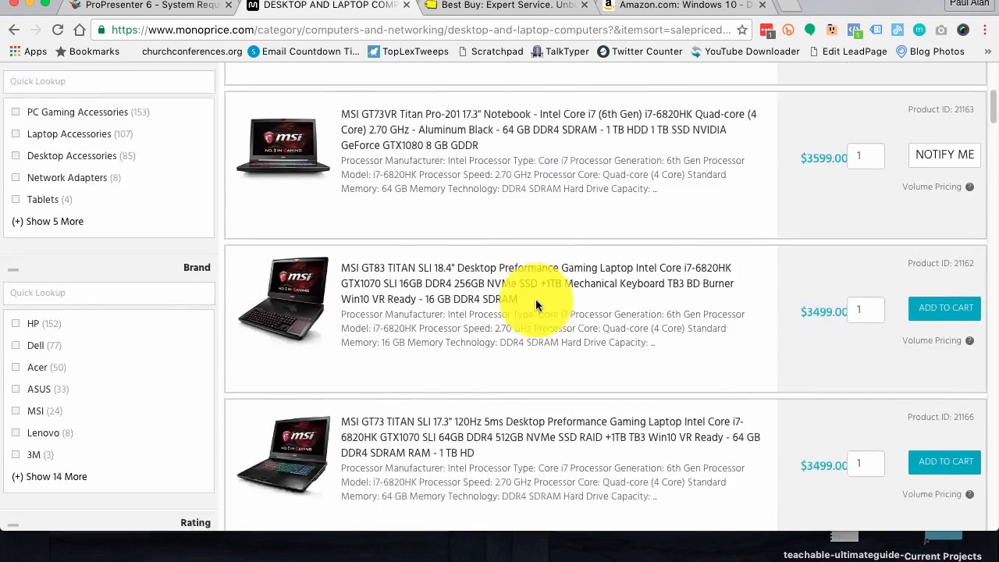
{"action": "scroll", "scroll_direction": "down", "scroll_amount": 3}
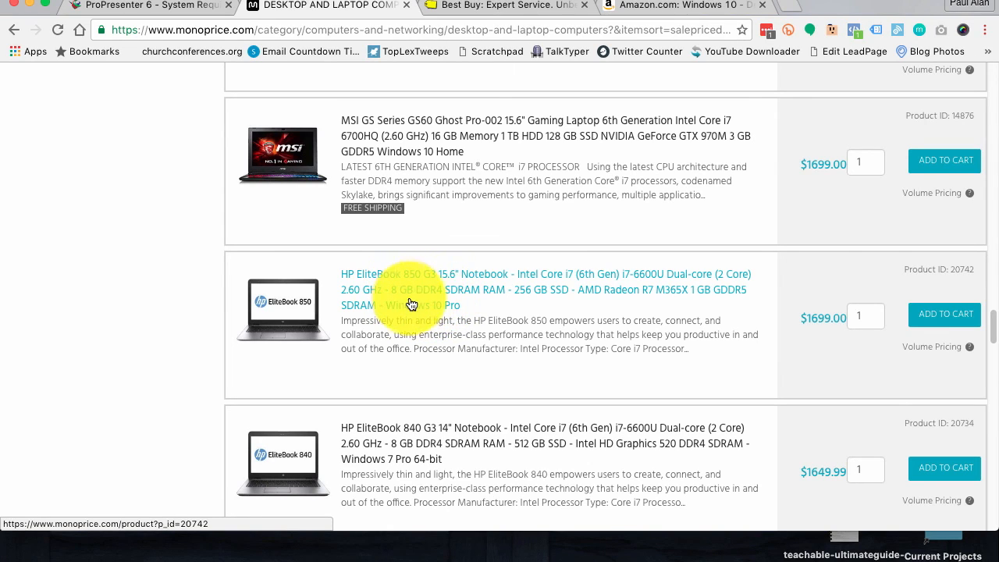
{"action": "mouse_move", "coordinate": [440, 301]}
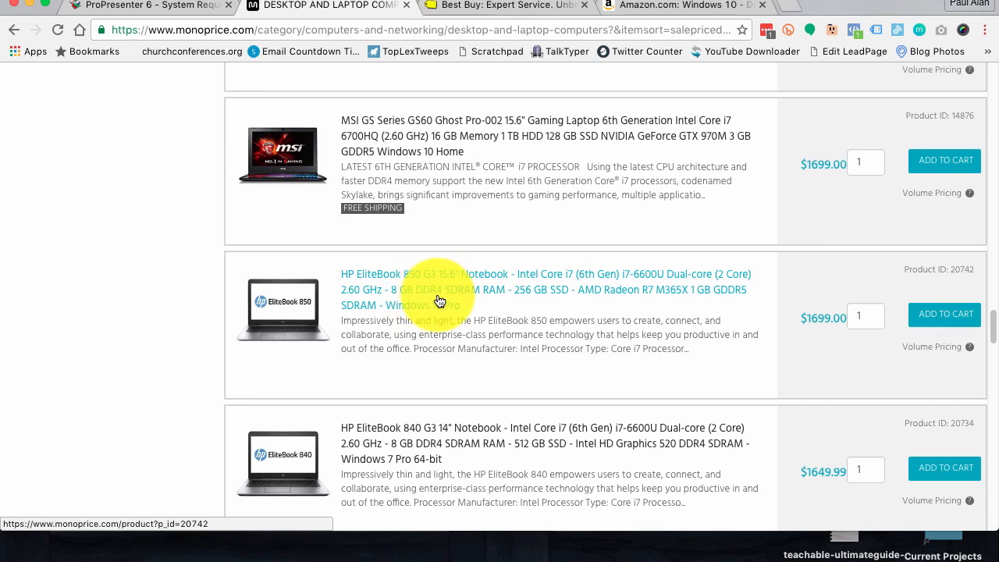
{"action": "mouse_move", "coordinate": [624, 277]}
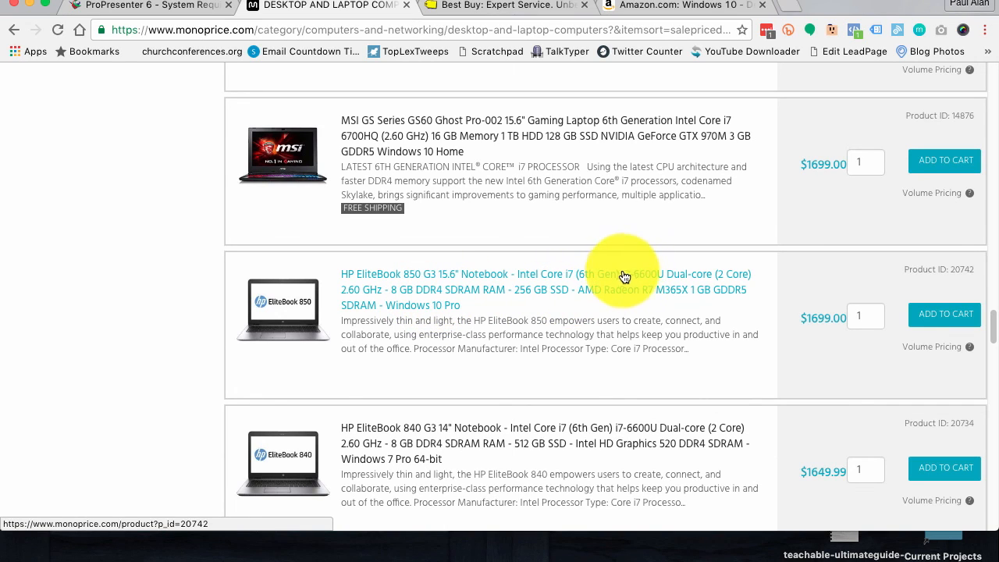
{"action": "mouse_move", "coordinate": [622, 280]}
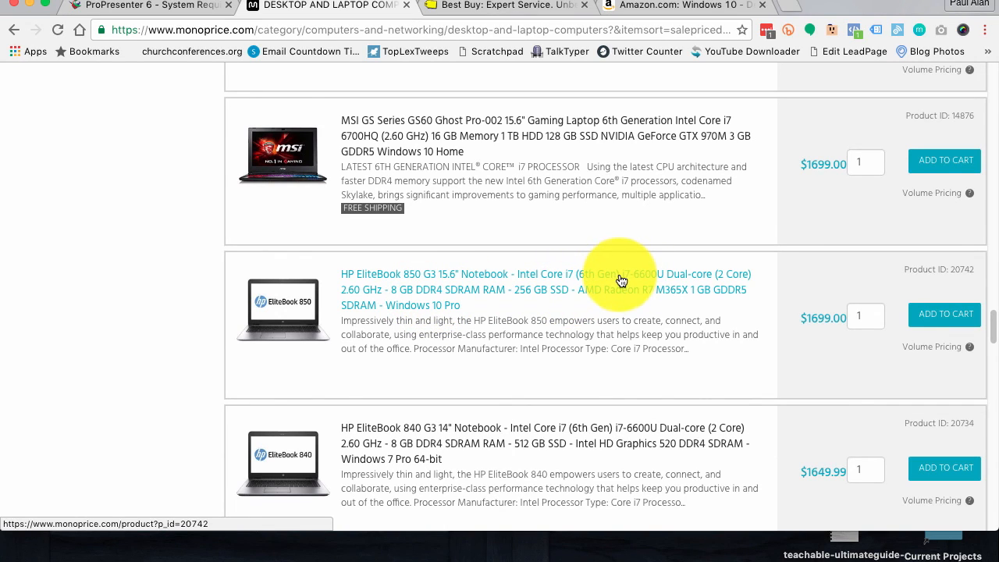
{"action": "mouse_move", "coordinate": [514, 302]}
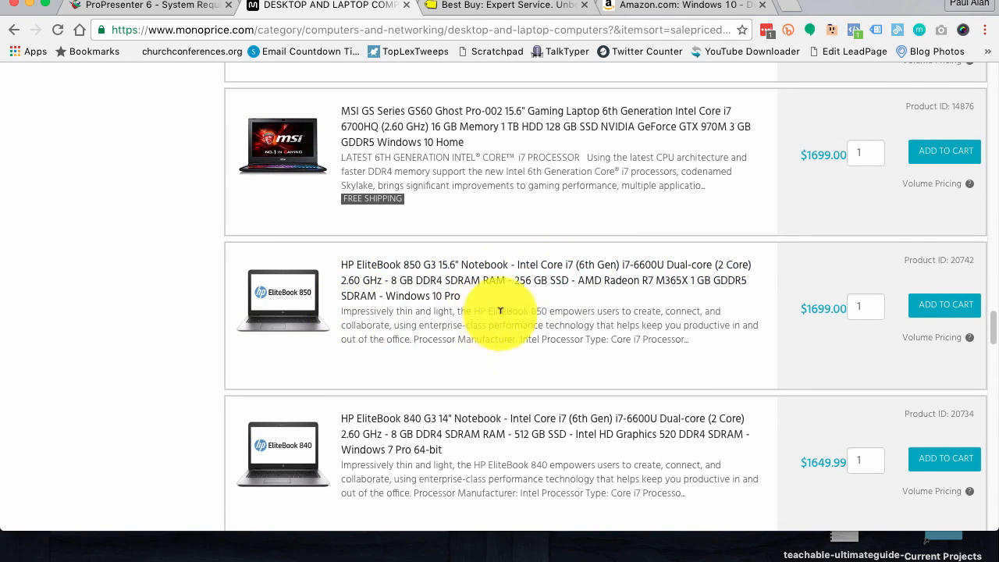
{"action": "mouse_move", "coordinate": [555, 310]}
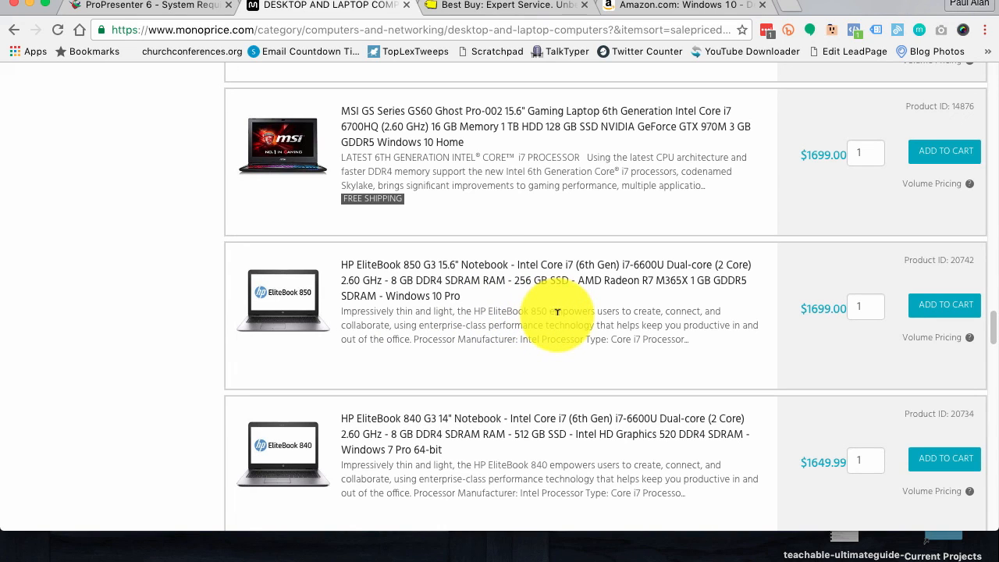
{"action": "mouse_move", "coordinate": [605, 295]}
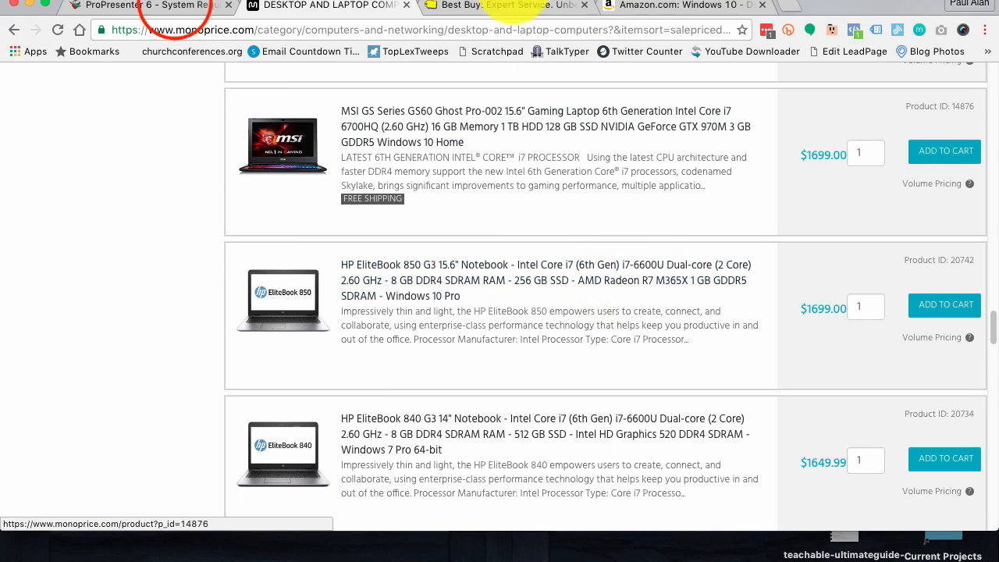
Step: Check ProPresenter 6's Graphics requirement on RenewedVision, then return to the Monoprice listing
{"action": "left_click", "coordinate": [141, 5]}
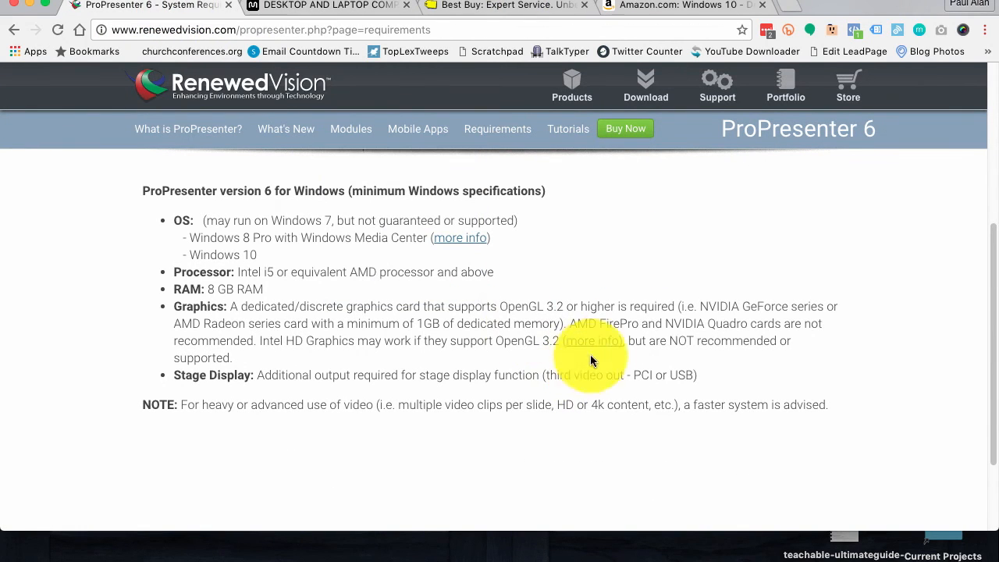
{"action": "mouse_move", "coordinate": [673, 317]}
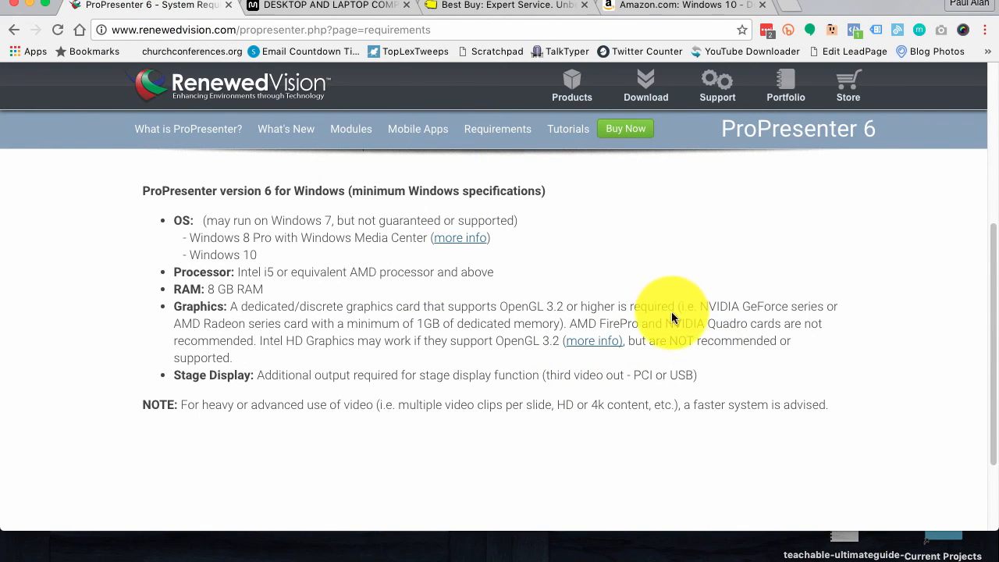
{"action": "mouse_move", "coordinate": [199, 316]}
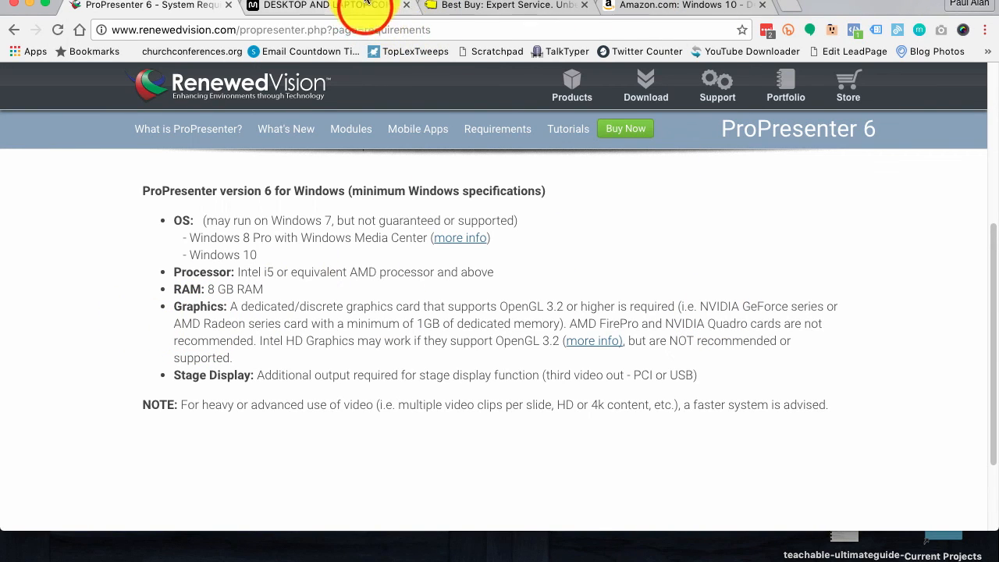
{"action": "left_click", "coordinate": [320, 5]}
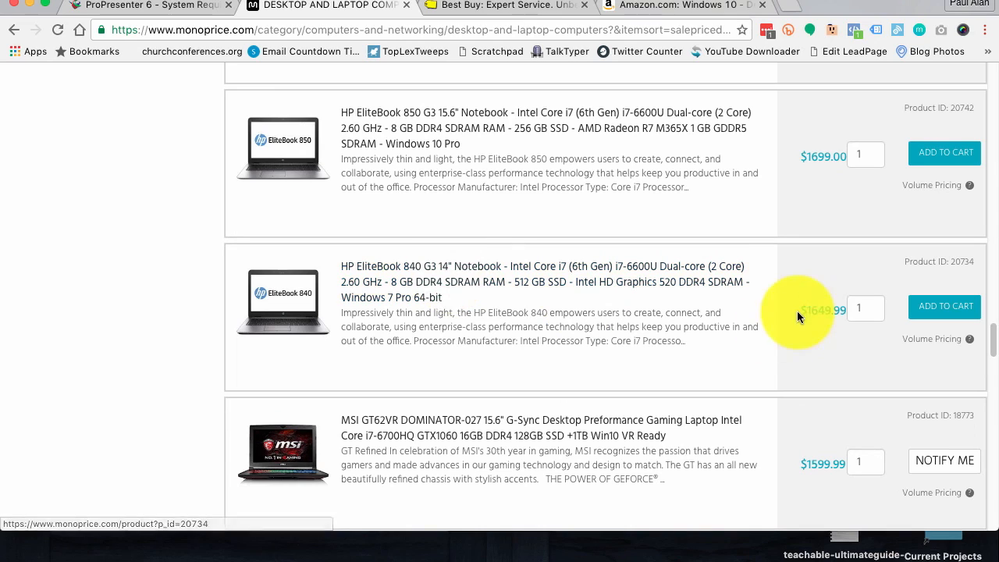
{"action": "mouse_move", "coordinate": [810, 306]}
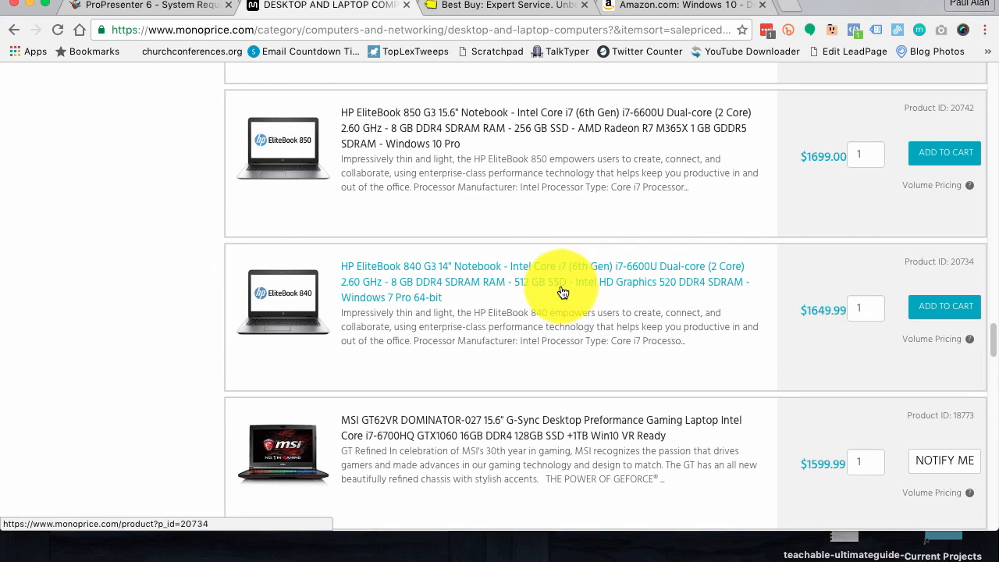
{"action": "mouse_move", "coordinate": [577, 295]}
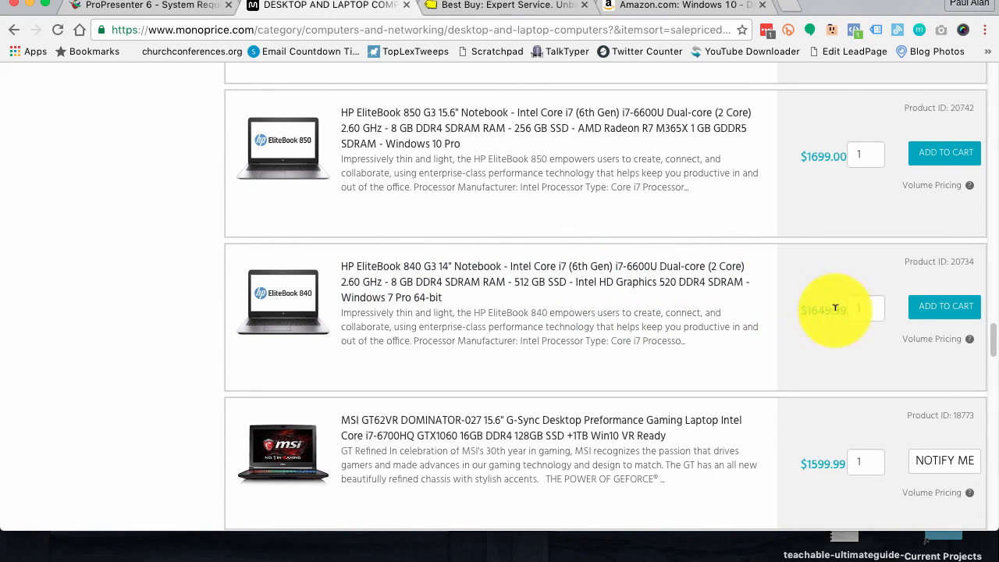
{"action": "mouse_move", "coordinate": [638, 279]}
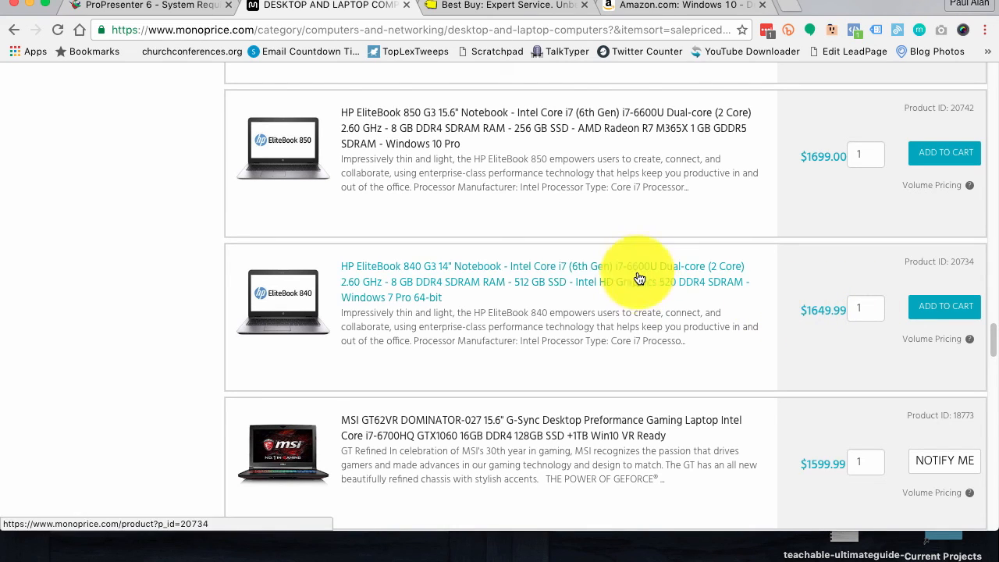
{"action": "mouse_move", "coordinate": [443, 381]}
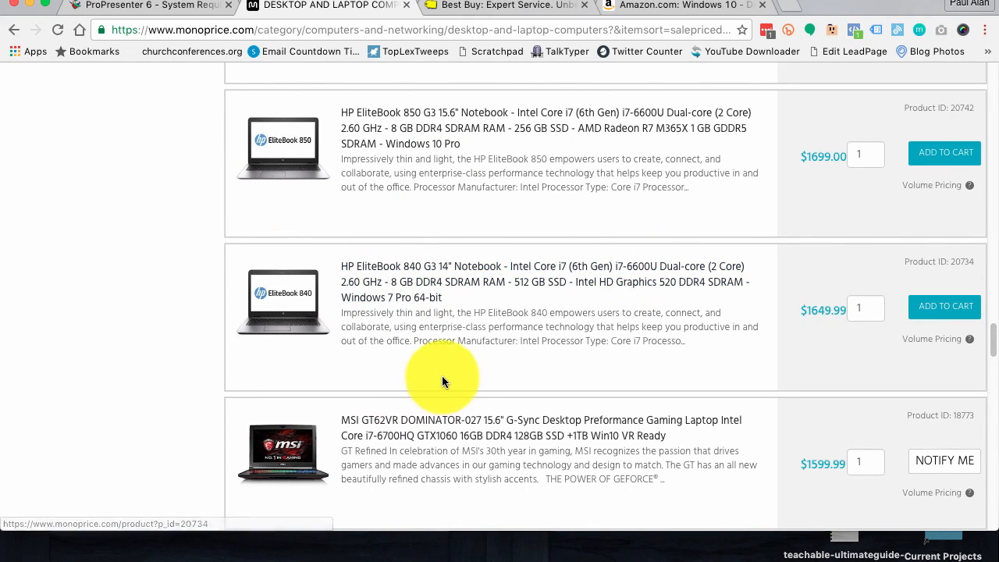
Step: Scroll past the HP EliteBook 840 G3 to the bottom of Monoprice's first results page
{"action": "scroll", "scroll_direction": "down", "scroll_amount": 3}
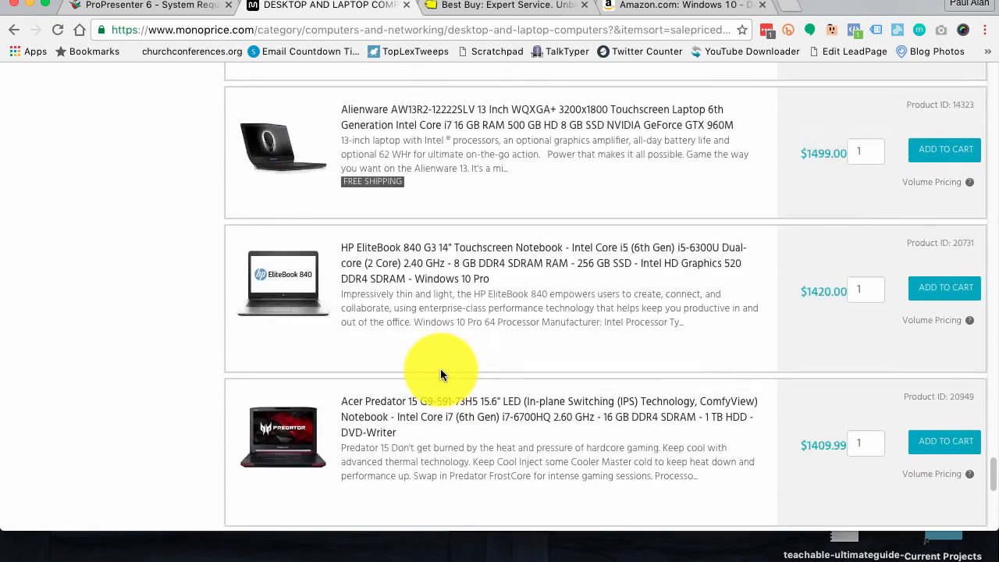
{"action": "scroll", "scroll_direction": "down", "scroll_amount": 3}
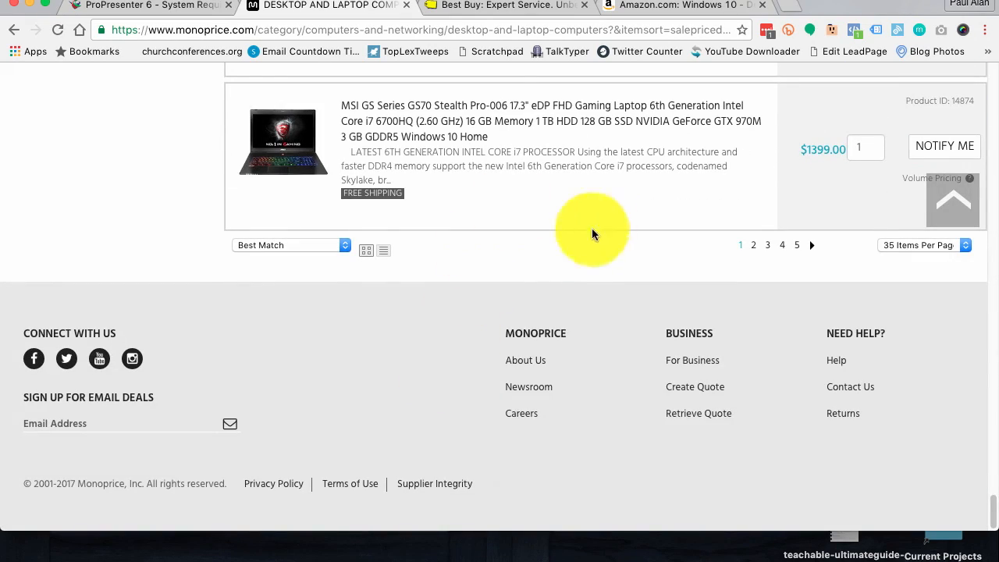
Step: Sort the Monoprice computer results from lowest to highest price
{"action": "left_click", "coordinate": [290, 244]}
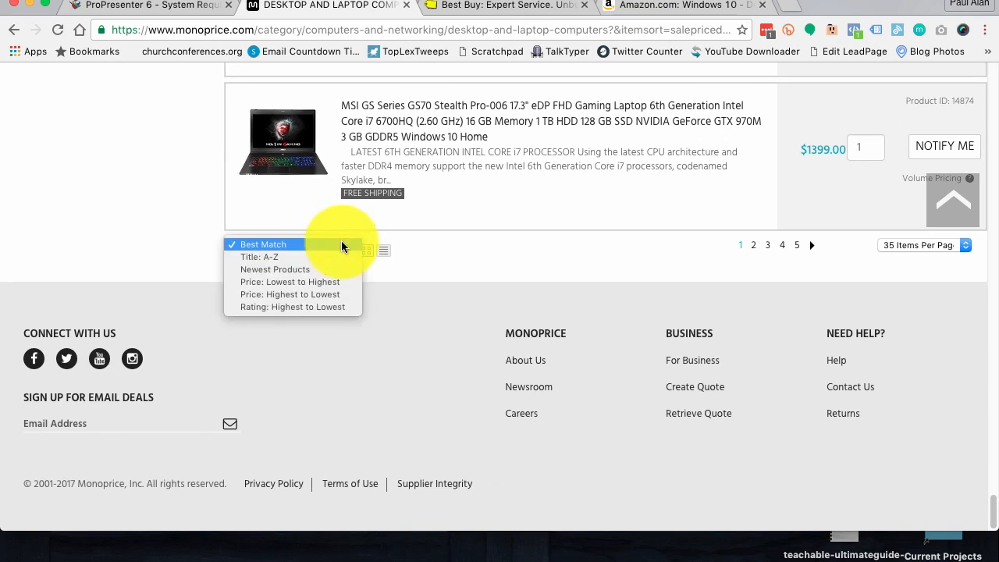
{"action": "left_click", "coordinate": [289, 282]}
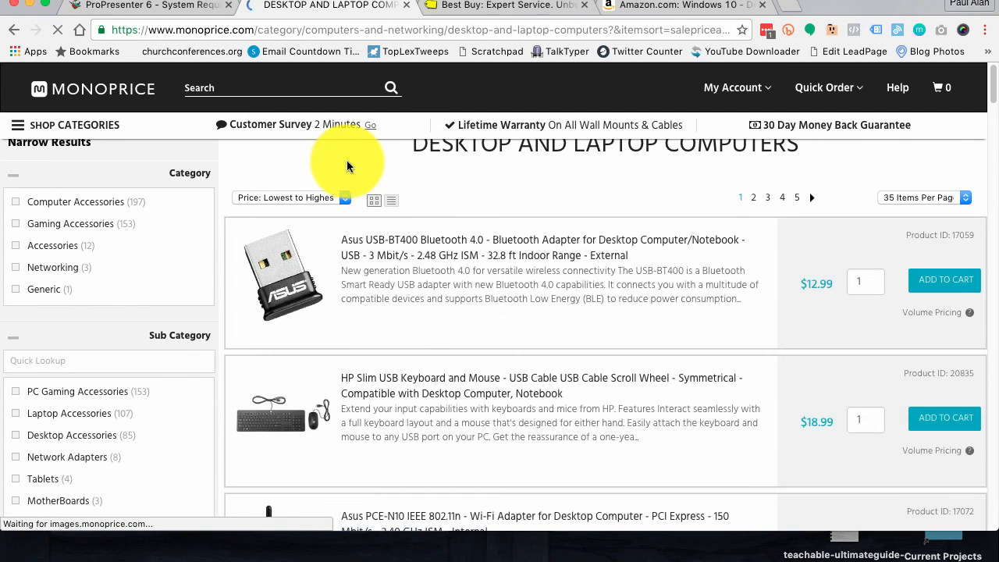
Step: Scroll the lowest-price results down to the page end at the $249.99 Acer Chromebook
{"action": "scroll", "scroll_direction": "down", "scroll_amount": 3}
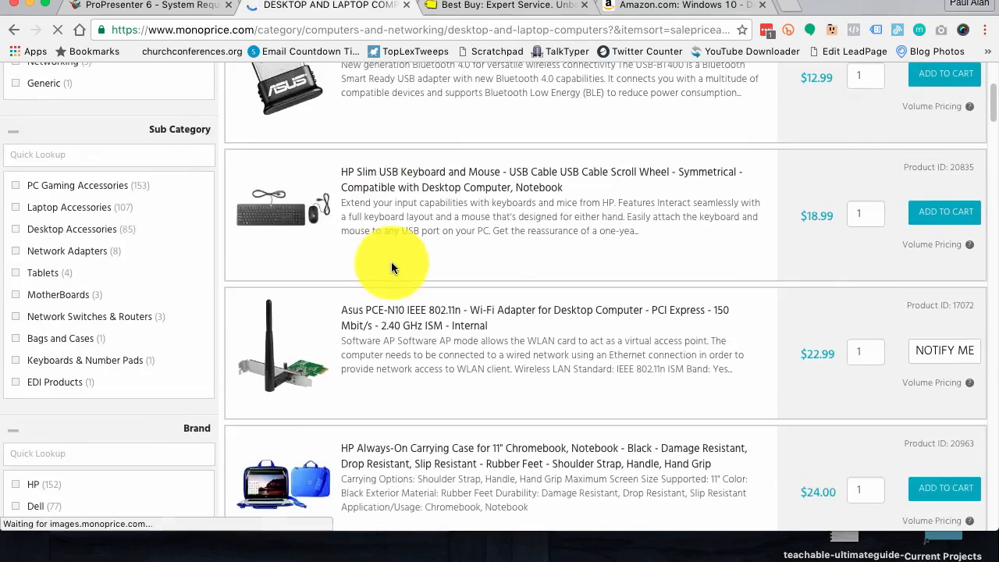
{"action": "scroll", "scroll_direction": "down", "scroll_amount": 3}
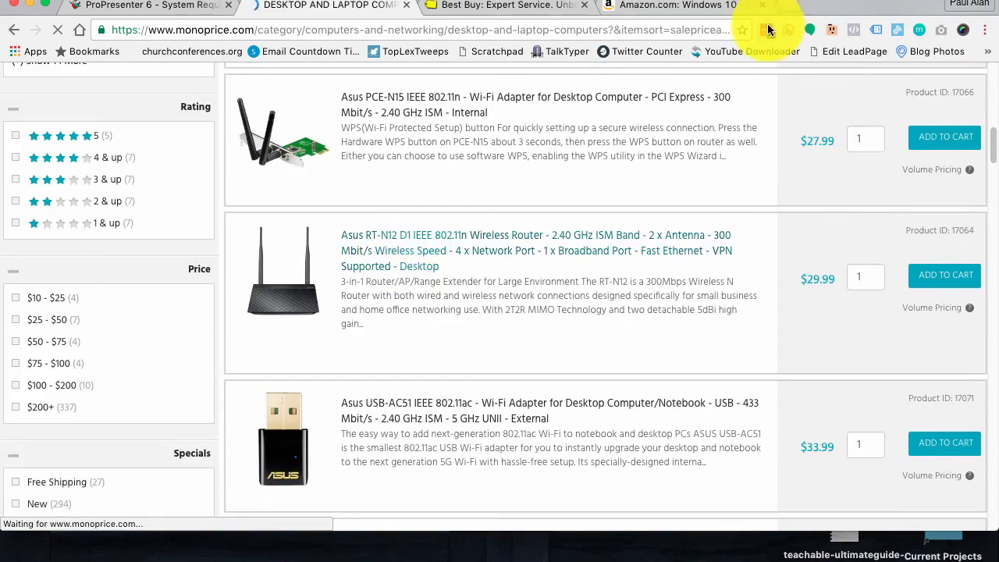
{"action": "scroll", "scroll_direction": "down", "scroll_amount": 3}
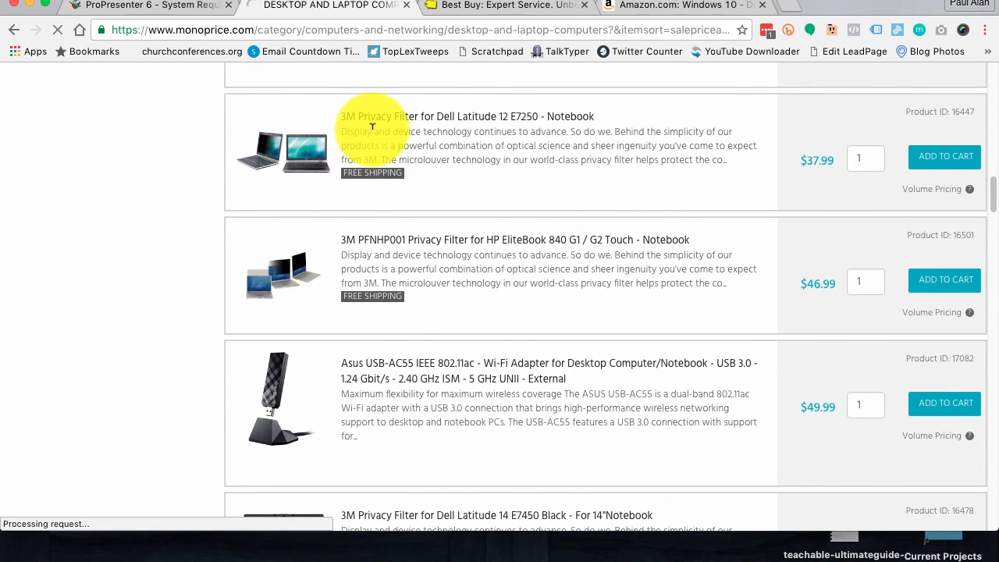
{"action": "scroll", "scroll_direction": "down", "scroll_amount": 3}
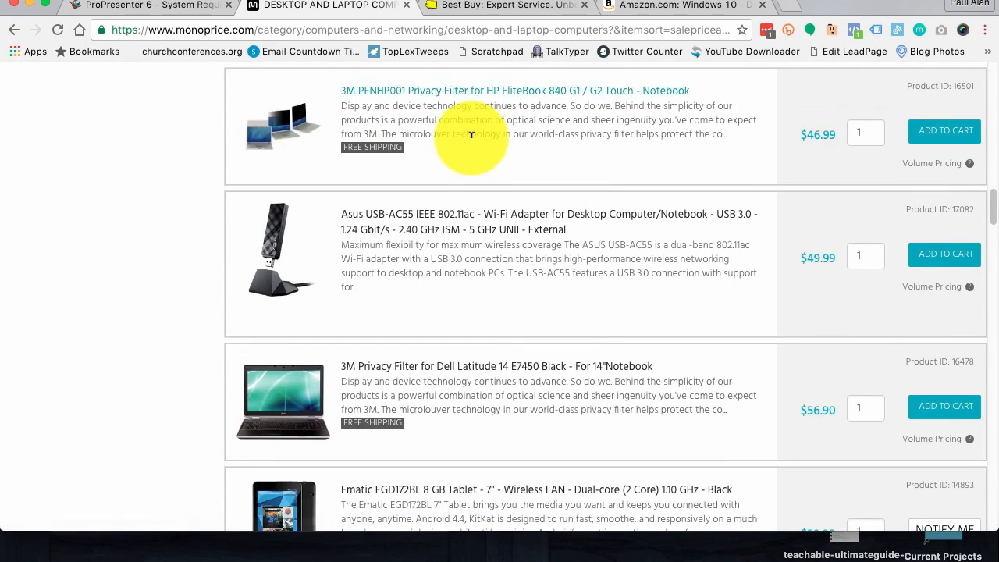
{"action": "scroll", "scroll_direction": "down", "scroll_amount": 3}
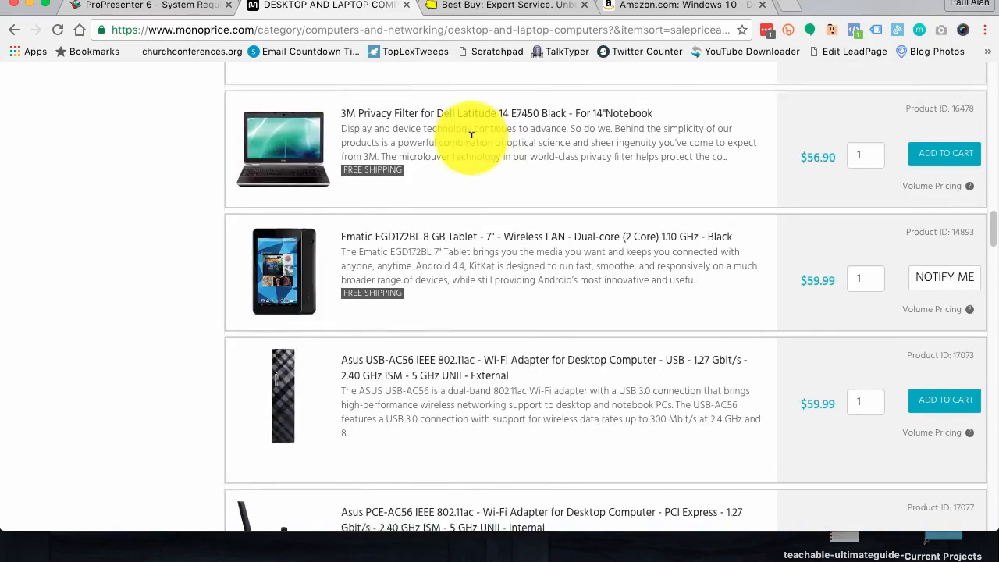
{"action": "scroll", "scroll_direction": "down", "scroll_amount": 3}
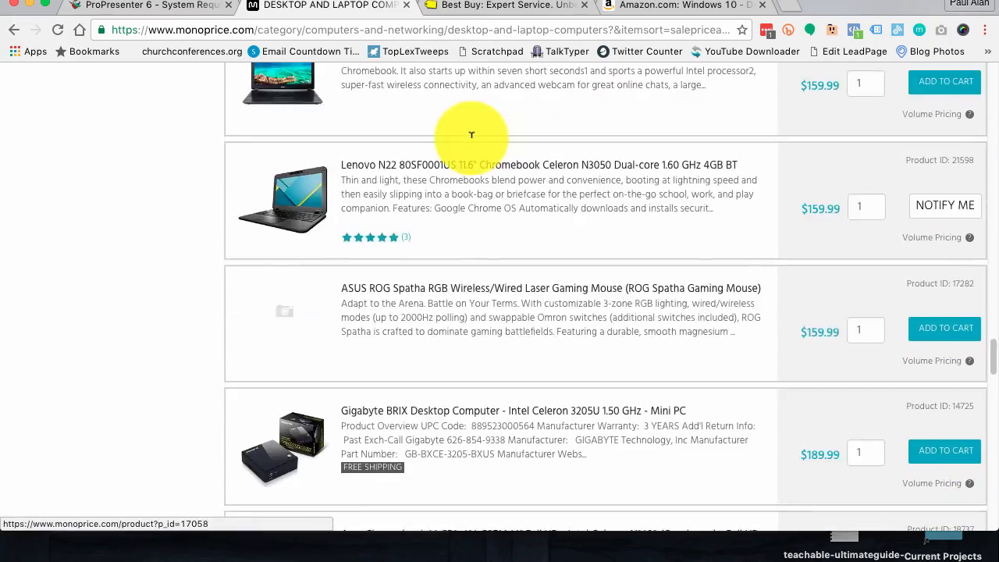
{"action": "scroll", "scroll_direction": "down", "scroll_amount": 3}
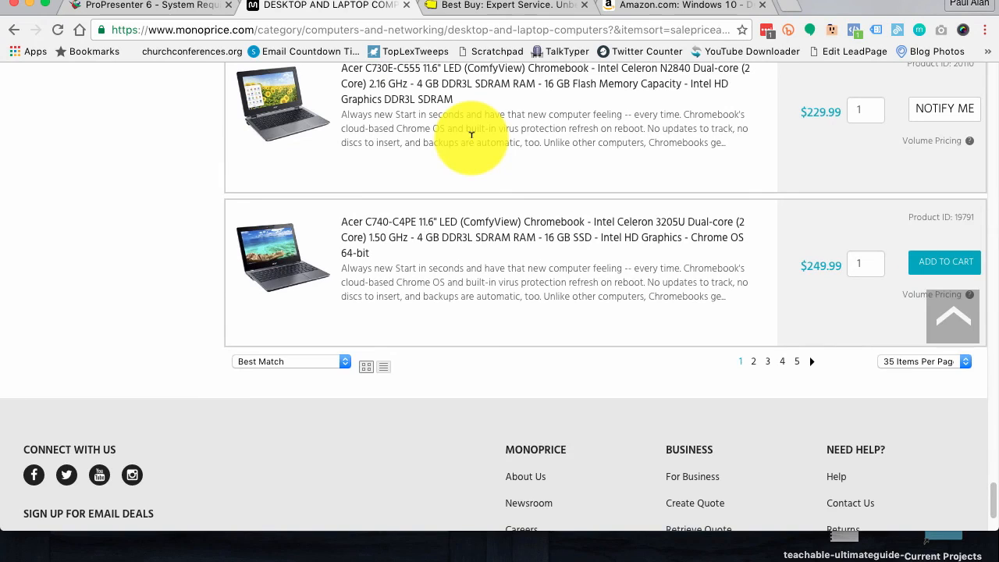
{"action": "scroll", "scroll_direction": "up", "scroll_amount": 3}
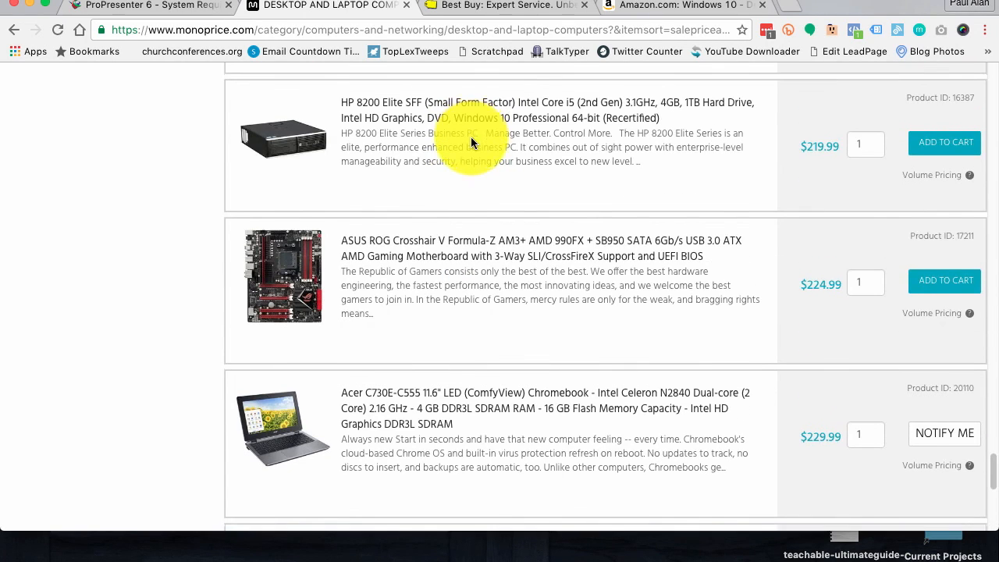
{"action": "scroll", "scroll_direction": "down", "scroll_amount": 3}
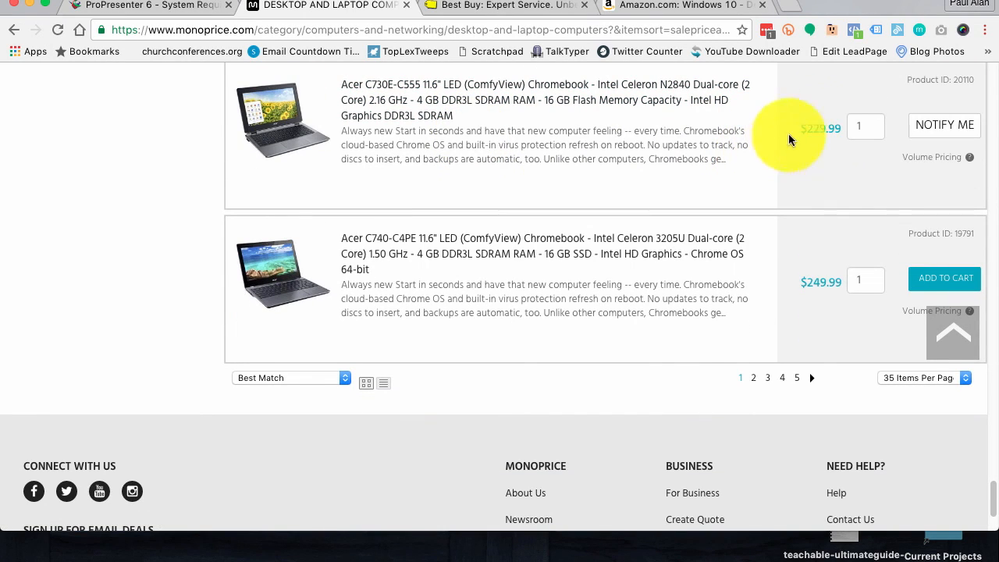
{"action": "mouse_move", "coordinate": [523, 85]}
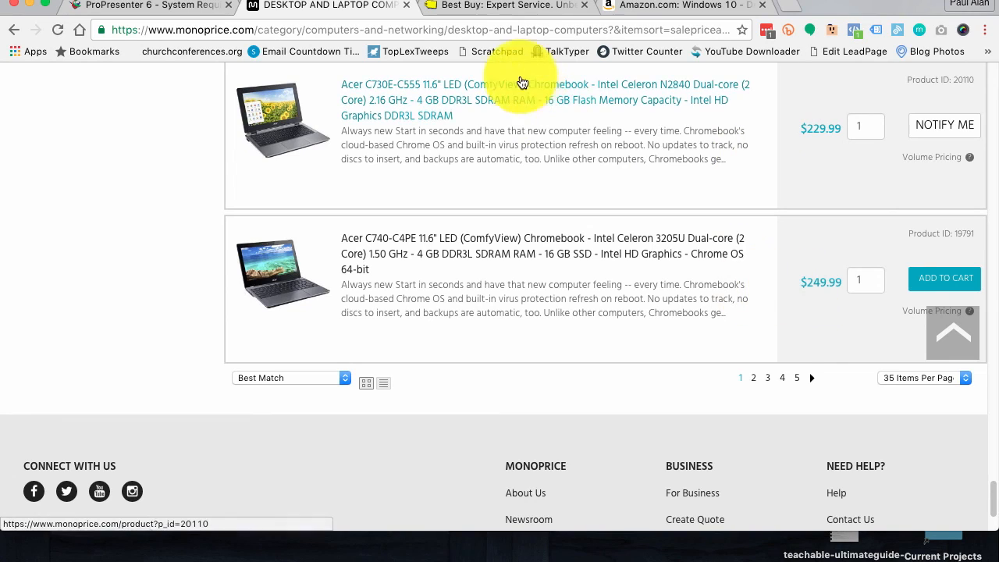
{"action": "mouse_move", "coordinate": [586, 92]}
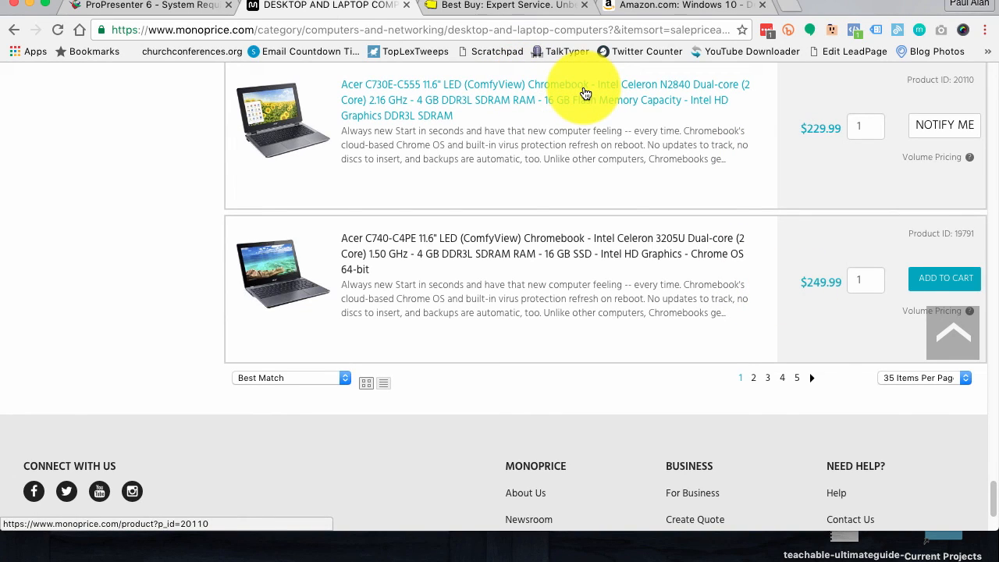
{"action": "mouse_move", "coordinate": [761, 369]}
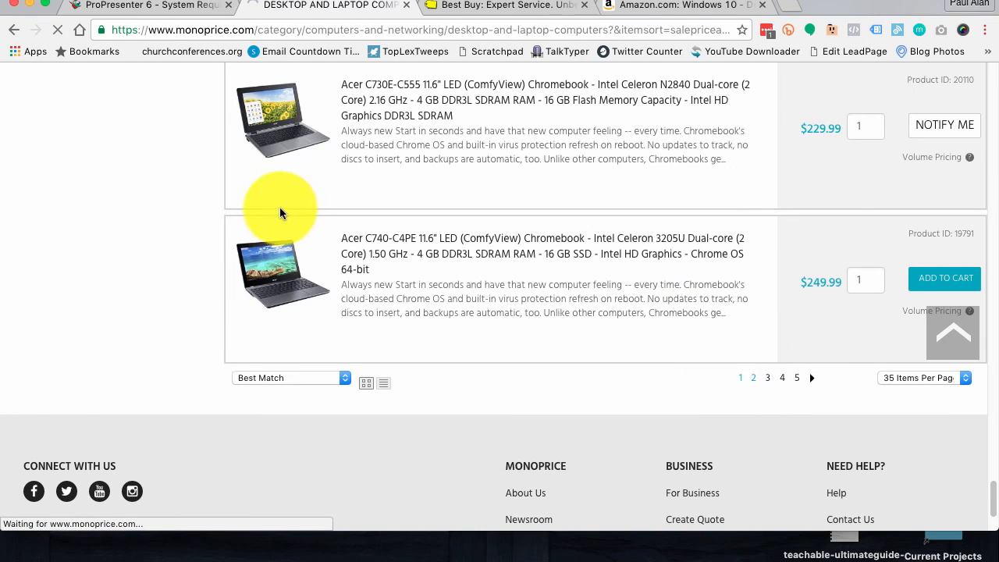
Step: Load page 2 of the lowest-price listing and scroll to the $249.99 HP 8100 Elite and EliteBook 8460P
{"action": "left_click", "coordinate": [753, 378]}
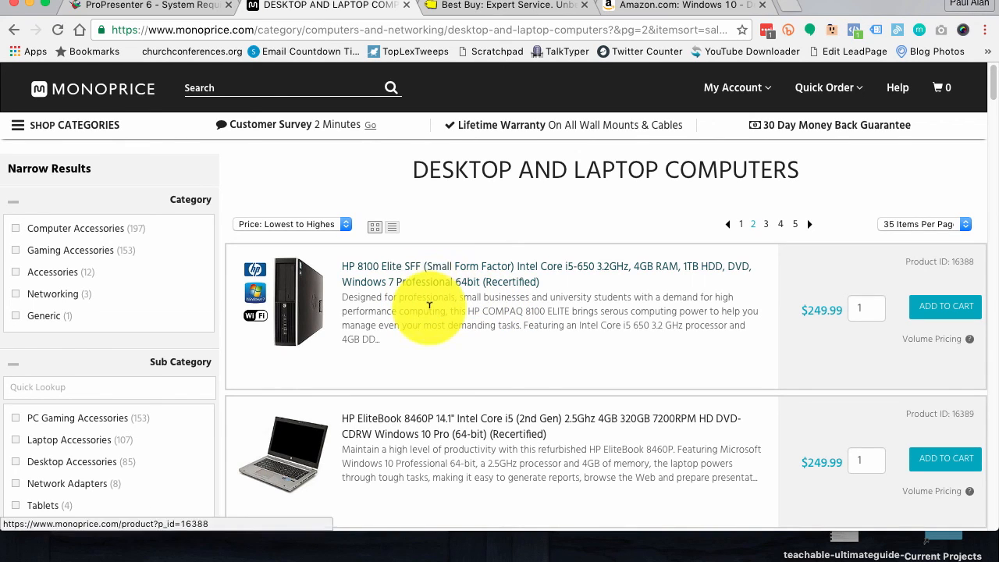
{"action": "scroll", "scroll_direction": "down", "scroll_amount": 3}
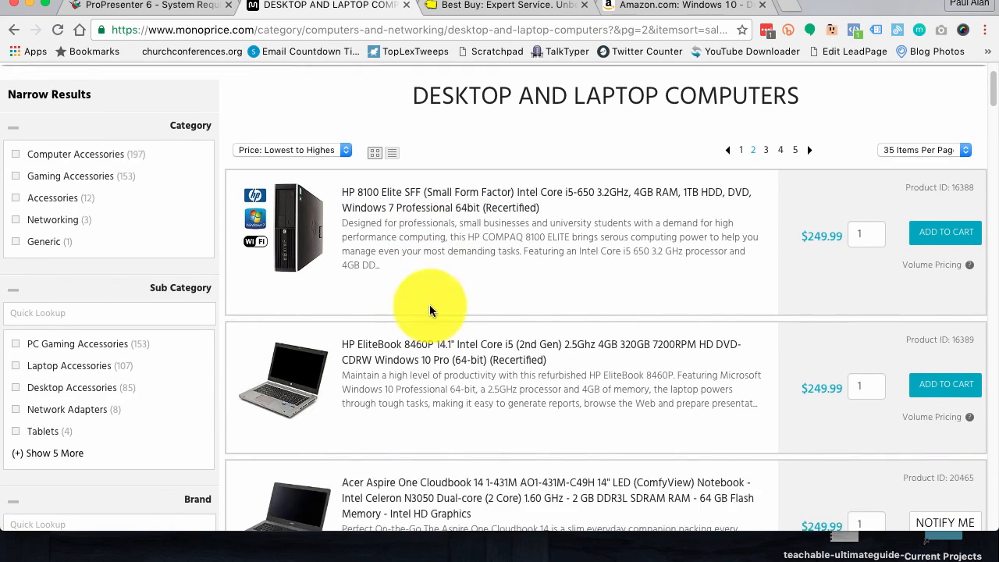
{"action": "scroll", "scroll_direction": "down", "scroll_amount": 3}
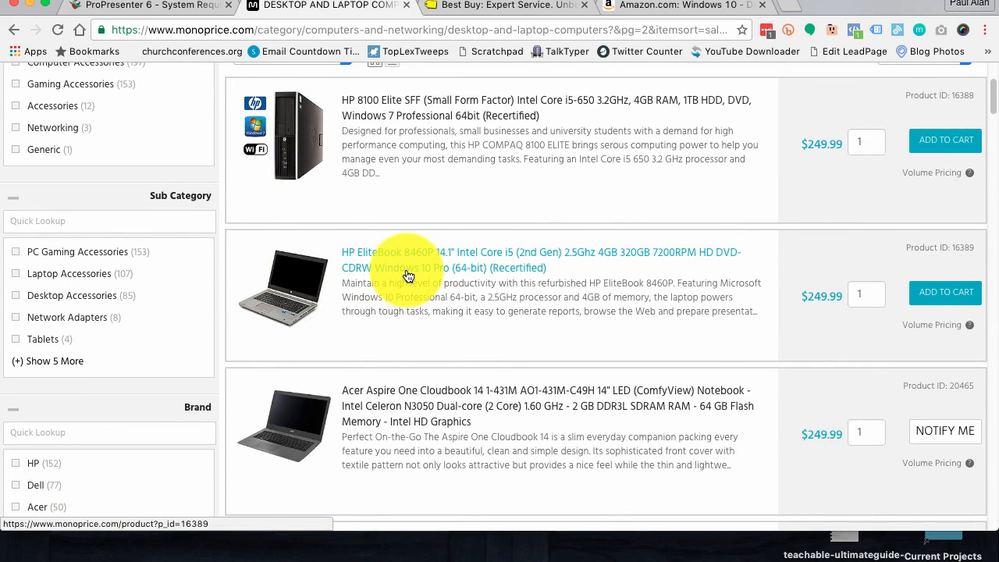
{"action": "mouse_move", "coordinate": [624, 262]}
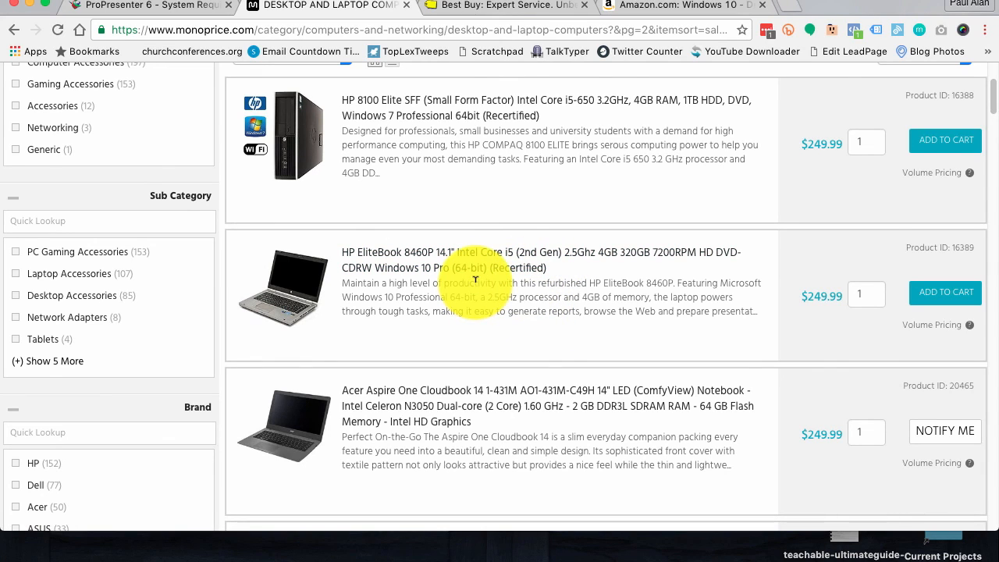
{"action": "mouse_move", "coordinate": [603, 296]}
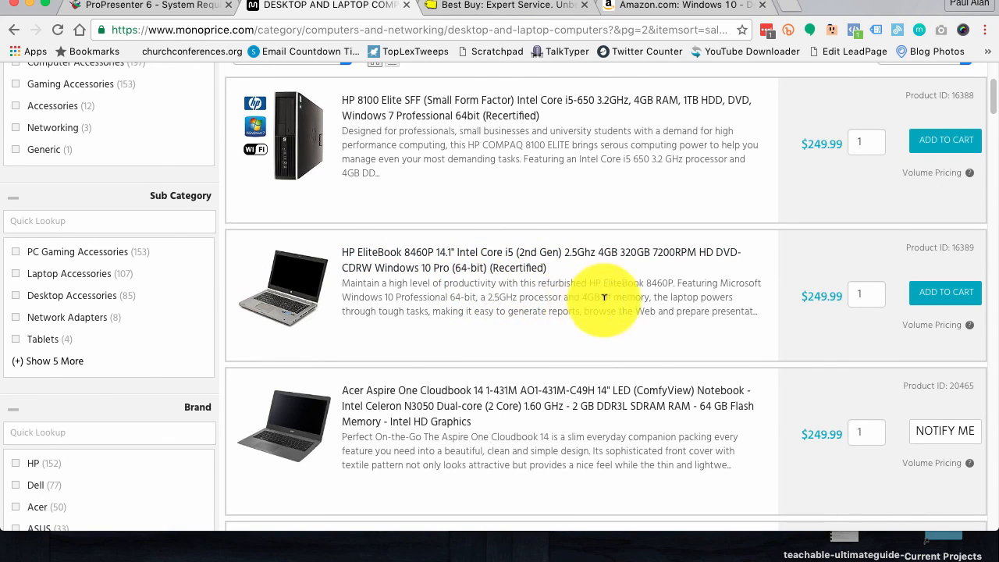
{"action": "mouse_move", "coordinate": [464, 301]}
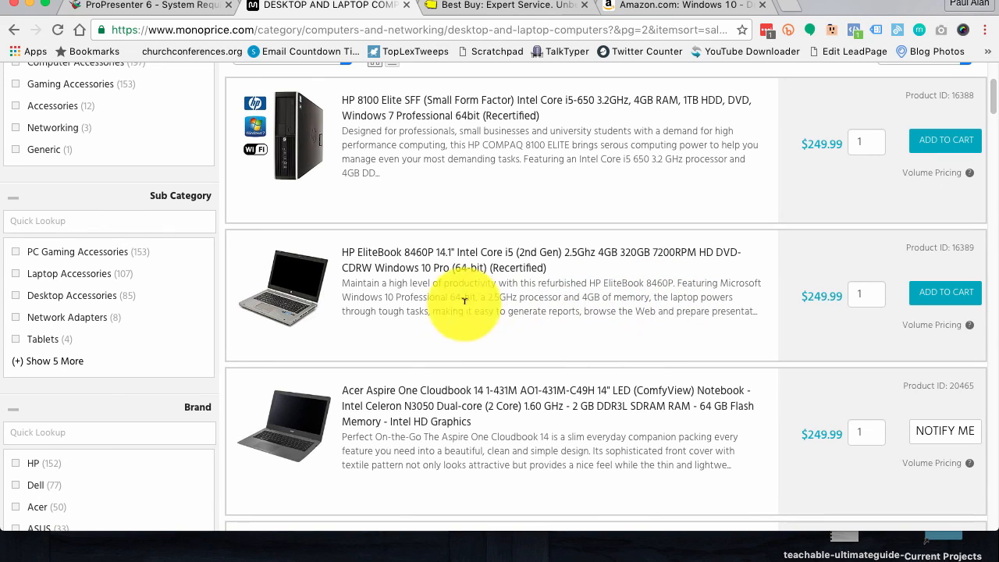
{"action": "mouse_move", "coordinate": [483, 259]}
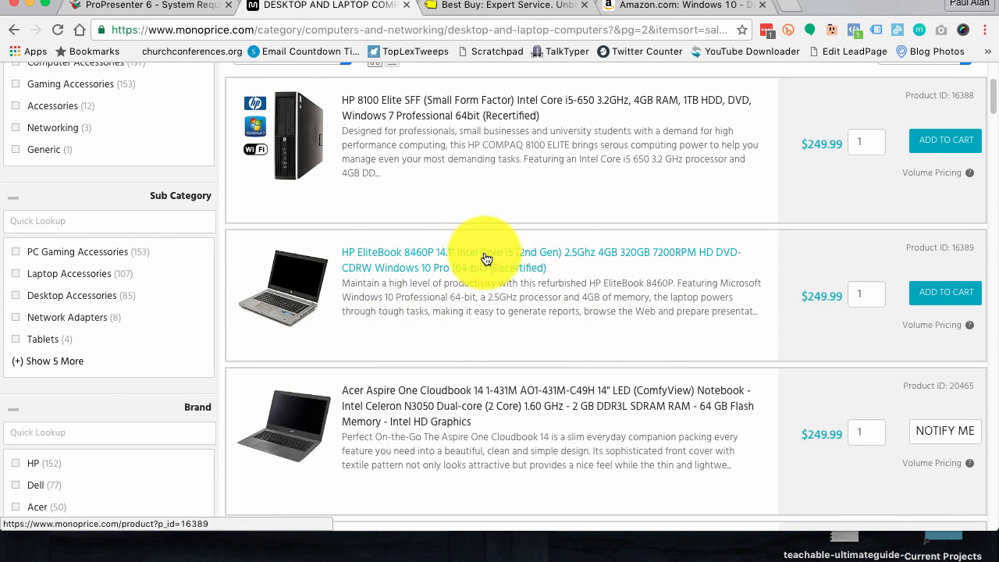
{"action": "mouse_move", "coordinate": [486, 301]}
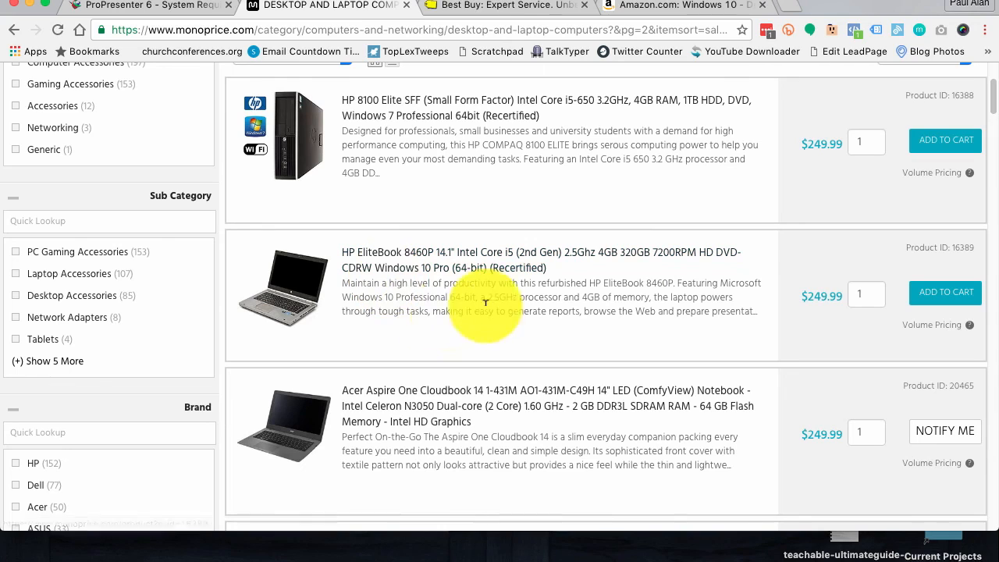
{"action": "mouse_move", "coordinate": [428, 322]}
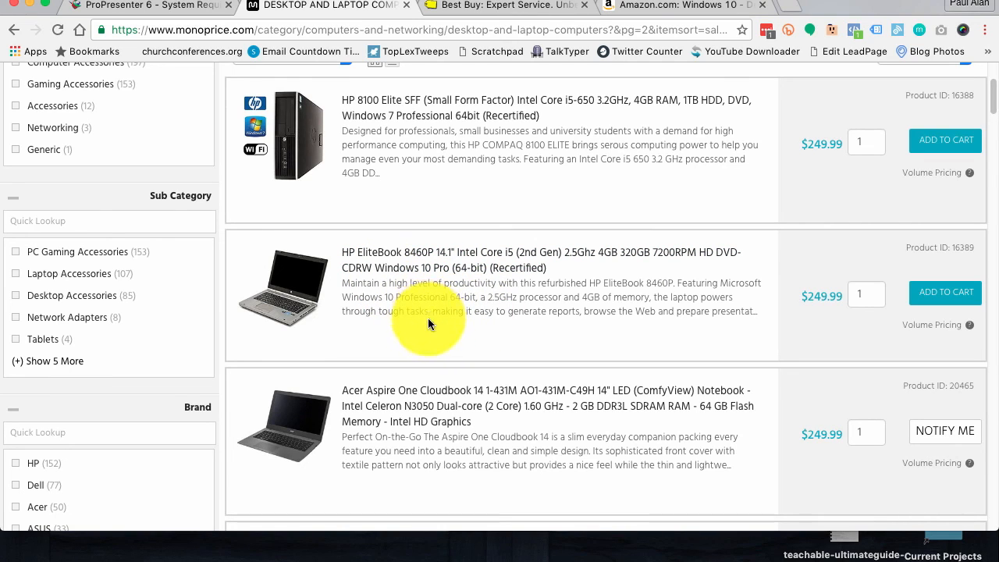
{"action": "mouse_move", "coordinate": [544, 383]}
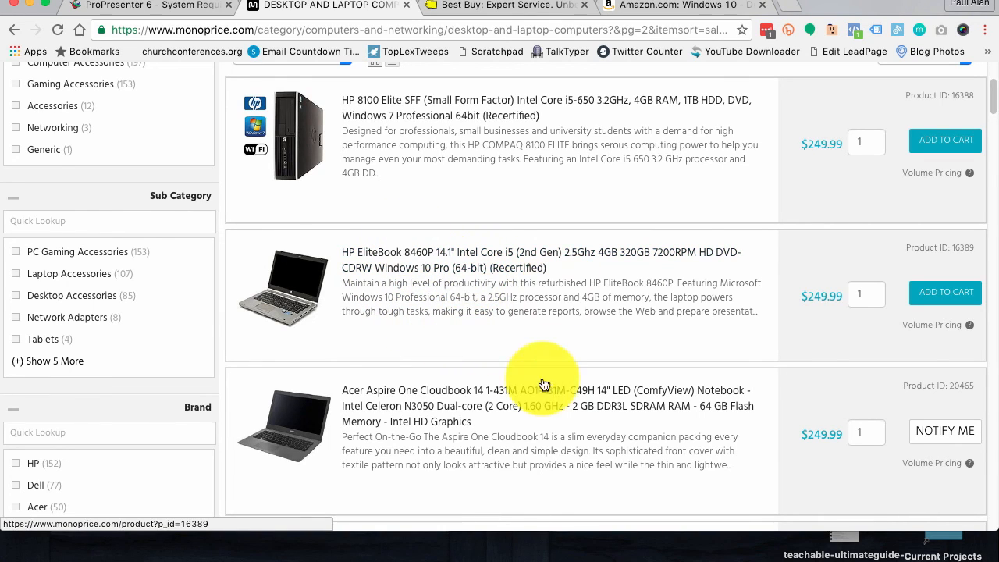
{"action": "mouse_move", "coordinate": [645, 338]}
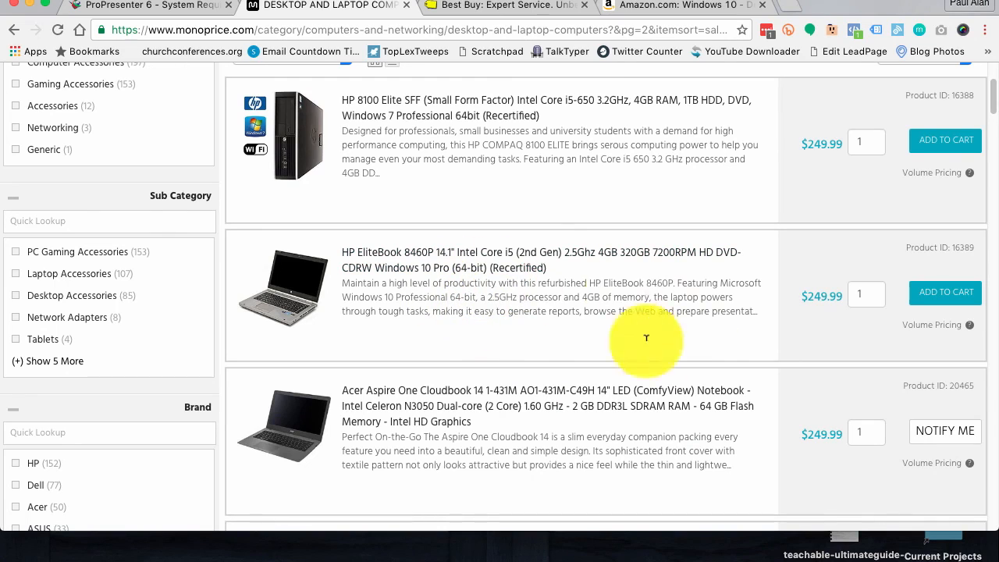
Step: Scroll through page 2's lower-priced recertified desktop and laptop listings
{"action": "scroll", "scroll_direction": "down", "scroll_amount": 3}
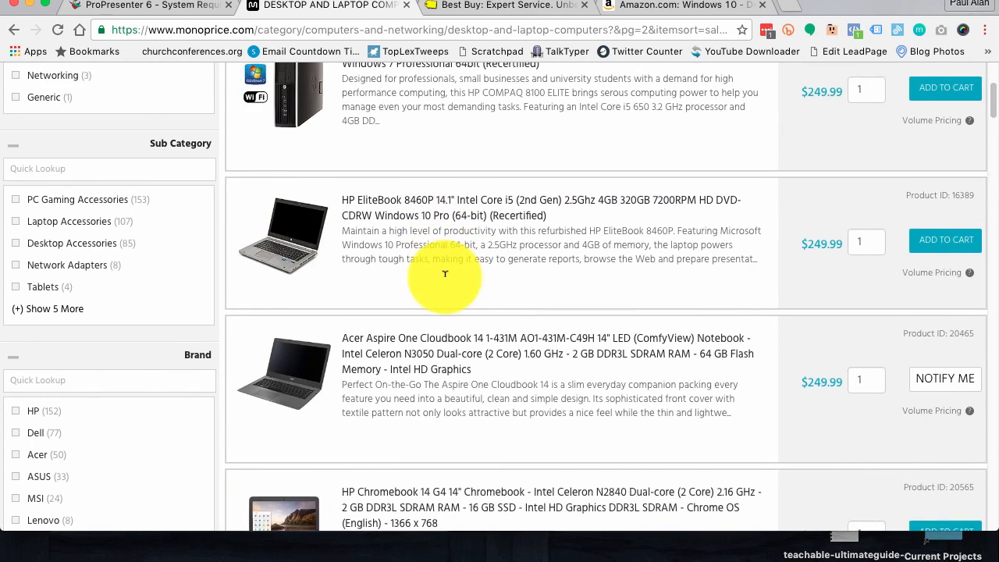
{"action": "scroll", "scroll_direction": "down", "scroll_amount": 3}
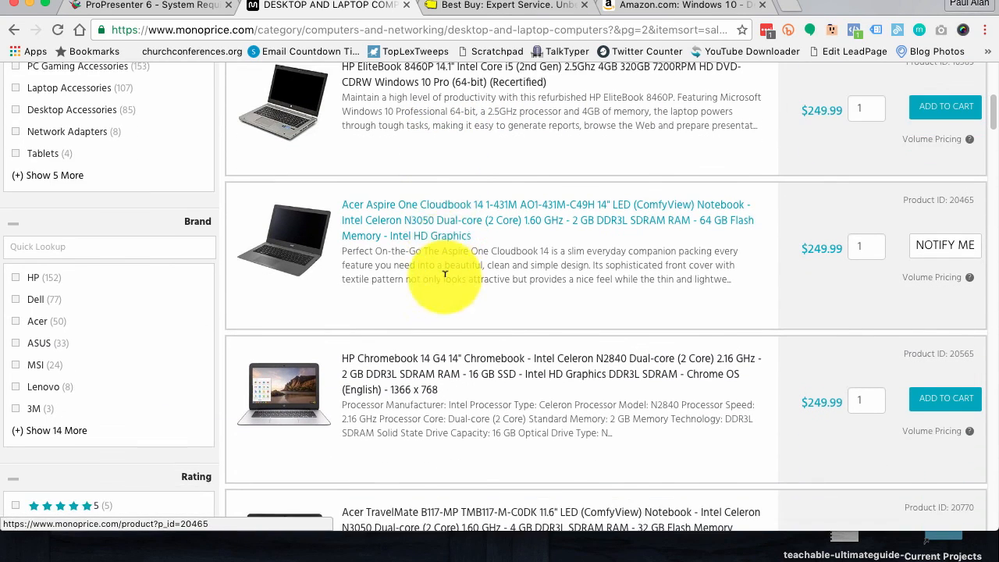
{"action": "scroll", "scroll_direction": "down", "scroll_amount": 3}
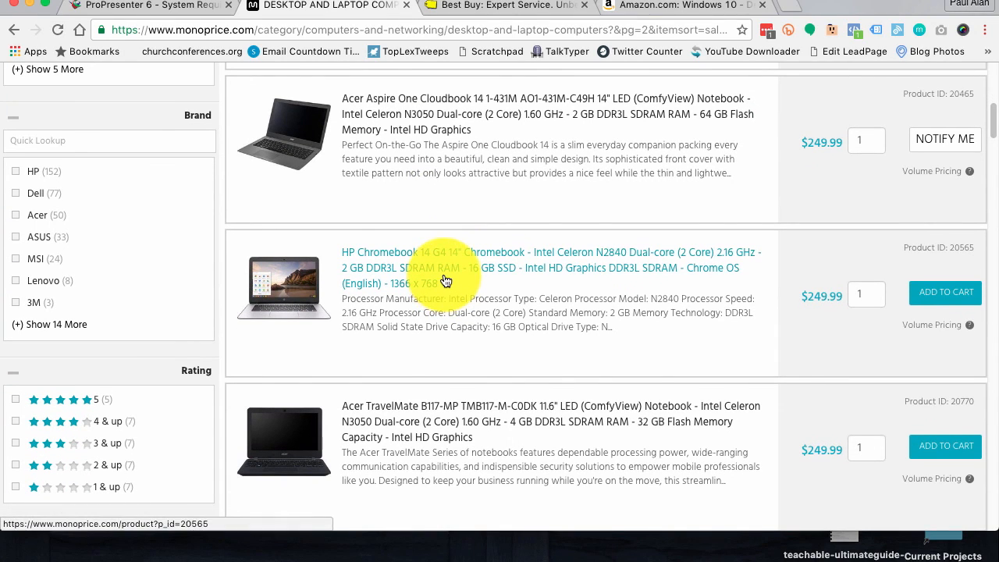
{"action": "mouse_move", "coordinate": [559, 282]}
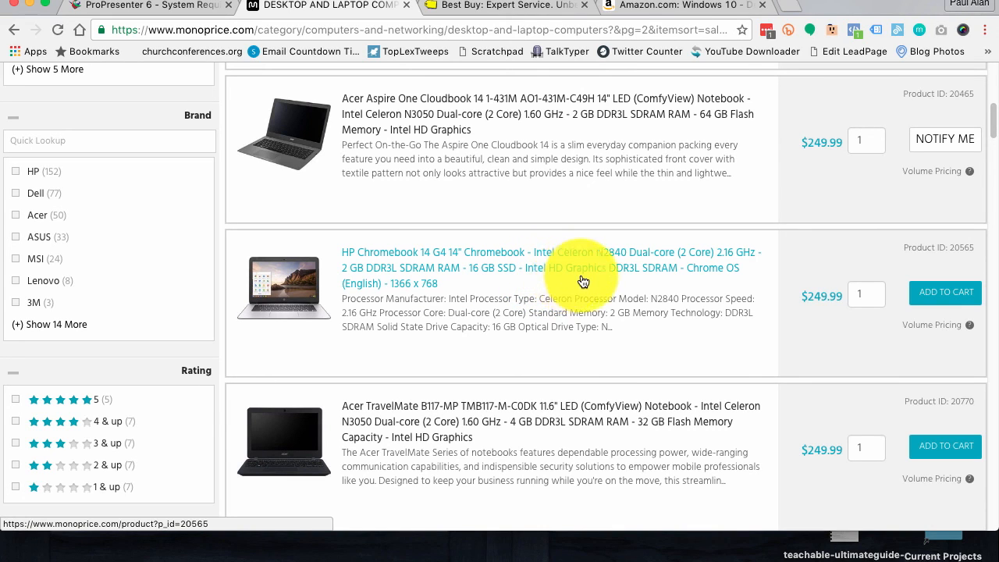
{"action": "scroll", "scroll_direction": "down", "scroll_amount": 3}
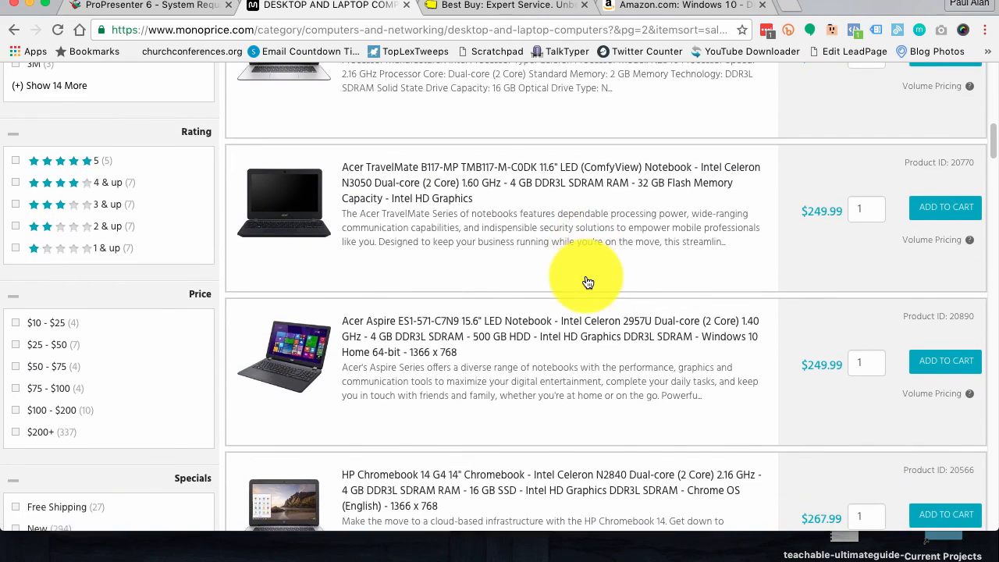
{"action": "scroll", "scroll_direction": "down", "scroll_amount": 3}
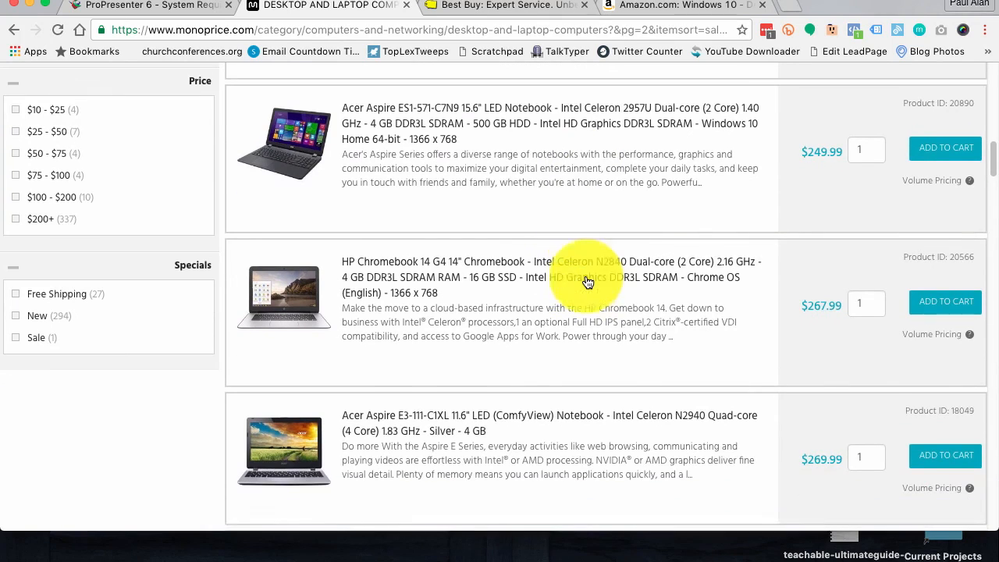
{"action": "mouse_move", "coordinate": [577, 123]}
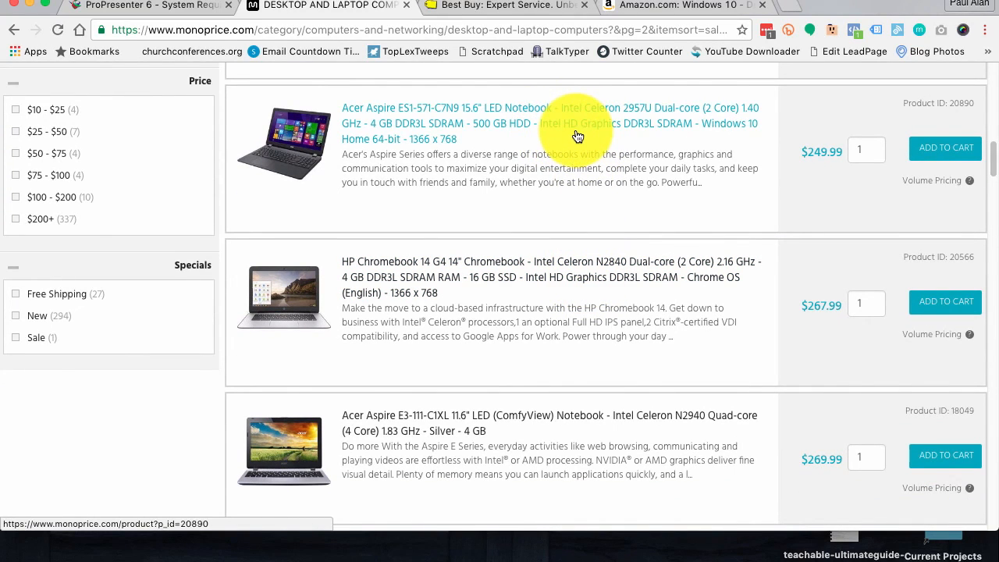
{"action": "scroll", "scroll_direction": "down", "scroll_amount": 3}
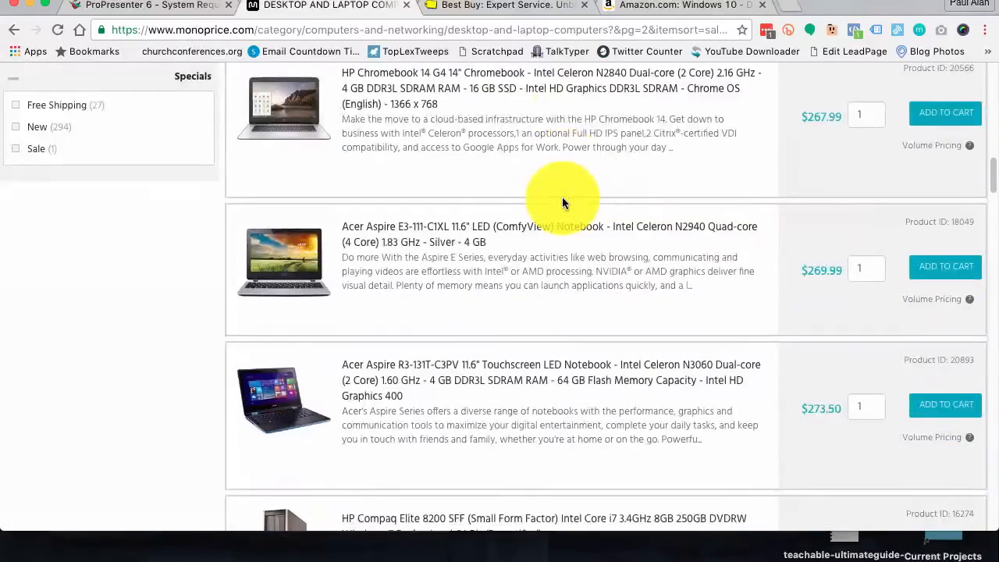
{"action": "scroll", "scroll_direction": "down", "scroll_amount": 3}
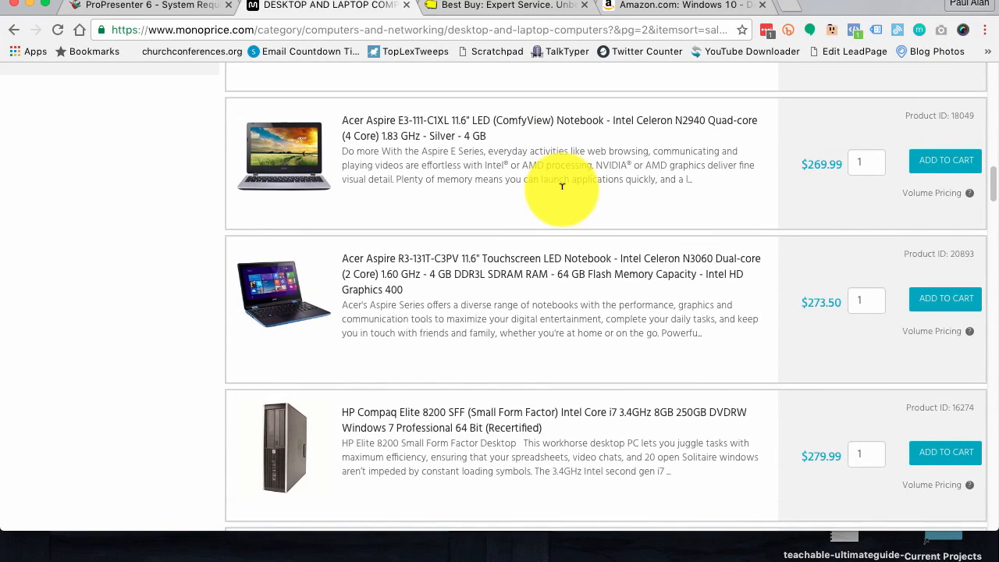
{"action": "scroll", "scroll_direction": "down", "scroll_amount": 3}
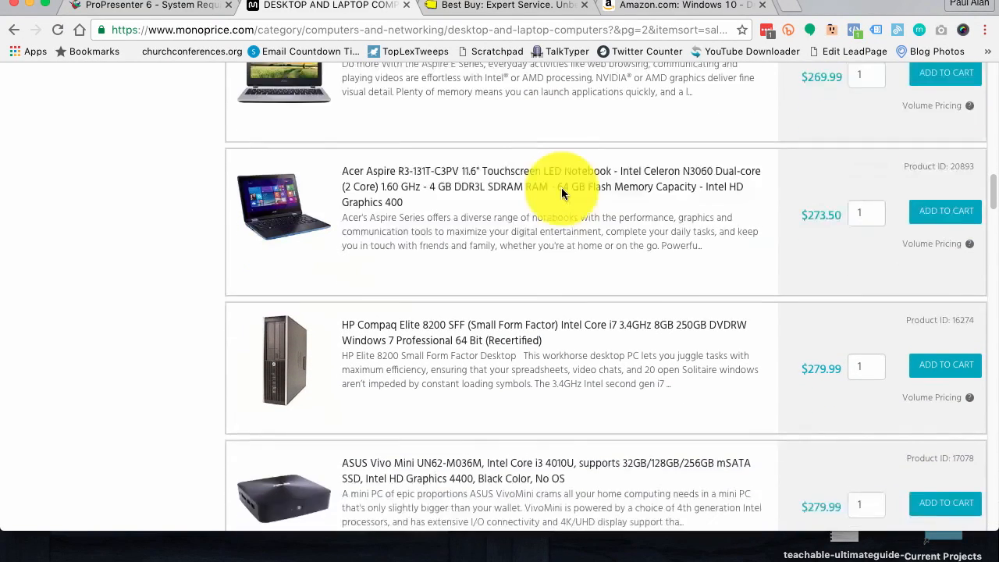
{"action": "scroll", "scroll_direction": "down", "scroll_amount": 3}
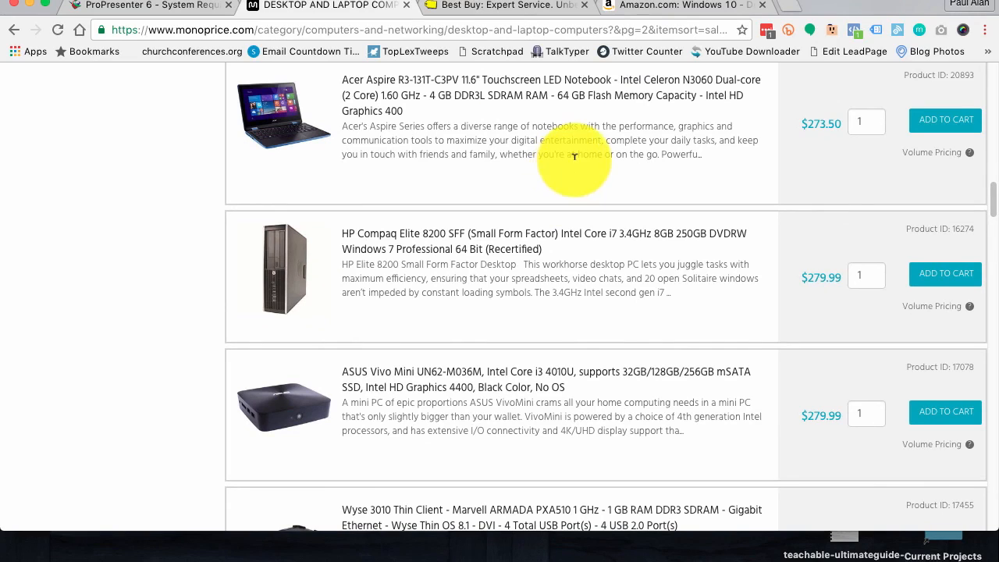
{"action": "mouse_move", "coordinate": [664, 84]}
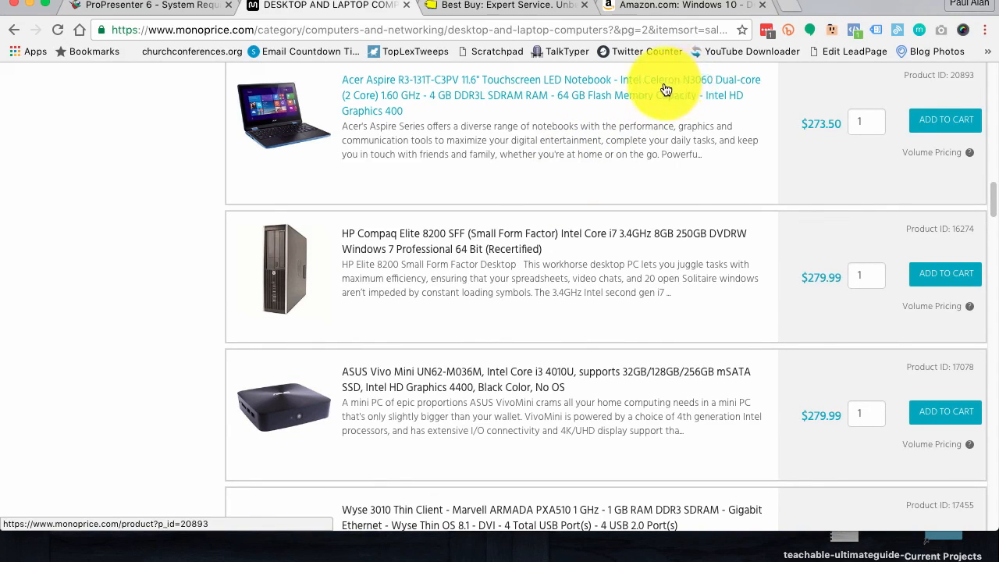
{"action": "mouse_move", "coordinate": [558, 117]}
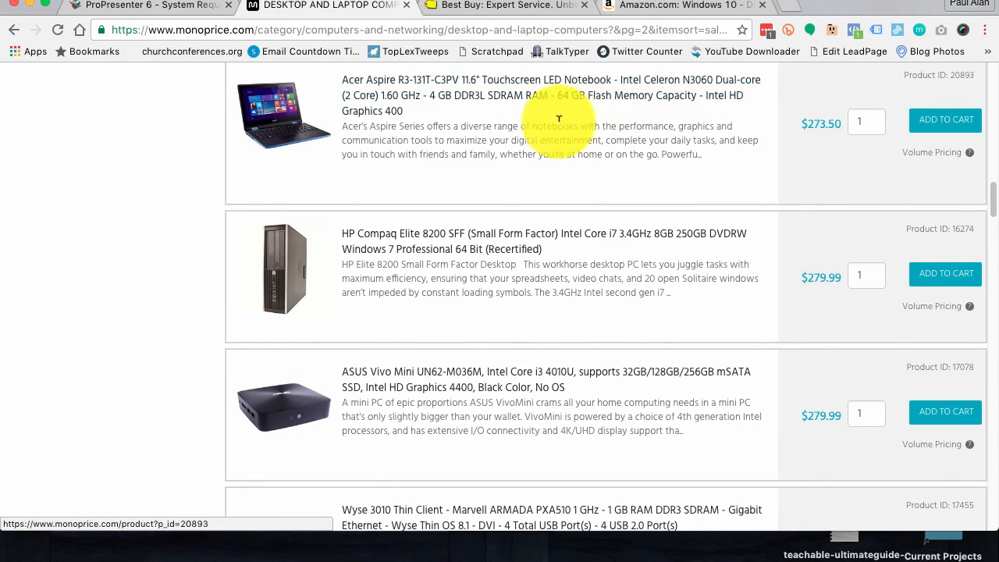
Step: Review the mini PCs and thin clients around $280–$290, then switch to the Best Buy homepage
{"action": "scroll", "scroll_direction": "down", "scroll_amount": 3}
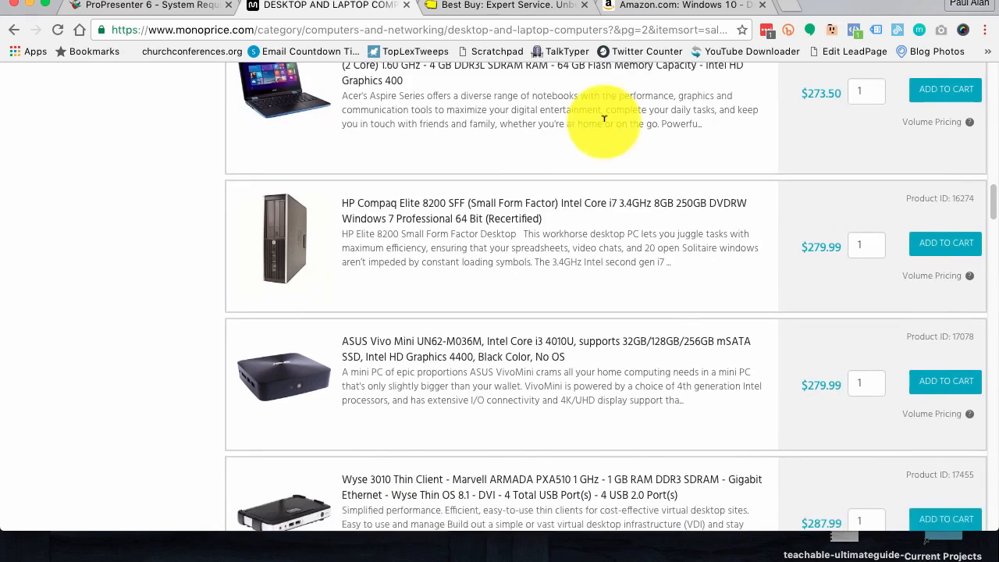
{"action": "scroll", "scroll_direction": "down", "scroll_amount": 3}
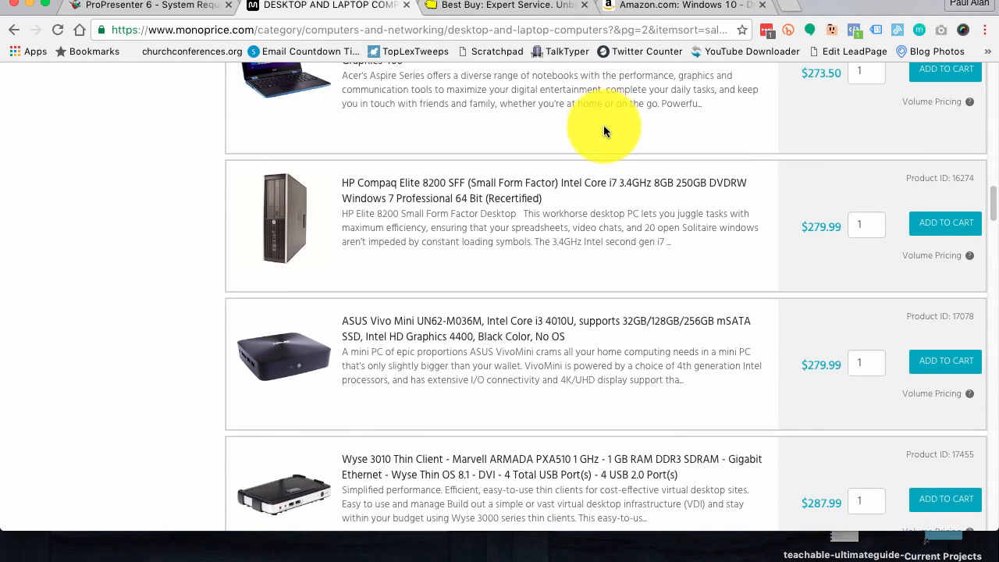
{"action": "scroll", "scroll_direction": "up", "scroll_amount": 3}
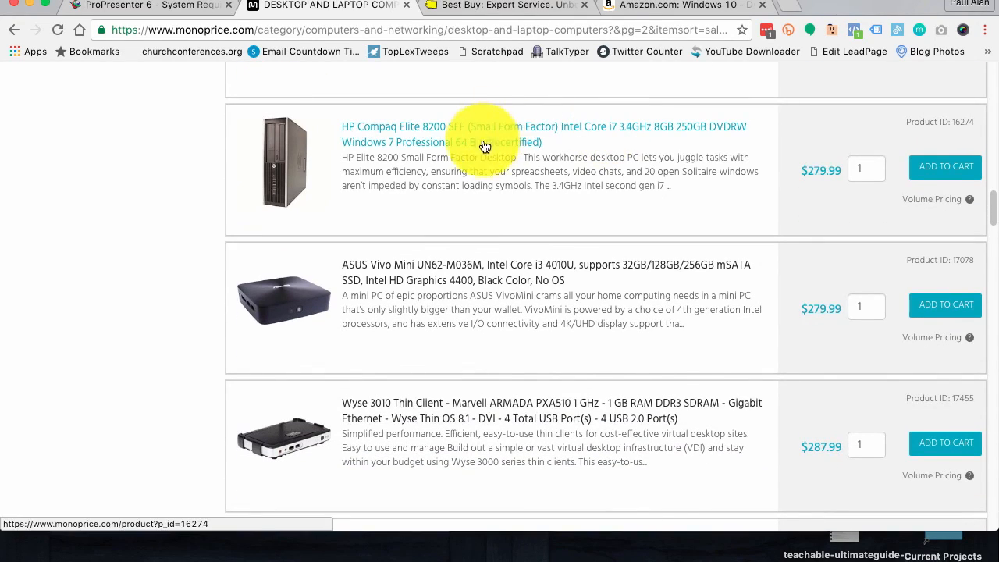
{"action": "mouse_move", "coordinate": [542, 137]}
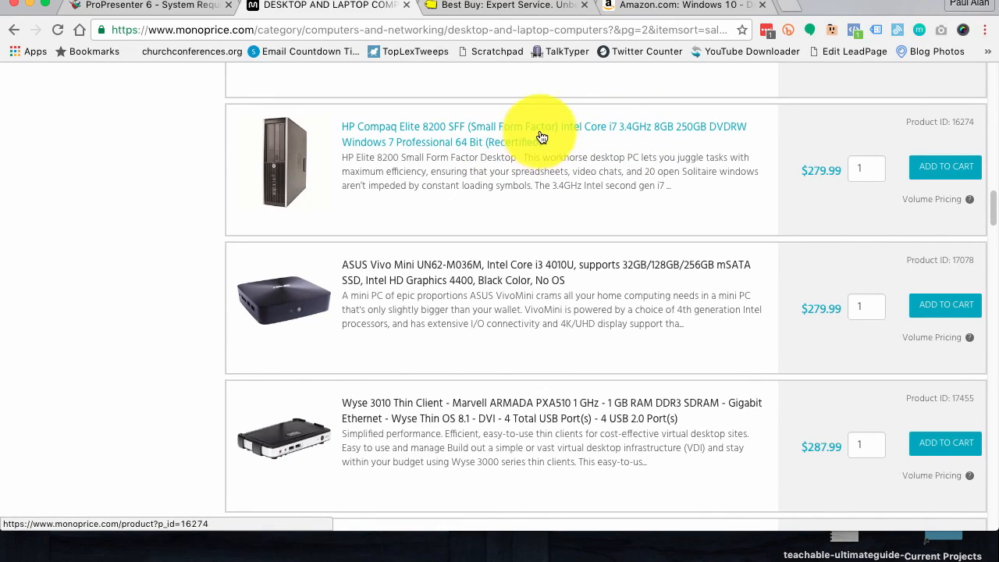
{"action": "mouse_move", "coordinate": [626, 137]}
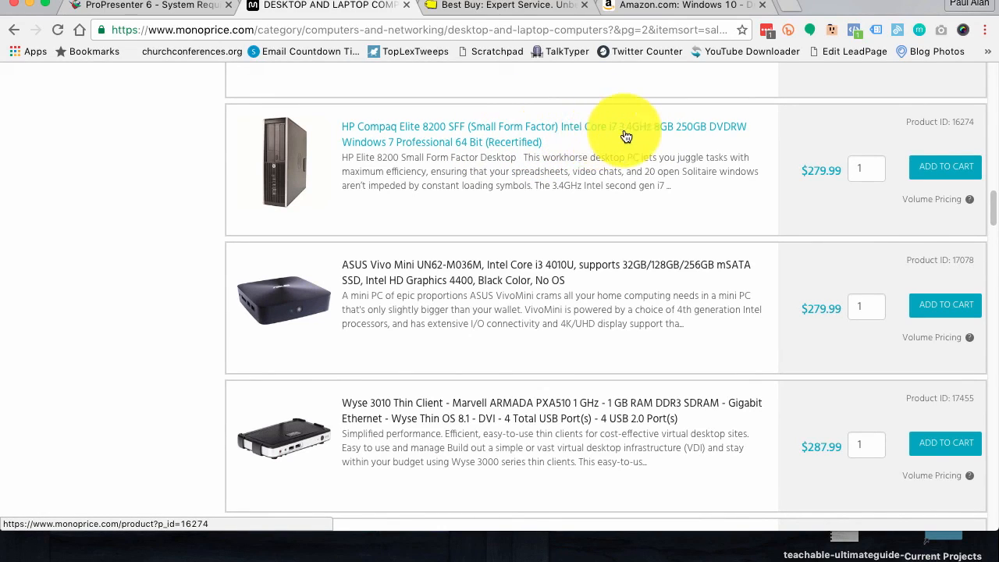
{"action": "mouse_move", "coordinate": [665, 123]}
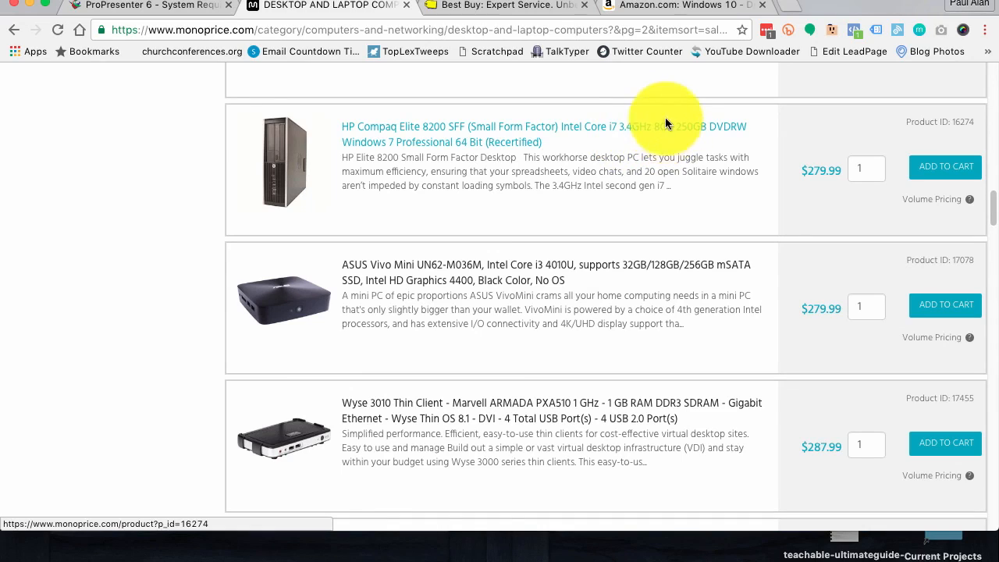
{"action": "mouse_move", "coordinate": [435, 141]}
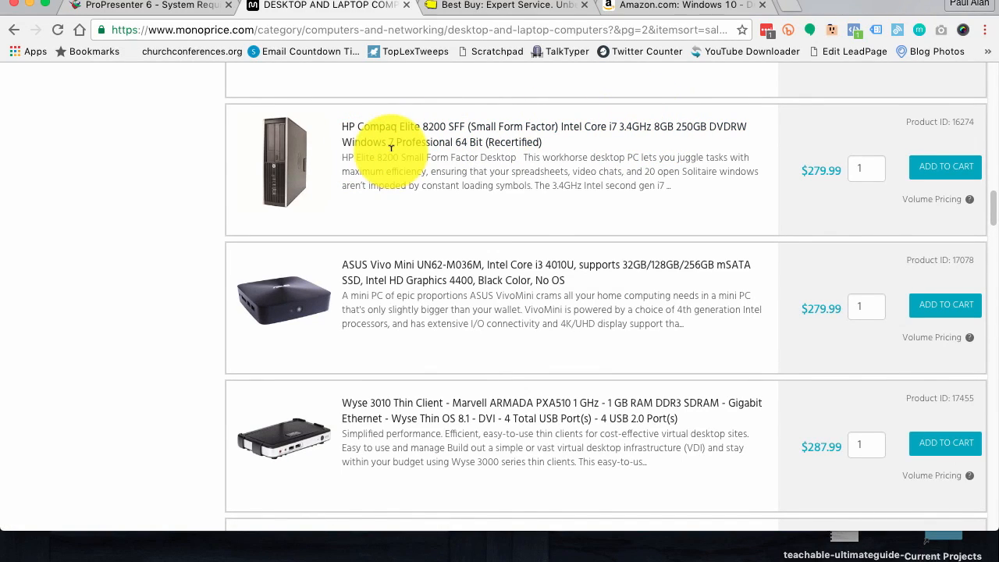
{"action": "scroll", "scroll_direction": "down", "scroll_amount": 3}
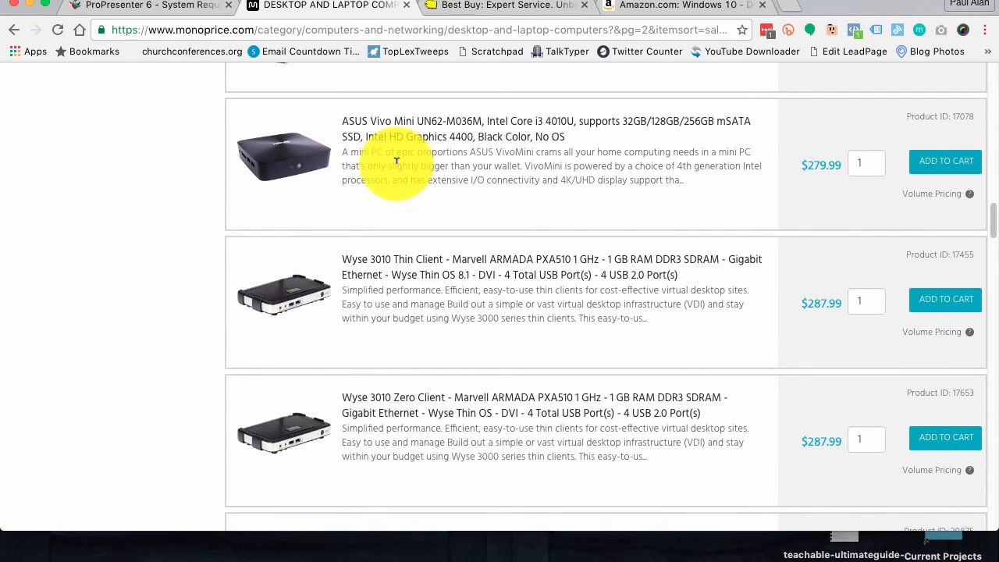
{"action": "mouse_move", "coordinate": [821, 165]}
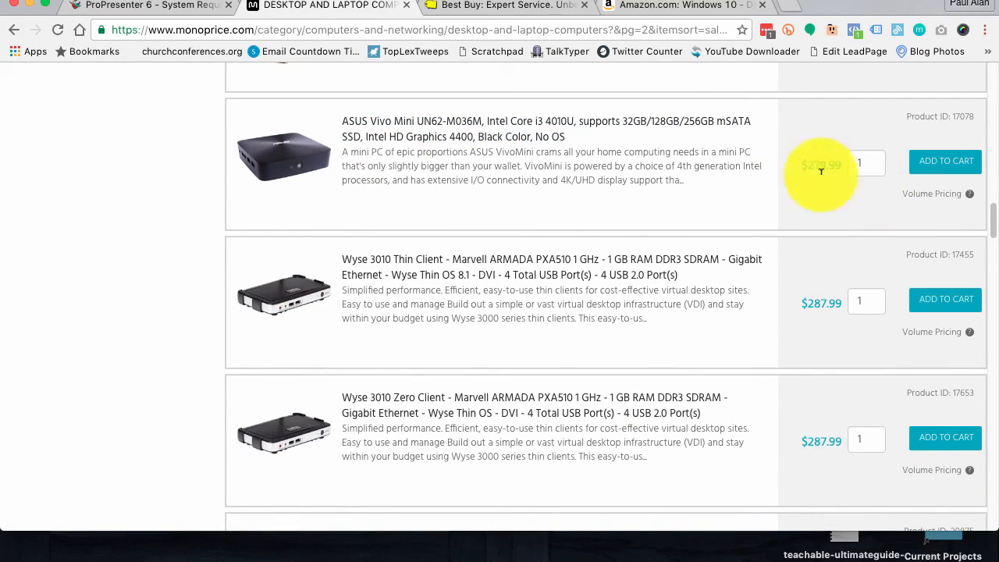
{"action": "mouse_move", "coordinate": [850, 185]}
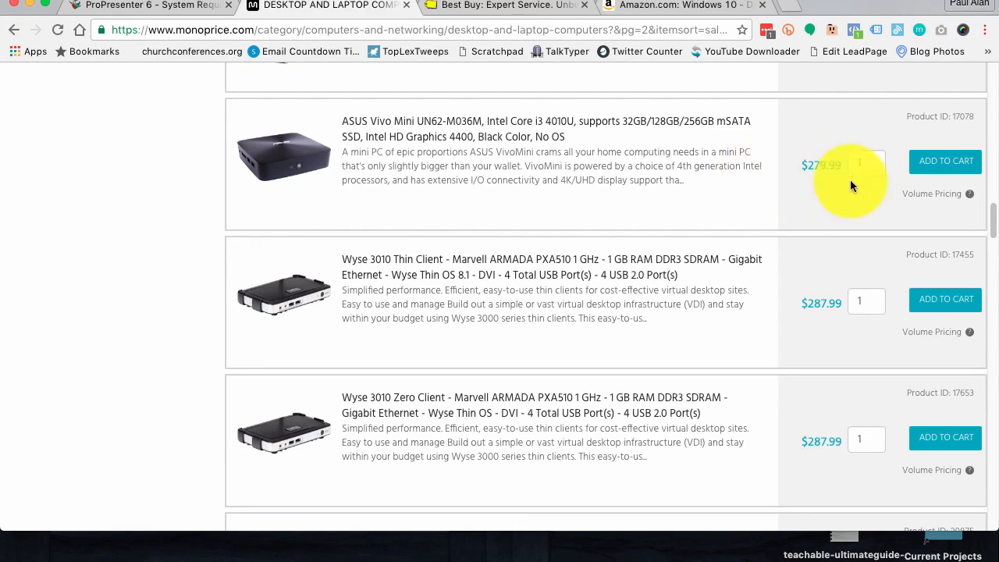
{"action": "mouse_move", "coordinate": [592, 215]}
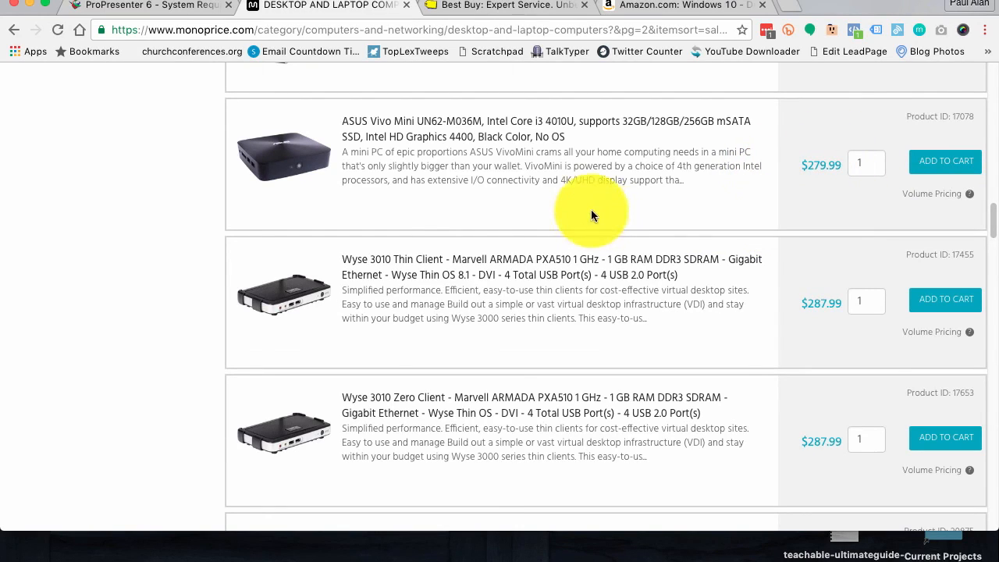
{"action": "mouse_move", "coordinate": [537, 129]}
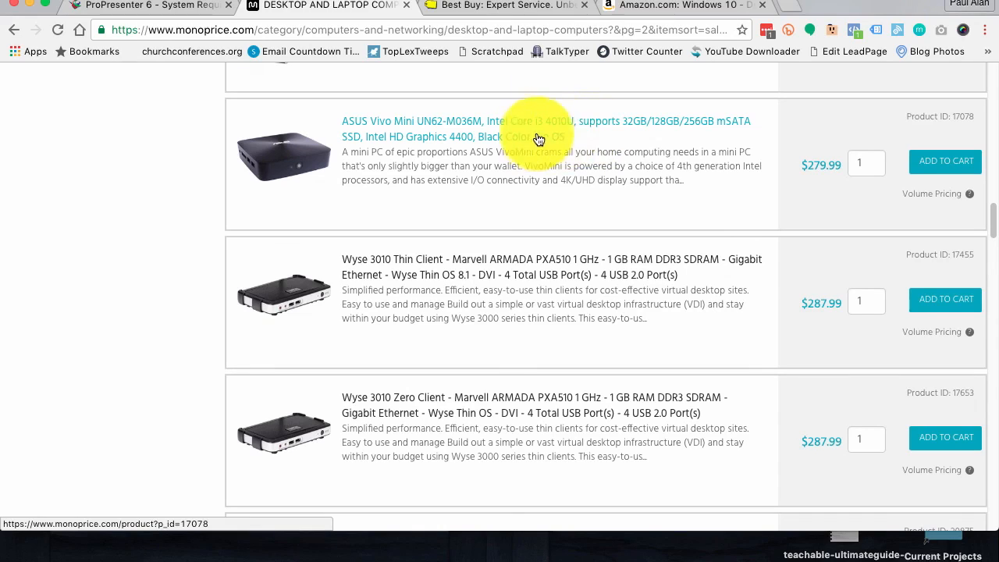
{"action": "mouse_move", "coordinate": [623, 240]}
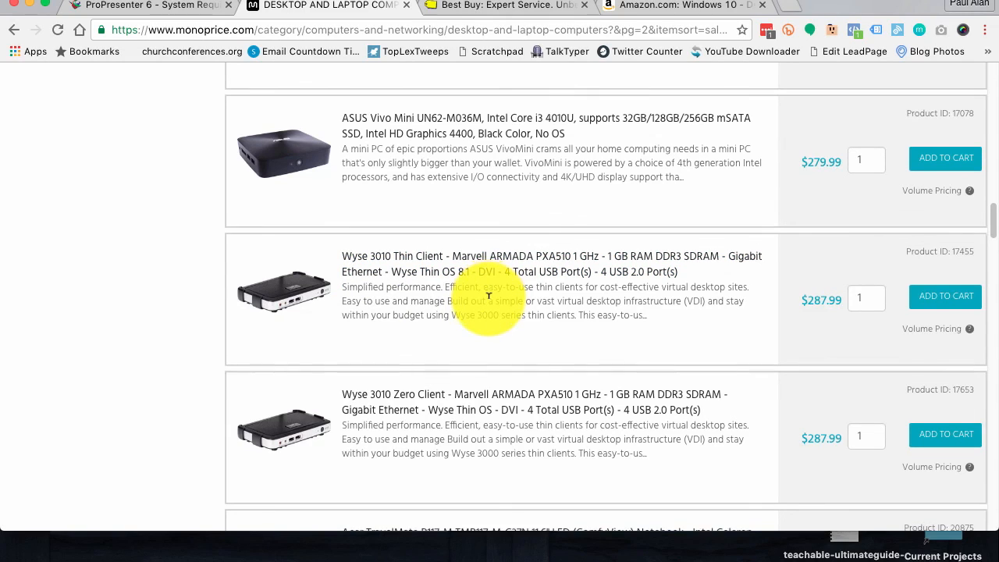
{"action": "scroll", "scroll_direction": "down", "scroll_amount": 3}
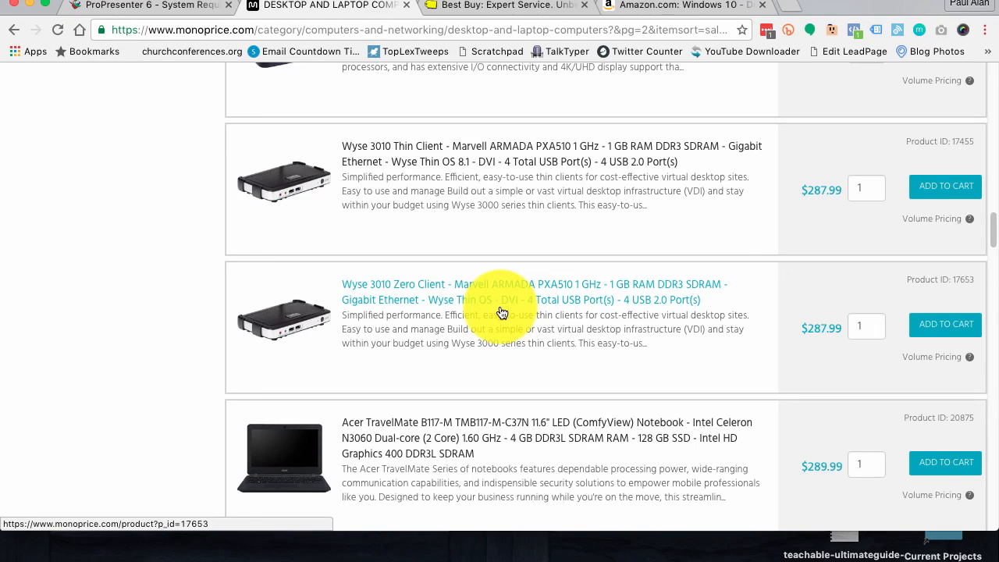
{"action": "mouse_move", "coordinate": [730, 277]}
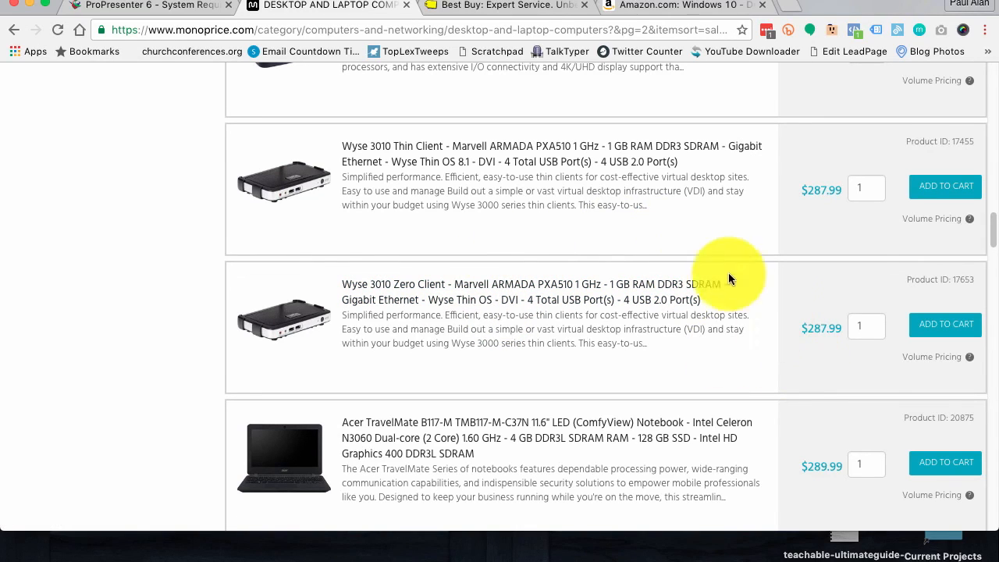
{"action": "scroll", "scroll_direction": "up", "scroll_amount": 3}
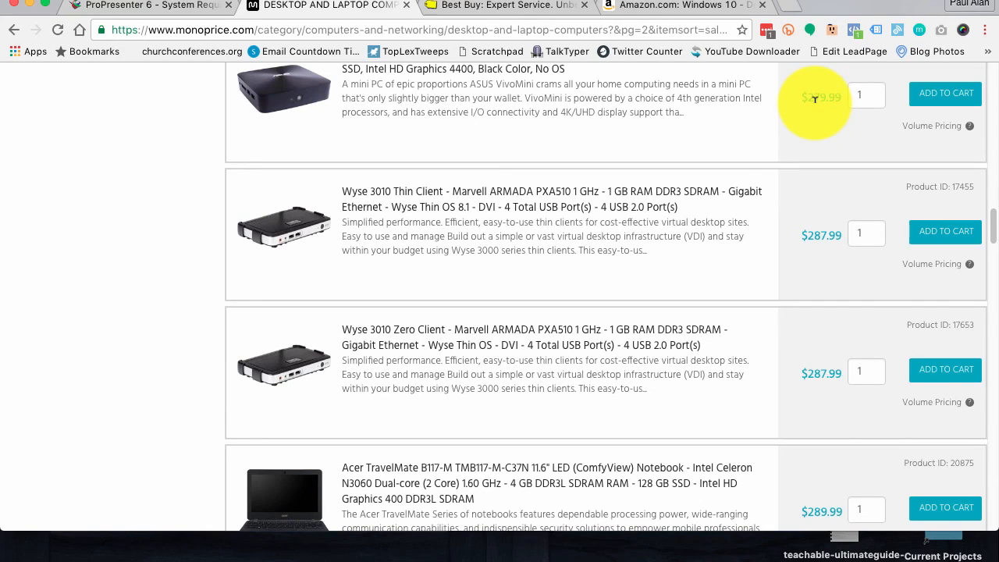
{"action": "mouse_move", "coordinate": [828, 86]}
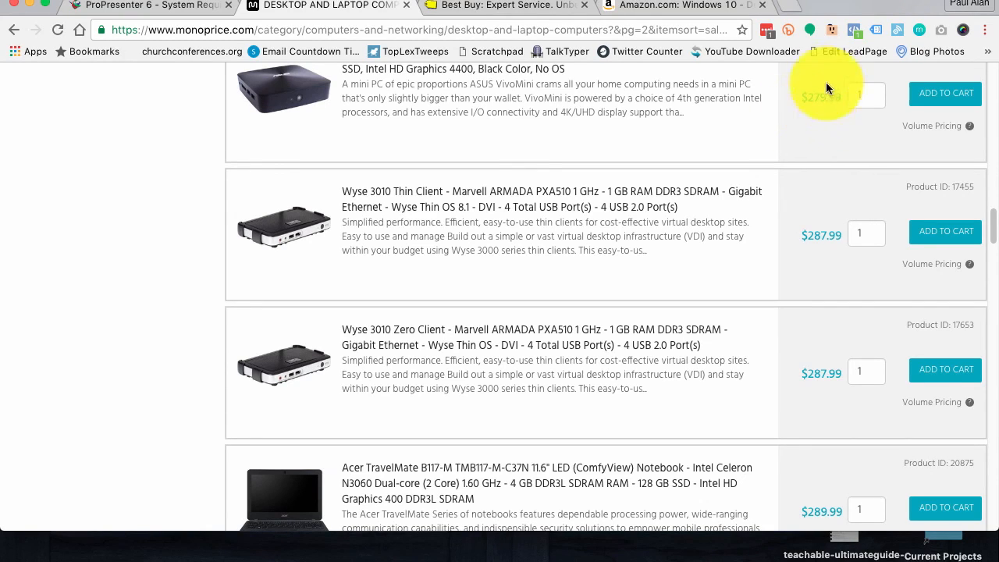
{"action": "mouse_move", "coordinate": [769, 117]}
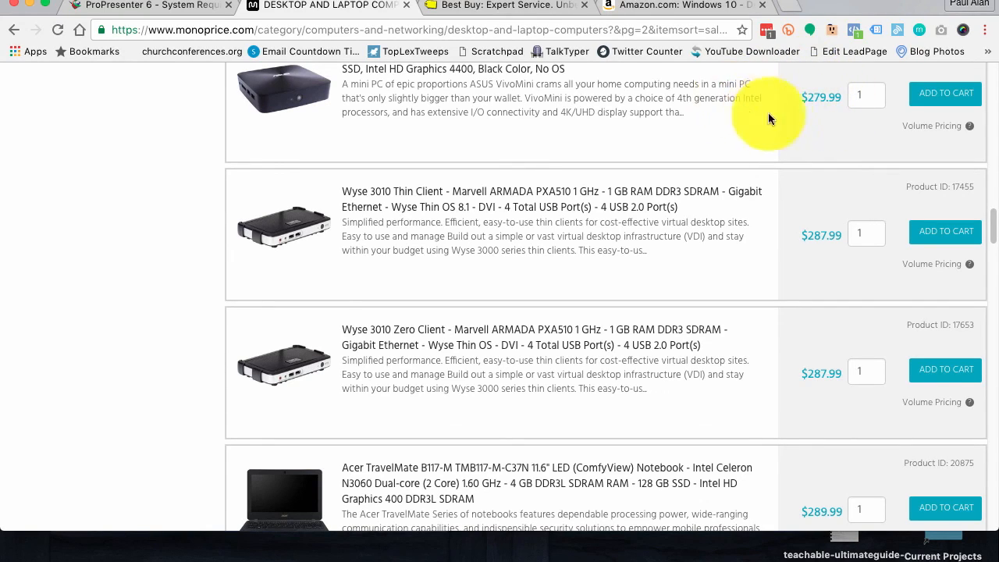
{"action": "mouse_move", "coordinate": [690, 102]}
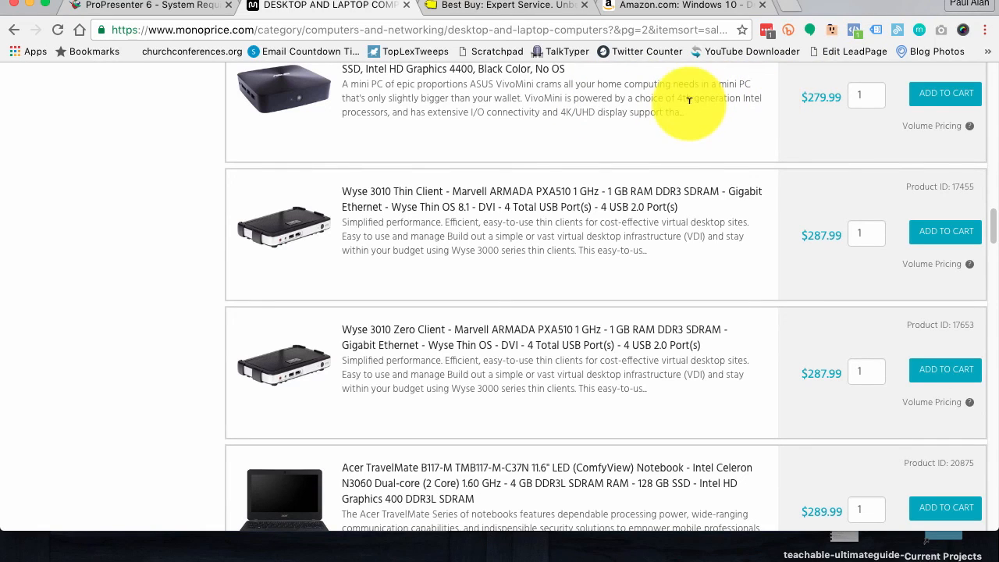
{"action": "mouse_move", "coordinate": [784, 109]}
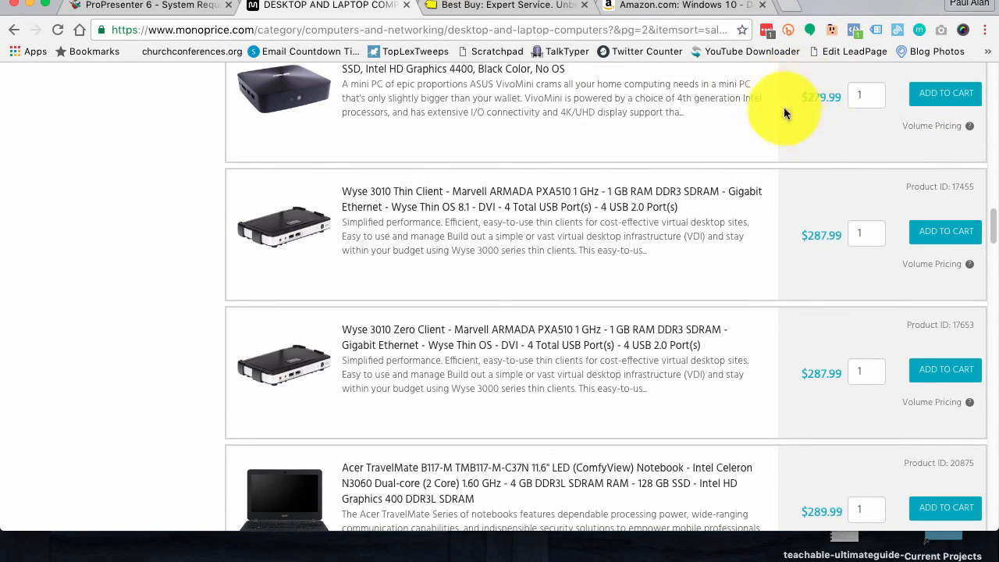
{"action": "mouse_move", "coordinate": [388, 105]}
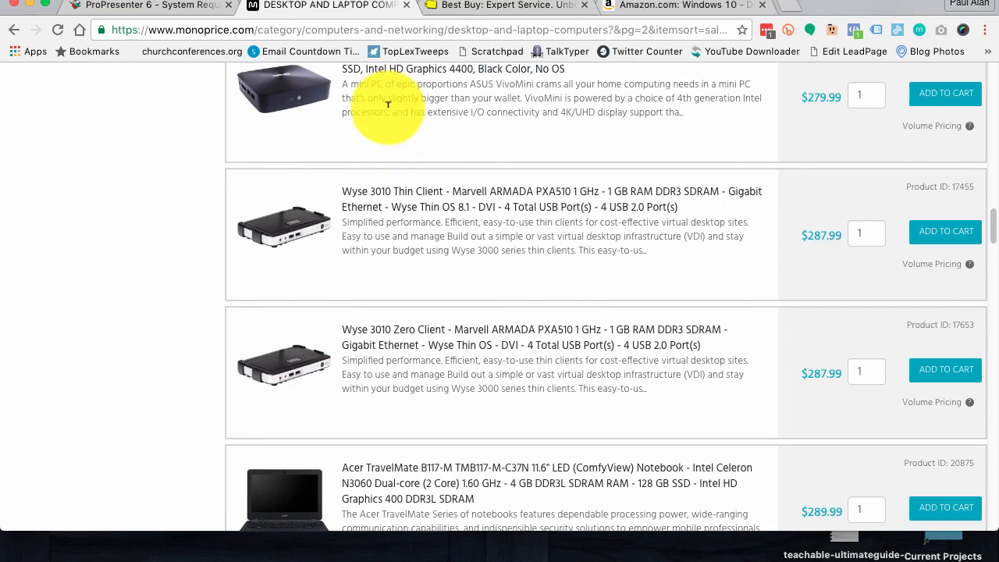
{"action": "scroll", "scroll_direction": "down", "scroll_amount": 3}
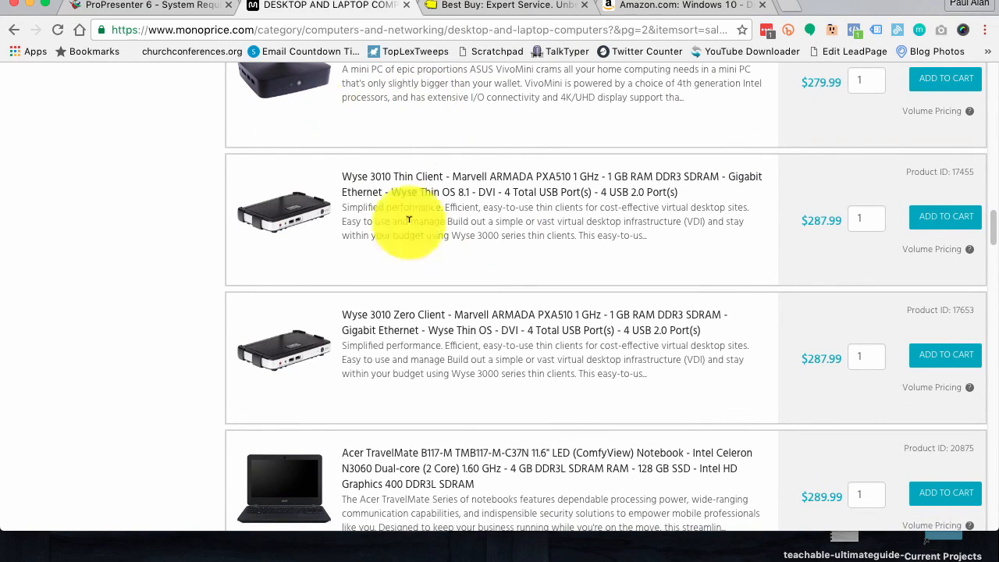
{"action": "left_click", "coordinate": [507, 5]}
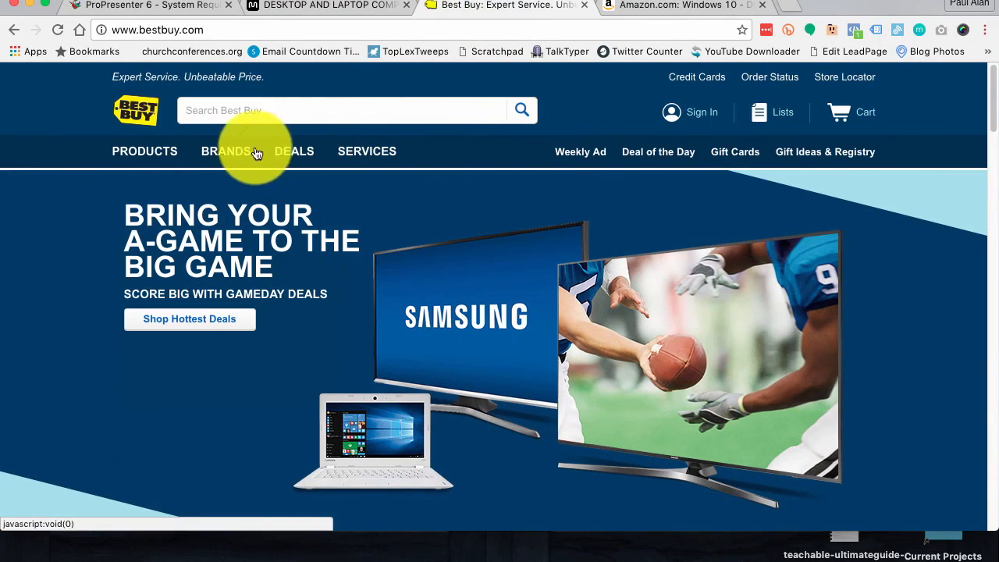
Step: Navigate Best Buy's categories to the Desktop & All-in-One Computers listings
{"action": "left_click", "coordinate": [144, 151]}
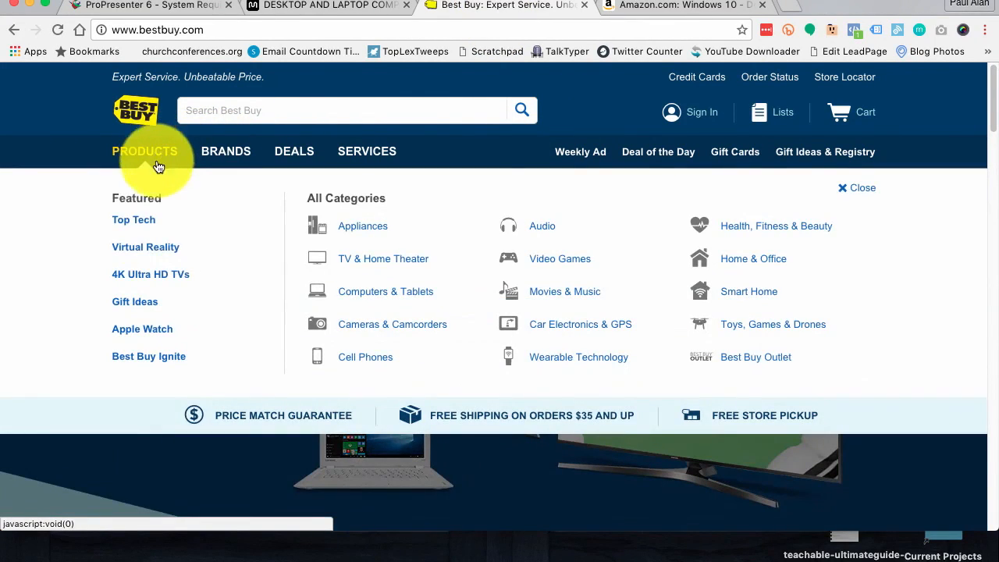
{"action": "mouse_move", "coordinate": [253, 362]}
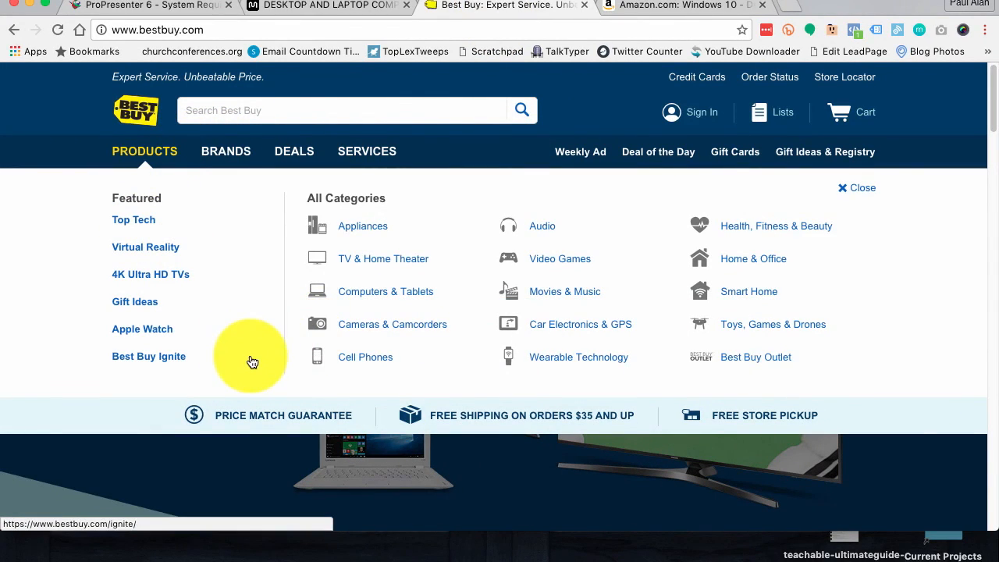
{"action": "left_click", "coordinate": [386, 291]}
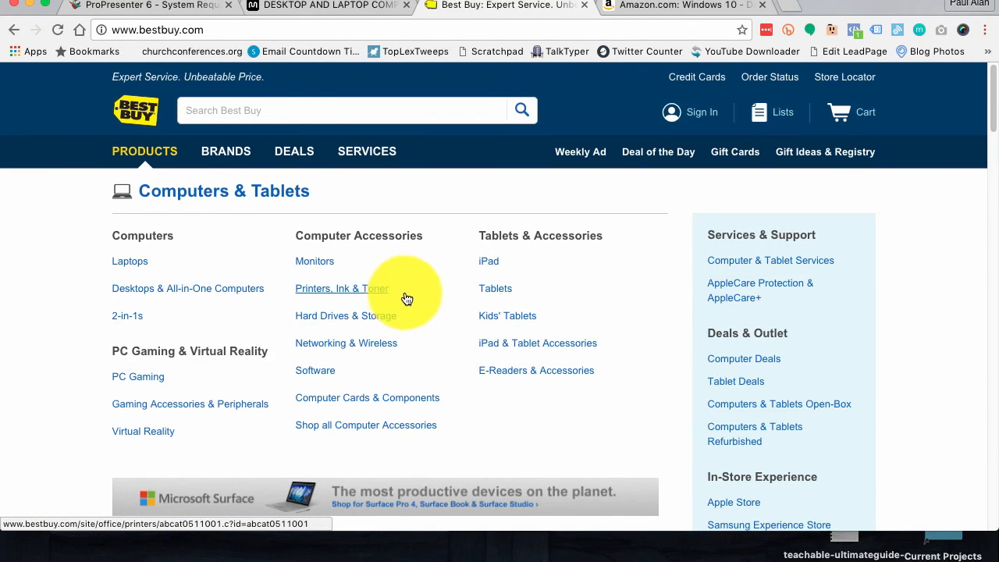
{"action": "mouse_move", "coordinate": [422, 304]}
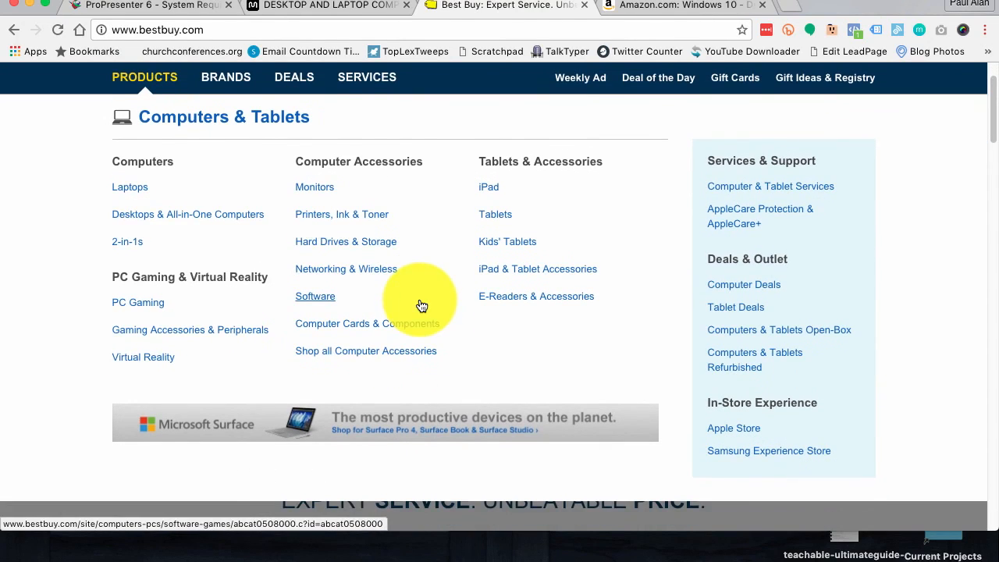
{"action": "scroll", "scroll_direction": "down", "scroll_amount": 3}
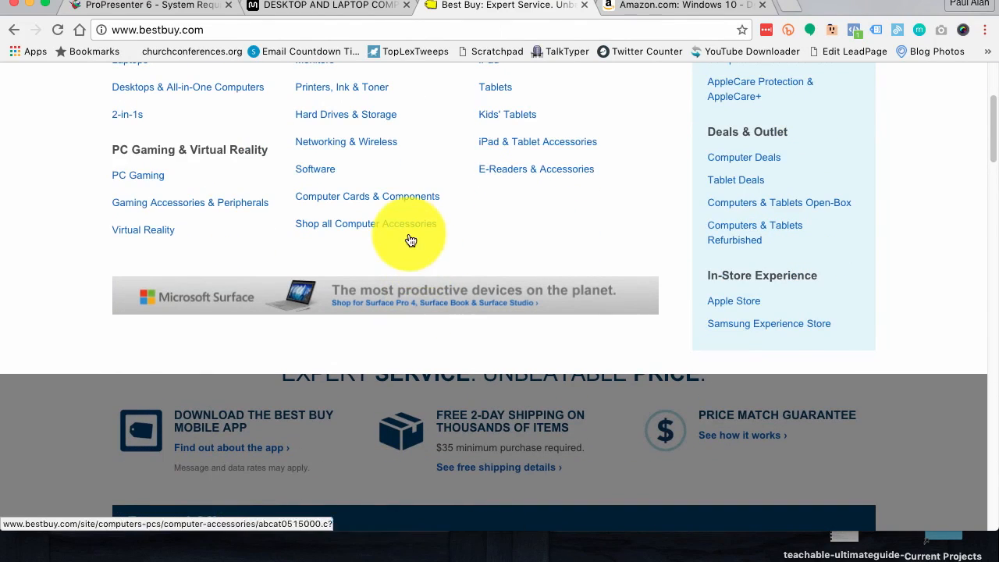
{"action": "scroll", "scroll_direction": "up", "scroll_amount": 3}
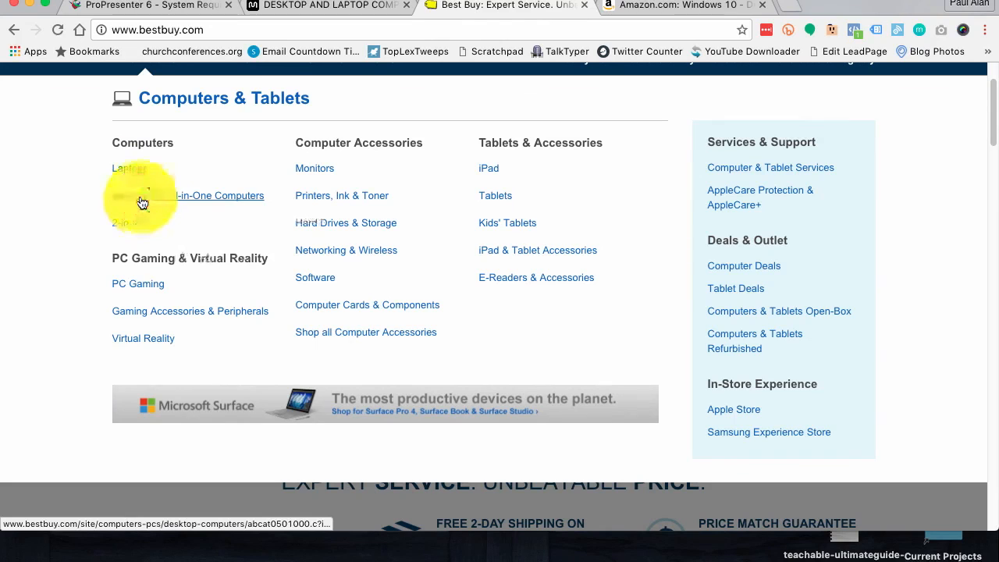
{"action": "left_click", "coordinate": [156, 195]}
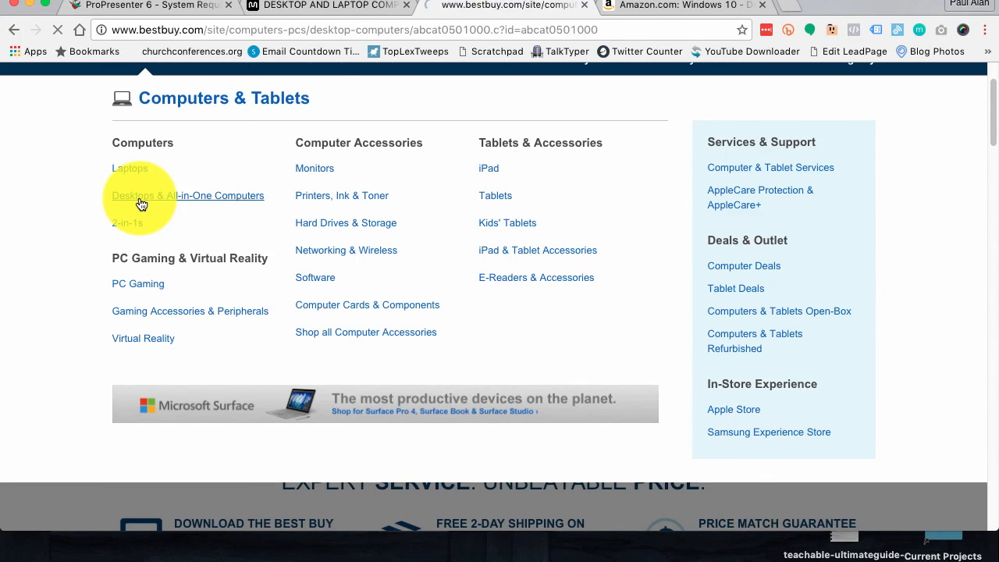
{"action": "left_click", "coordinate": [188, 195]}
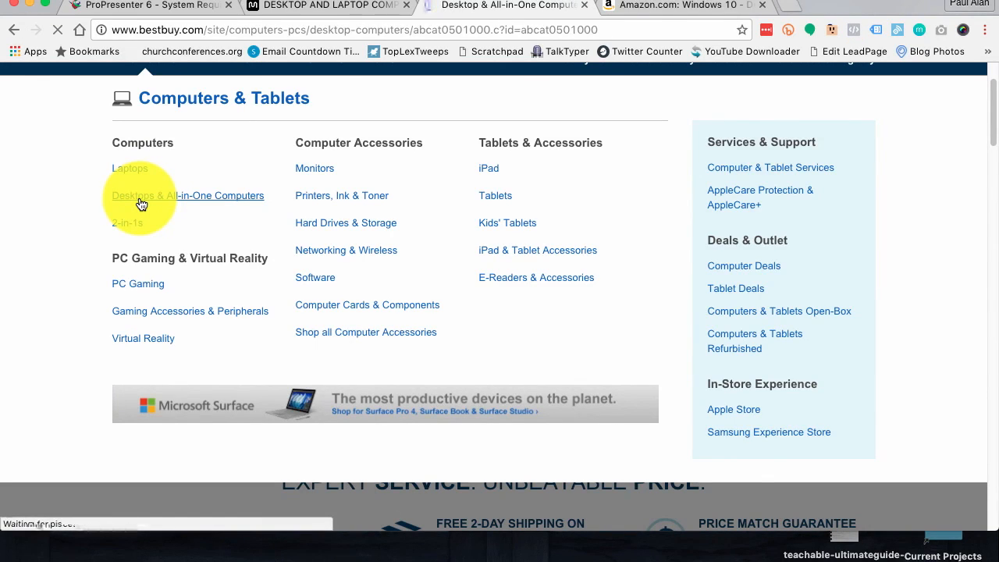
{"action": "left_click", "coordinate": [188, 195]}
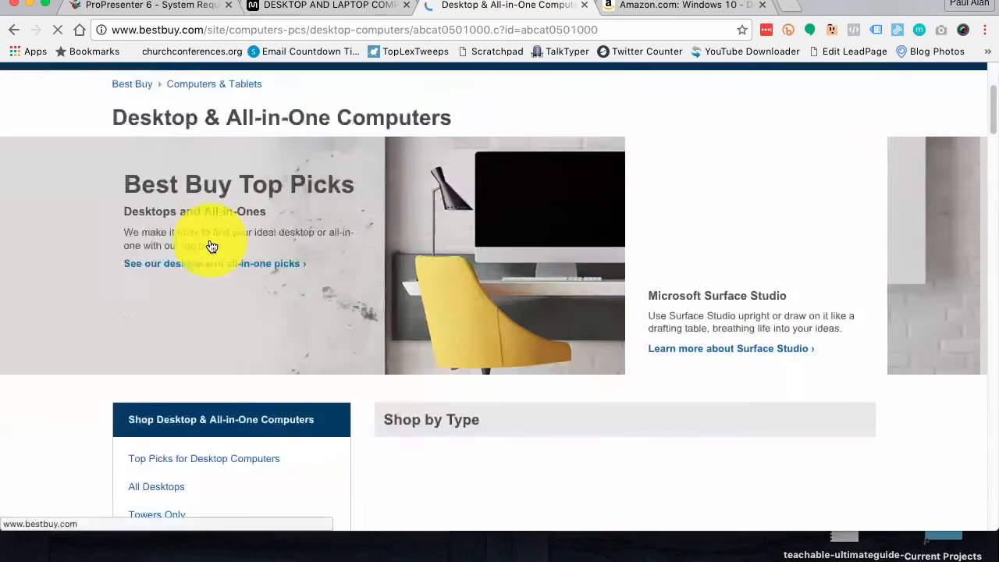
Step: Choose Towers Only from the Desktop & All-in-One Computers sidebar
{"action": "scroll", "scroll_direction": "down", "scroll_amount": 3}
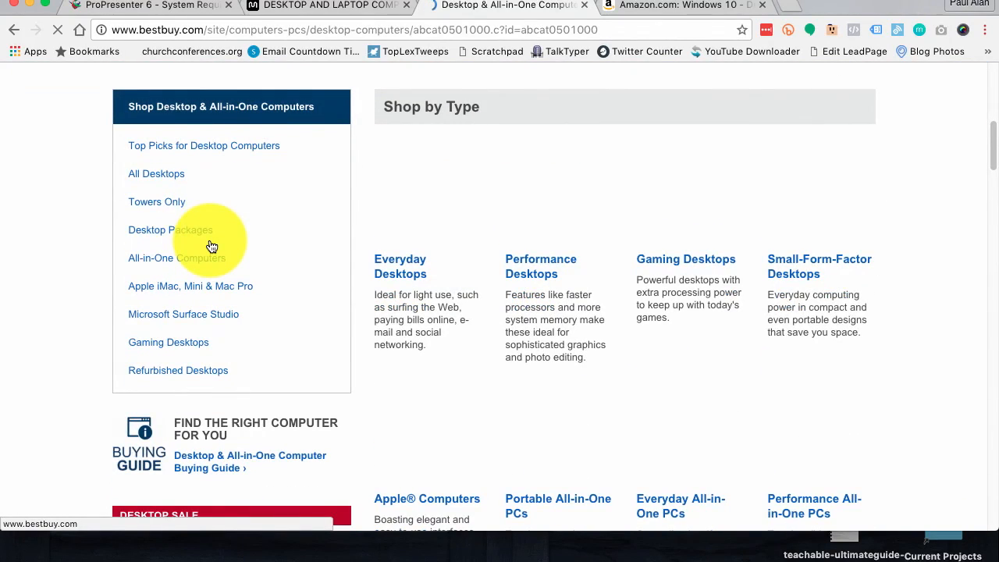
{"action": "mouse_move", "coordinate": [164, 203]}
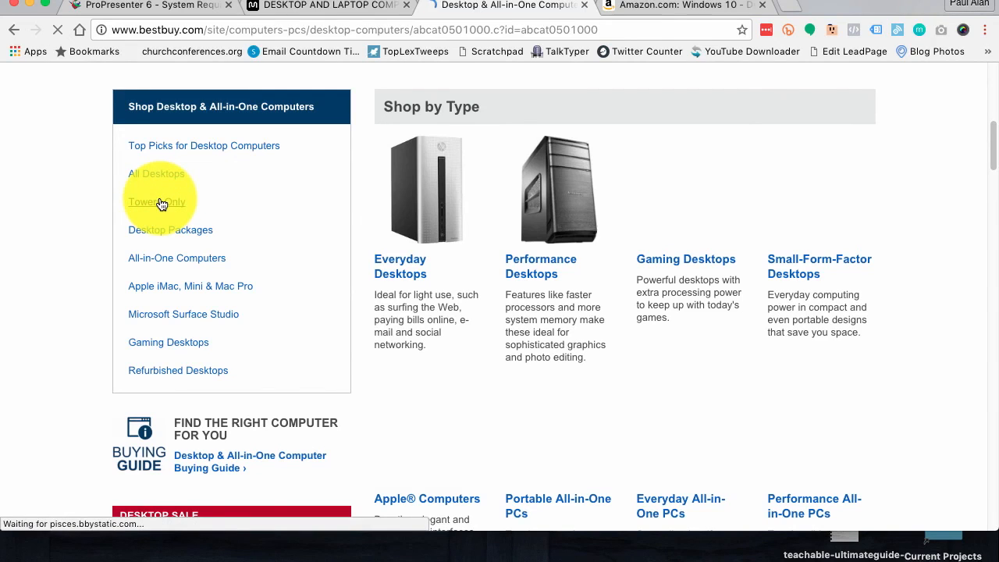
{"action": "left_click", "coordinate": [157, 202]}
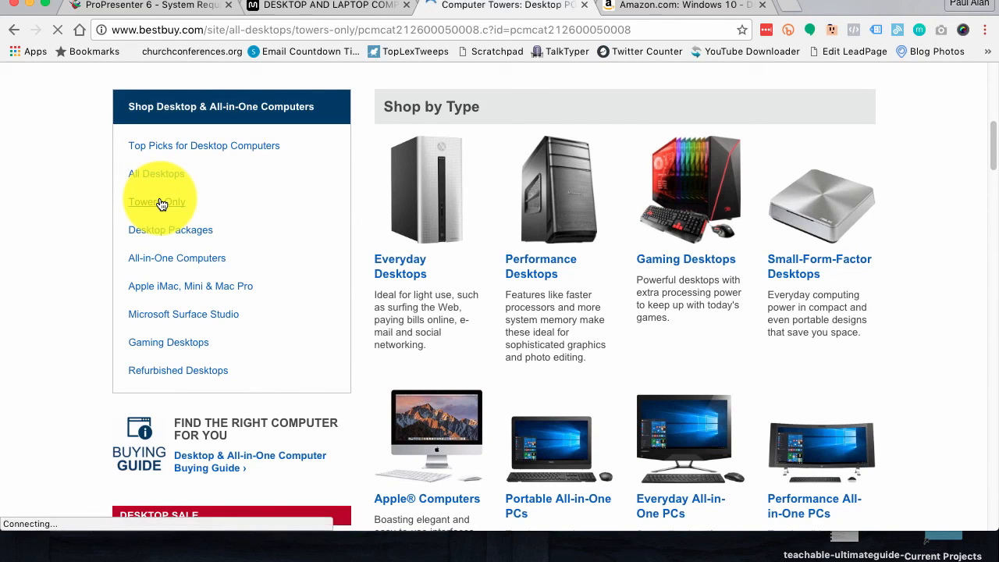
Step: Read the $499.99 Lenovo Core i5 tower's specs, then switch to the ProPresenter requirements page
{"action": "left_click", "coordinate": [156, 202]}
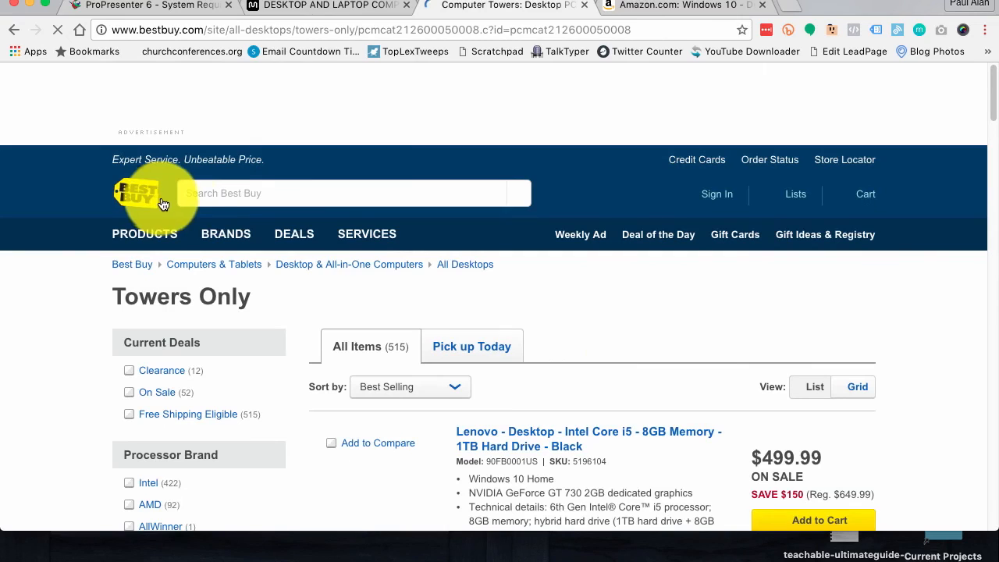
{"action": "mouse_move", "coordinate": [691, 371]}
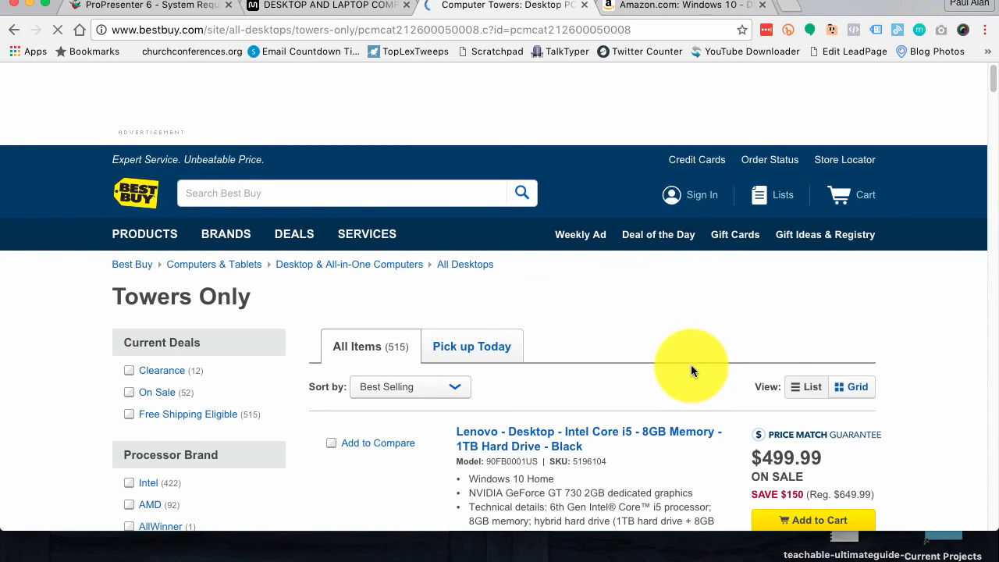
{"action": "scroll", "scroll_direction": "down", "scroll_amount": 3}
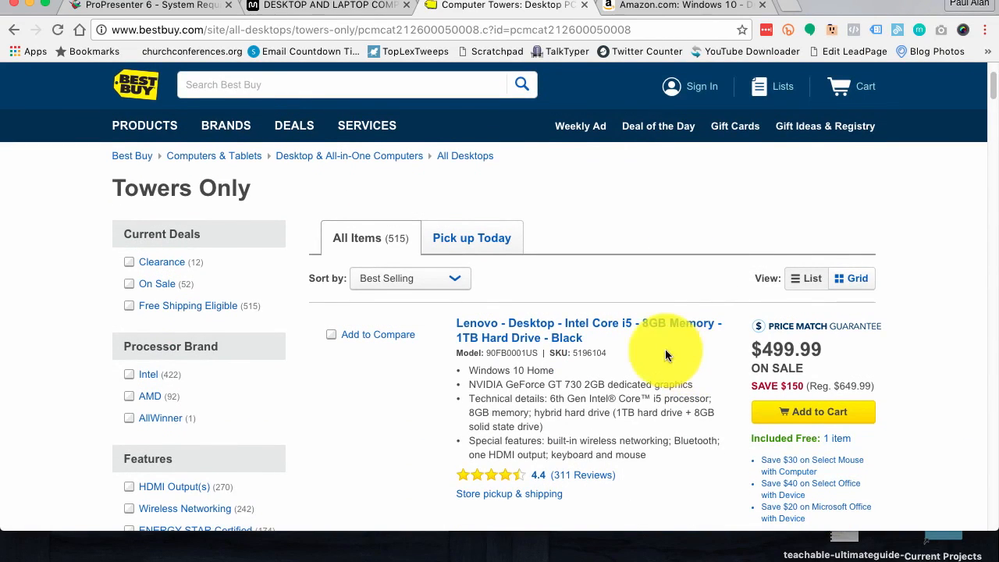
{"action": "mouse_move", "coordinate": [488, 330]}
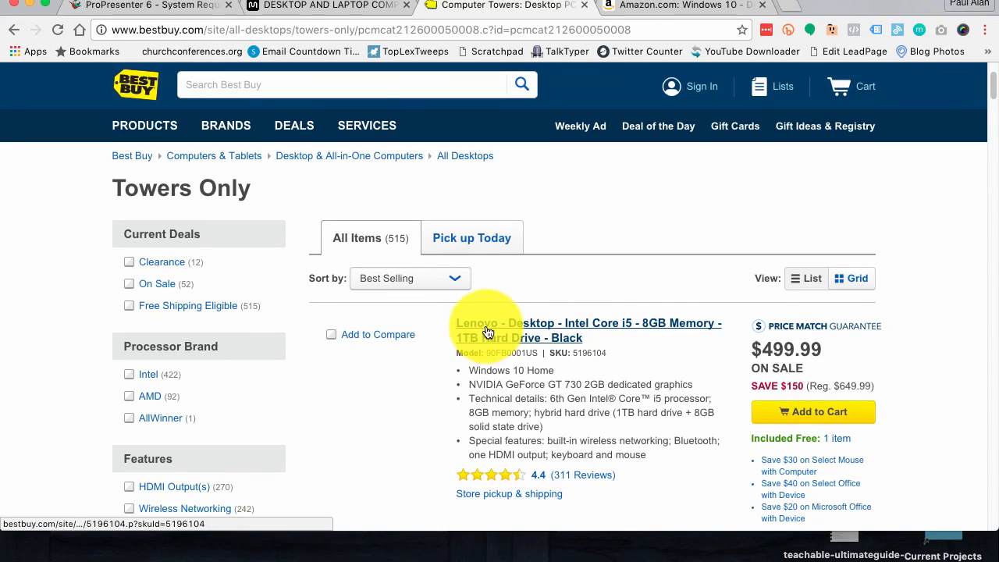
{"action": "mouse_move", "coordinate": [589, 328]}
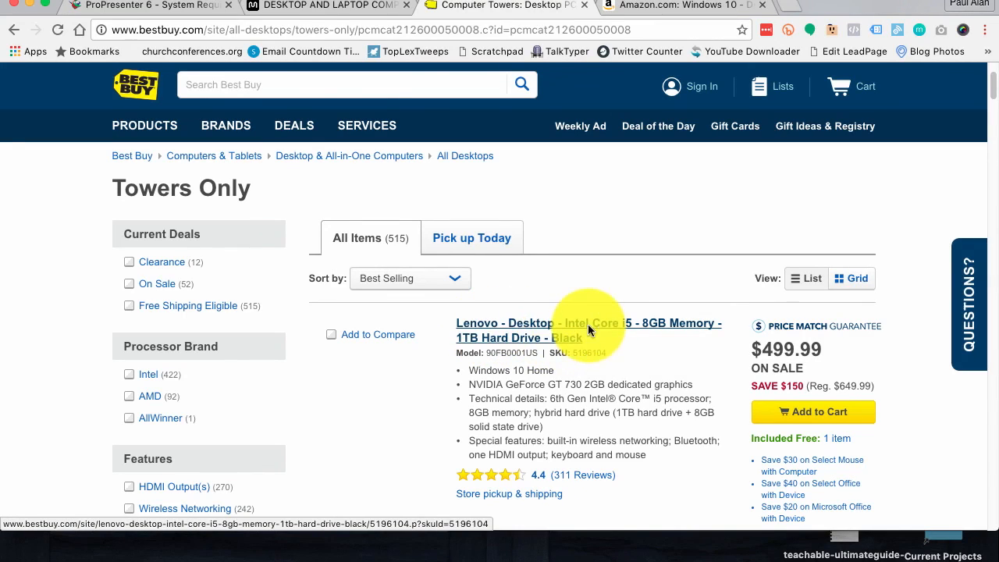
{"action": "left_click", "coordinate": [590, 323]}
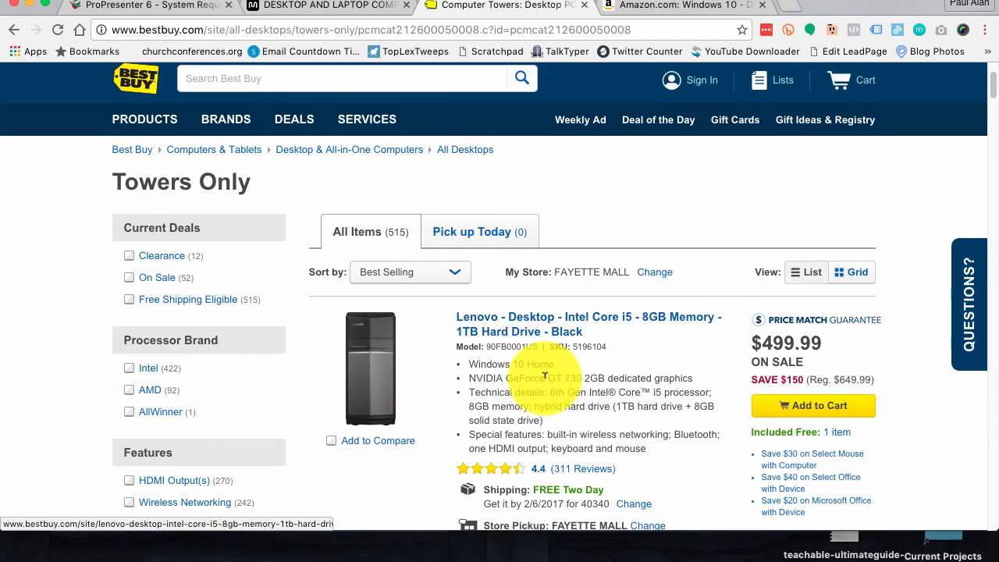
{"action": "scroll", "scroll_direction": "down", "scroll_amount": 3}
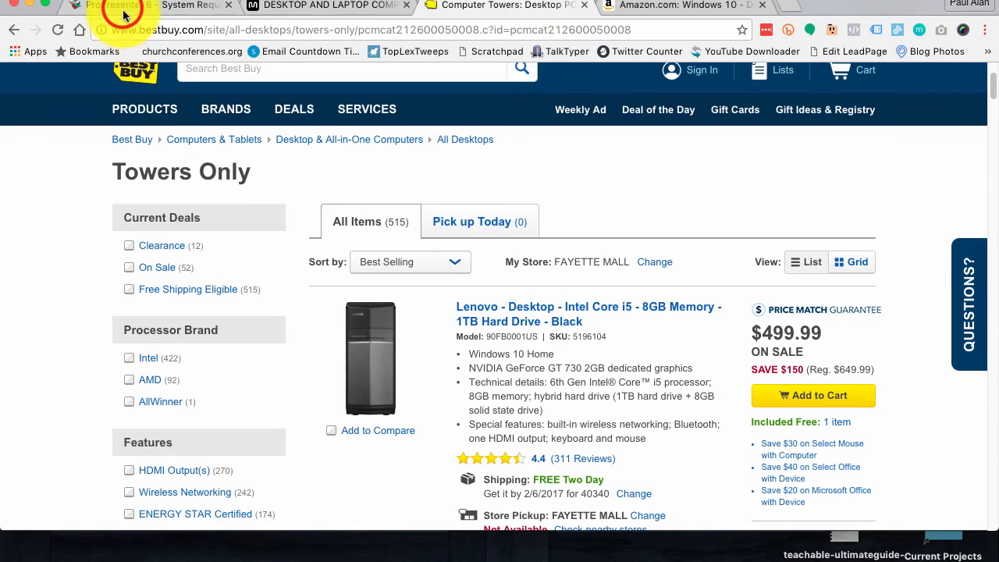
{"action": "left_click", "coordinate": [121, 6]}
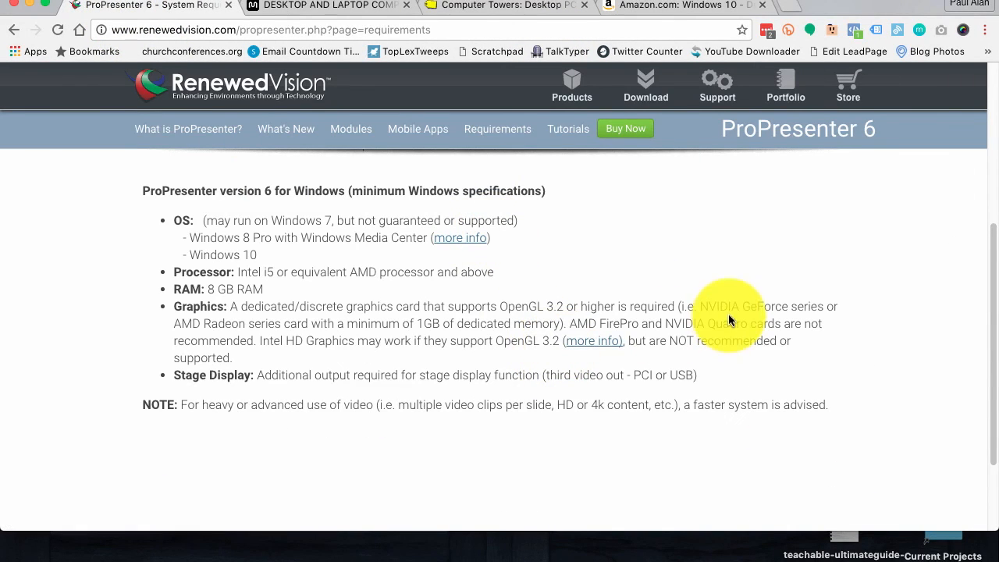
{"action": "mouse_move", "coordinate": [780, 304]}
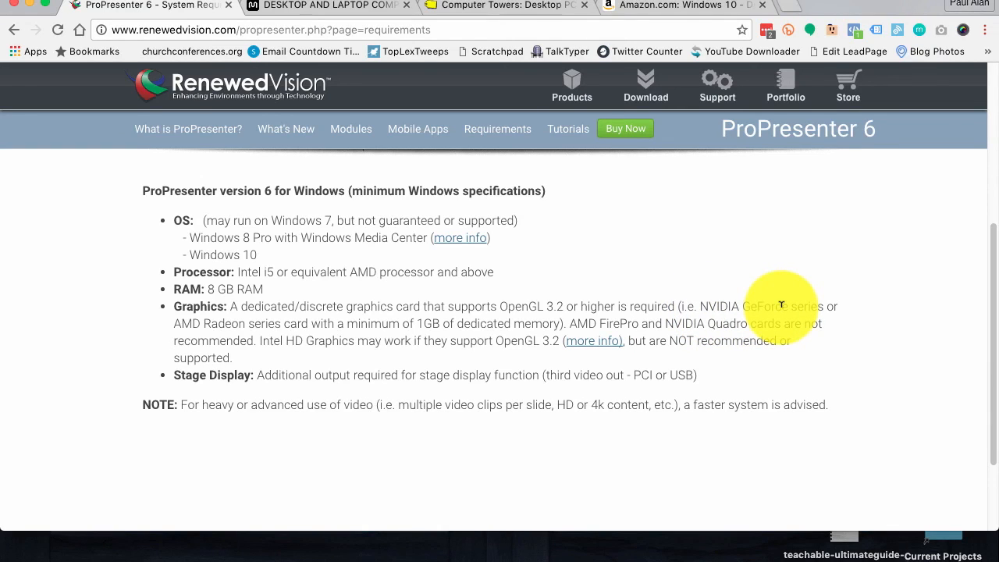
{"action": "mouse_move", "coordinate": [496, 336]}
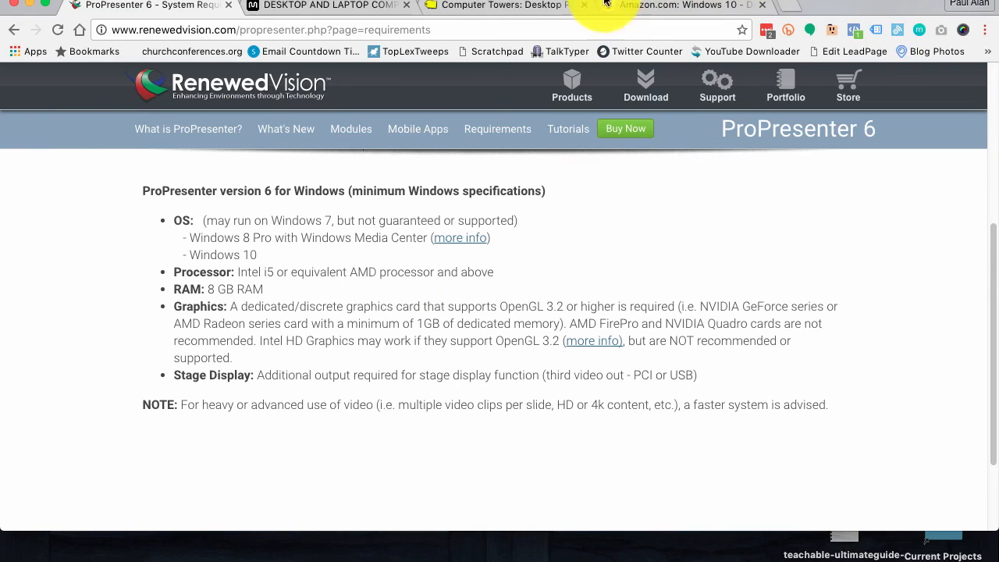
{"action": "mouse_move", "coordinate": [328, 7]}
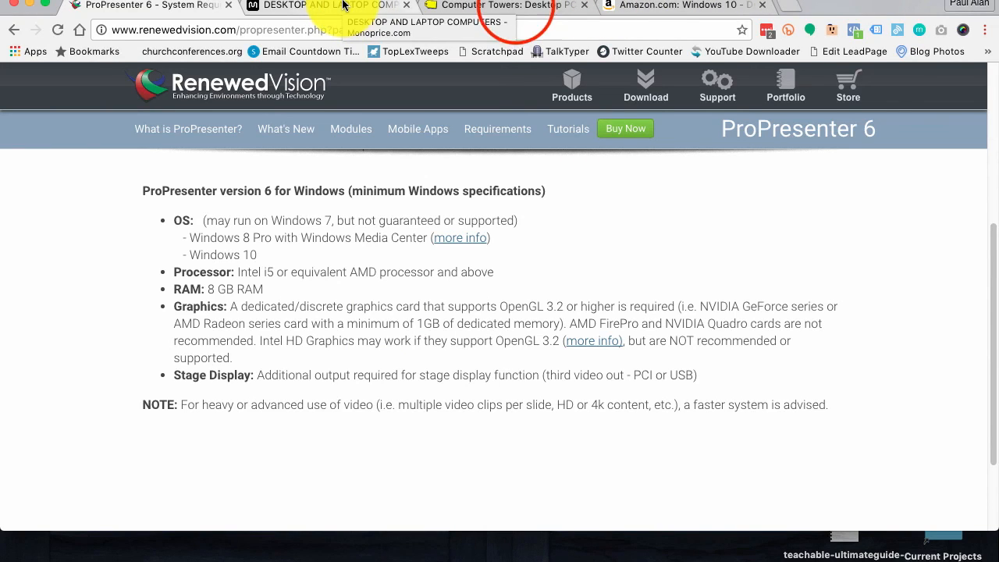
Step: Return from the ProPresenter 6 Windows specs to Best Buy's Towers Only listing
{"action": "left_click", "coordinate": [499, 5]}
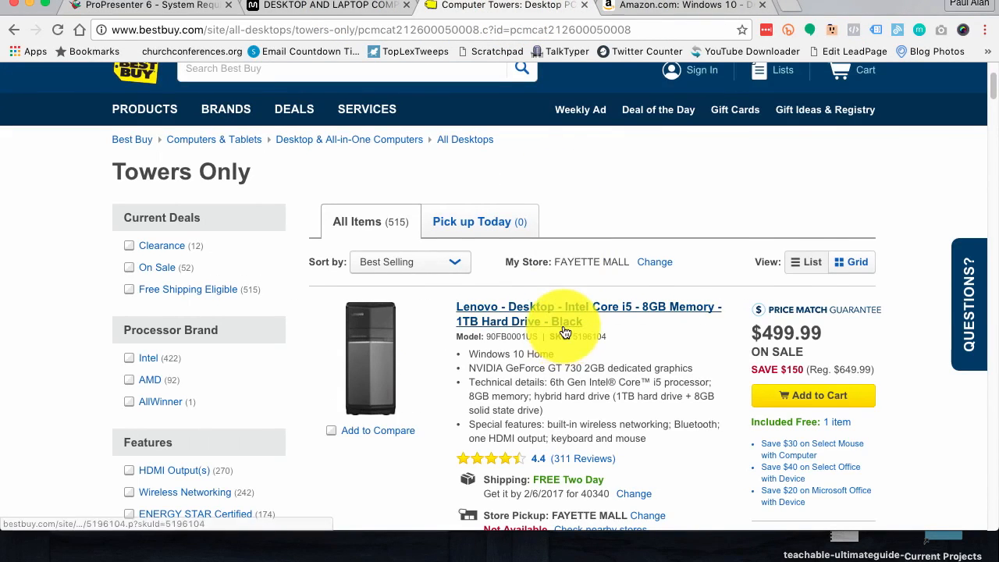
{"action": "scroll", "scroll_direction": "down", "scroll_amount": 3}
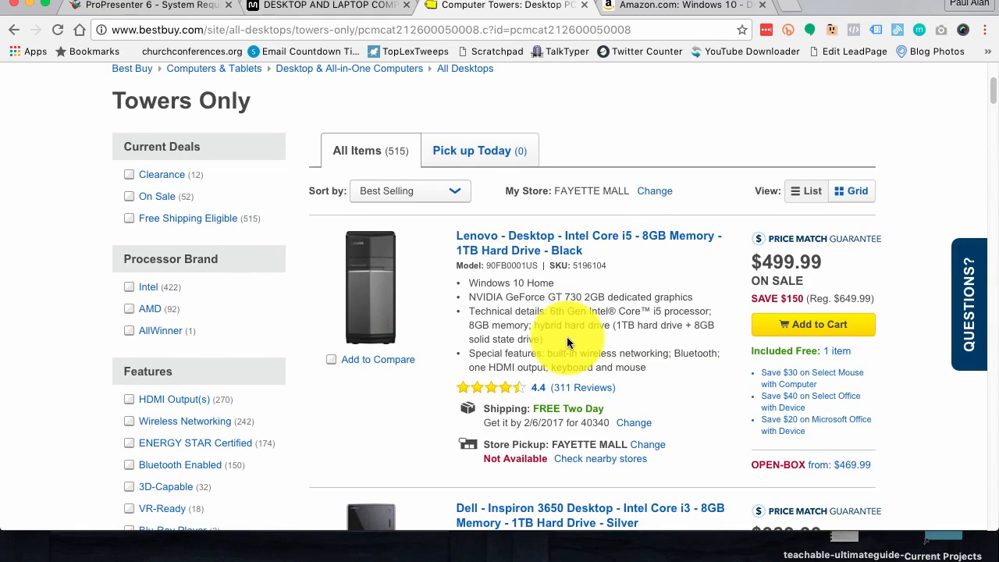
{"action": "mouse_move", "coordinate": [592, 293]}
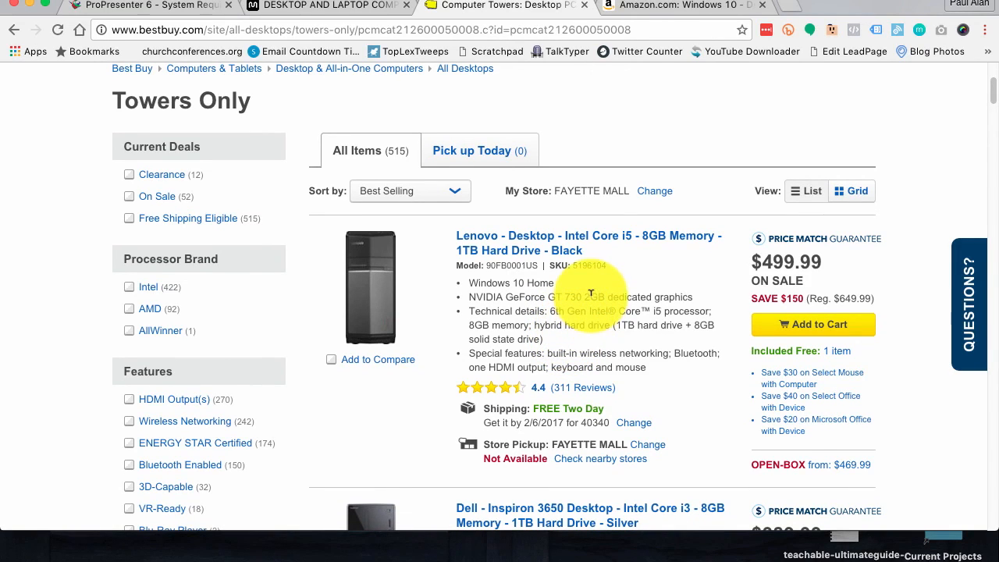
{"action": "mouse_move", "coordinate": [484, 304]}
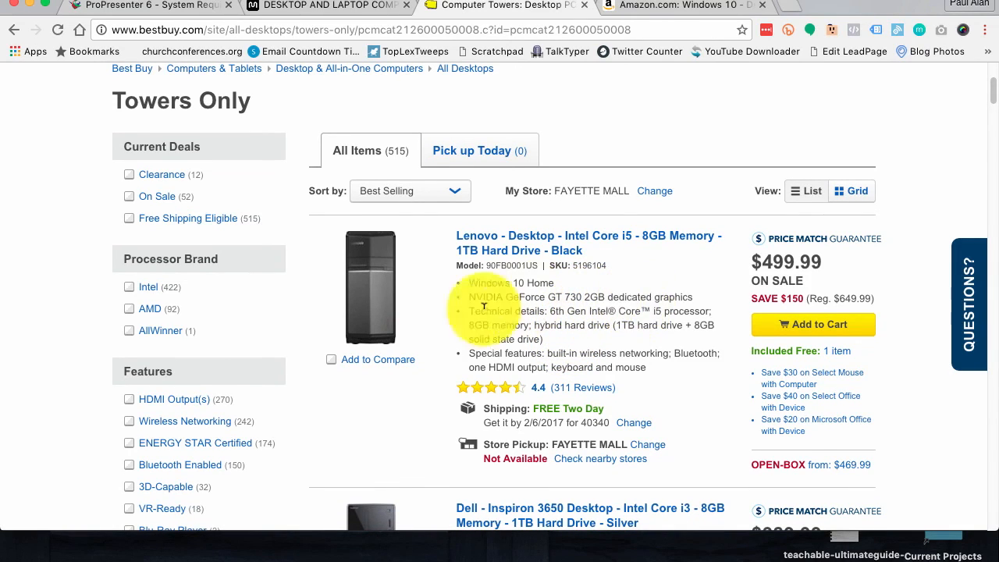
{"action": "mouse_move", "coordinate": [563, 282]}
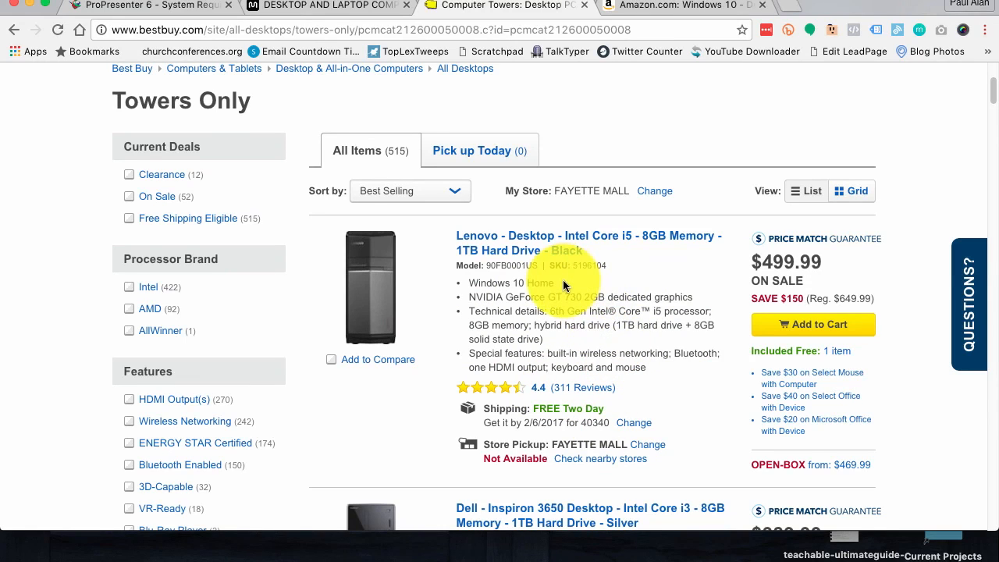
{"action": "scroll", "scroll_direction": "down", "scroll_amount": 3}
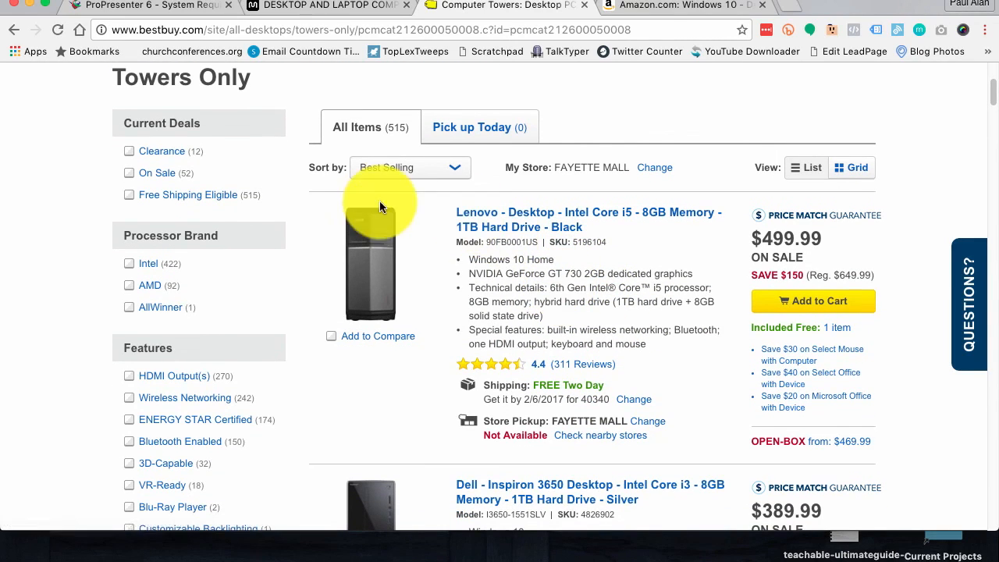
{"action": "mouse_move", "coordinate": [531, 219]}
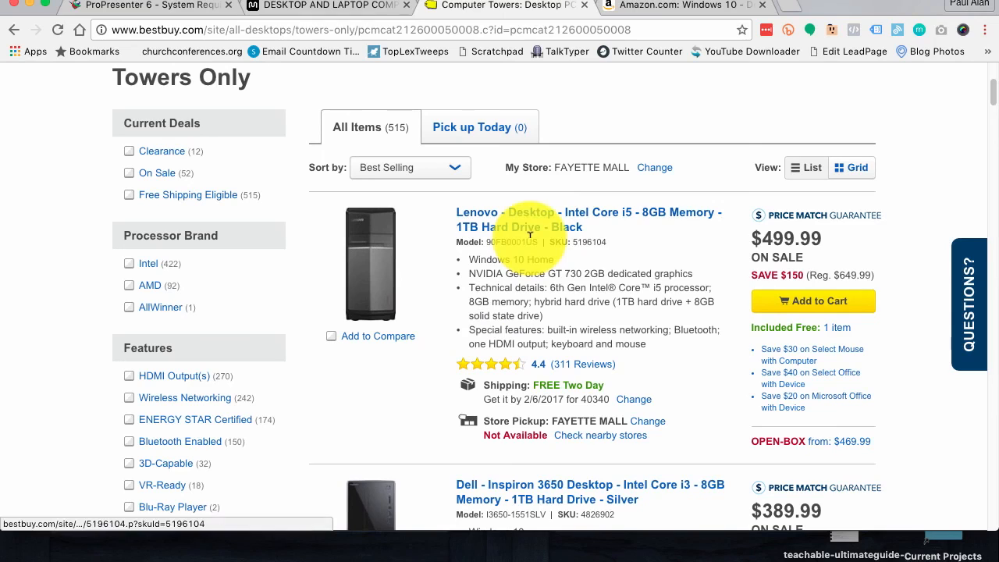
{"action": "mouse_move", "coordinate": [586, 321]}
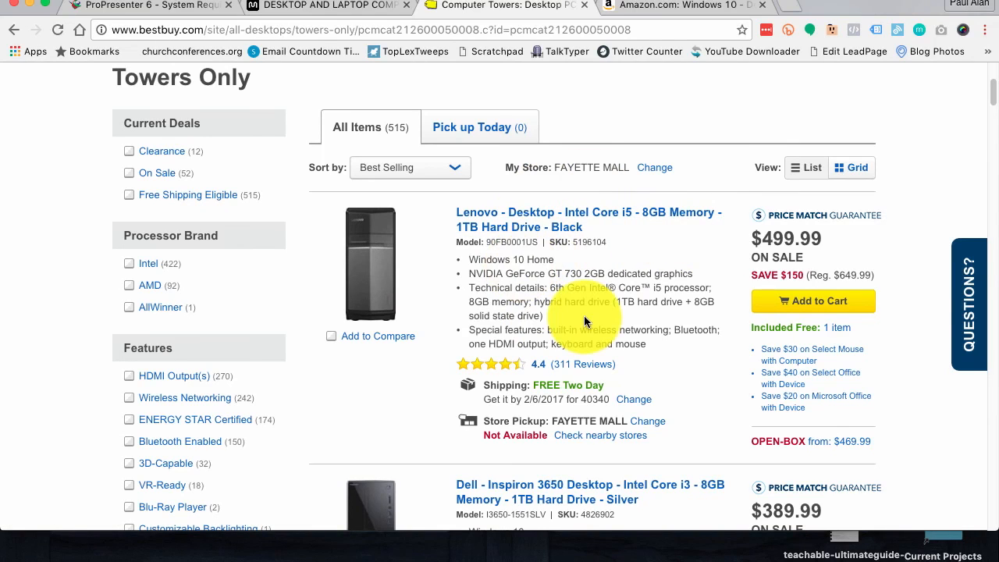
{"action": "mouse_move", "coordinate": [584, 312]}
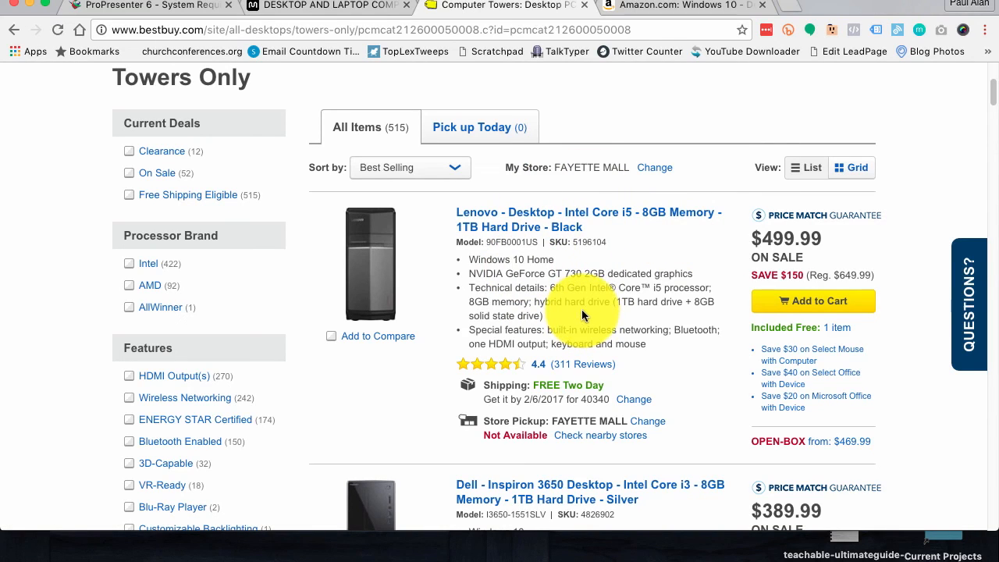
{"action": "mouse_move", "coordinate": [547, 383]}
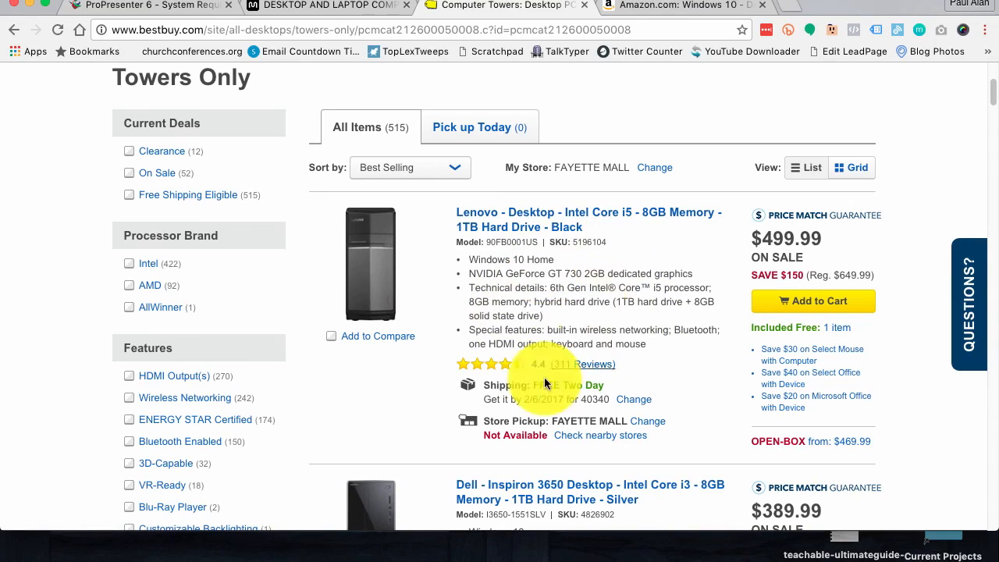
{"action": "mouse_move", "coordinate": [562, 281]}
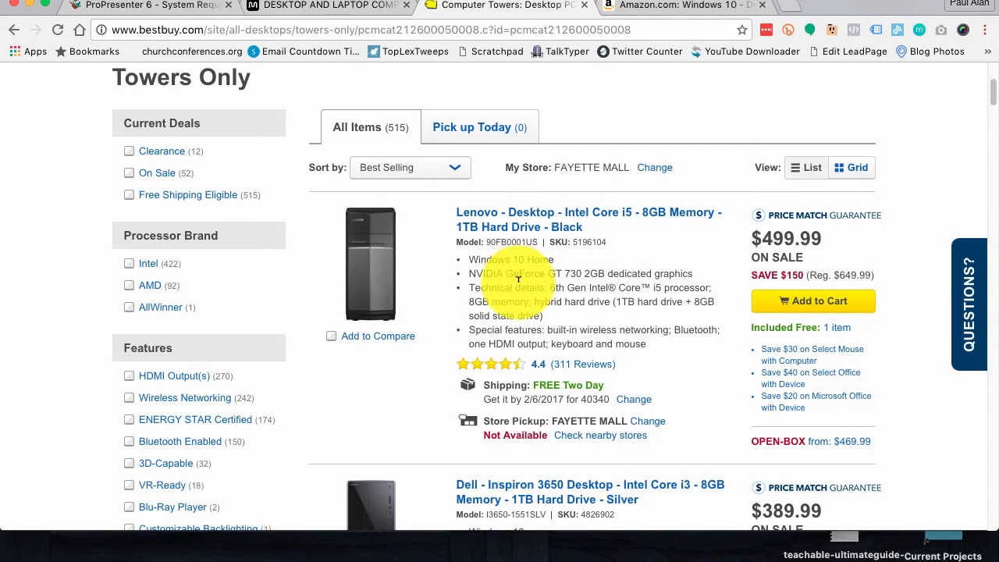
{"action": "scroll", "scroll_direction": "down", "scroll_amount": 3}
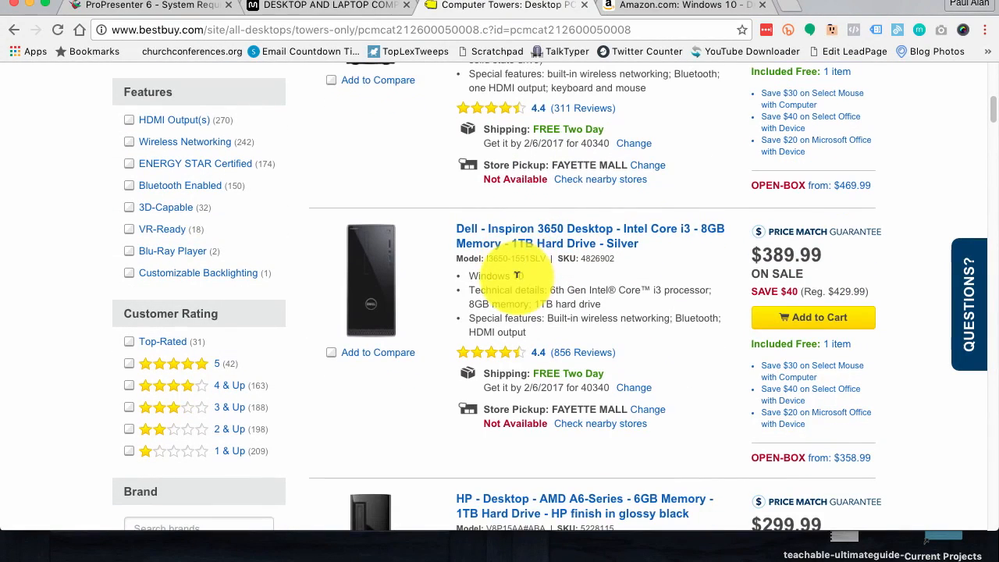
{"action": "mouse_move", "coordinate": [691, 242]}
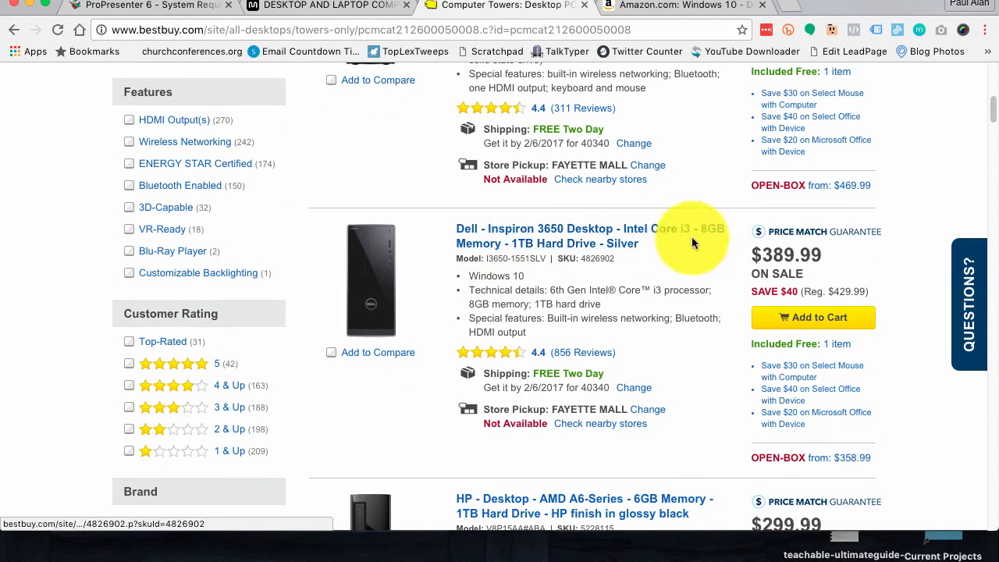
{"action": "scroll", "scroll_direction": "down", "scroll_amount": 3}
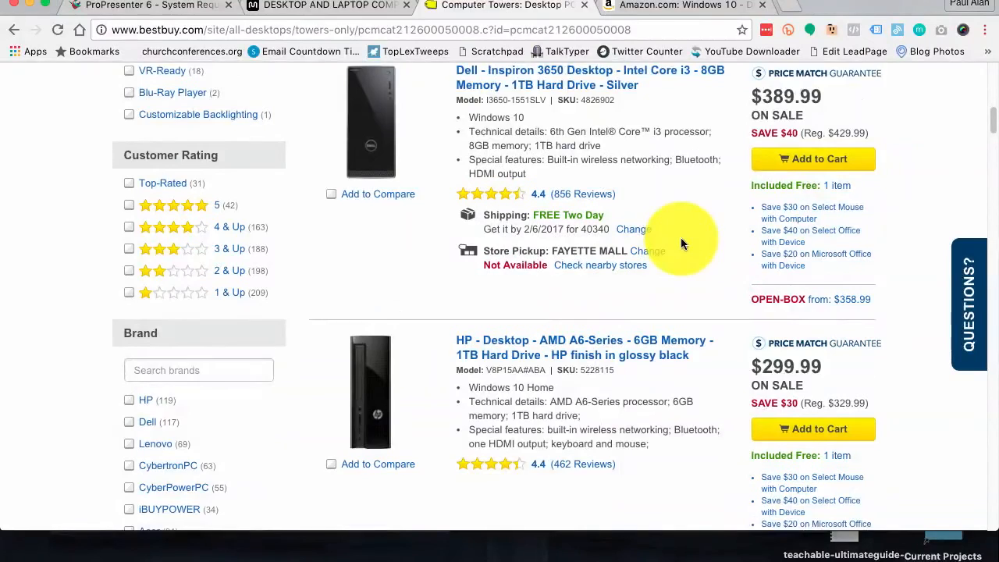
{"action": "scroll", "scroll_direction": "down", "scroll_amount": 3}
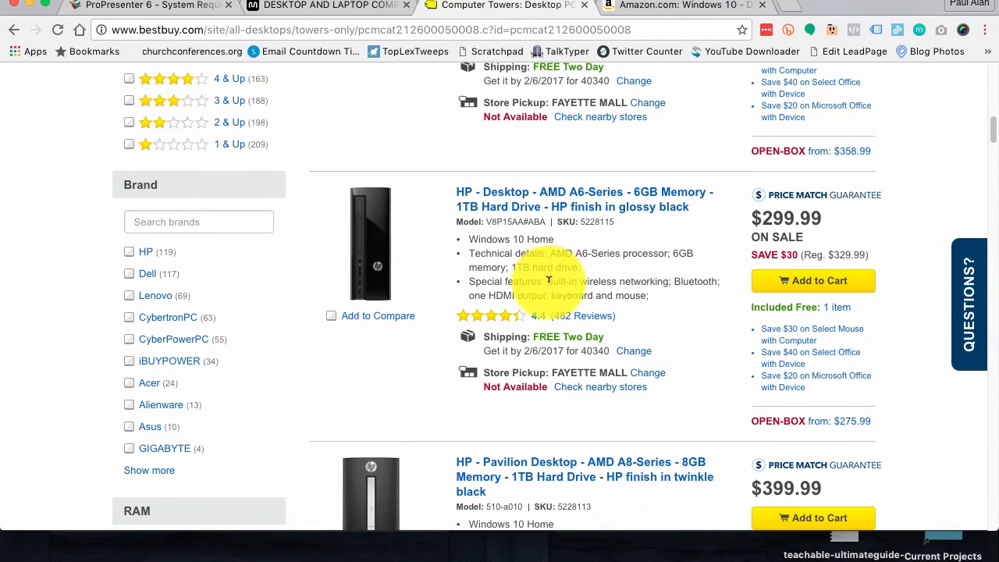
{"action": "mouse_move", "coordinate": [649, 201]}
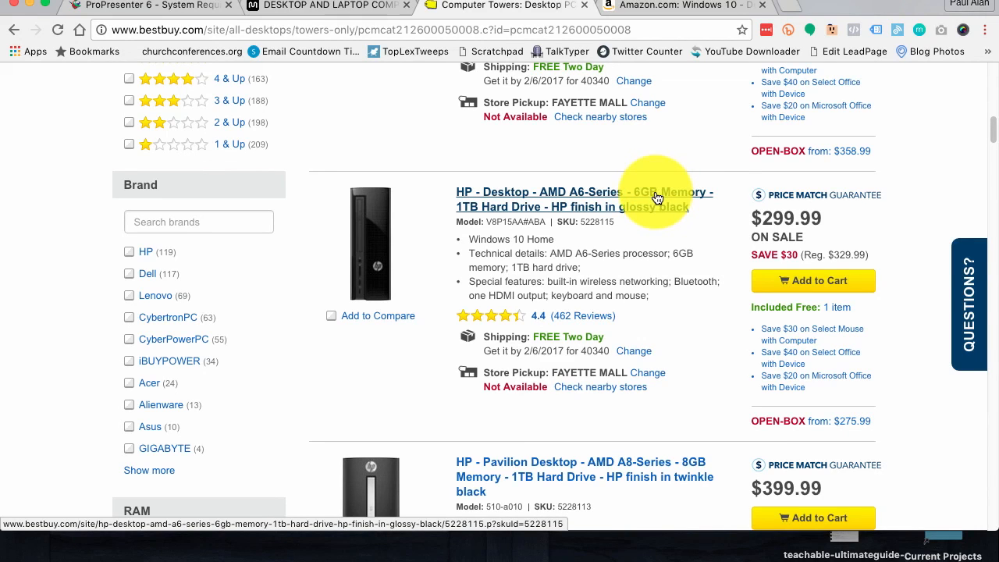
{"action": "mouse_move", "coordinate": [603, 267]}
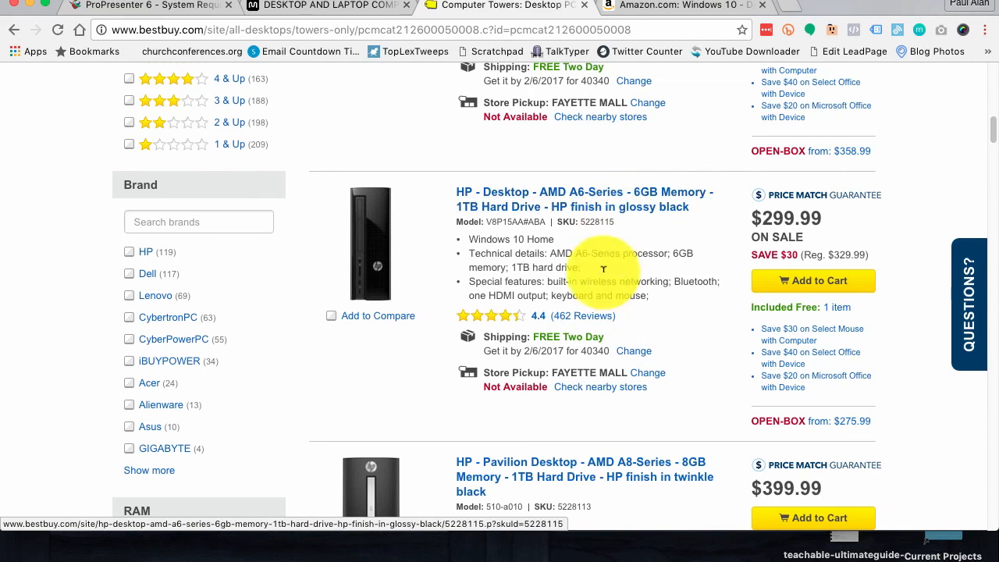
{"action": "scroll", "scroll_direction": "down", "scroll_amount": 3}
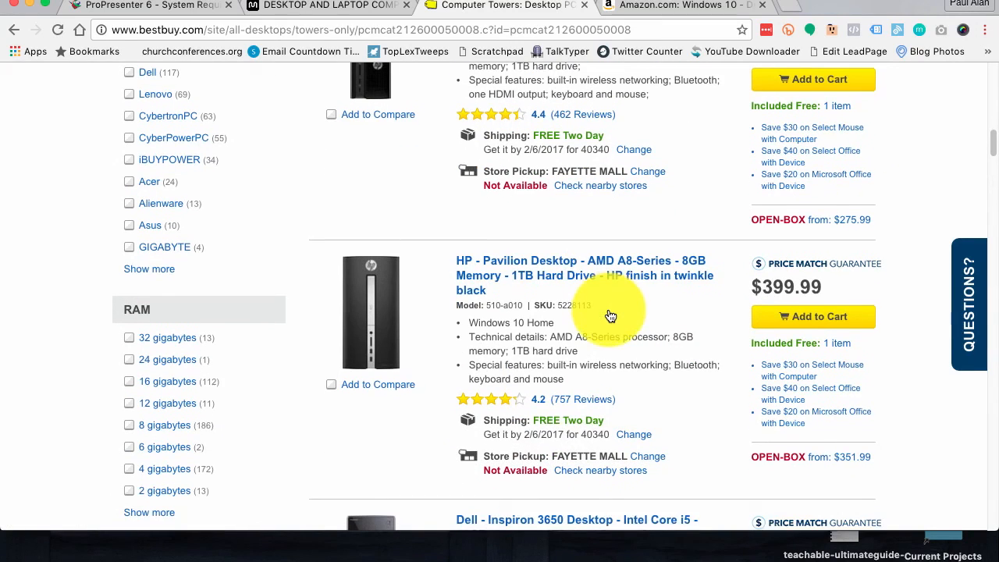
{"action": "scroll", "scroll_direction": "down", "scroll_amount": 3}
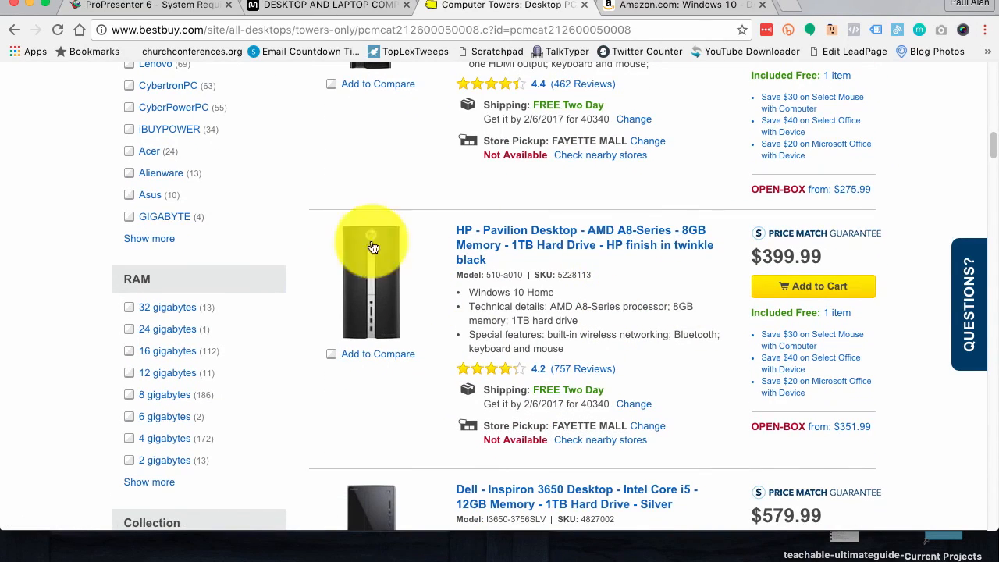
{"action": "mouse_move", "coordinate": [598, 348]}
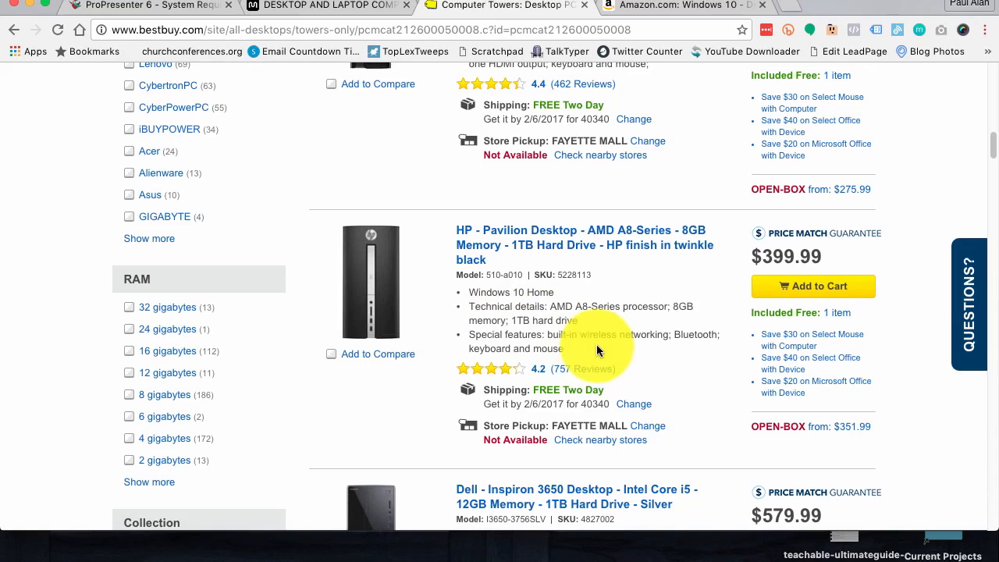
{"action": "mouse_move", "coordinate": [546, 347]}
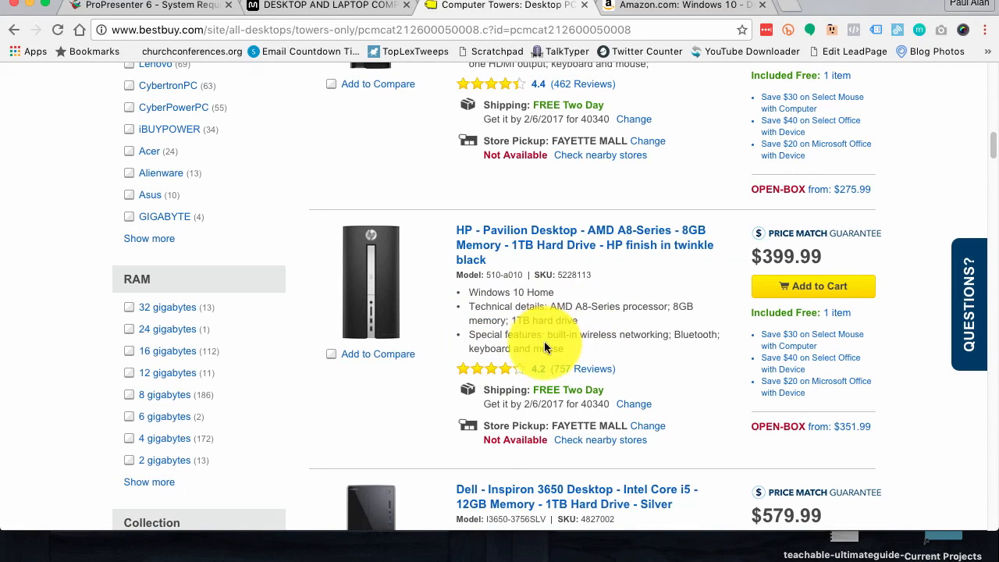
{"action": "mouse_move", "coordinate": [585, 289]}
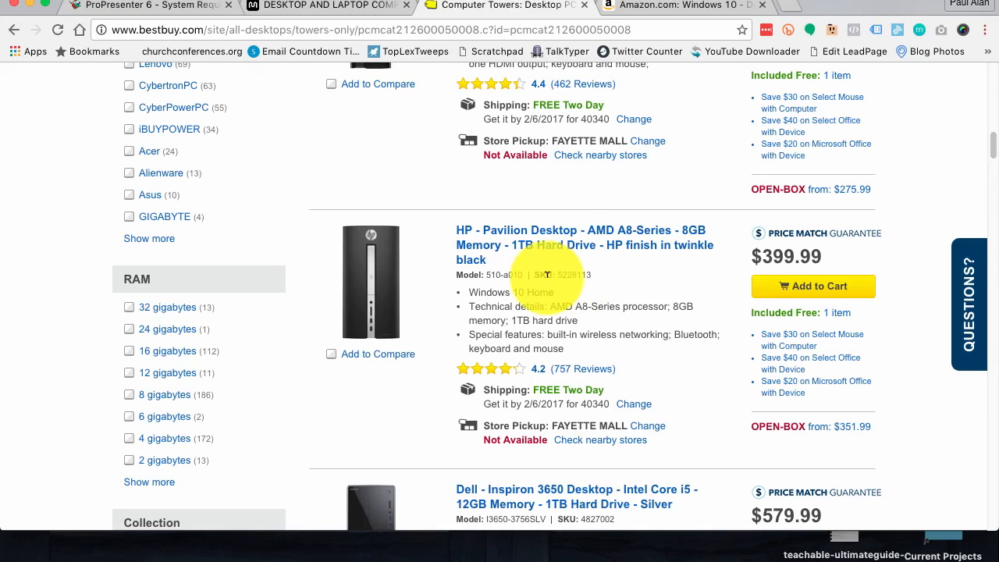
{"action": "mouse_move", "coordinate": [639, 249]}
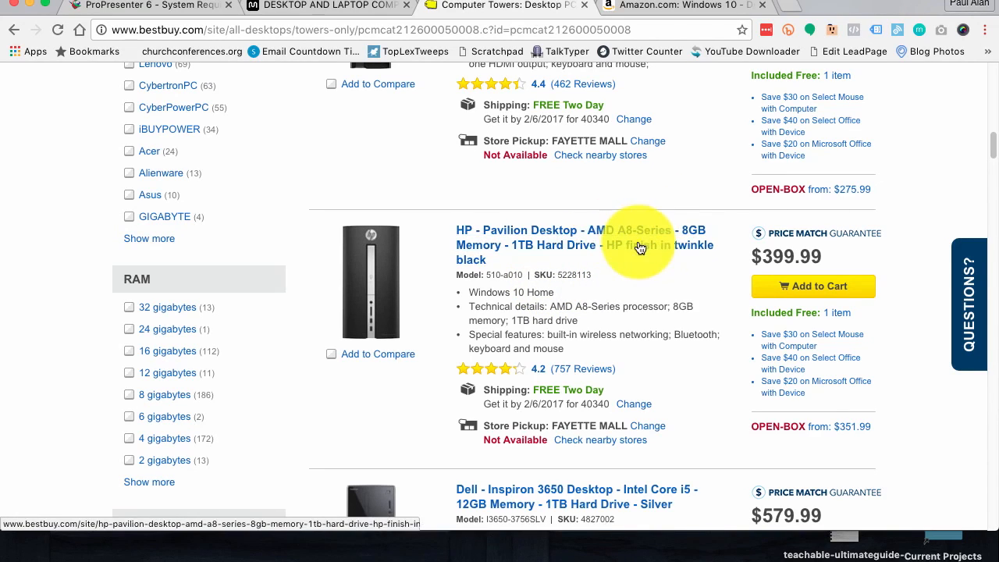
{"action": "mouse_move", "coordinate": [630, 242]}
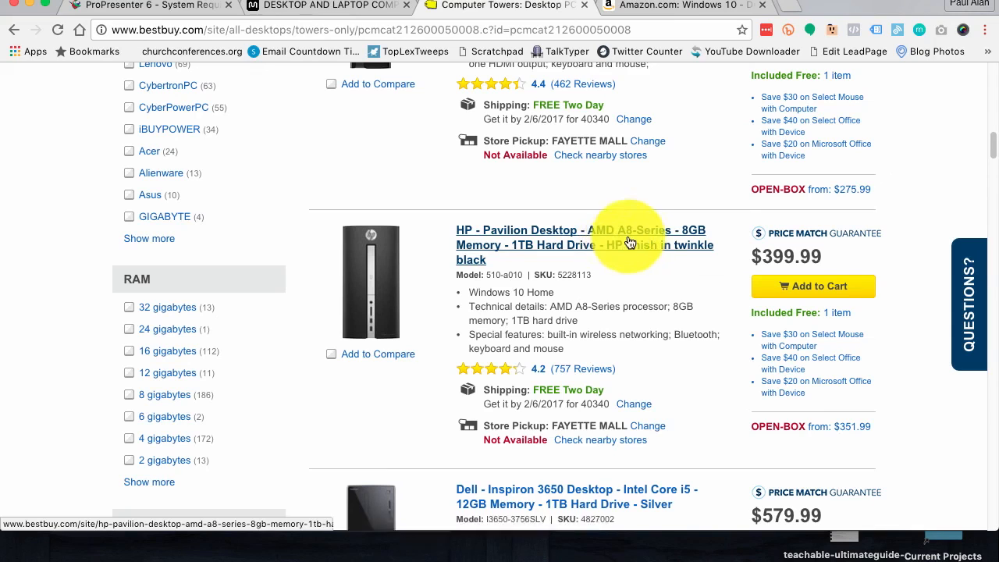
{"action": "mouse_move", "coordinate": [611, 283]}
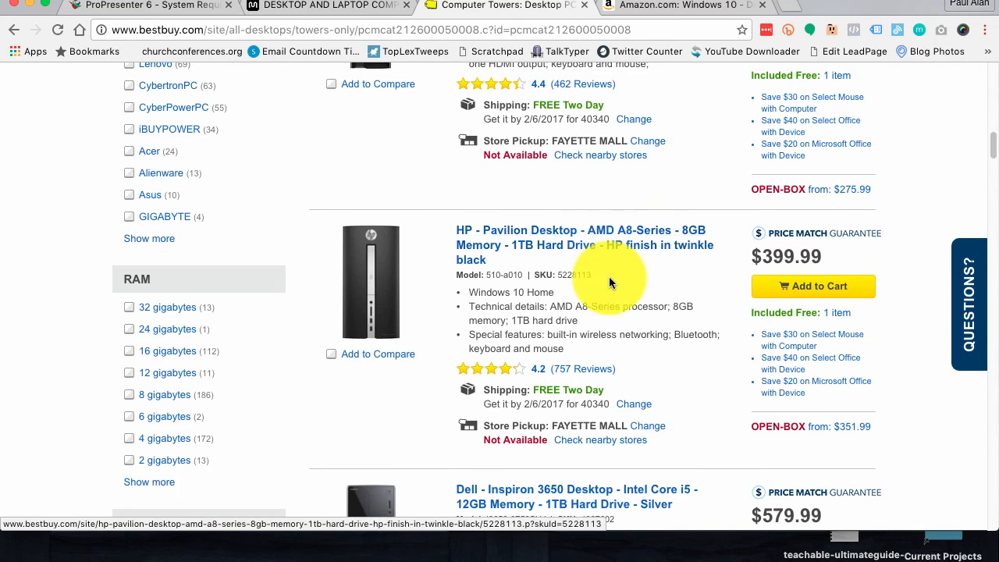
{"action": "mouse_move", "coordinate": [593, 293]}
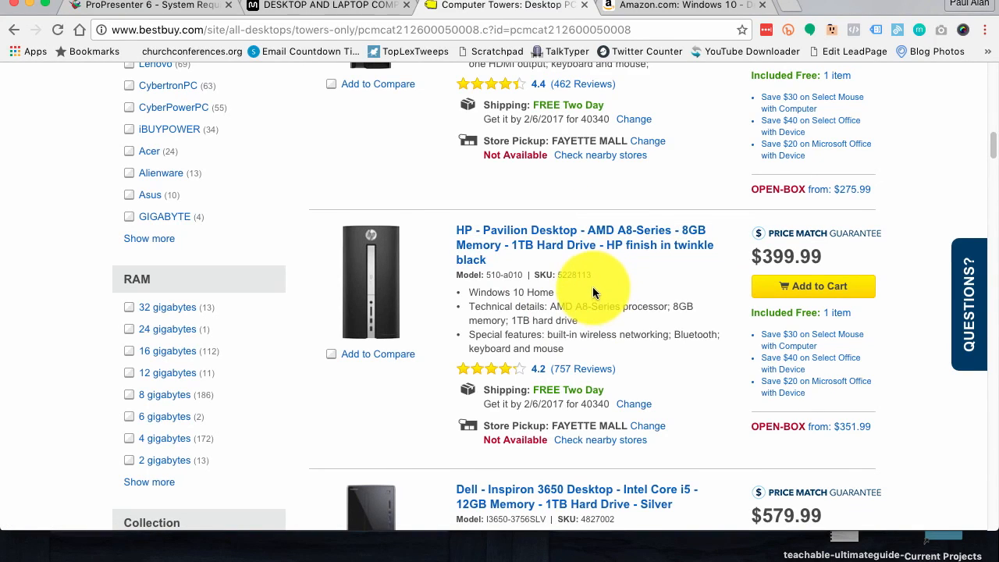
{"action": "scroll", "scroll_direction": "down", "scroll_amount": 3}
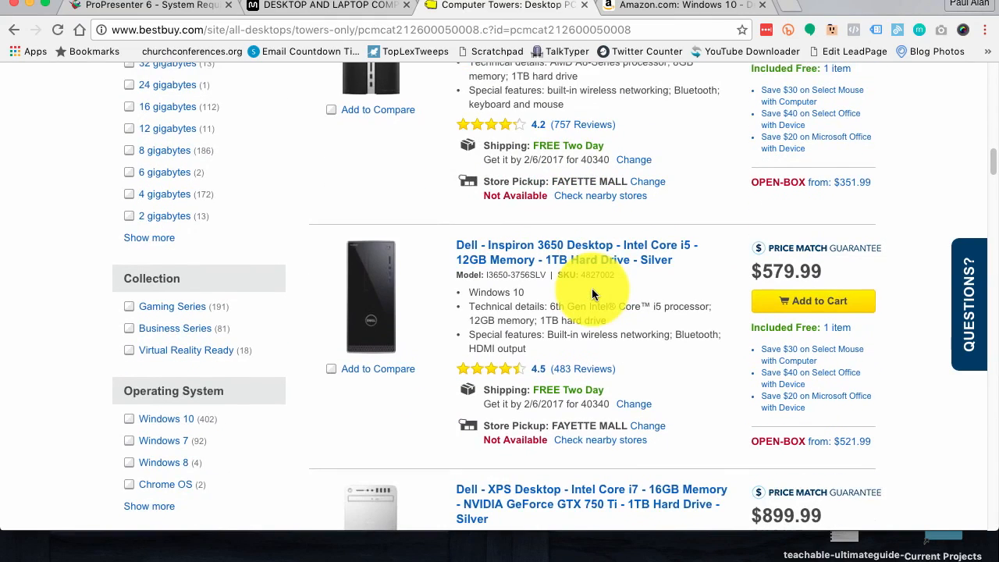
{"action": "scroll", "scroll_direction": "down", "scroll_amount": 3}
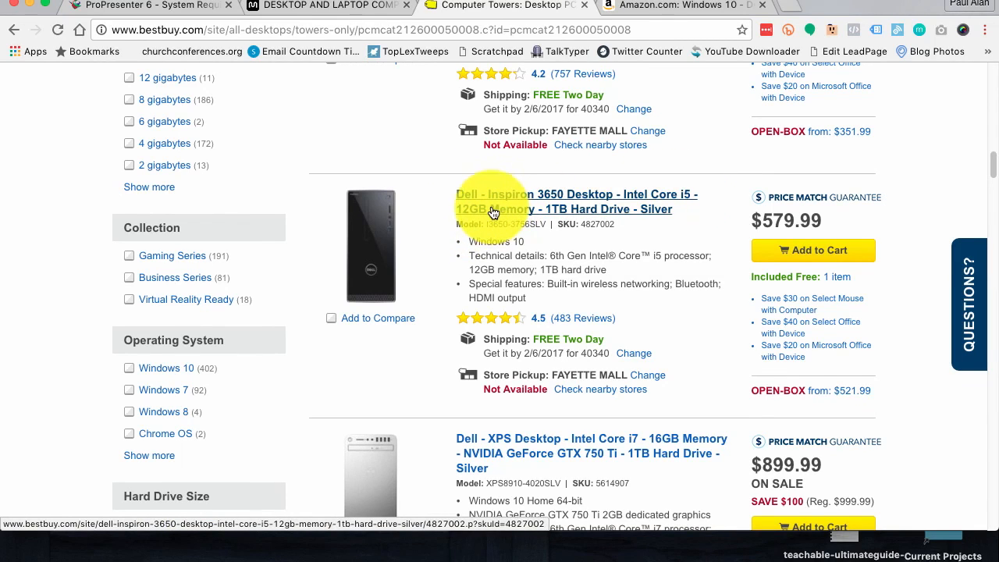
{"action": "mouse_move", "coordinate": [558, 202]}
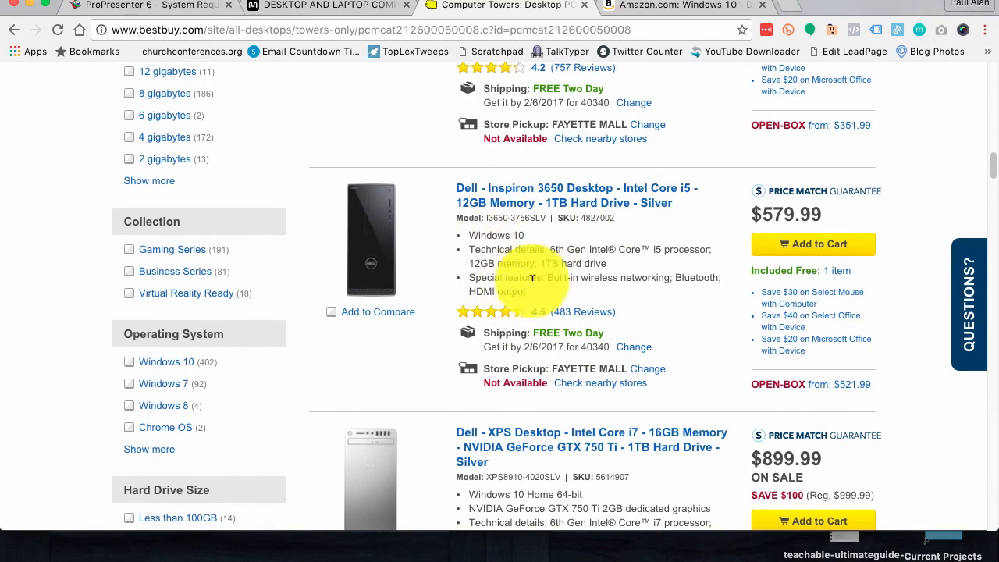
{"action": "mouse_move", "coordinate": [493, 188]}
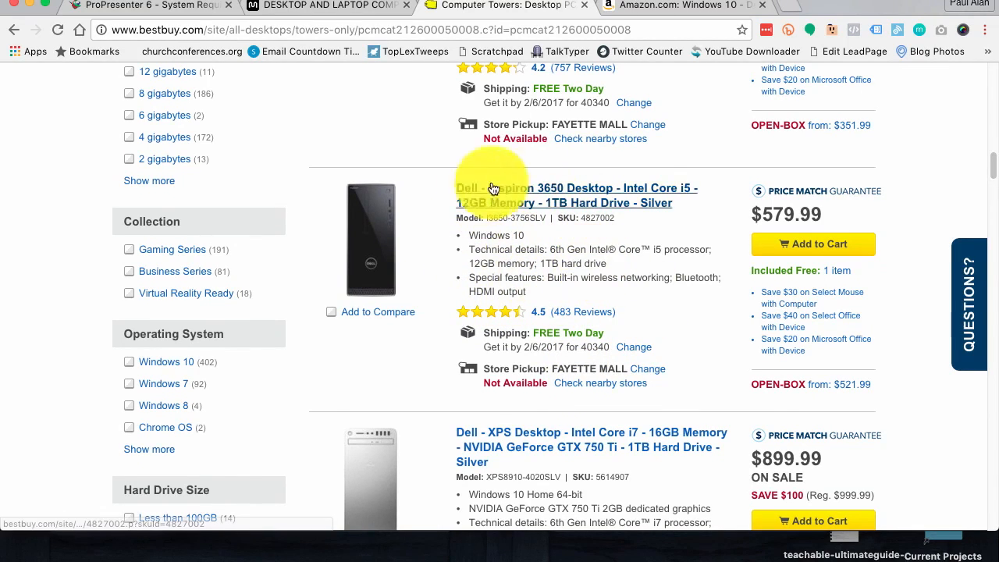
{"action": "mouse_move", "coordinate": [552, 252]}
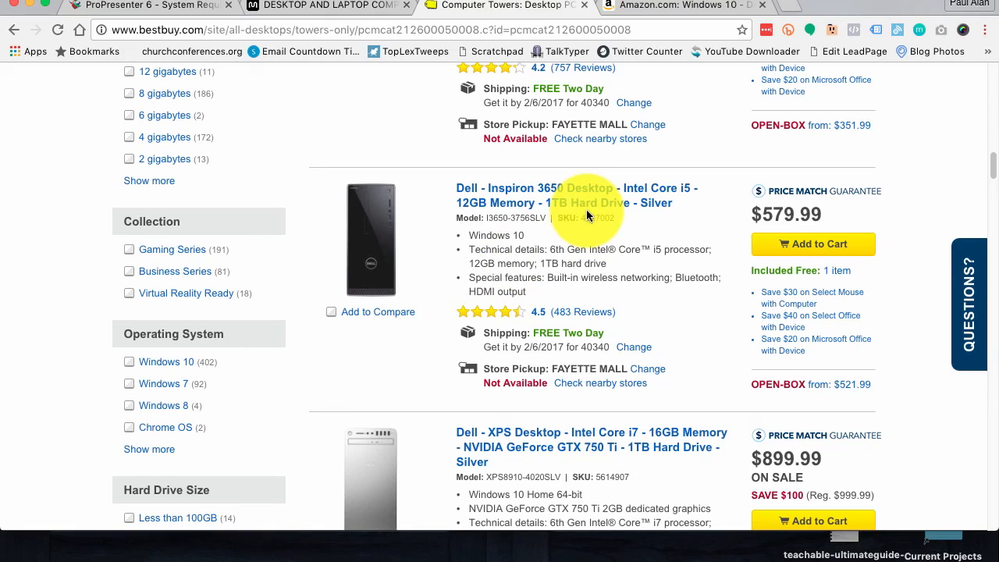
{"action": "mouse_move", "coordinate": [531, 195]}
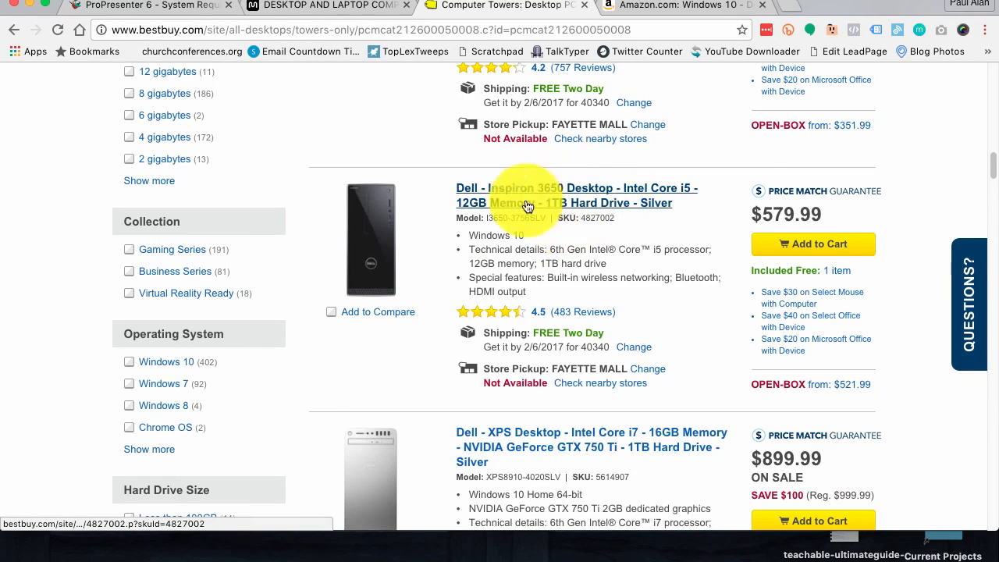
{"action": "mouse_move", "coordinate": [621, 232]}
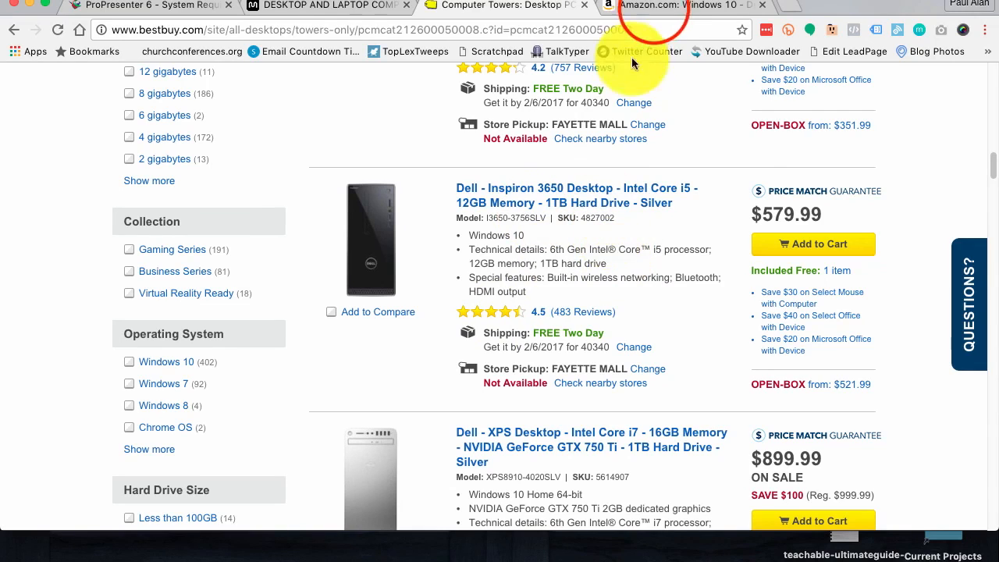
Step: Switch to Amazon's Windows 10 desktop results led by the $399.99 Acer Aspire TC Core i5
{"action": "left_click", "coordinate": [671, 5]}
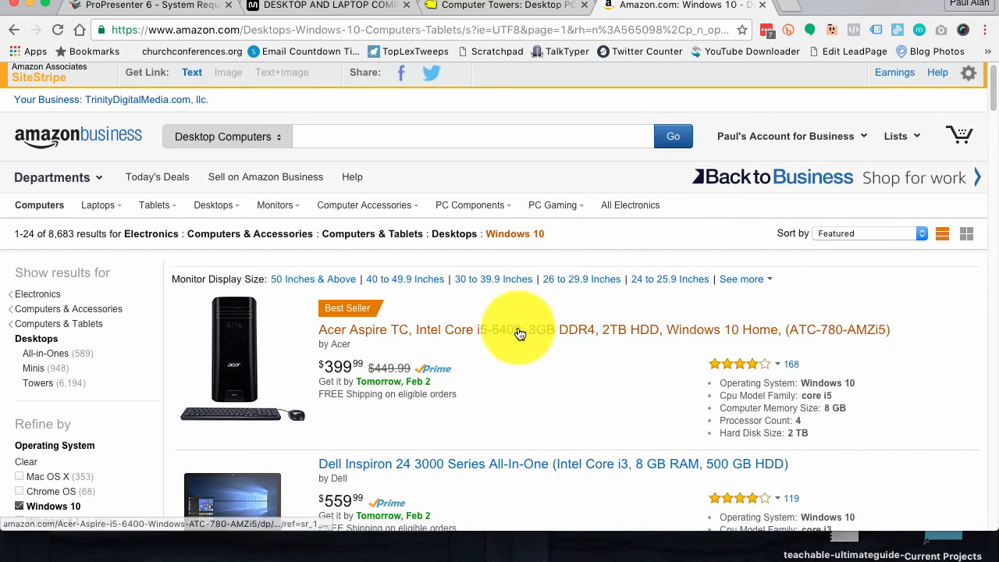
{"action": "scroll", "scroll_direction": "down", "scroll_amount": 3}
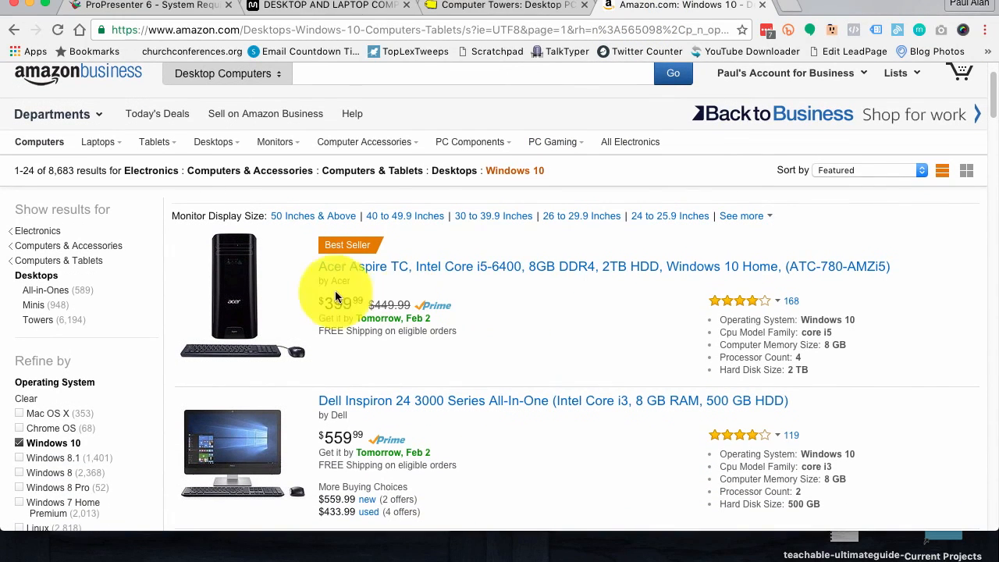
{"action": "mouse_move", "coordinate": [436, 275]}
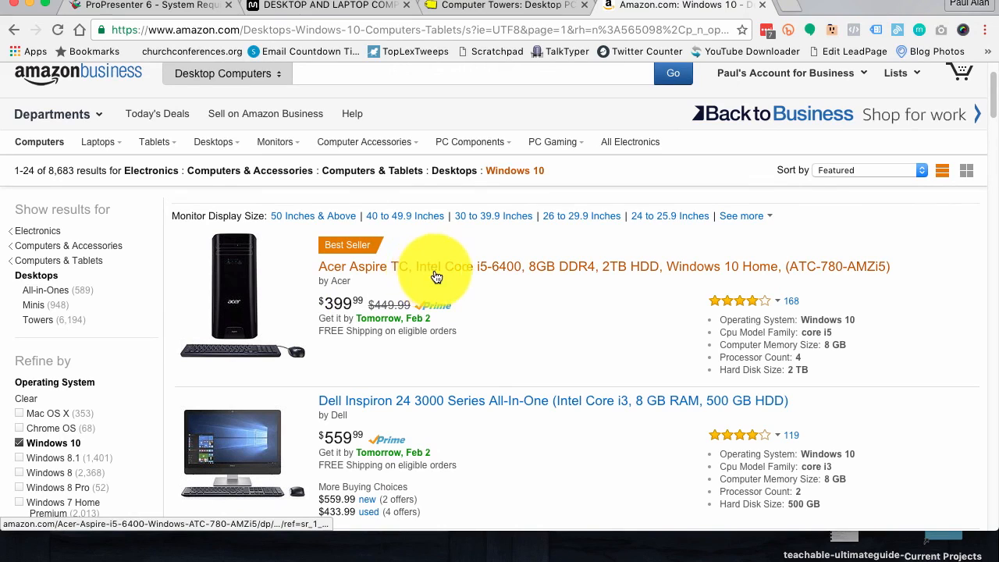
{"action": "mouse_move", "coordinate": [537, 277]}
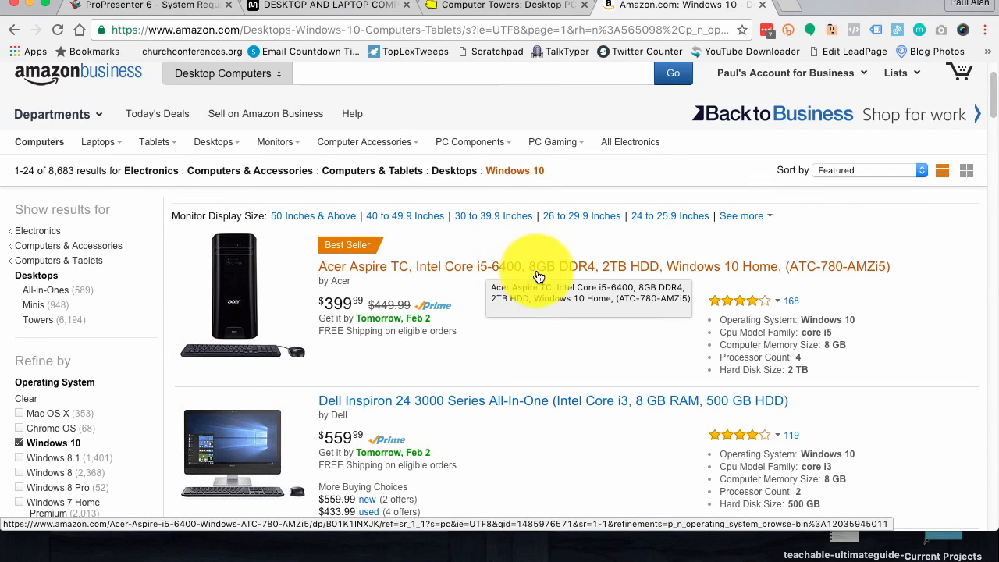
{"action": "mouse_move", "coordinate": [550, 273]}
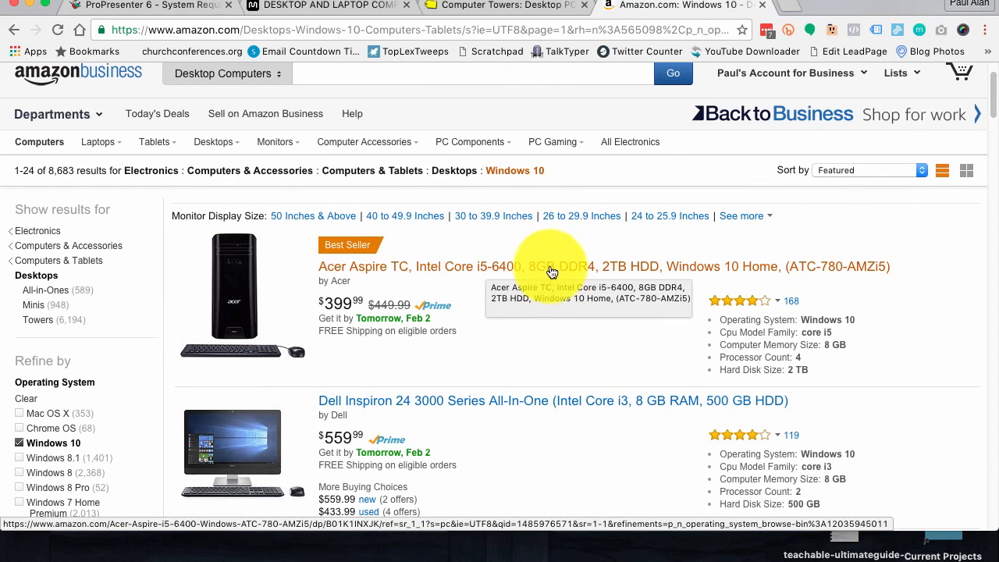
{"action": "mouse_move", "coordinate": [652, 291]}
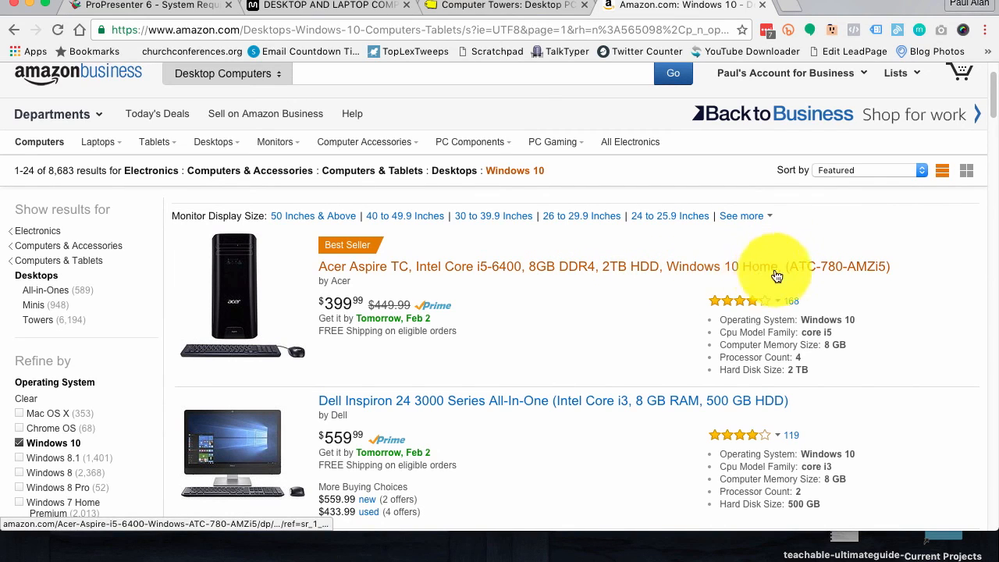
{"action": "mouse_move", "coordinate": [731, 258]}
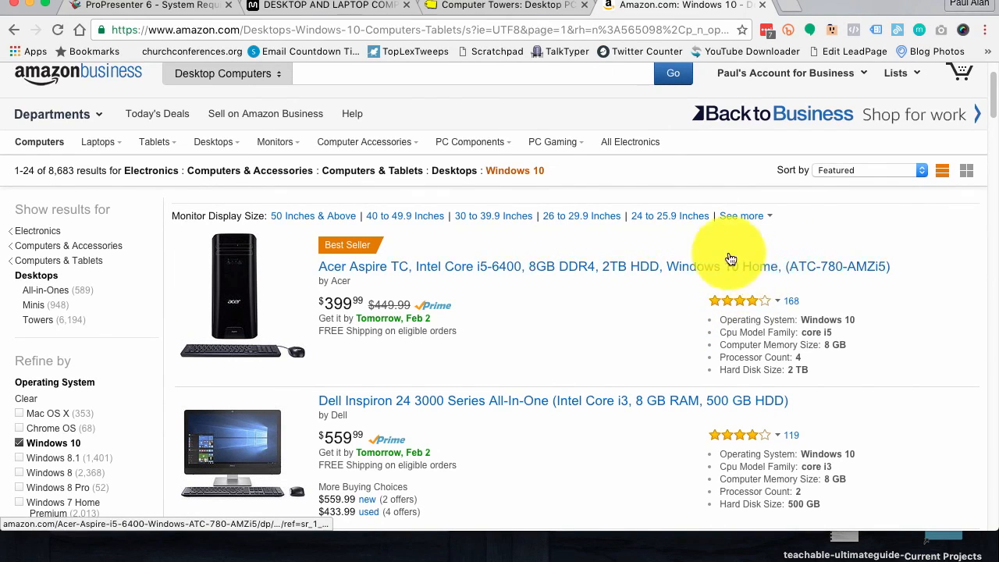
{"action": "mouse_move", "coordinate": [538, 312]}
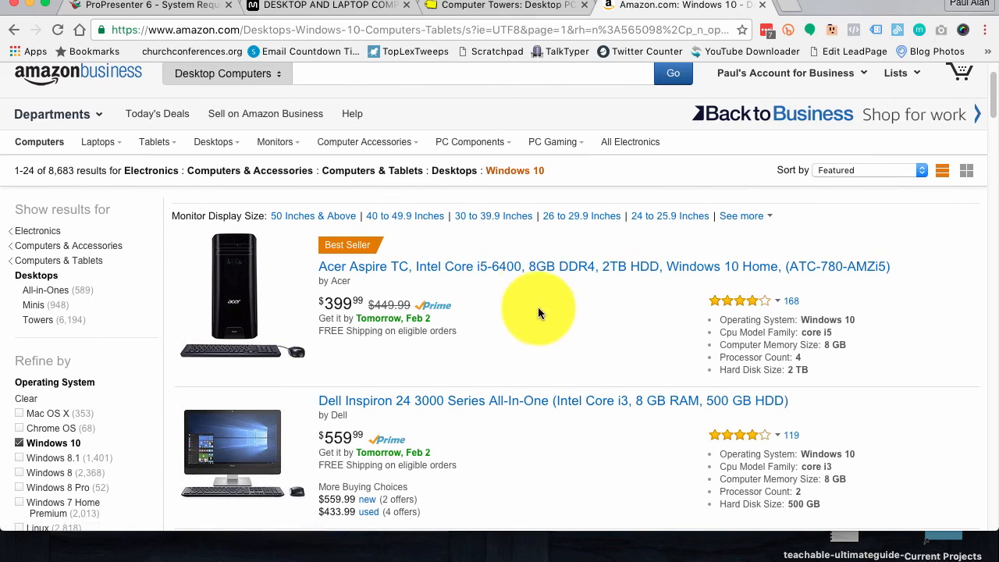
{"action": "mouse_move", "coordinate": [721, 223]}
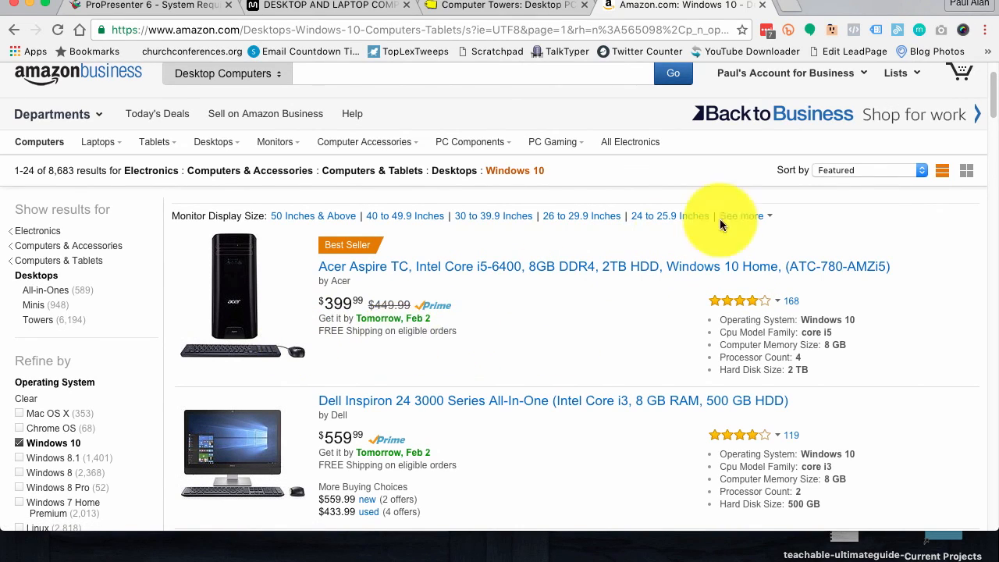
Step: Scroll through the Windows 10 desktop listings down to the $249 refurbished HP 8100 Core i5
{"action": "scroll", "scroll_direction": "down", "scroll_amount": 3}
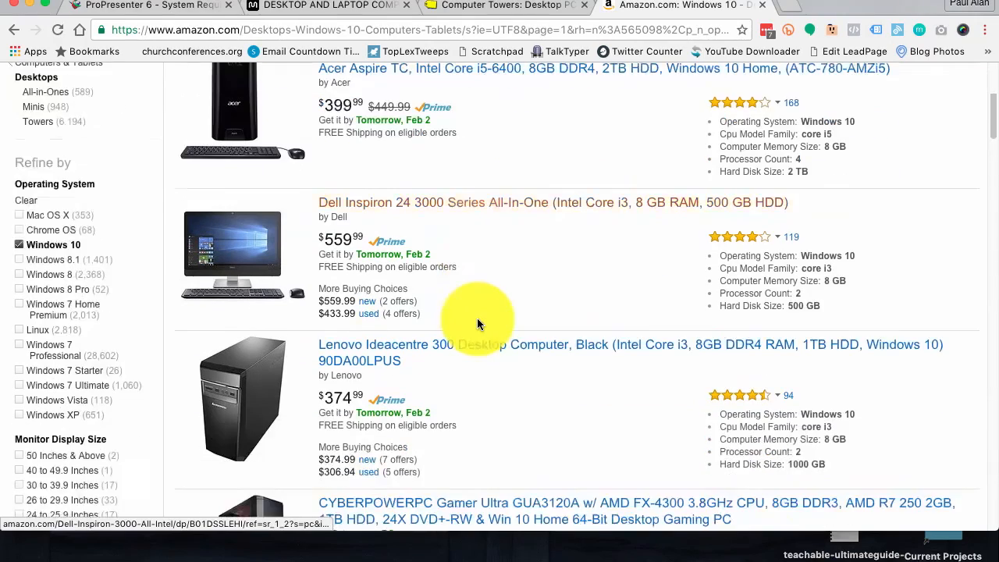
{"action": "scroll", "scroll_direction": "down", "scroll_amount": 3}
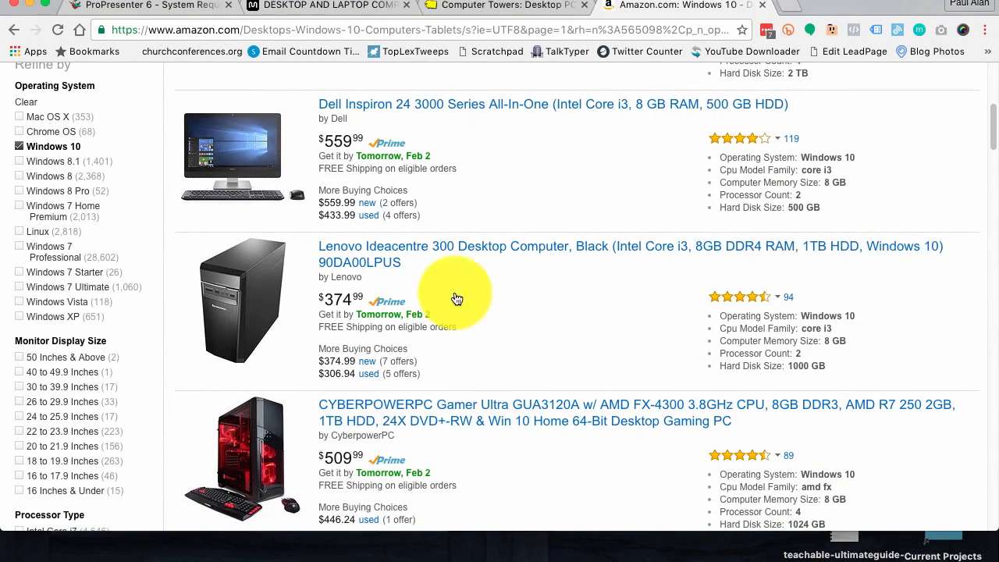
{"action": "mouse_move", "coordinate": [628, 104]}
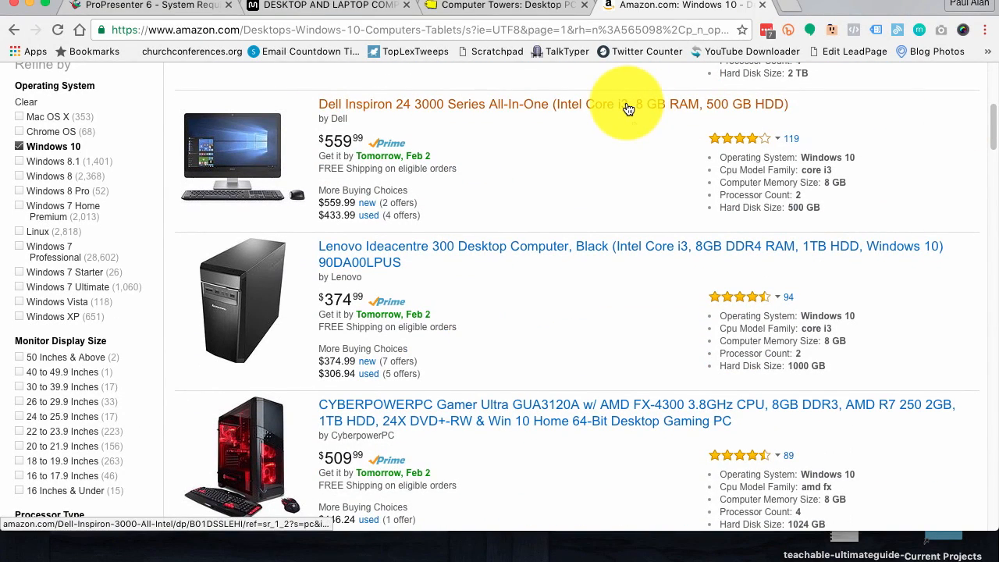
{"action": "scroll", "scroll_direction": "down", "scroll_amount": 3}
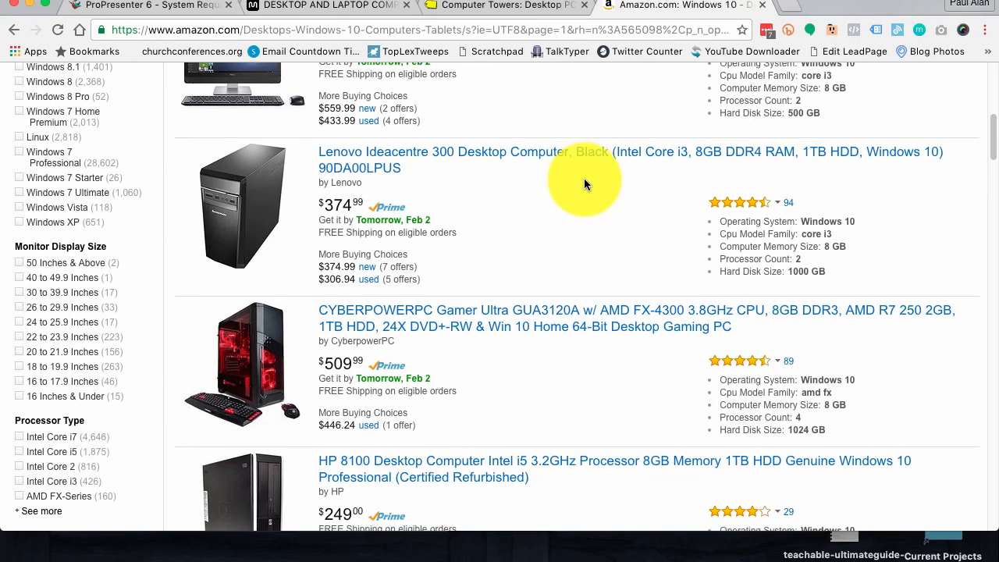
{"action": "scroll", "scroll_direction": "down", "scroll_amount": 3}
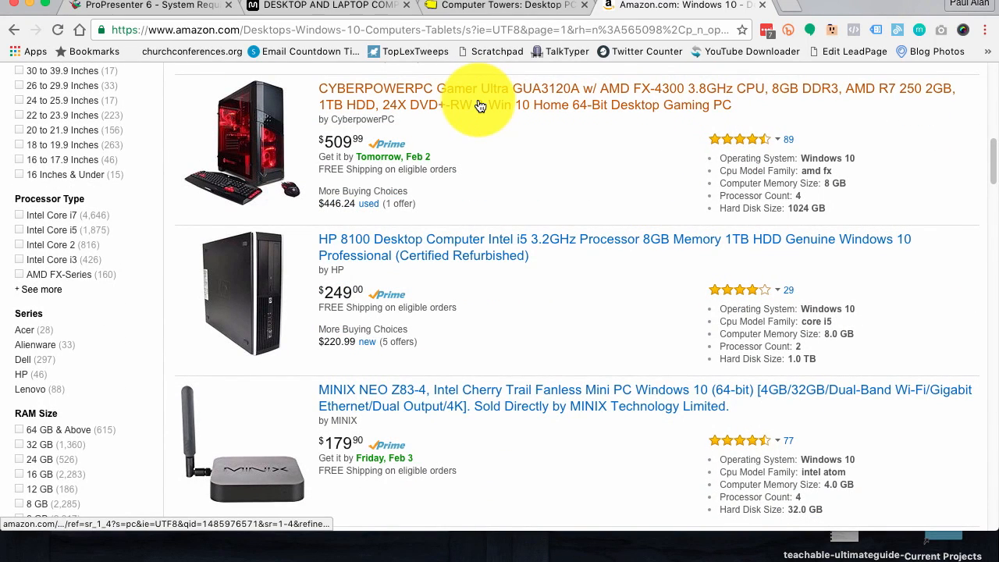
{"action": "mouse_move", "coordinate": [592, 111]}
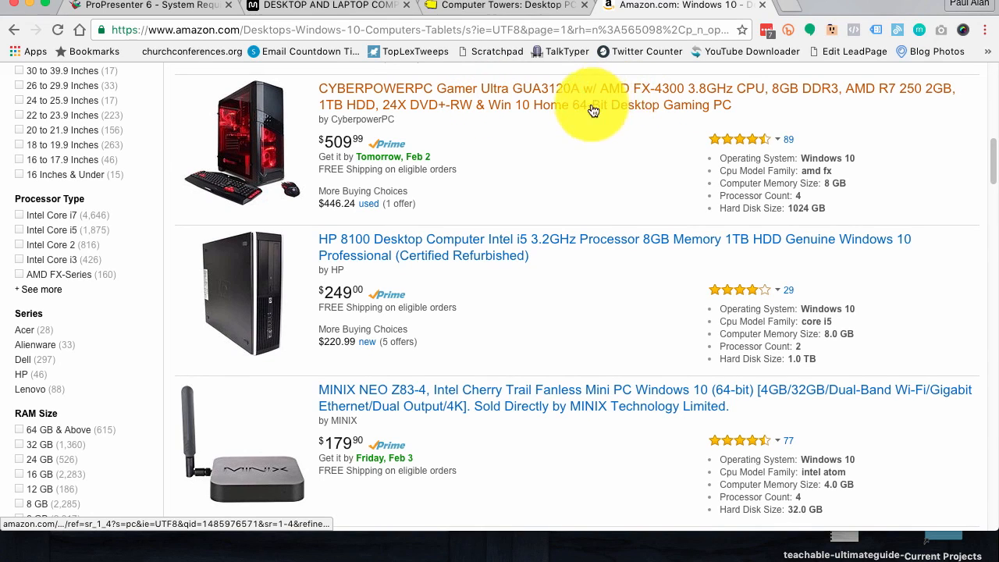
{"action": "mouse_move", "coordinate": [546, 97]}
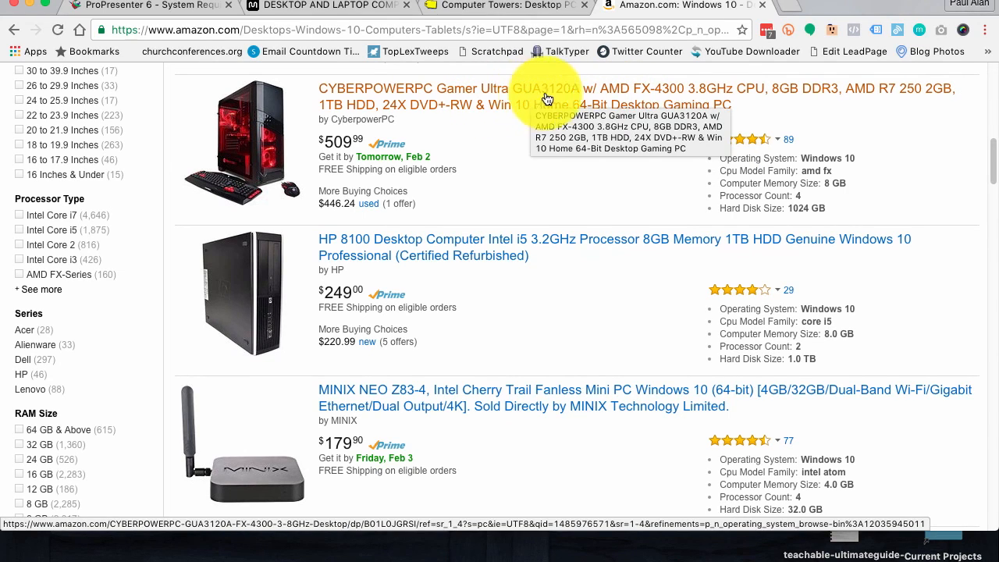
{"action": "mouse_move", "coordinate": [613, 93]}
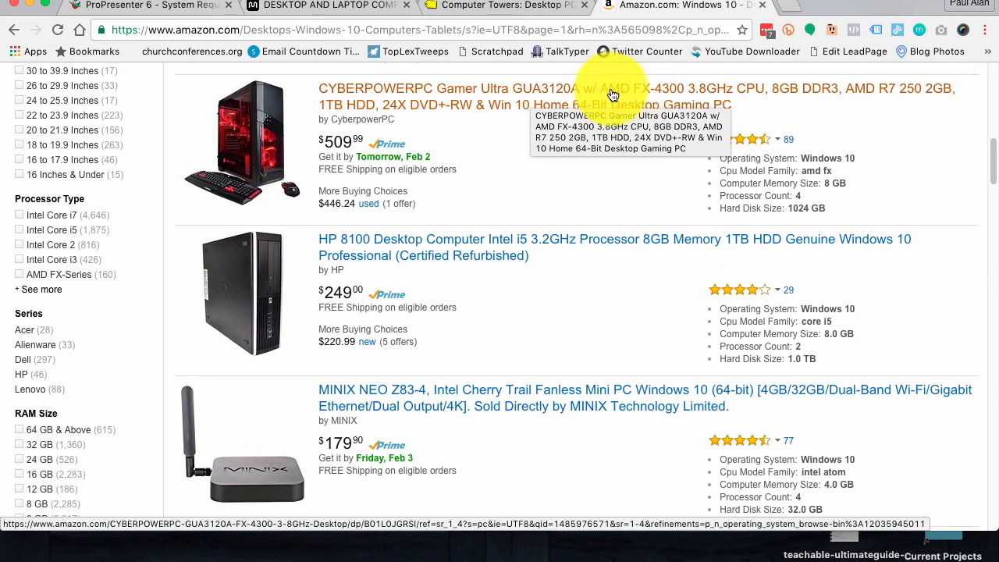
{"action": "mouse_move", "coordinate": [447, 156]}
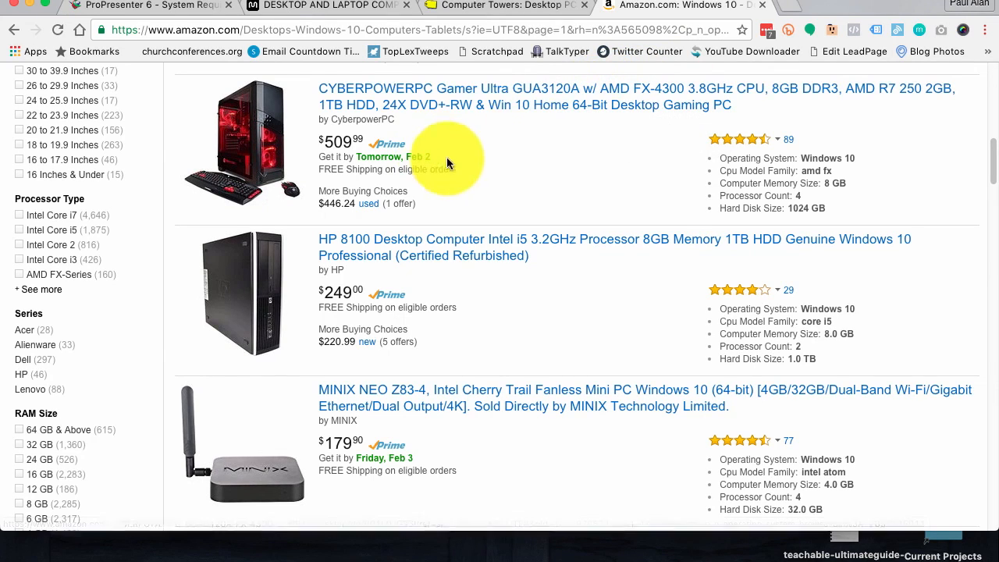
{"action": "mouse_move", "coordinate": [529, 229]}
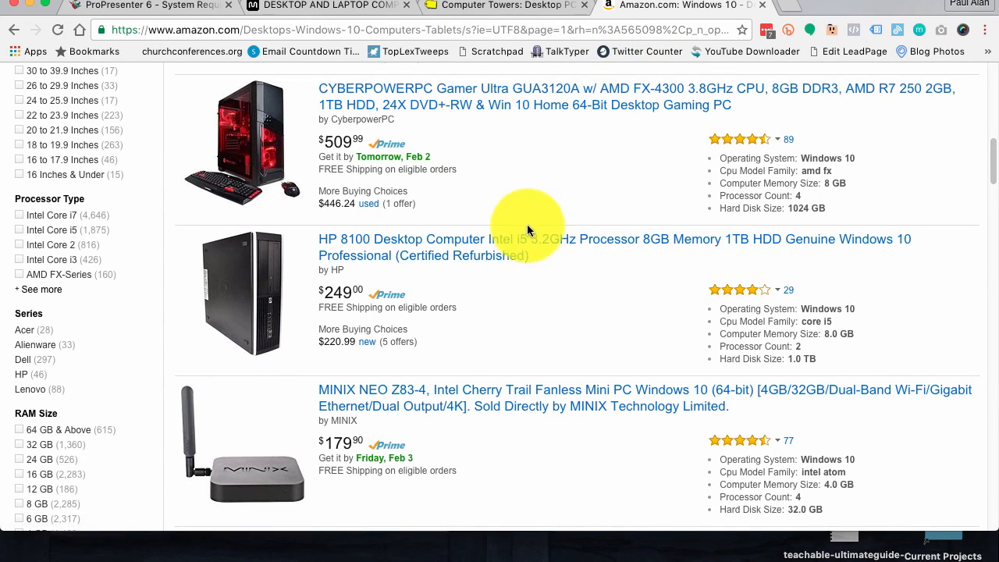
{"action": "scroll", "scroll_direction": "down", "scroll_amount": 3}
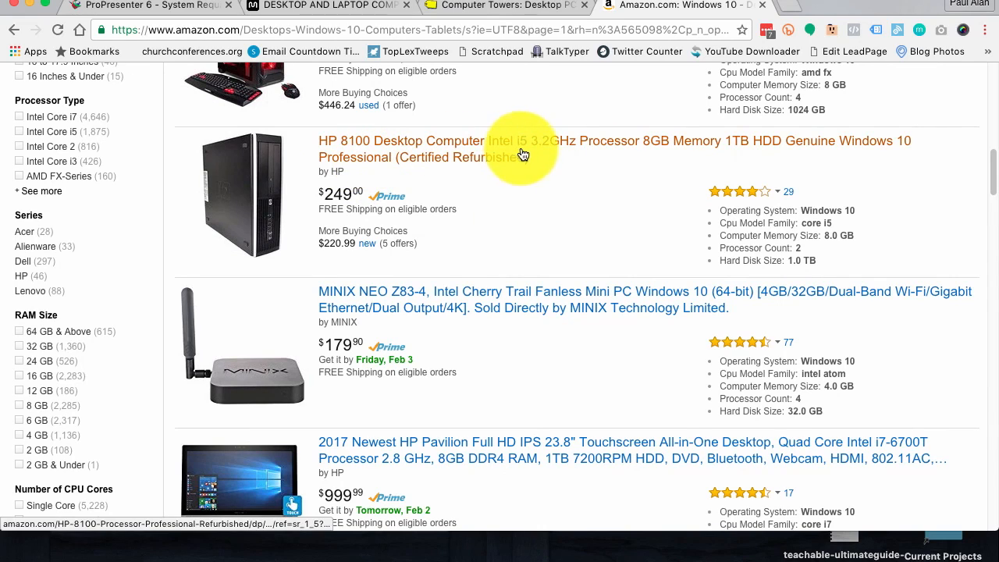
{"action": "mouse_move", "coordinate": [652, 156]}
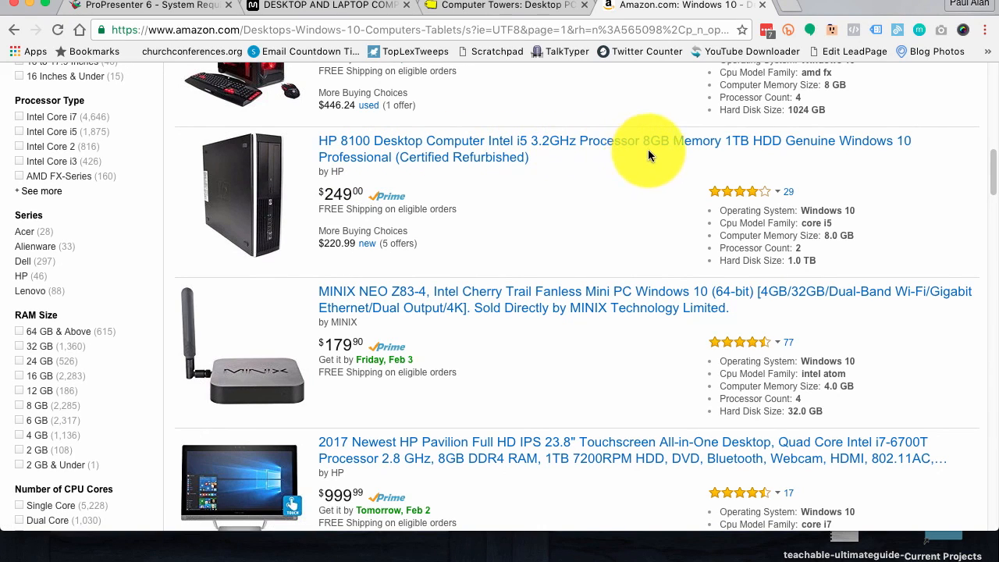
{"action": "mouse_move", "coordinate": [683, 154]}
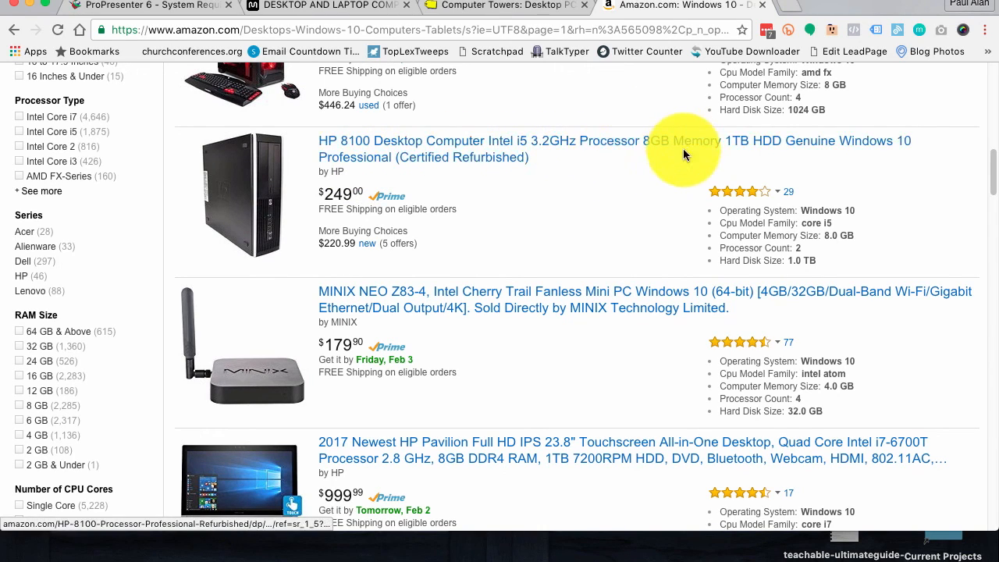
{"action": "mouse_move", "coordinate": [922, 152]}
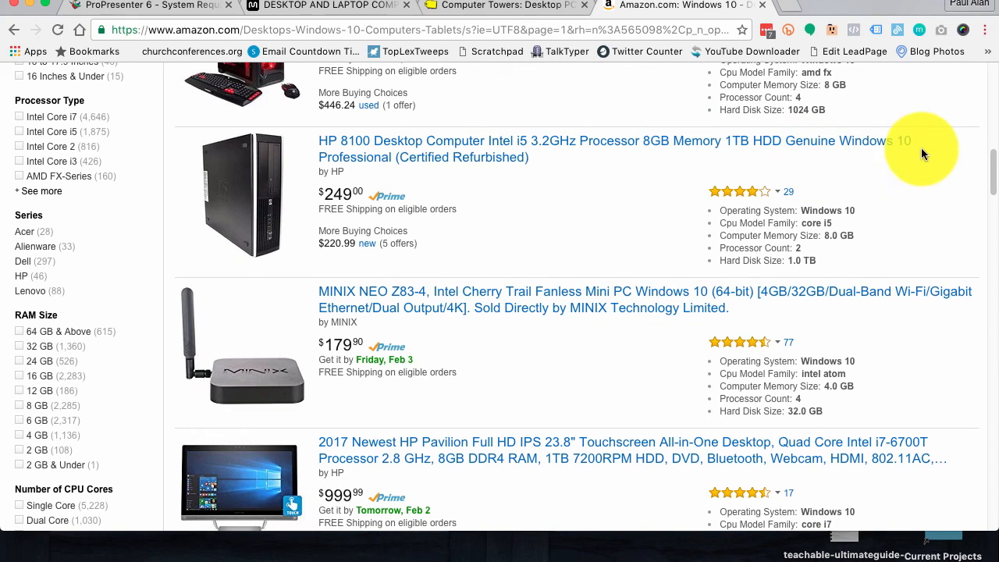
{"action": "mouse_move", "coordinate": [556, 231]}
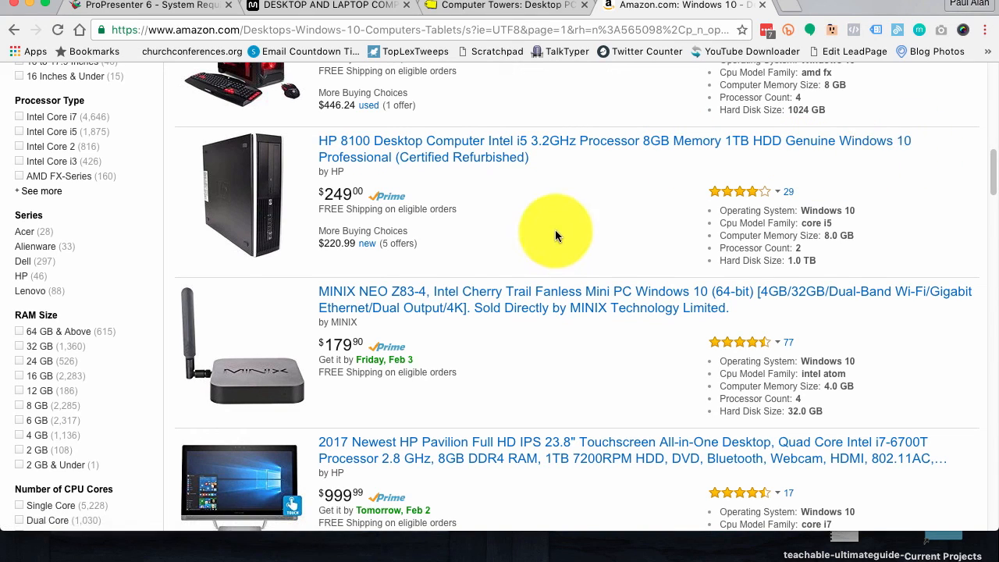
{"action": "scroll", "scroll_direction": "down", "scroll_amount": 3}
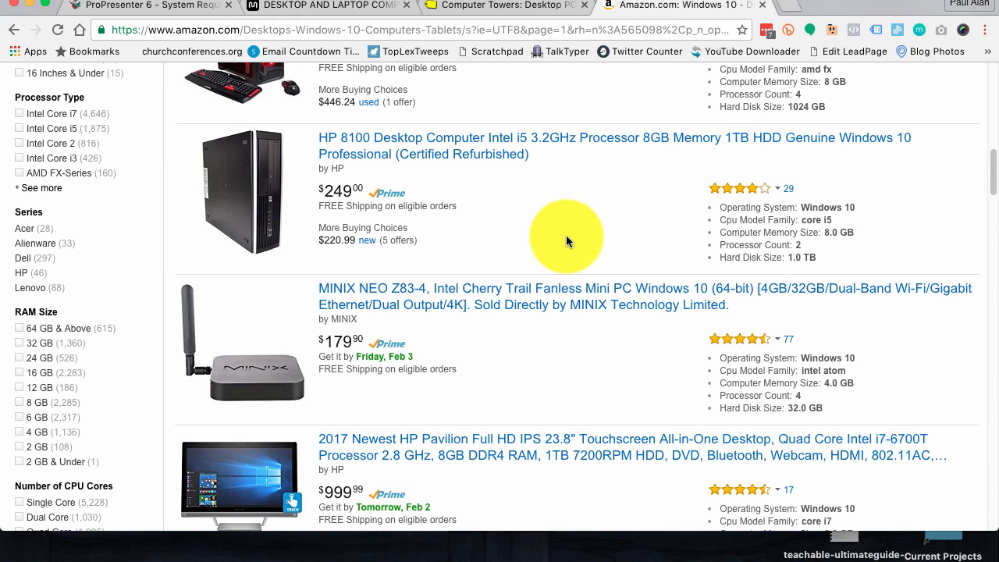
{"action": "mouse_move", "coordinate": [545, 252]}
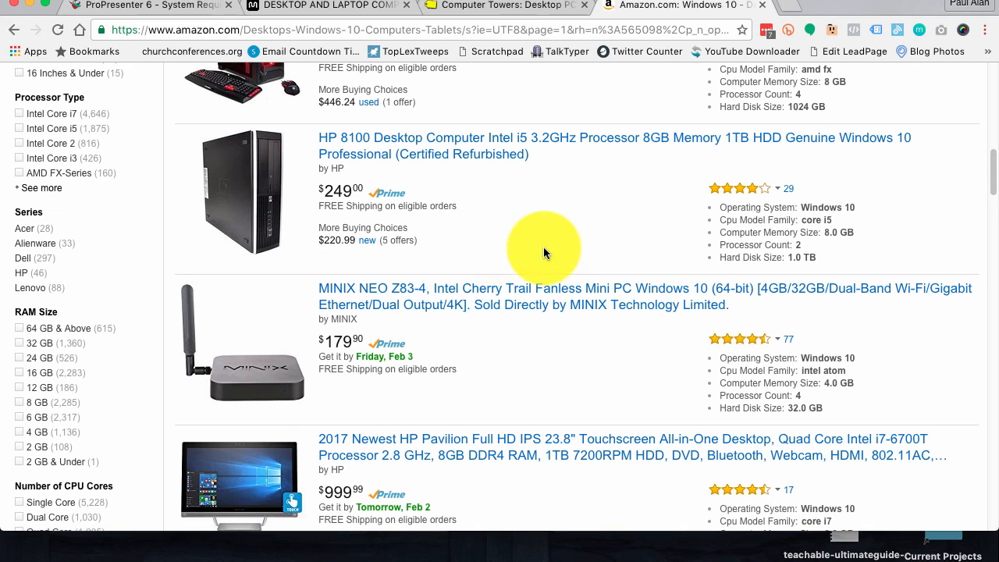
{"action": "mouse_move", "coordinate": [497, 209]}
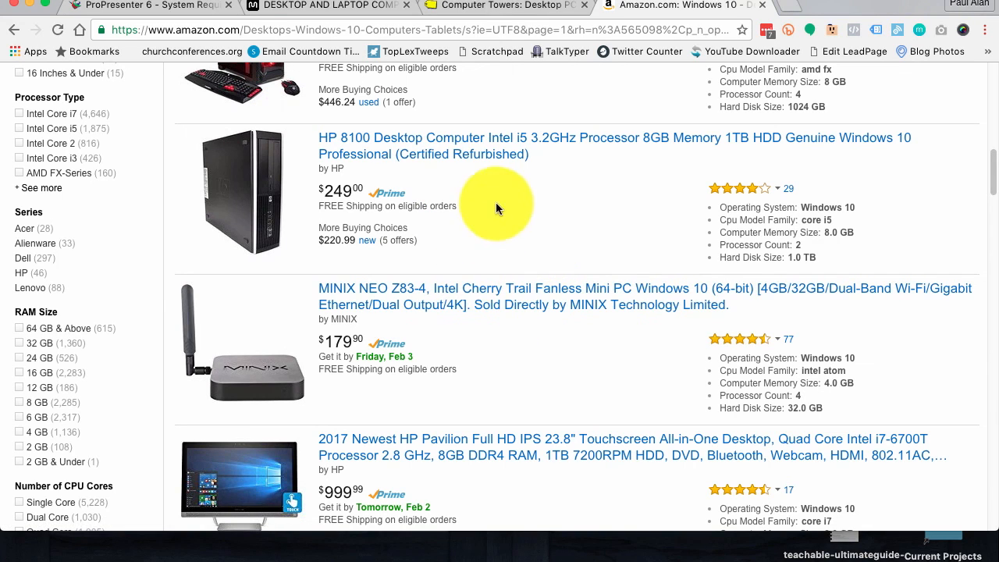
{"action": "mouse_move", "coordinate": [684, 132]}
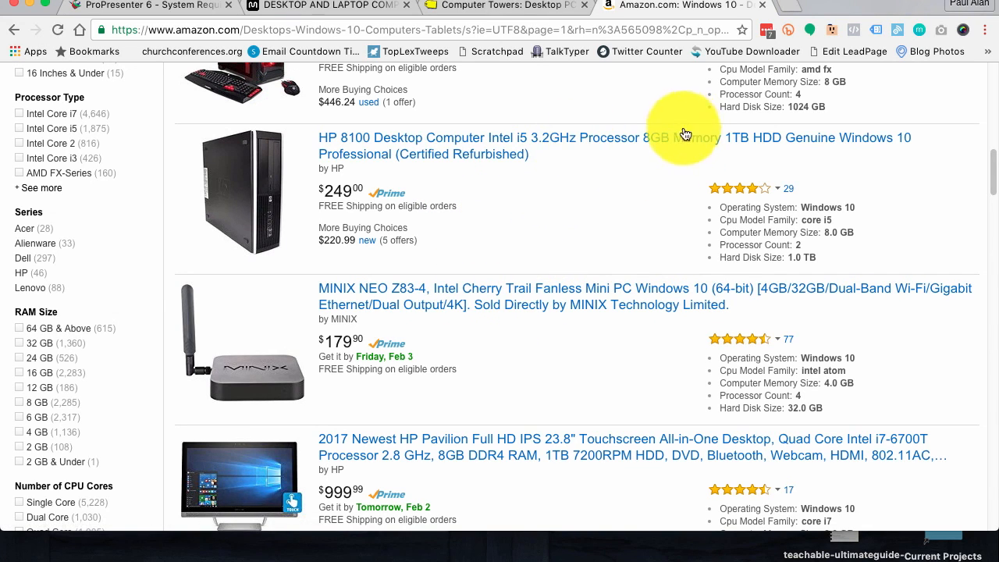
{"action": "mouse_move", "coordinate": [622, 192]}
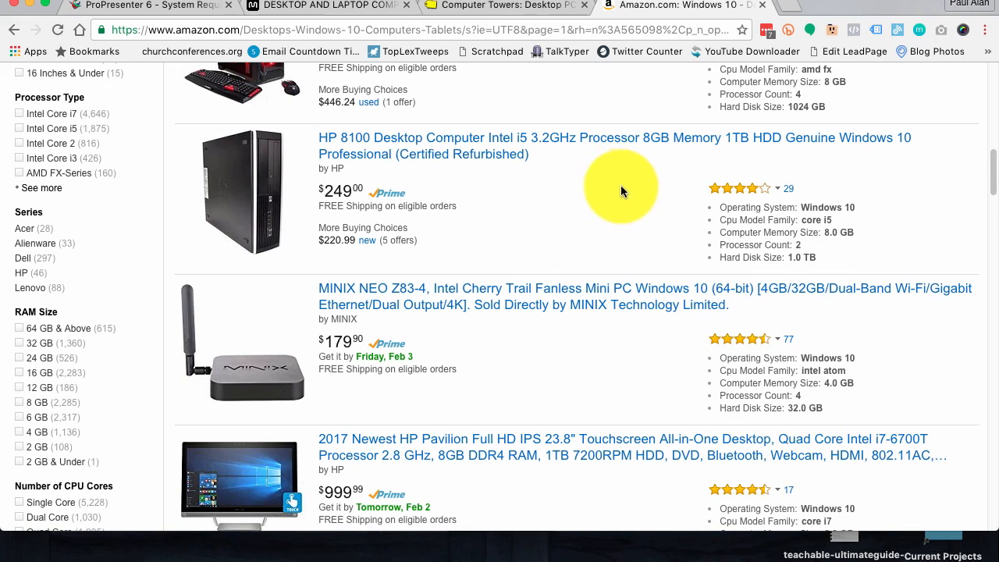
{"action": "mouse_move", "coordinate": [445, 280]}
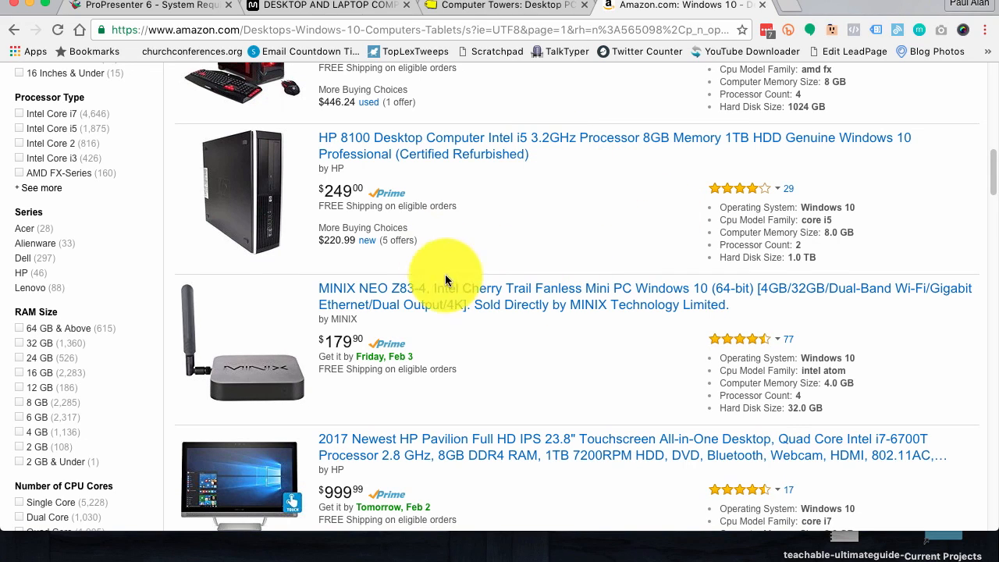
{"action": "mouse_move", "coordinate": [546, 326]}
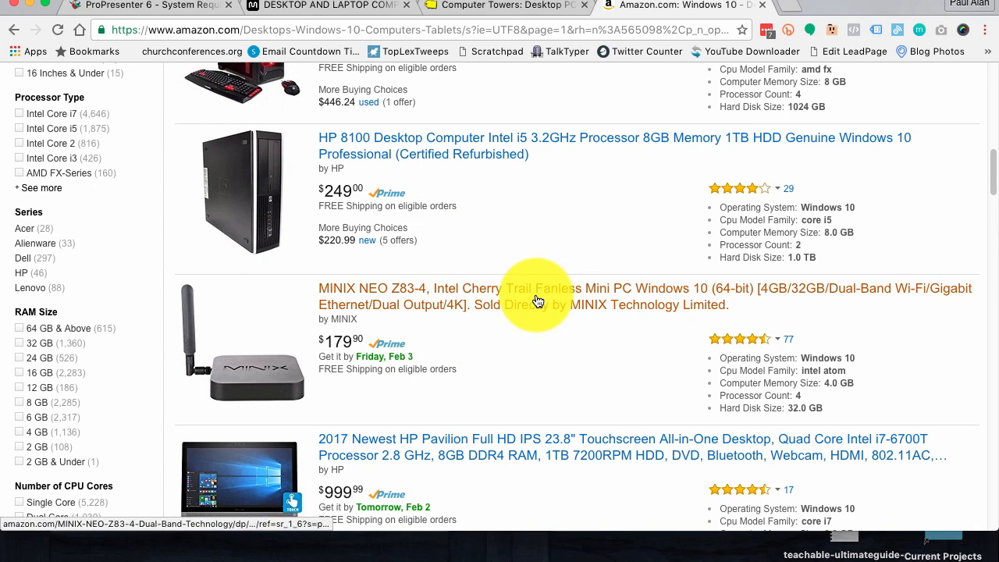
{"action": "mouse_move", "coordinate": [537, 301]}
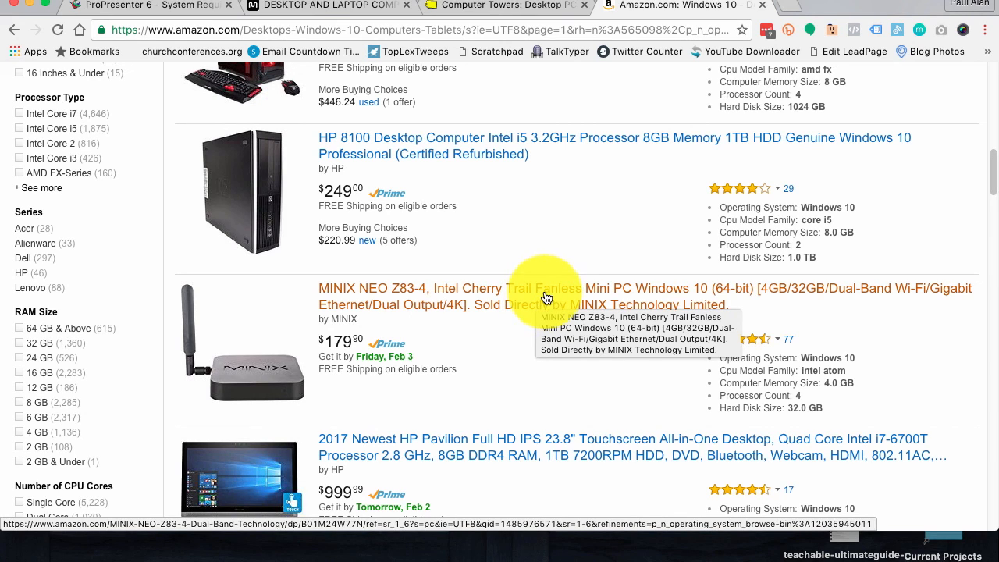
{"action": "mouse_move", "coordinate": [557, 333]}
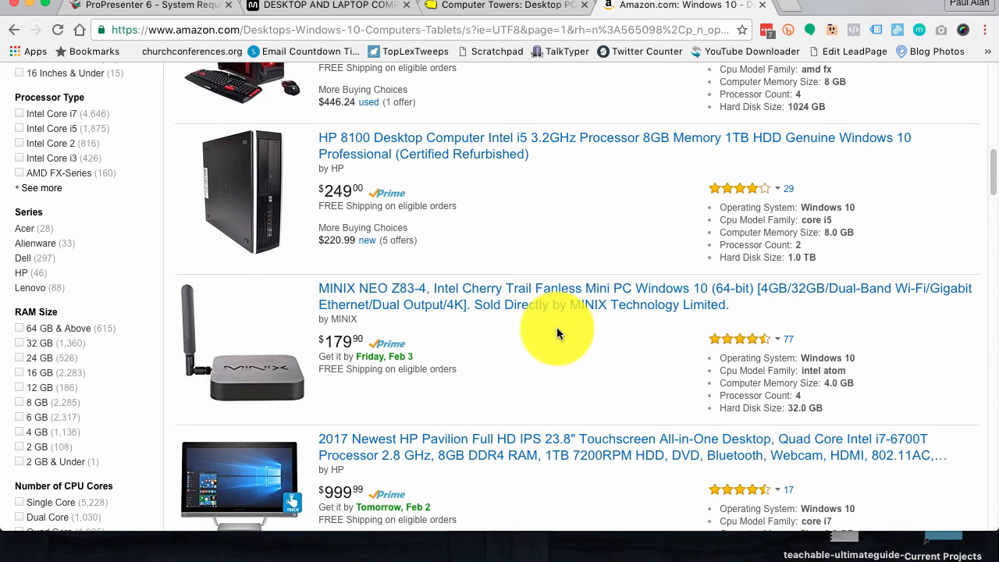
{"action": "mouse_move", "coordinate": [523, 343]}
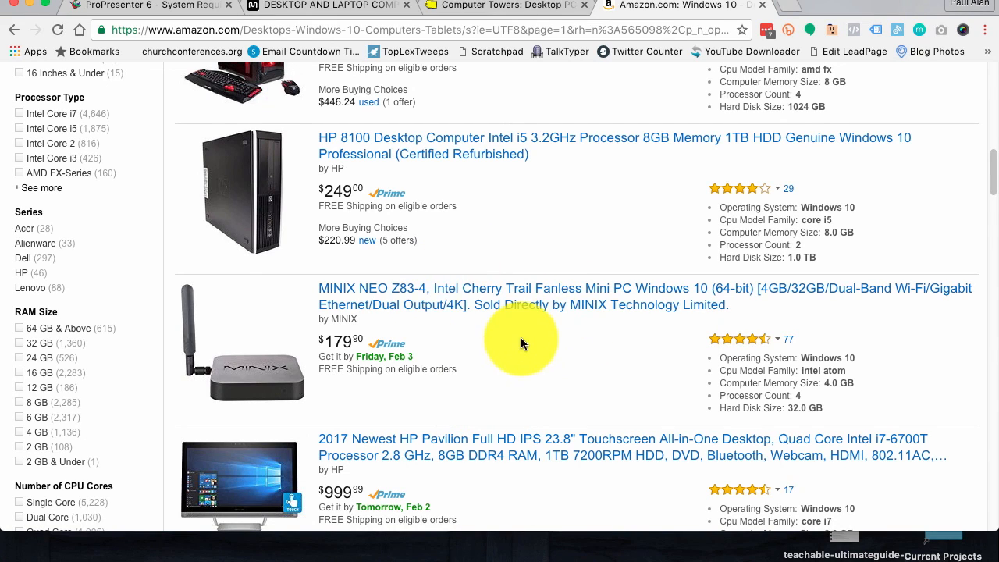
{"action": "scroll", "scroll_direction": "up", "scroll_amount": 3}
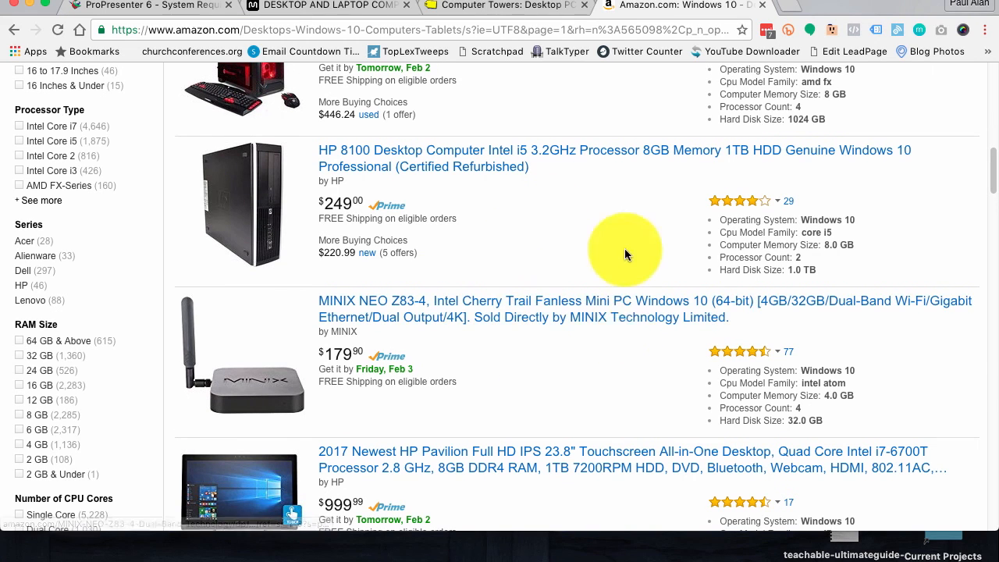
{"action": "mouse_move", "coordinate": [506, 265]}
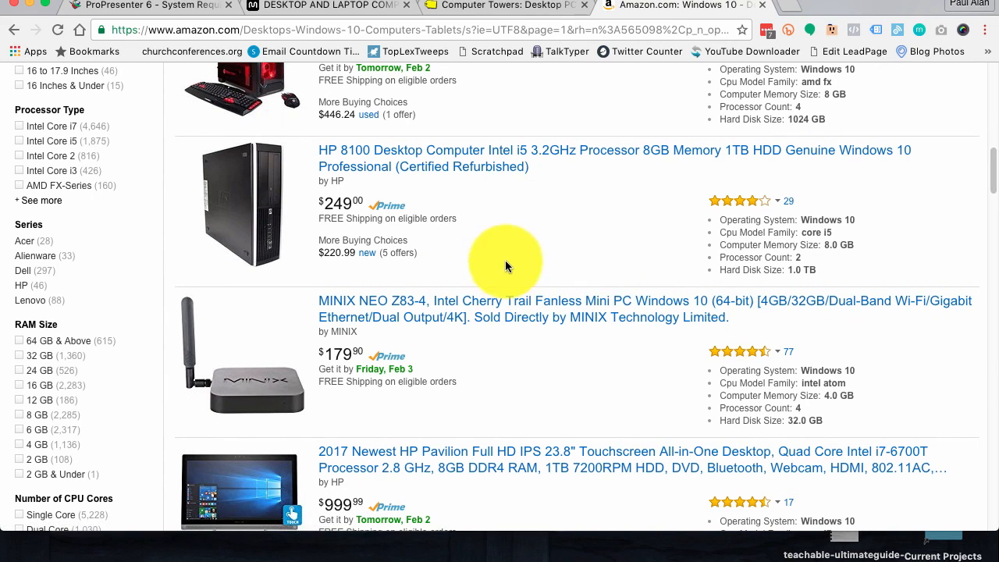
{"action": "mouse_move", "coordinate": [367, 201]}
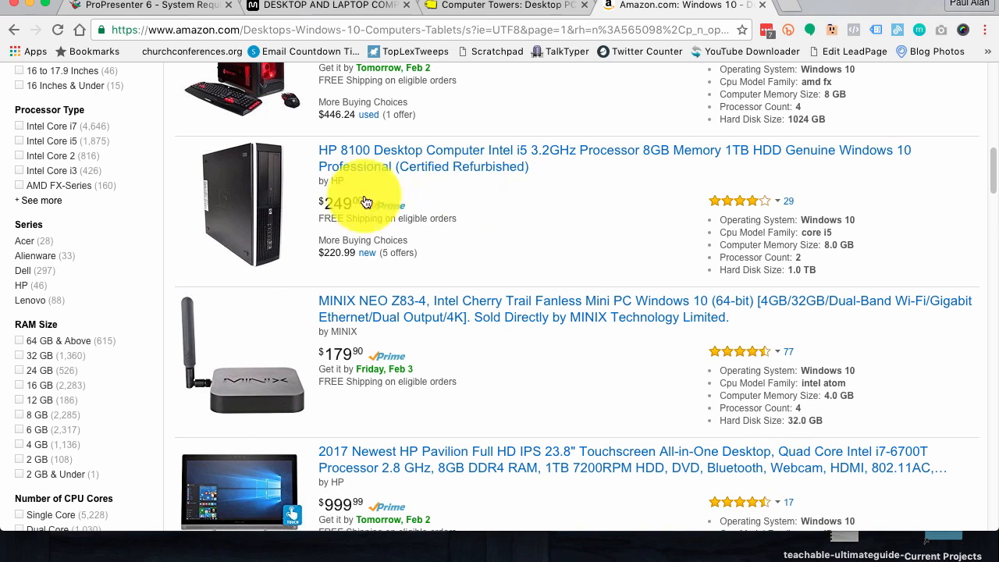
{"action": "mouse_move", "coordinate": [502, 256]}
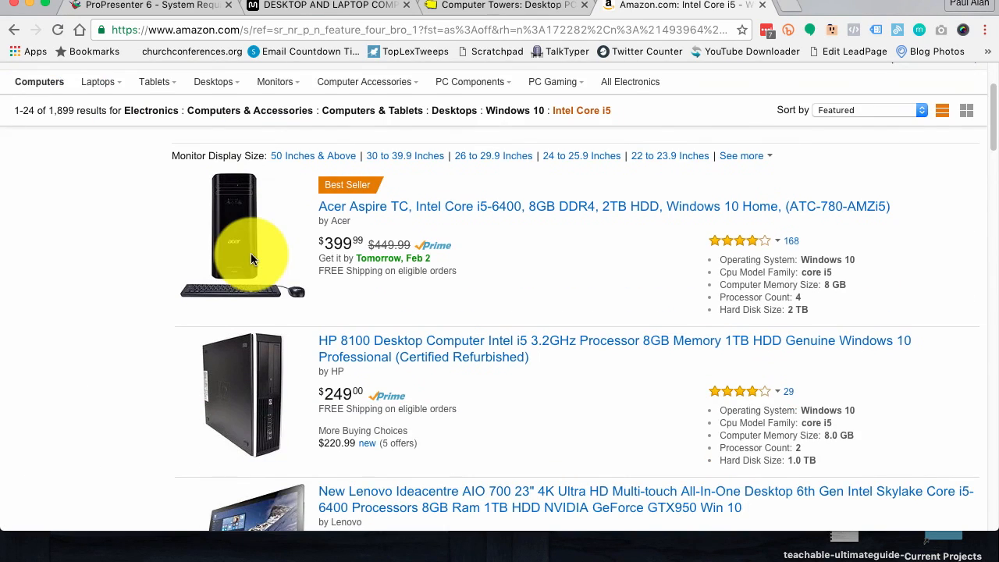
Step: Scroll down the sidebar toward the Processor Type filter to add Intel Core i7
{"action": "scroll", "scroll_direction": "down", "scroll_amount": 3}
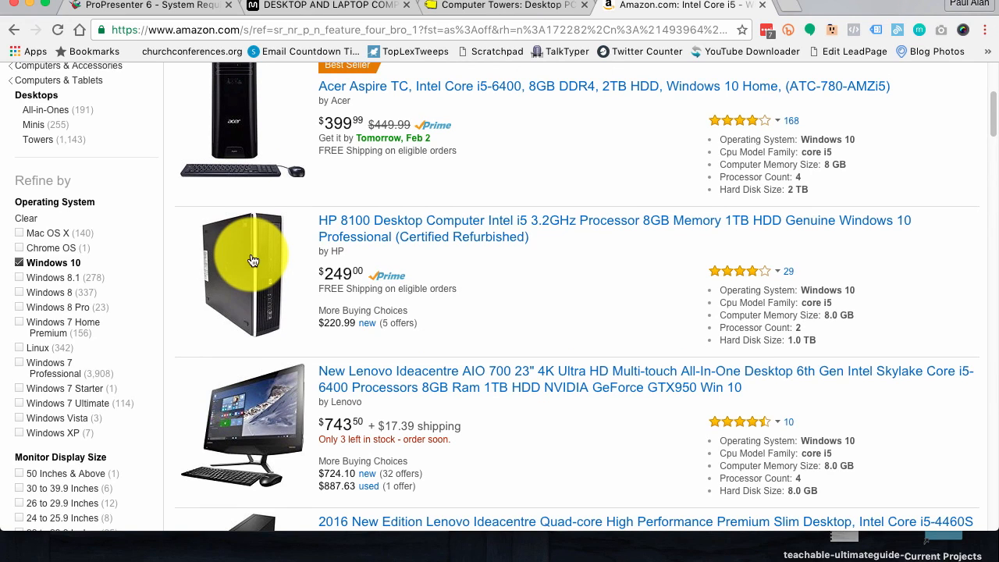
{"action": "scroll", "scroll_direction": "down", "scroll_amount": 3}
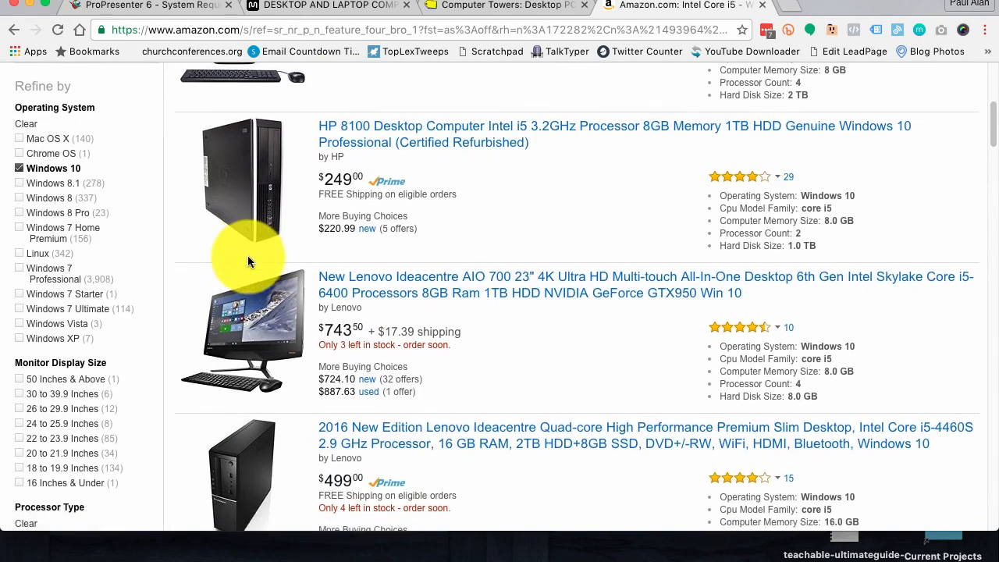
{"action": "scroll", "scroll_direction": "down", "scroll_amount": 3}
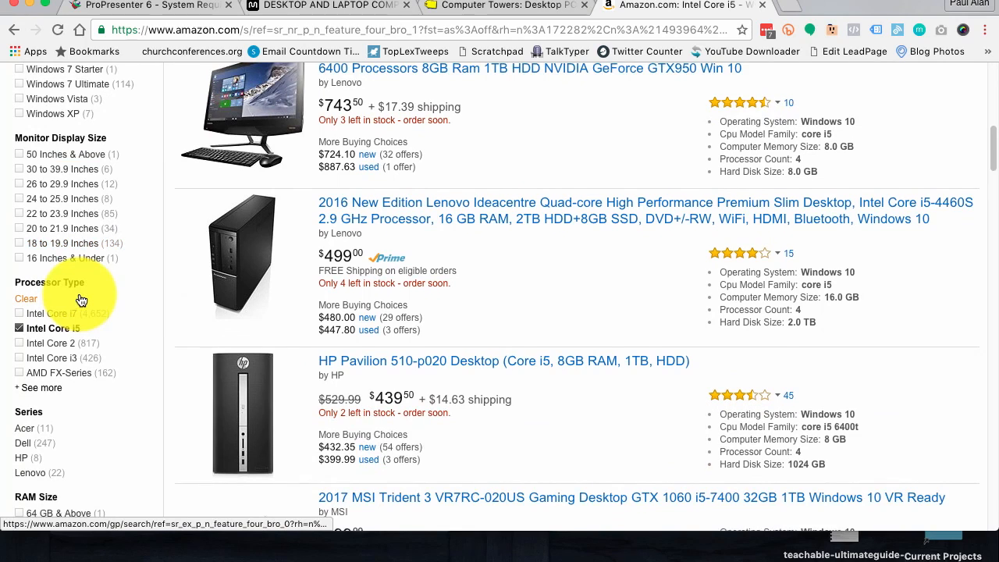
{"action": "scroll", "scroll_direction": "down", "scroll_amount": 3}
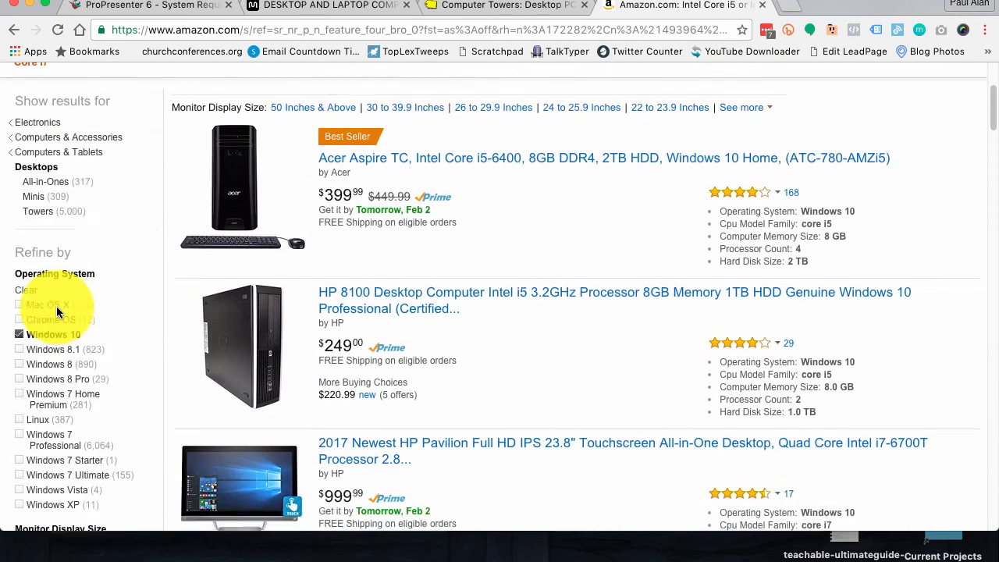
{"action": "scroll", "scroll_direction": "down", "scroll_amount": 3}
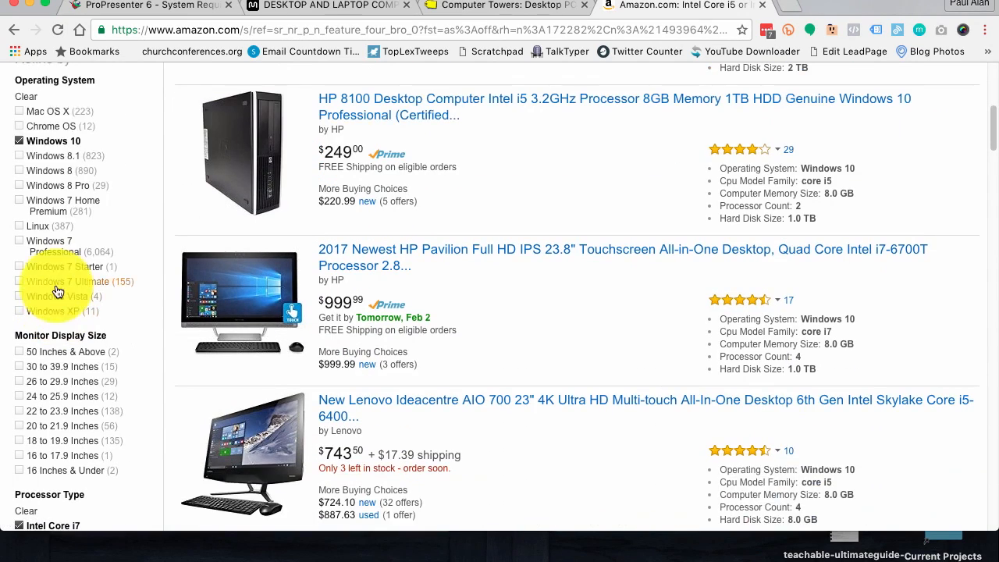
{"action": "scroll", "scroll_direction": "down", "scroll_amount": 3}
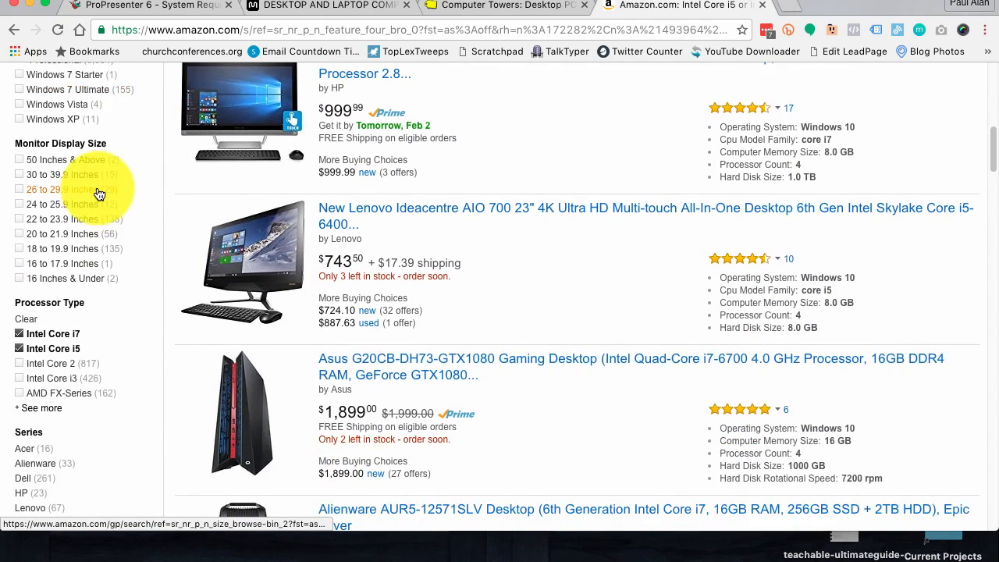
{"action": "scroll", "scroll_direction": "down", "scroll_amount": 3}
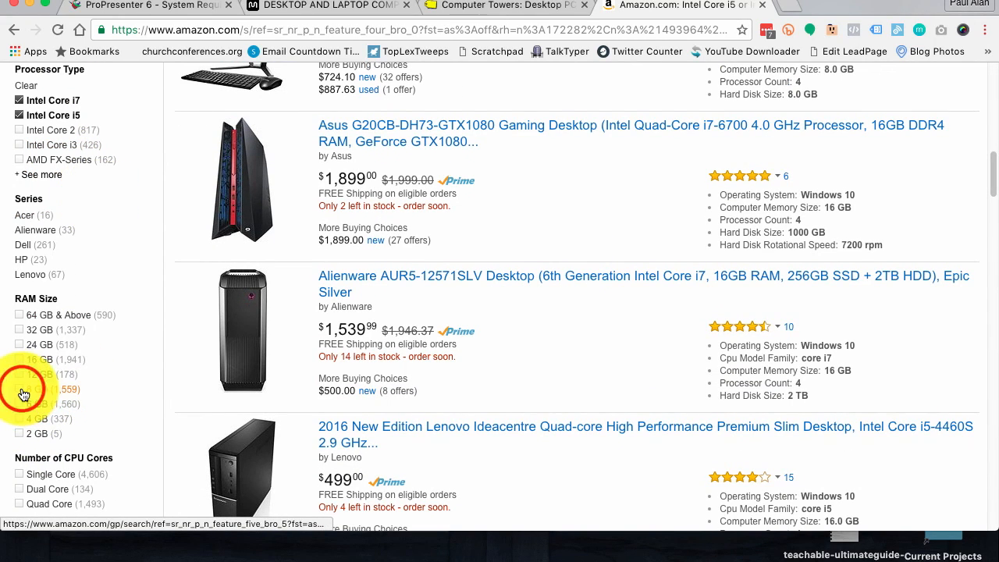
Step: Limit results to 8 GB RAM, then to desktops with dedicated graphics under Graphics Type
{"action": "left_click", "coordinate": [35, 389]}
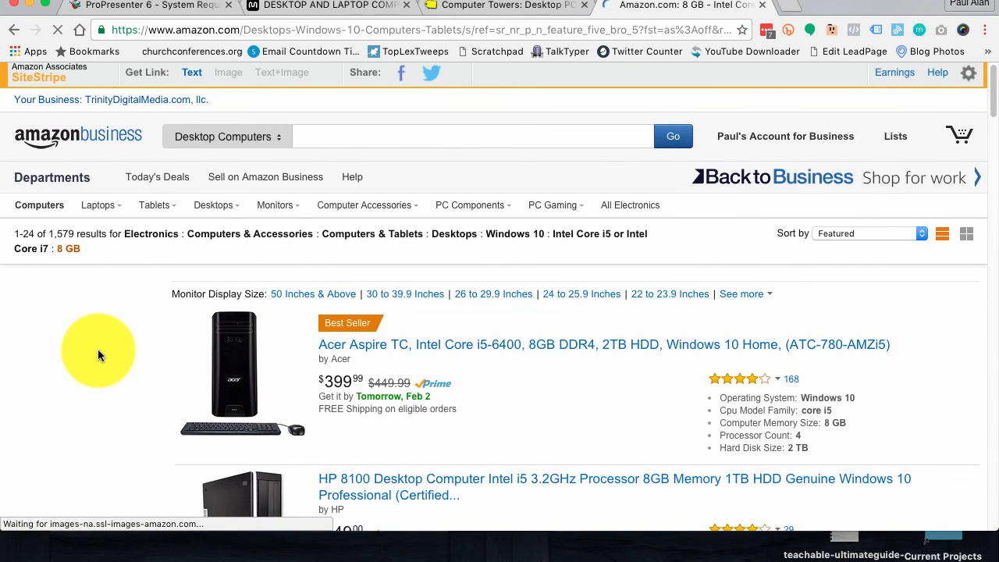
{"action": "scroll", "scroll_direction": "down", "scroll_amount": 3}
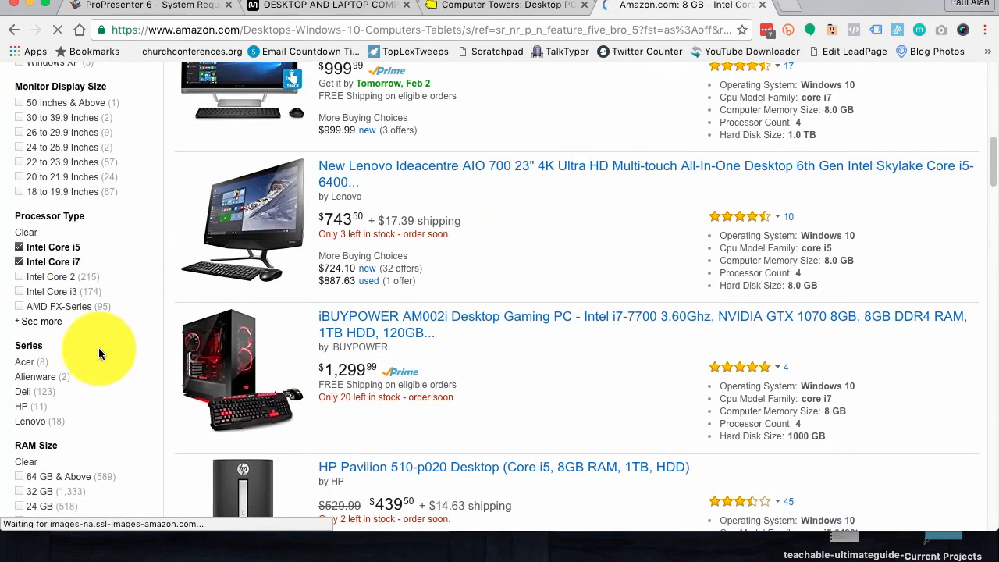
{"action": "scroll", "scroll_direction": "down", "scroll_amount": 3}
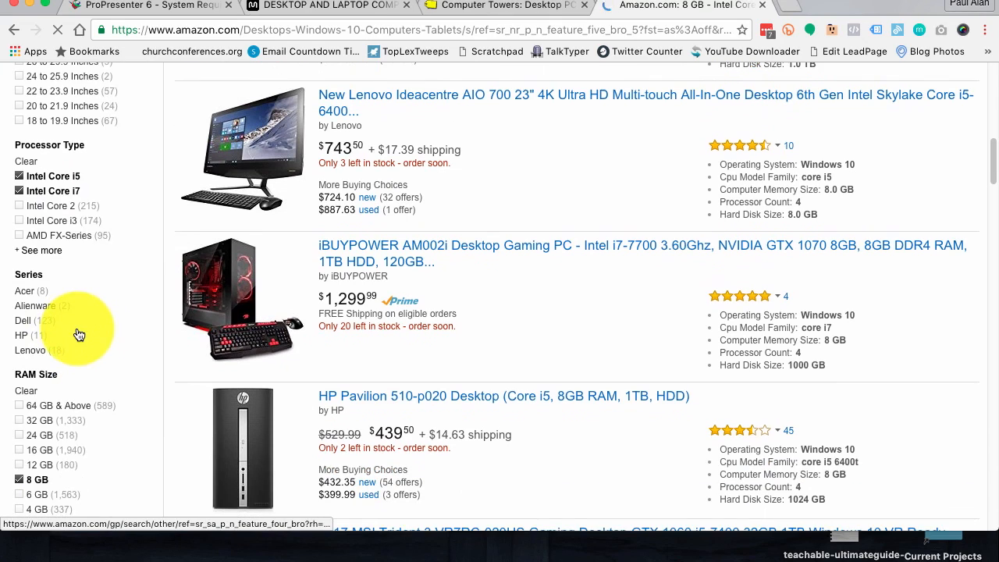
{"action": "scroll", "scroll_direction": "down", "scroll_amount": 3}
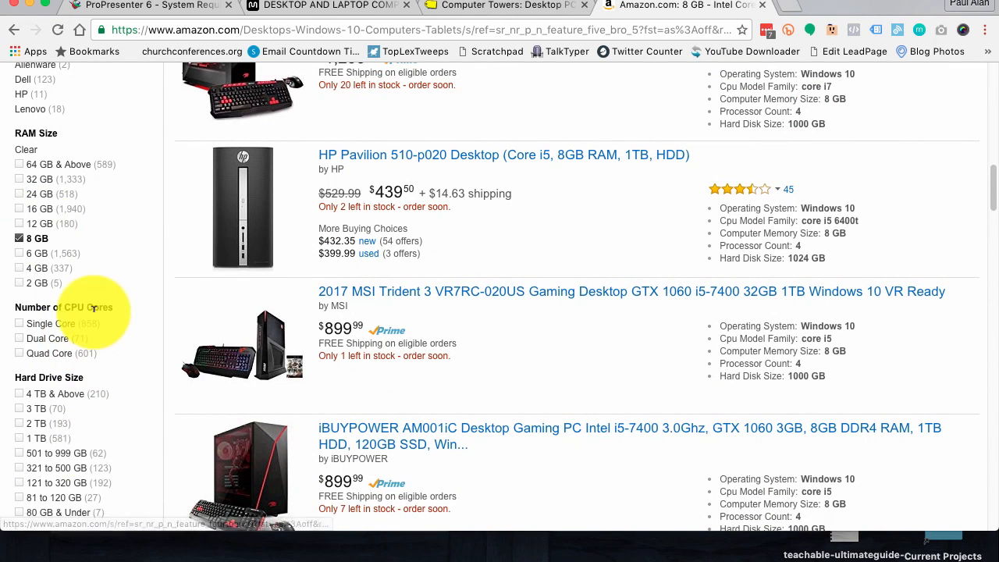
{"action": "scroll", "scroll_direction": "down", "scroll_amount": 3}
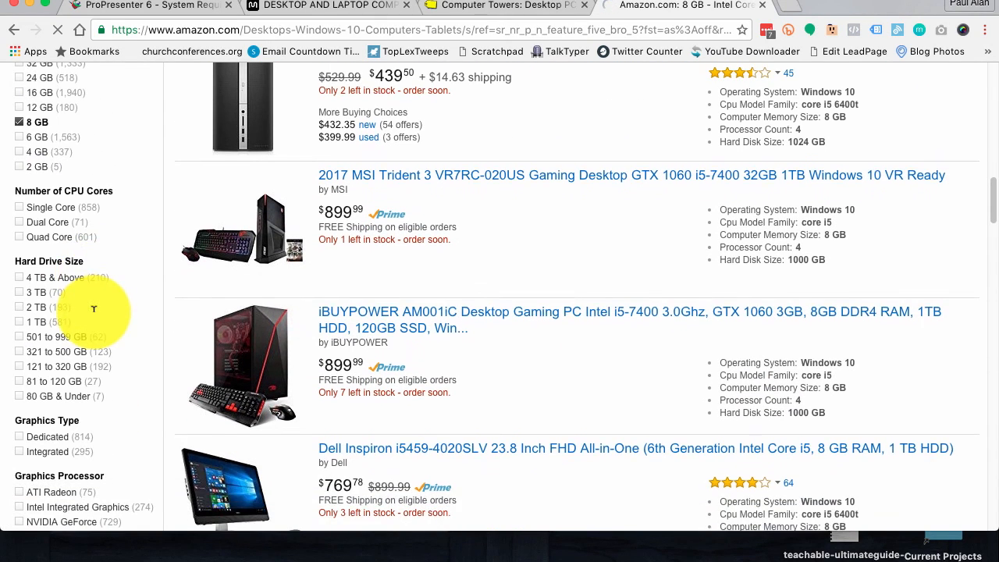
{"action": "scroll", "scroll_direction": "down", "scroll_amount": 3}
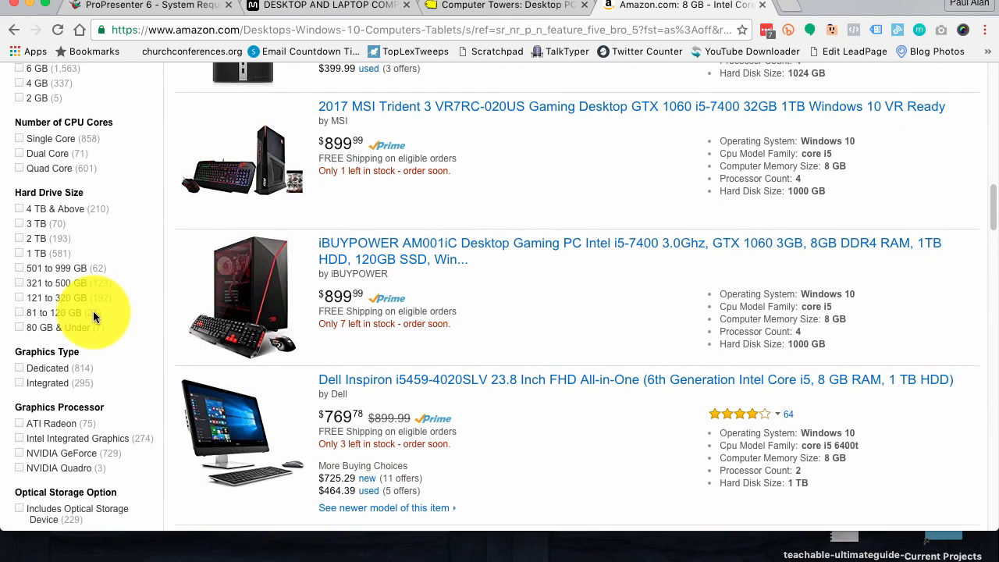
{"action": "left_click", "coordinate": [47, 368]}
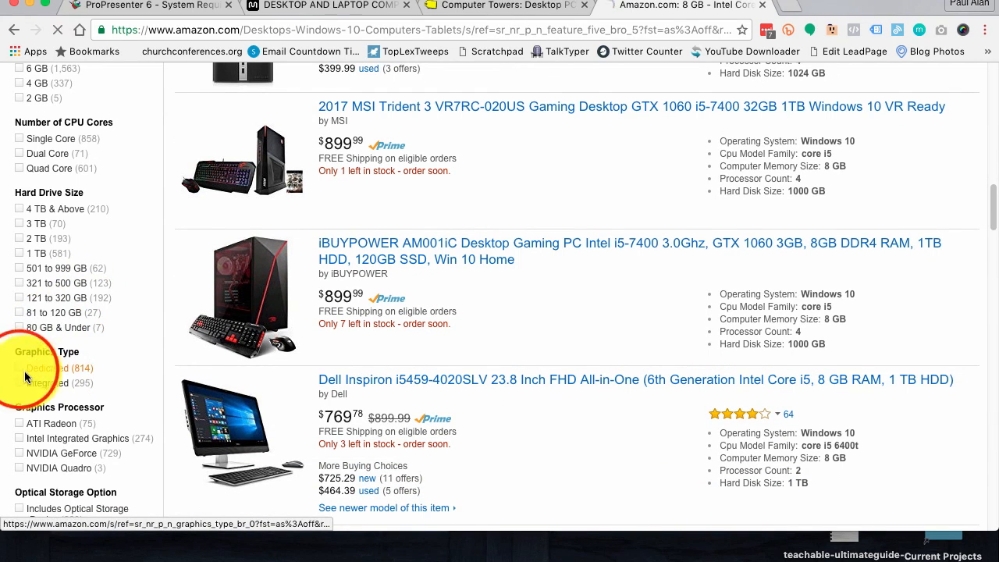
Step: Tick ATI Radeon under Graphics Processor and scroll back through the sidebar
{"action": "left_click", "coordinate": [49, 367]}
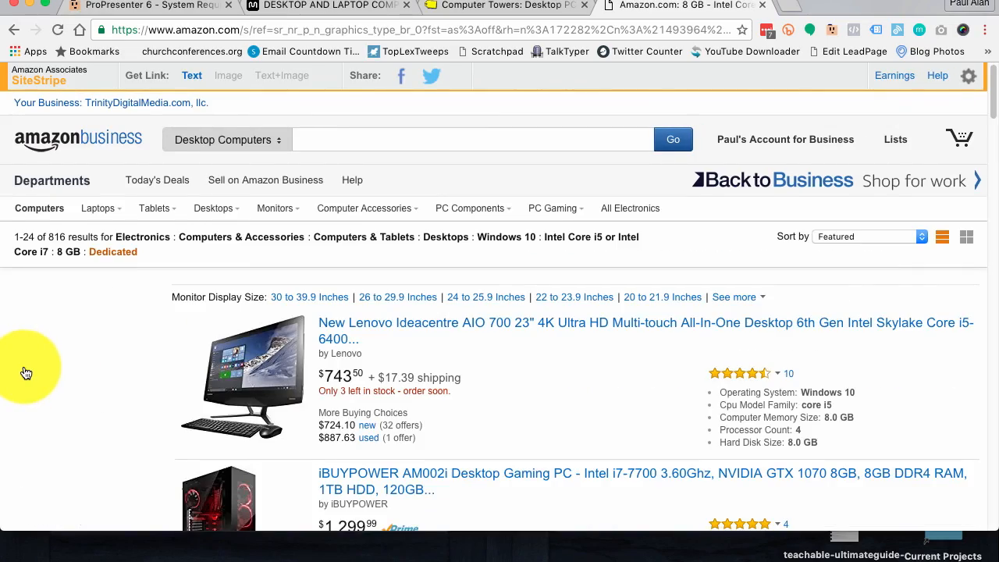
{"action": "scroll", "scroll_direction": "down", "scroll_amount": 3}
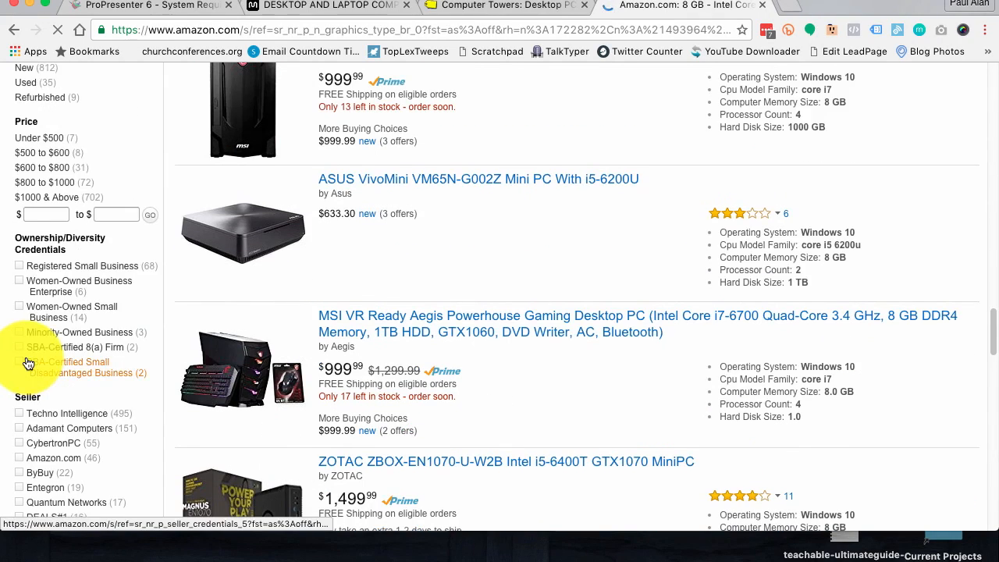
{"action": "scroll", "scroll_direction": "up", "scroll_amount": 3}
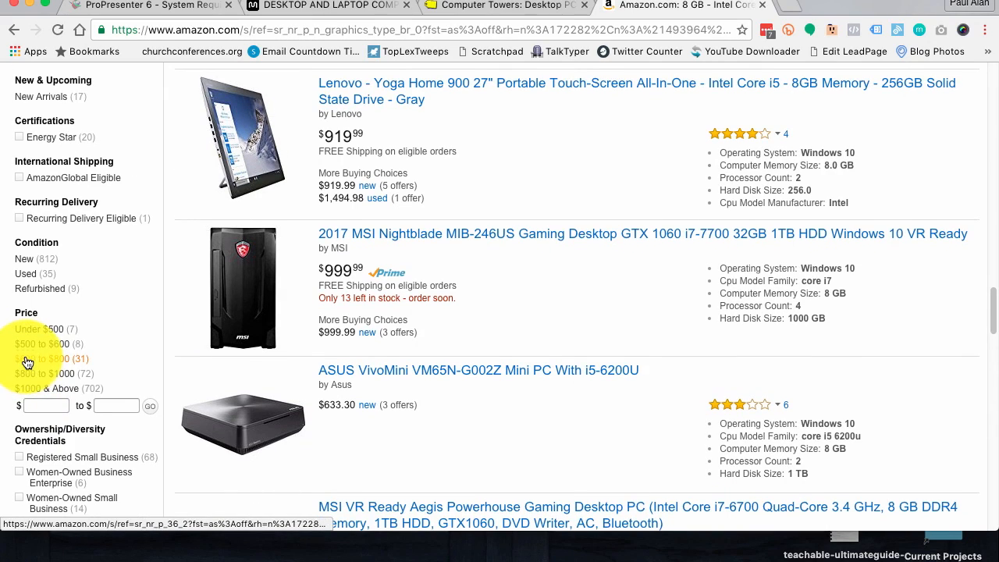
{"action": "scroll", "scroll_direction": "up", "scroll_amount": 3}
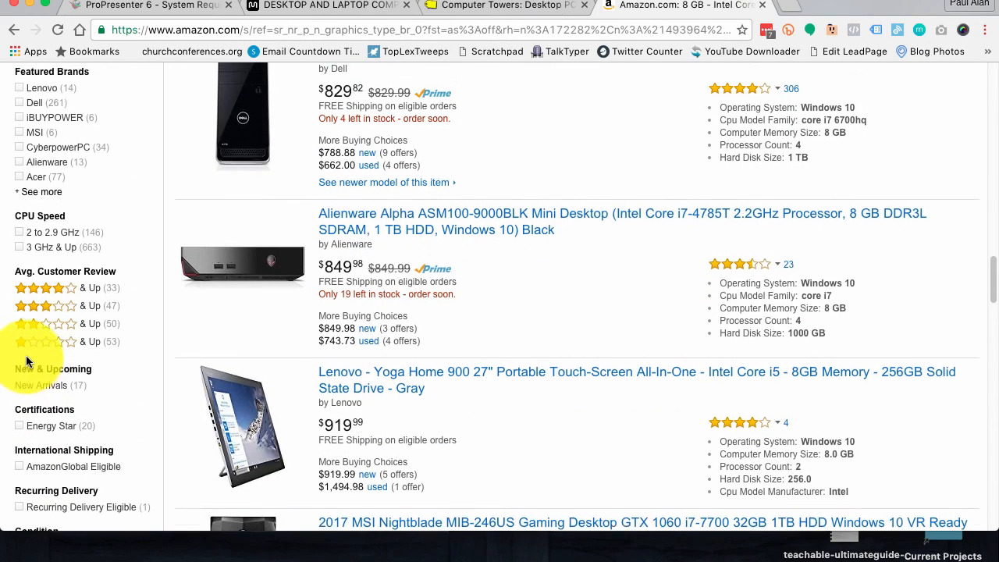
{"action": "scroll", "scroll_direction": "up", "scroll_amount": 3}
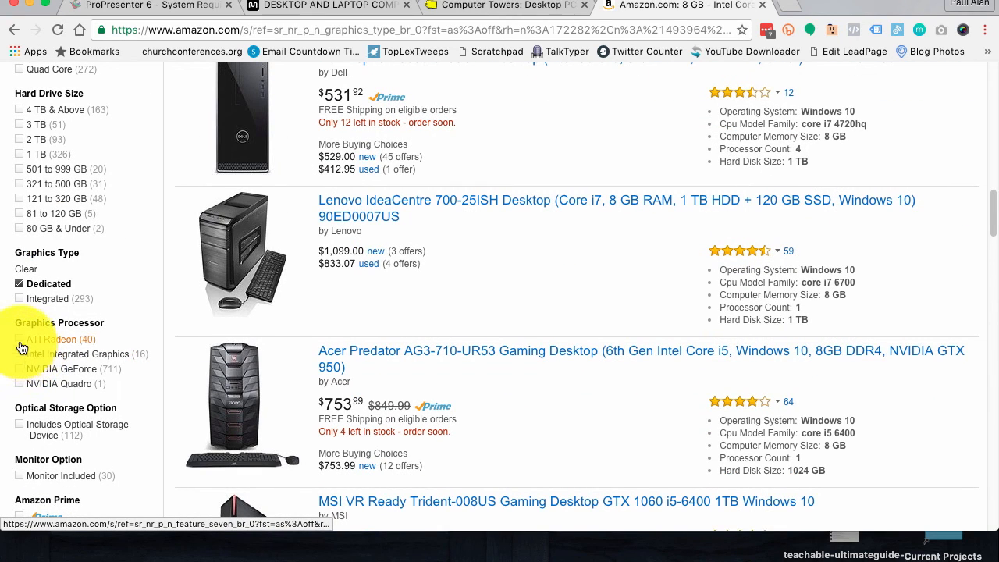
{"action": "mouse_move", "coordinate": [21, 345]}
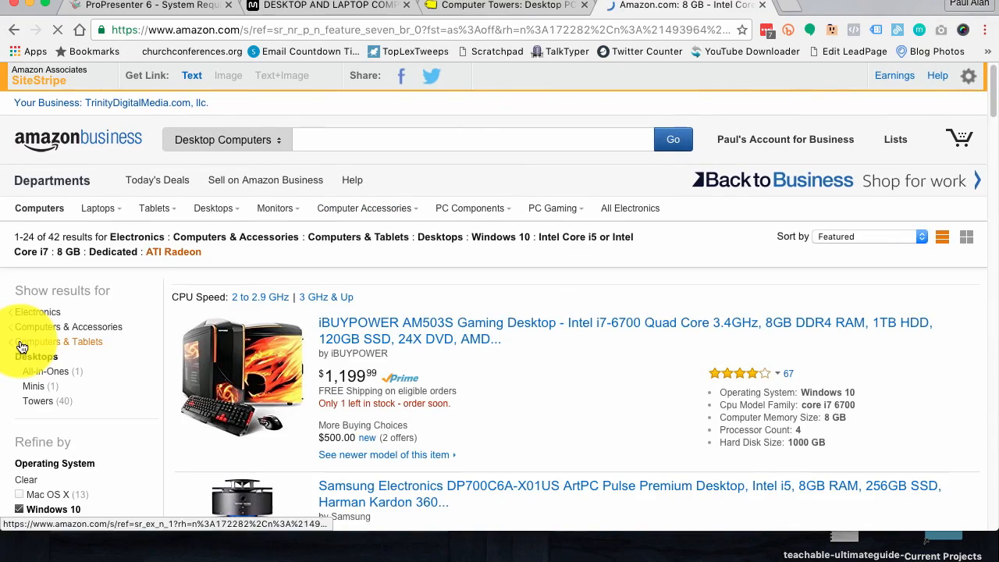
{"action": "scroll", "scroll_direction": "down", "scroll_amount": 3}
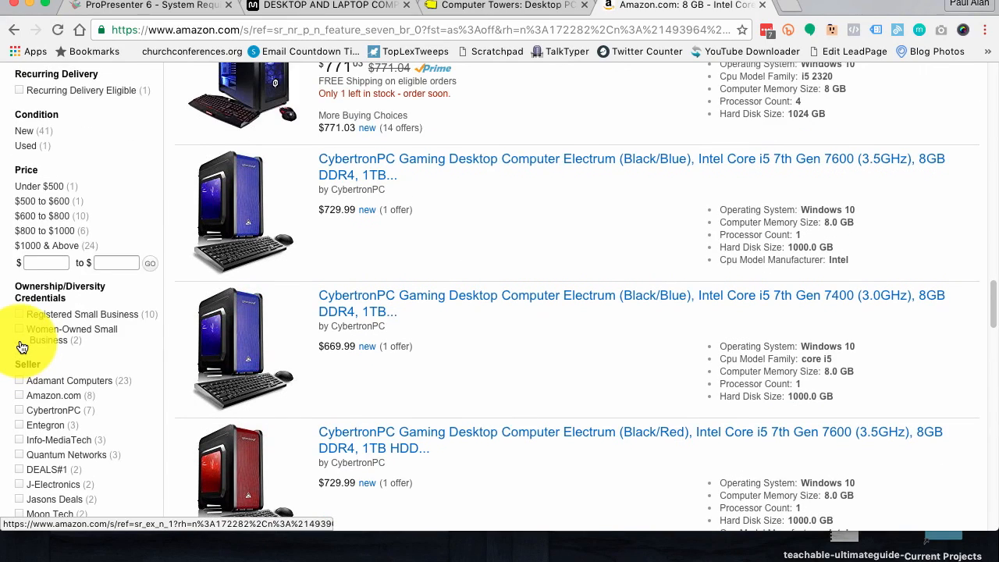
{"action": "scroll", "scroll_direction": "up", "scroll_amount": 3}
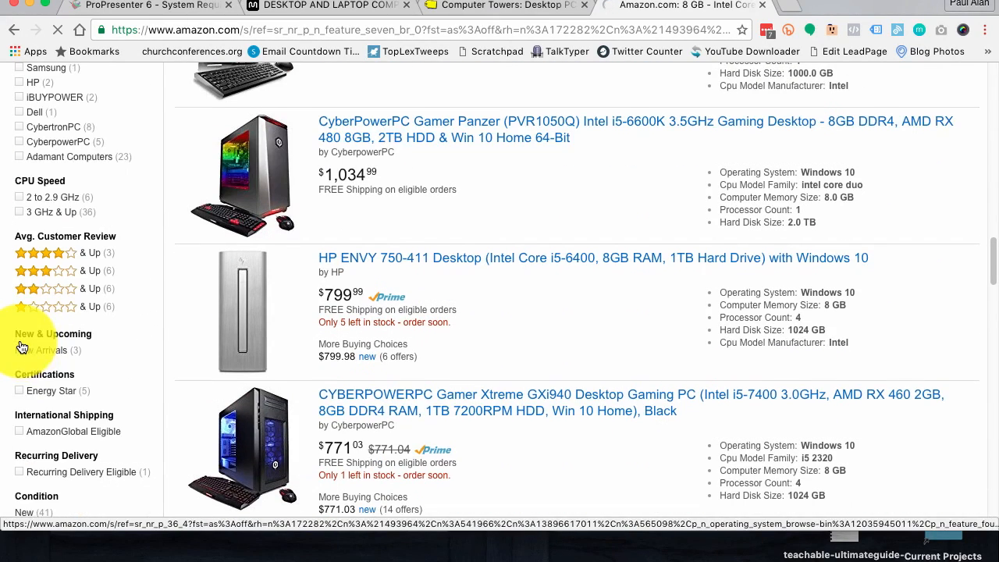
Step: Also include NVIDIA GeForce graphics machines, narrowing to 755 desktops
{"action": "scroll", "scroll_direction": "up", "scroll_amount": 3}
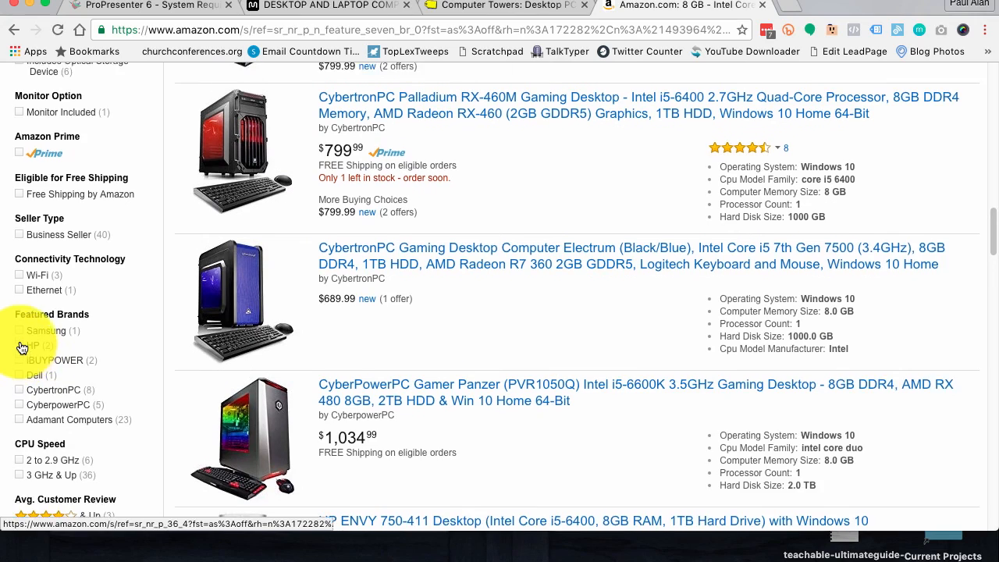
{"action": "scroll", "scroll_direction": "down", "scroll_amount": 3}
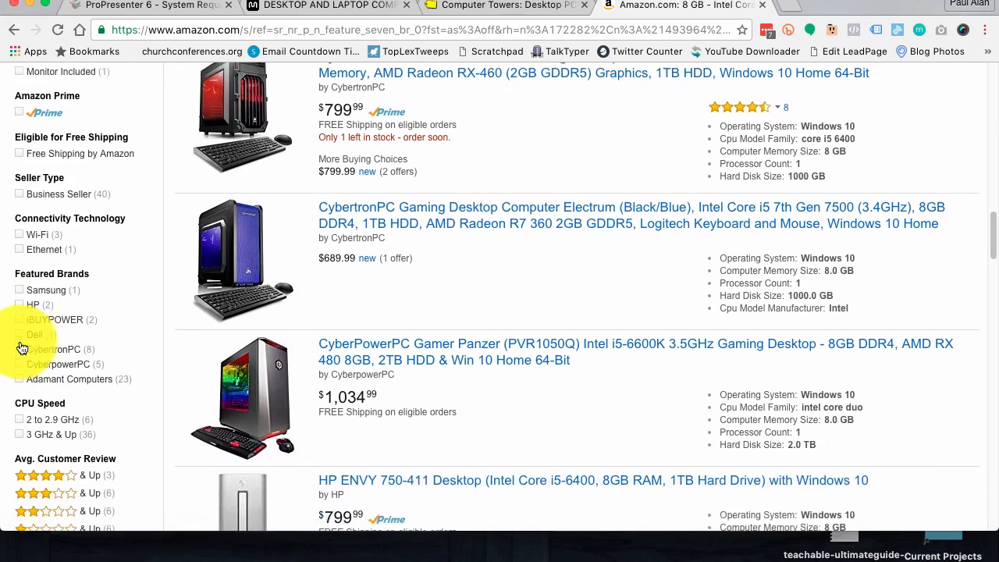
{"action": "scroll", "scroll_direction": "down", "scroll_amount": 3}
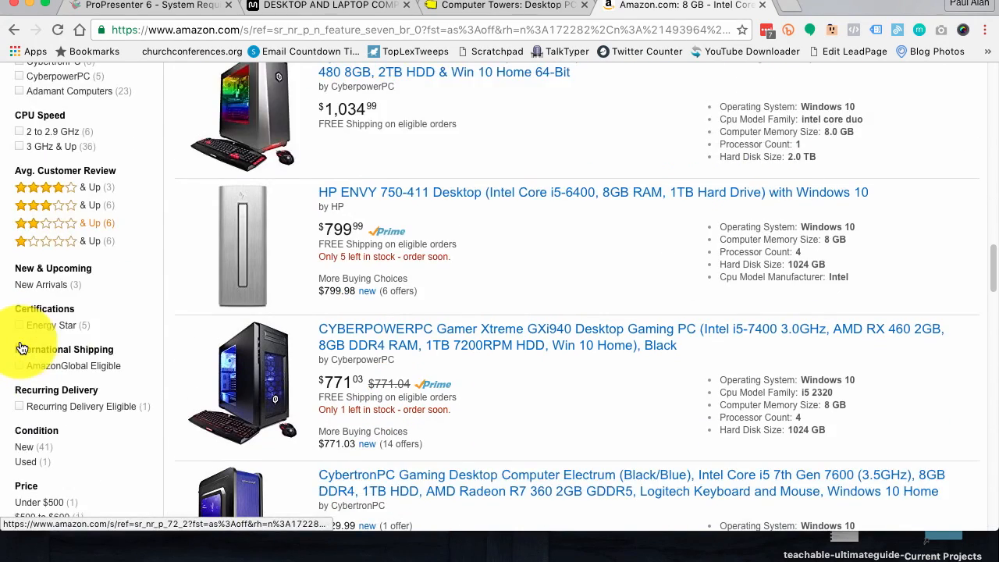
{"action": "scroll", "scroll_direction": "down", "scroll_amount": 3}
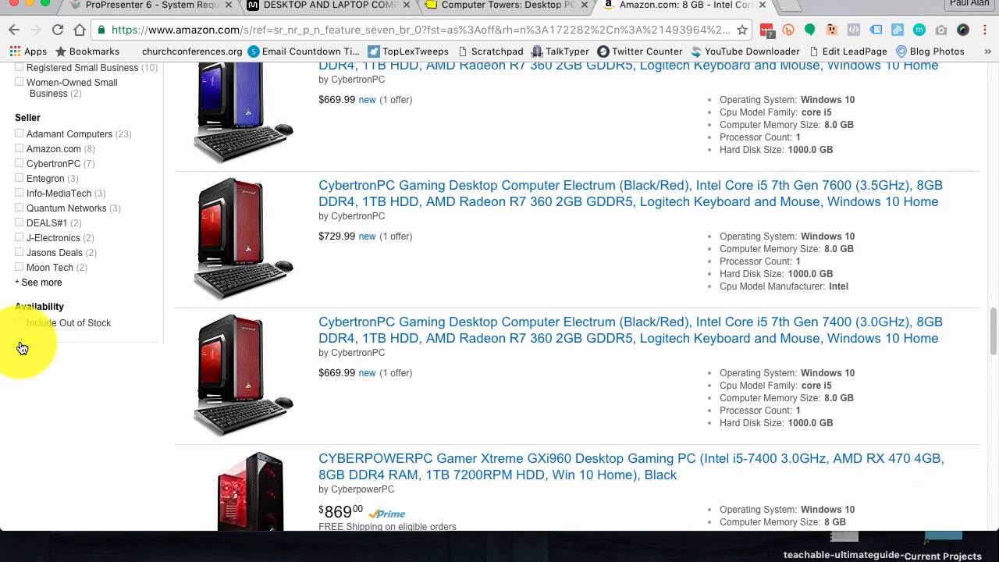
{"action": "scroll", "scroll_direction": "up", "scroll_amount": 3}
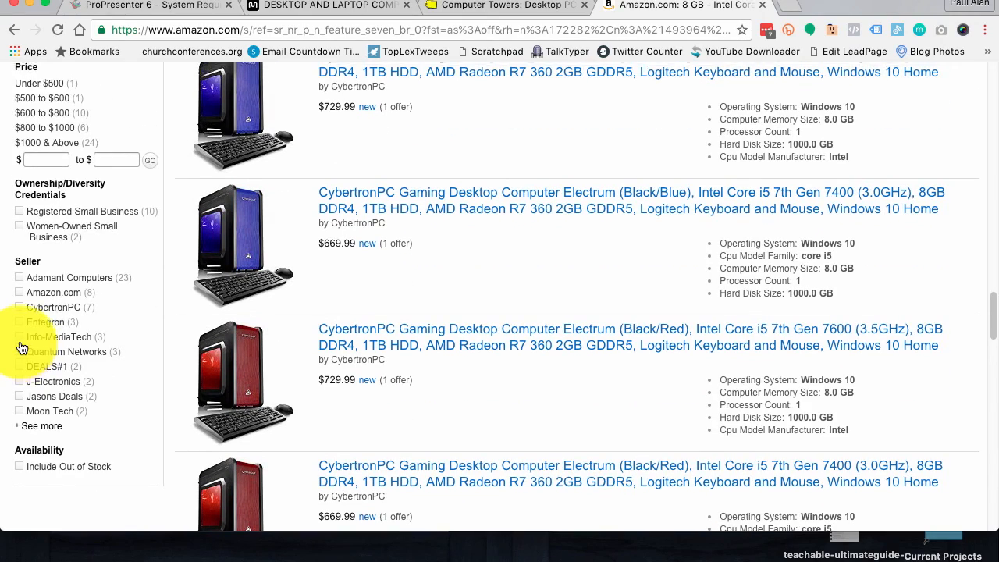
{"action": "scroll", "scroll_direction": "down", "scroll_amount": 3}
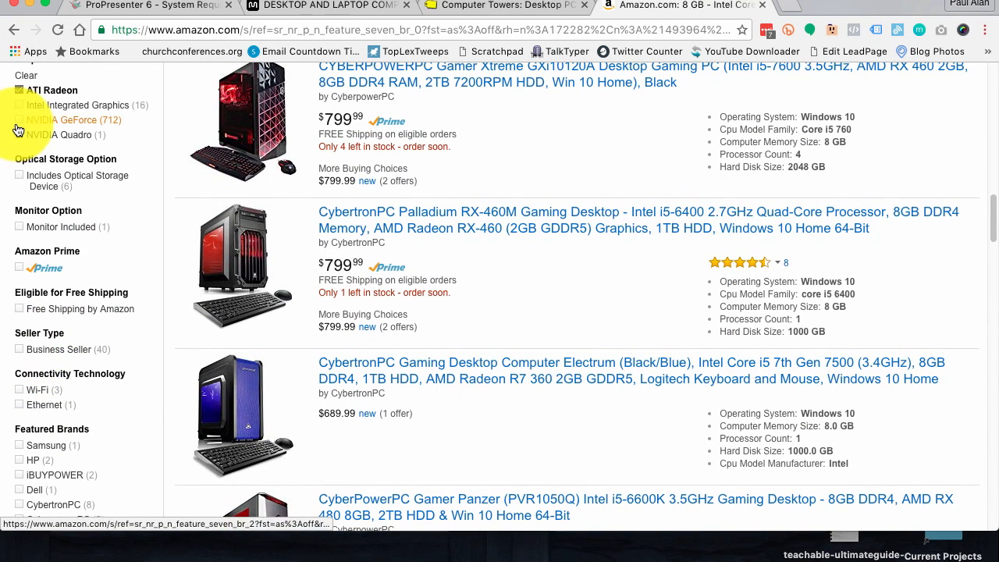
{"action": "left_click", "coordinate": [18, 90]}
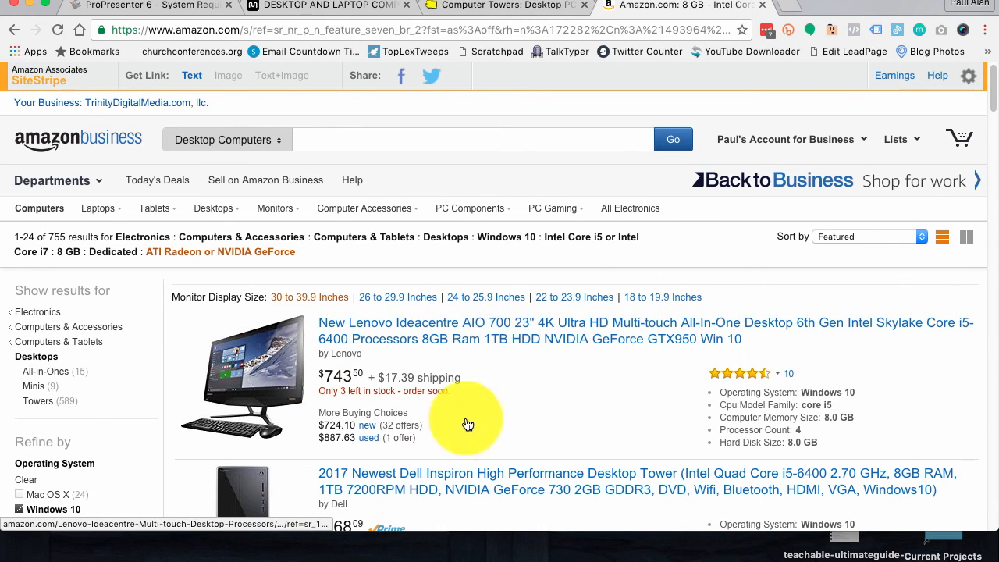
{"action": "mouse_move", "coordinate": [286, 437]}
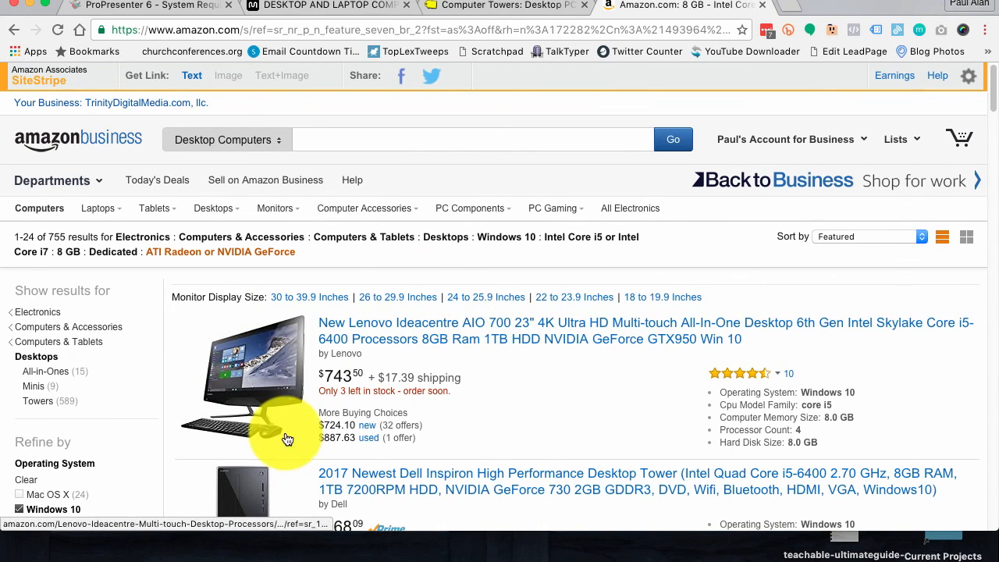
{"action": "scroll", "scroll_direction": "down", "scroll_amount": 3}
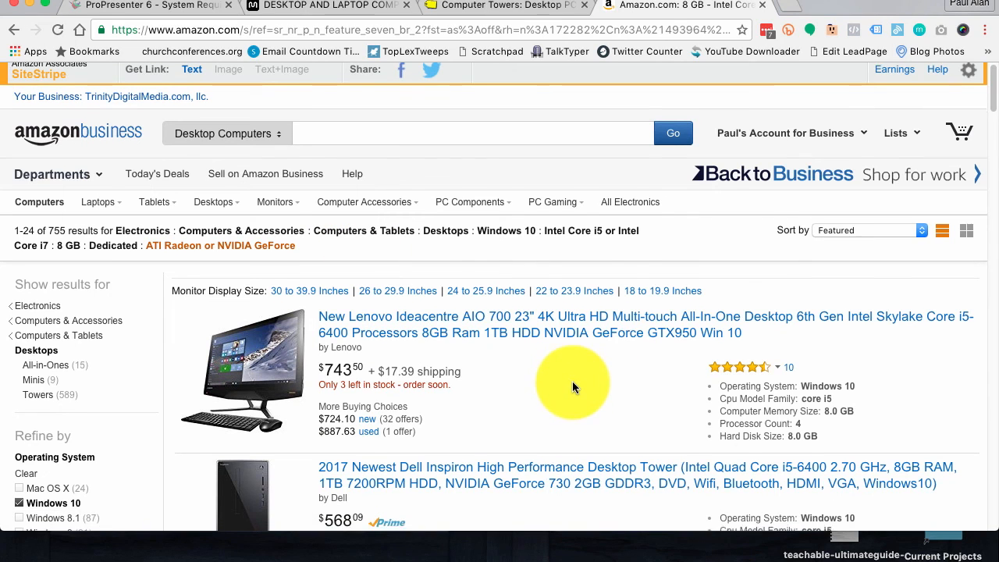
{"action": "scroll", "scroll_direction": "down", "scroll_amount": 3}
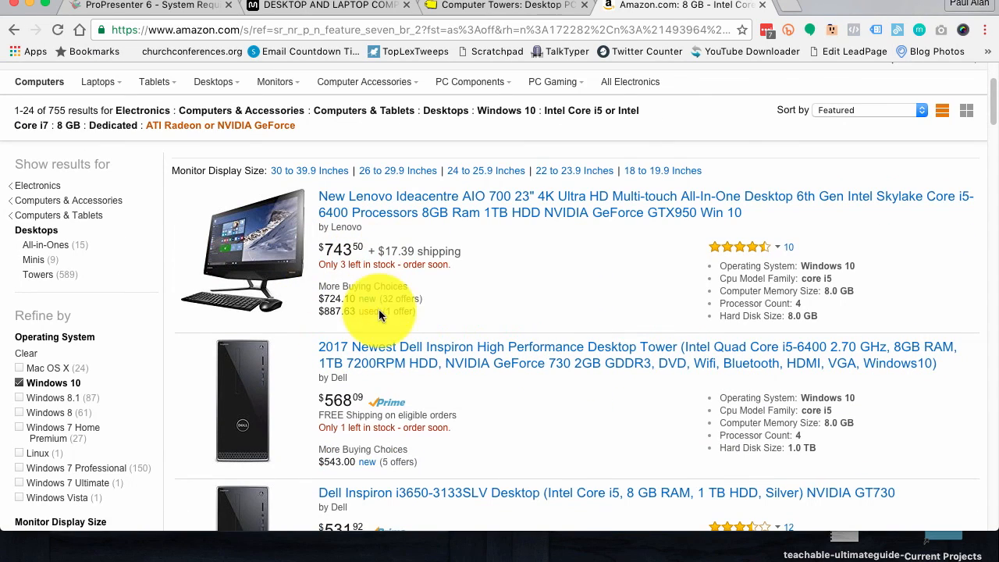
{"action": "scroll", "scroll_direction": "down", "scroll_amount": 3}
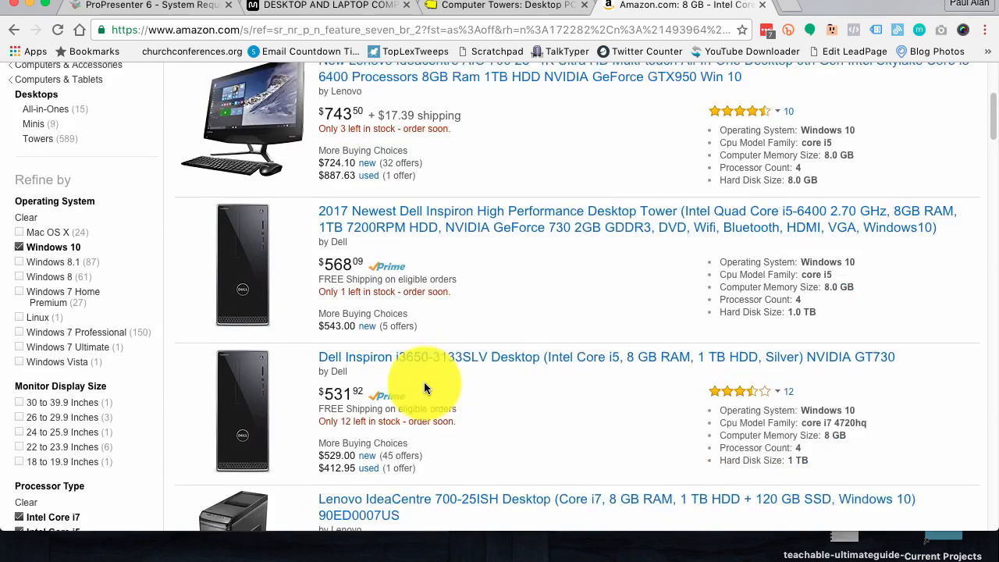
{"action": "scroll", "scroll_direction": "down", "scroll_amount": 3}
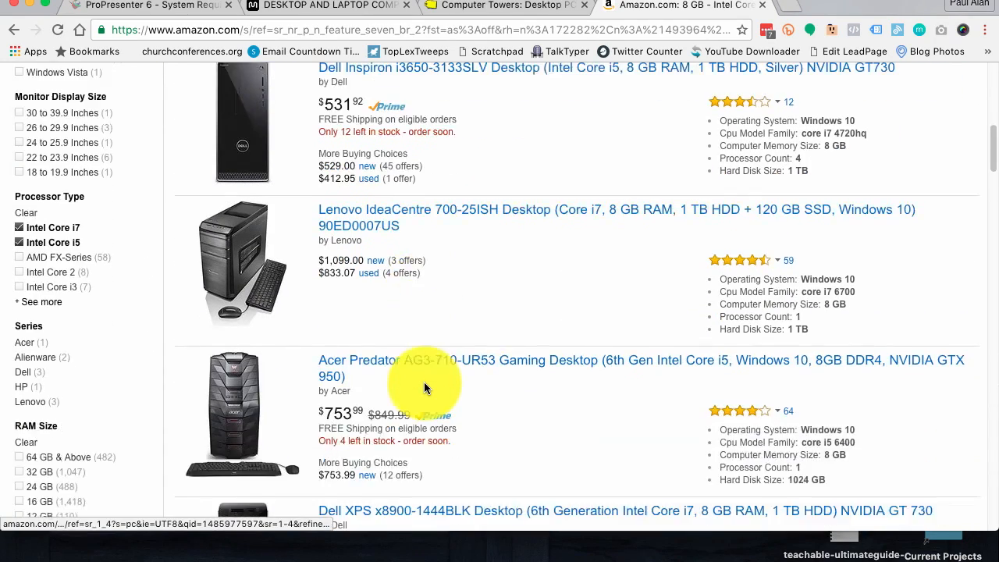
{"action": "scroll", "scroll_direction": "down", "scroll_amount": 3}
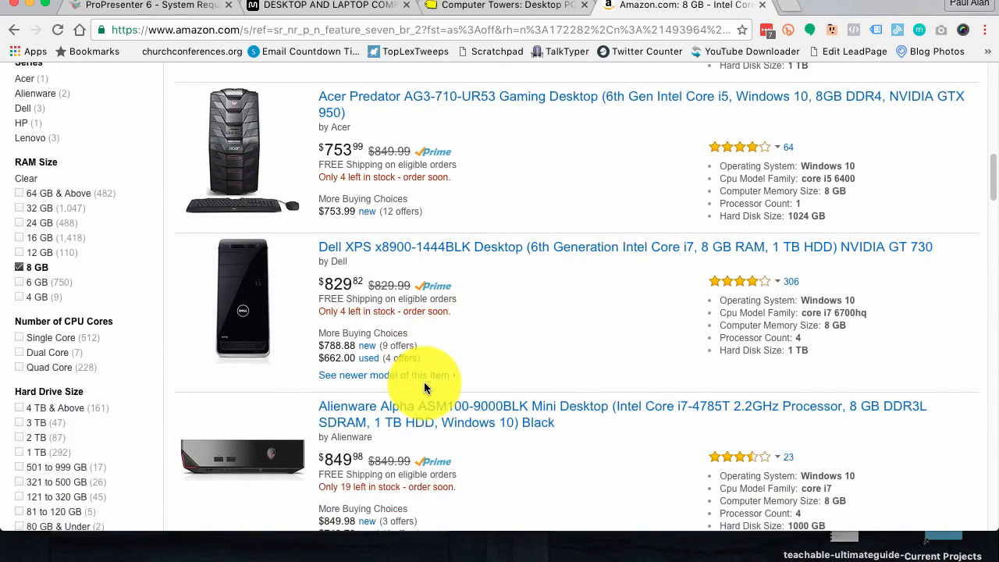
{"action": "scroll", "scroll_direction": "down", "scroll_amount": 3}
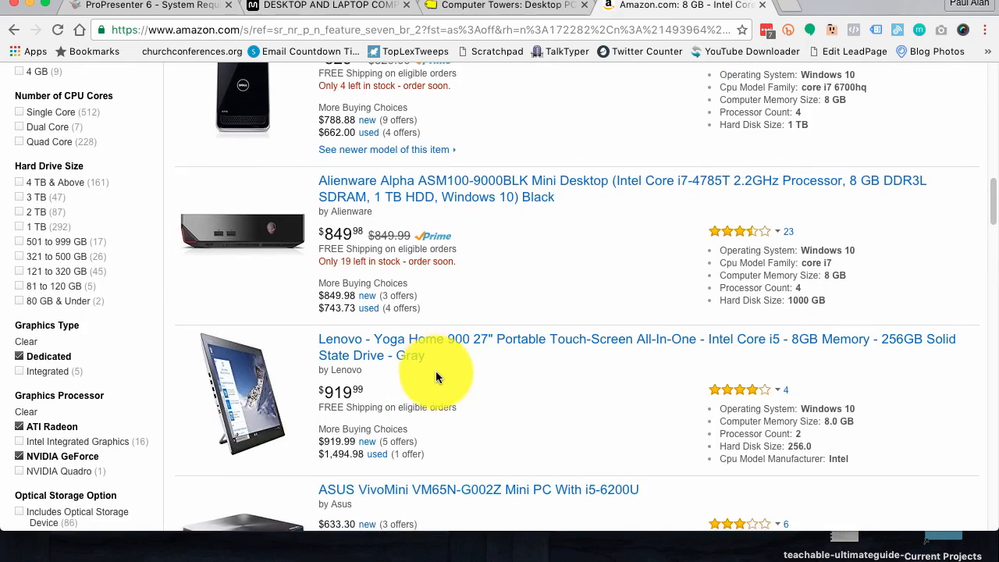
{"action": "scroll", "scroll_direction": "down", "scroll_amount": 3}
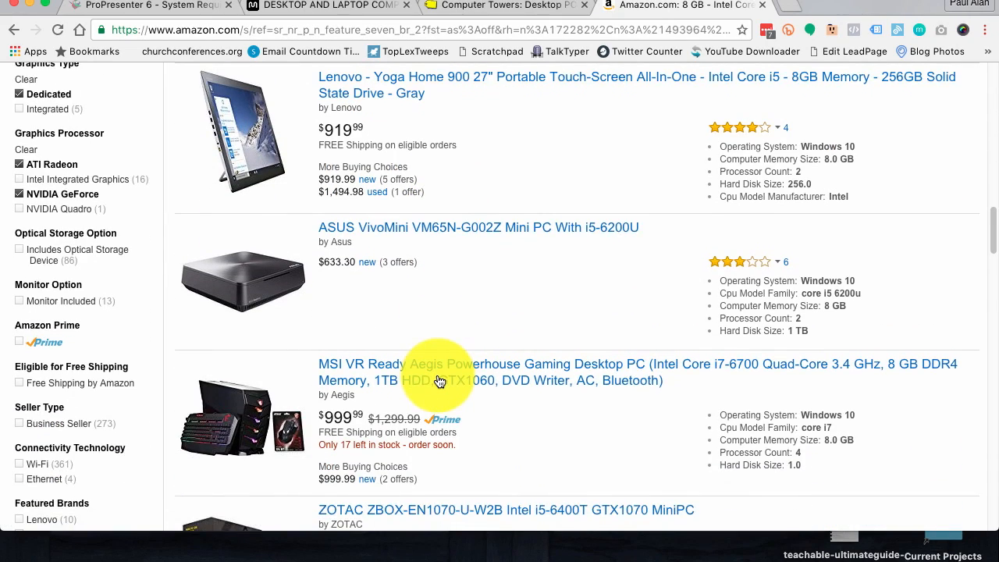
{"action": "scroll", "scroll_direction": "down", "scroll_amount": 3}
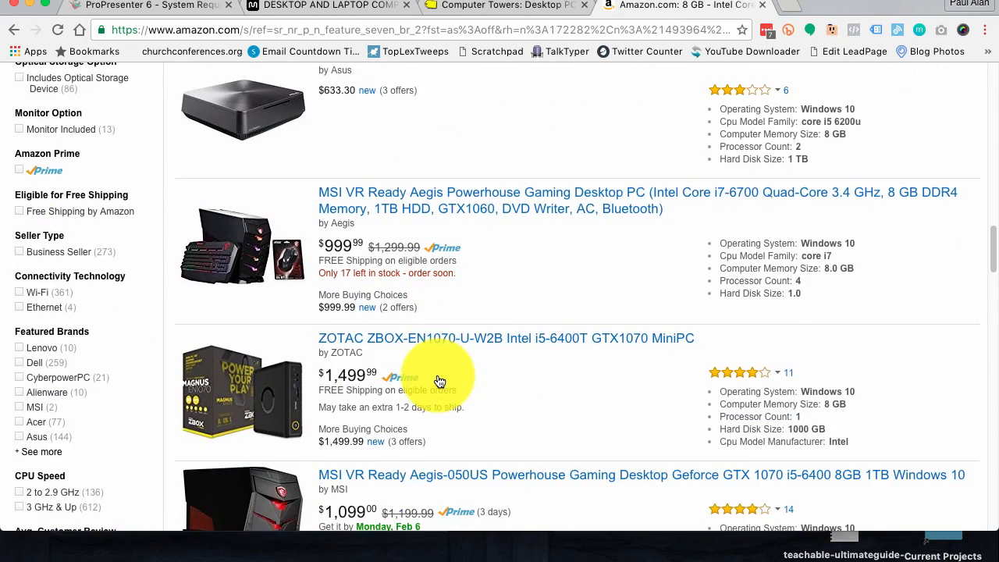
{"action": "scroll", "scroll_direction": "down", "scroll_amount": 3}
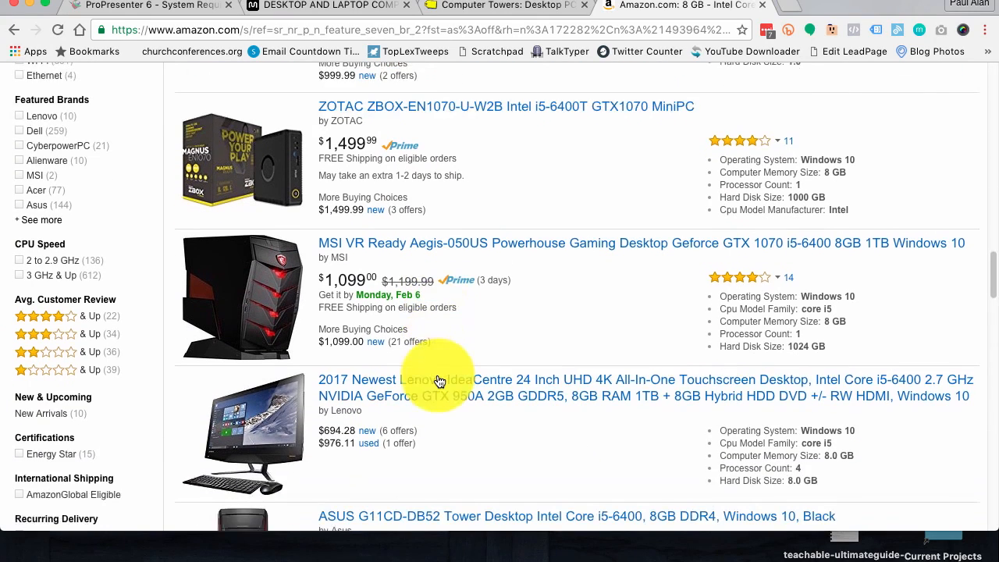
{"action": "scroll", "scroll_direction": "down", "scroll_amount": 3}
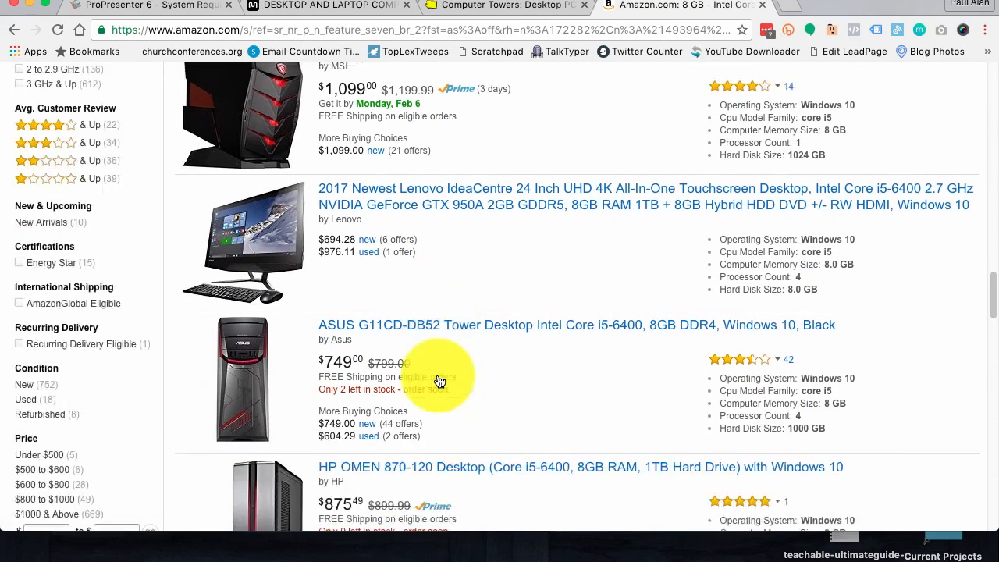
{"action": "scroll", "scroll_direction": "down", "scroll_amount": 3}
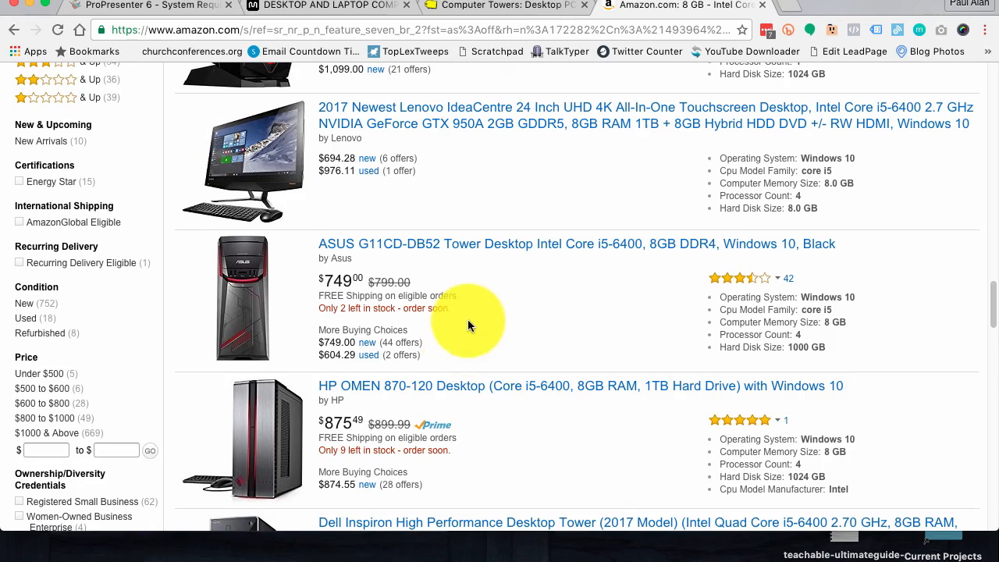
{"action": "scroll", "scroll_direction": "up", "scroll_amount": 3}
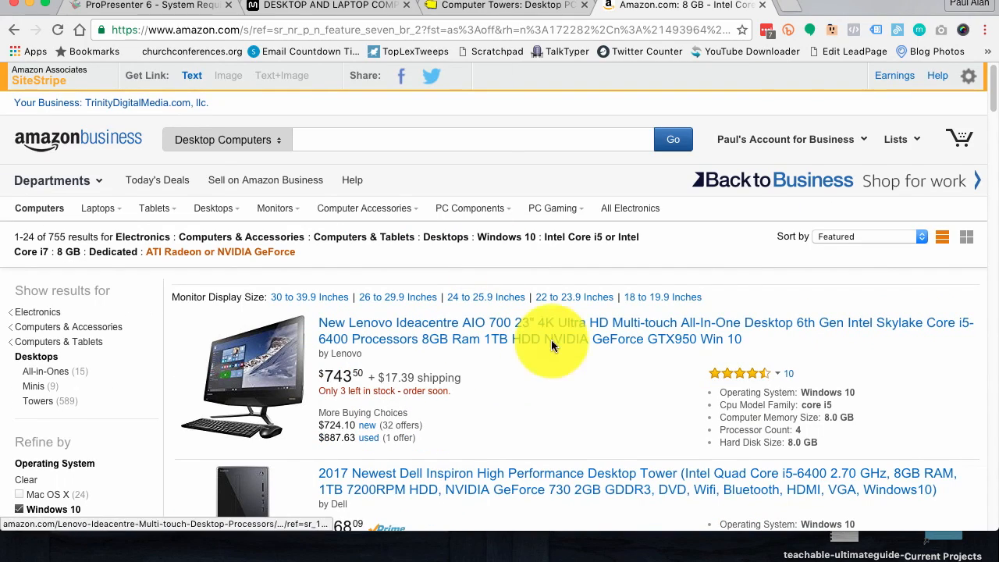
{"action": "scroll", "scroll_direction": "down", "scroll_amount": 3}
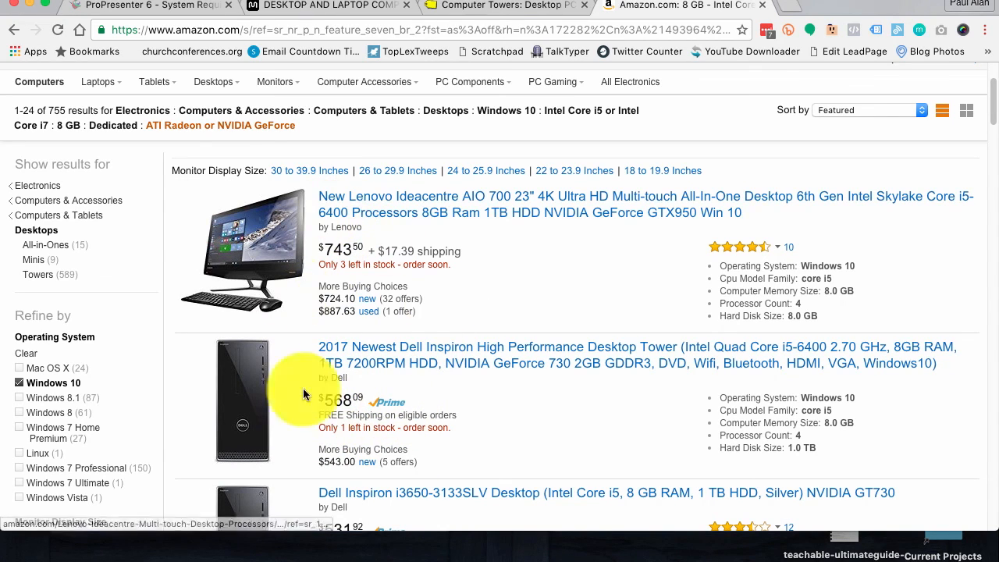
{"action": "scroll", "scroll_direction": "down", "scroll_amount": 3}
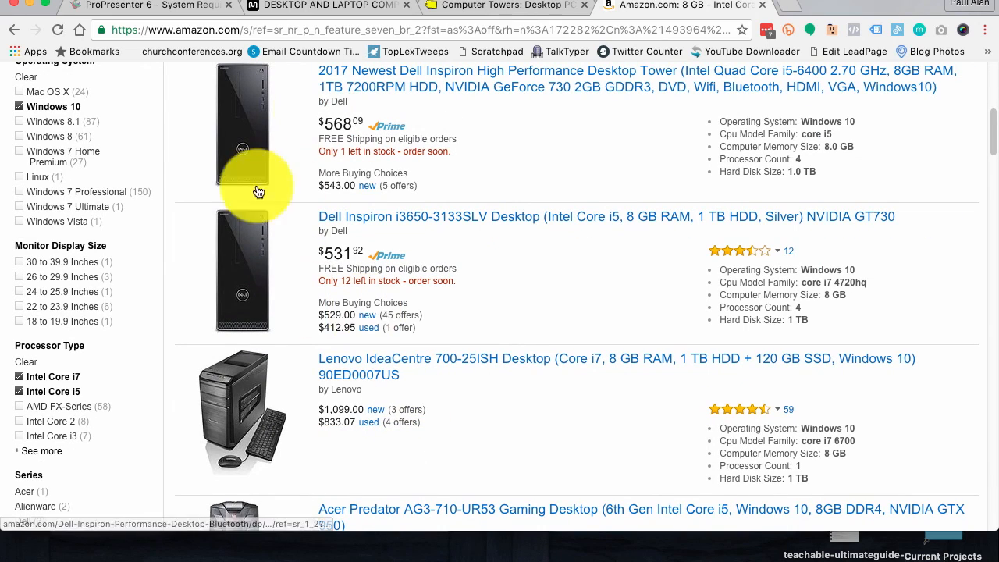
{"action": "scroll", "scroll_direction": "down", "scroll_amount": 3}
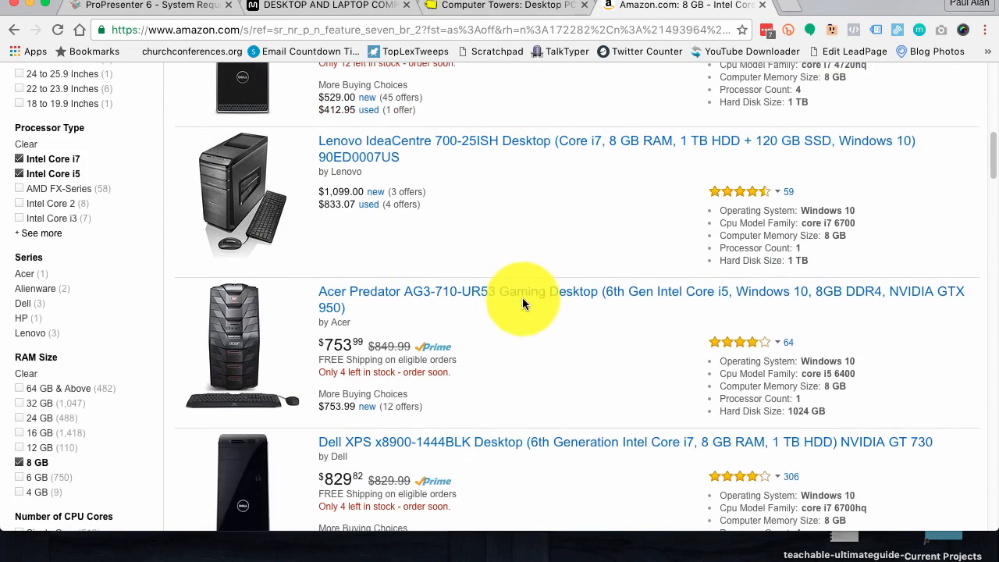
{"action": "scroll", "scroll_direction": "down", "scroll_amount": 3}
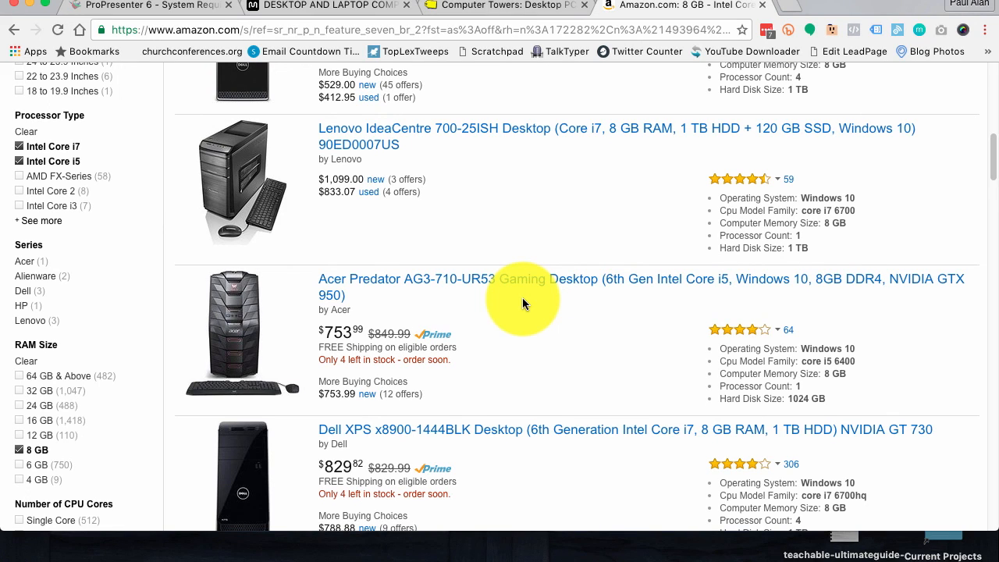
{"action": "scroll", "scroll_direction": "down", "scroll_amount": 3}
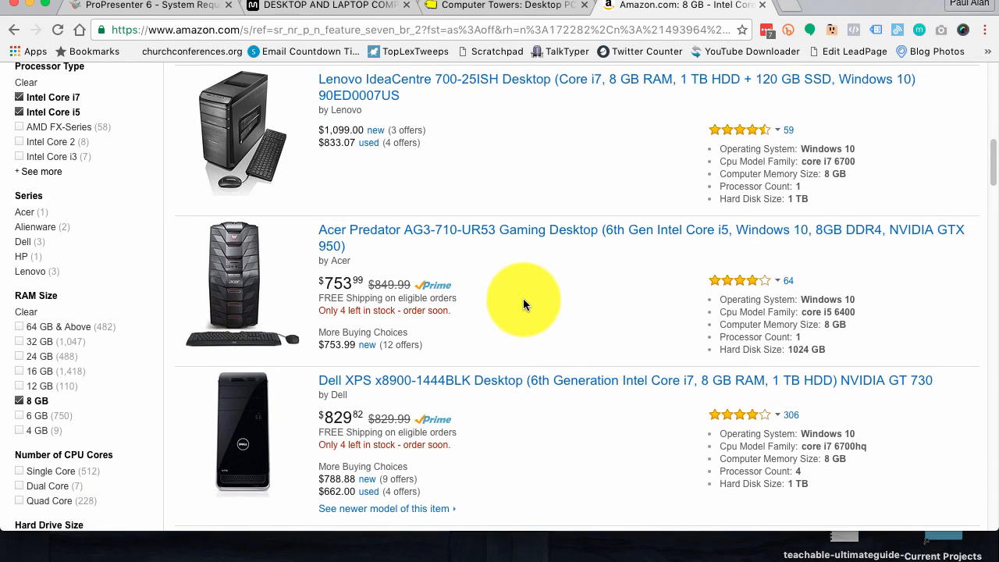
{"action": "scroll", "scroll_direction": "down", "scroll_amount": 3}
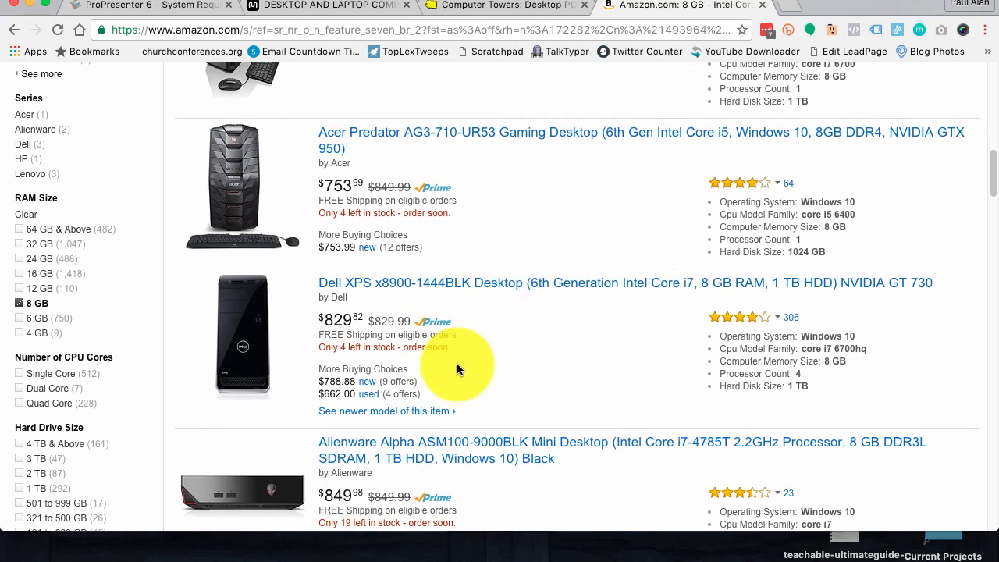
{"action": "mouse_move", "coordinate": [212, 359]}
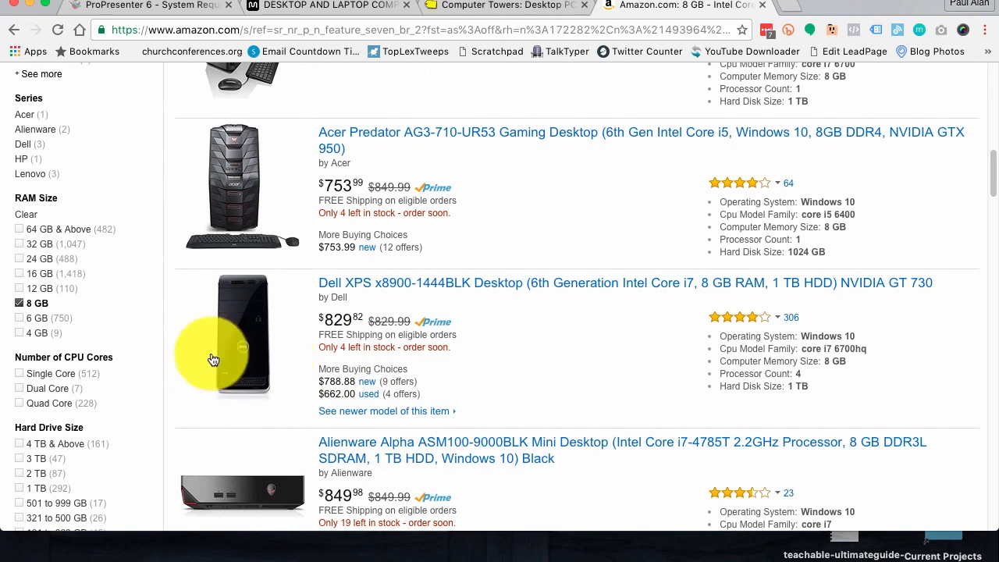
{"action": "scroll", "scroll_direction": "up", "scroll_amount": 3}
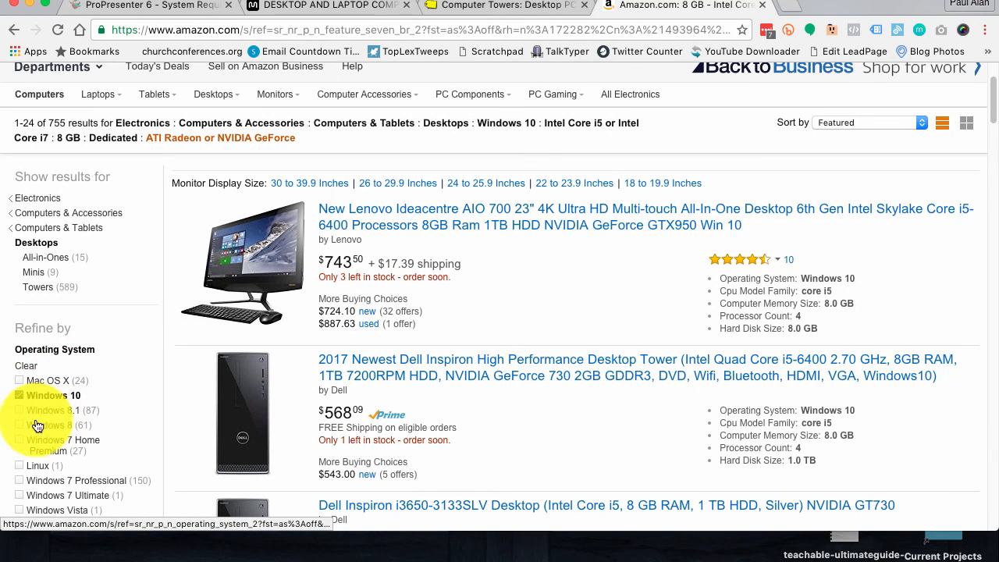
{"action": "mouse_move", "coordinate": [21, 445]}
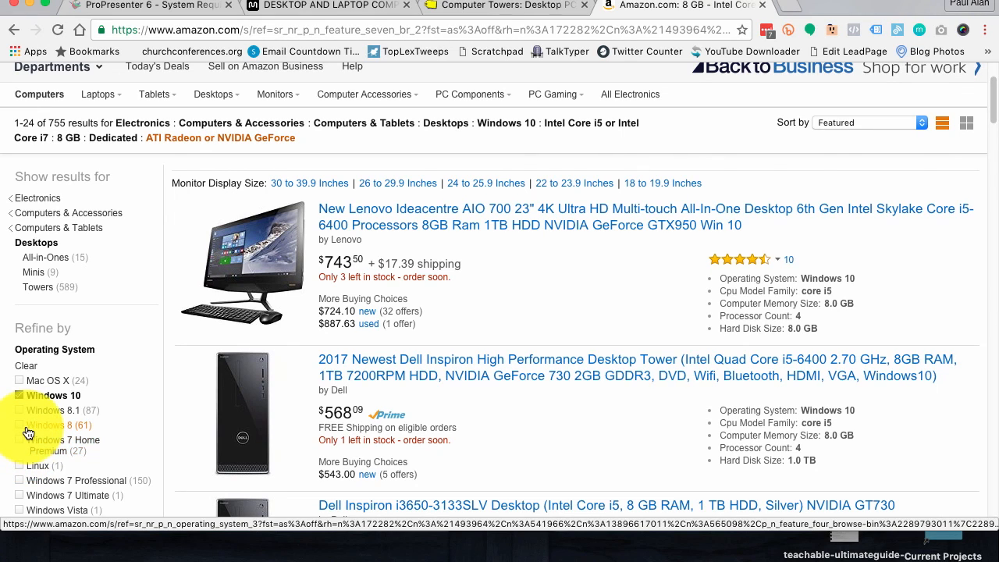
{"action": "left_click", "coordinate": [20, 395]}
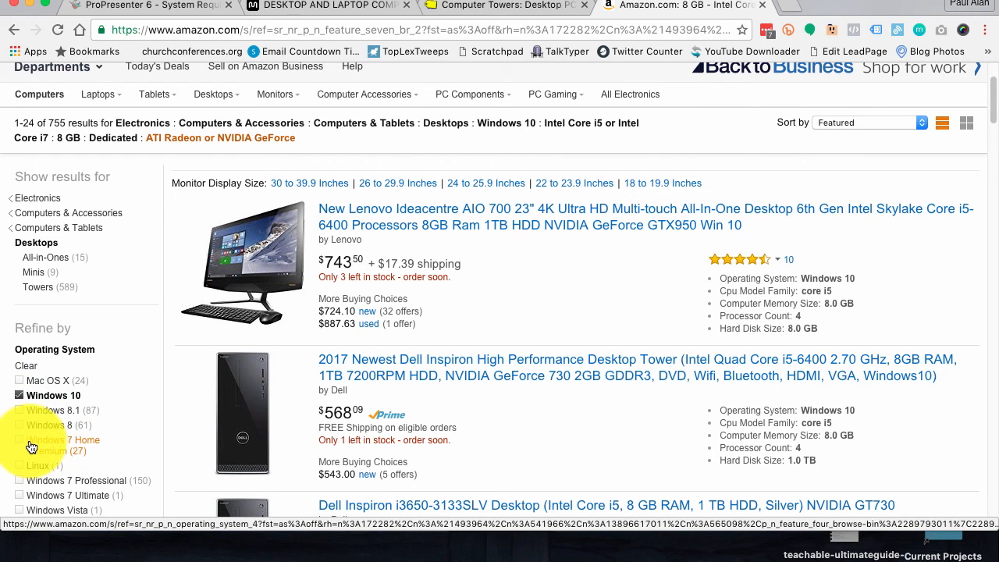
{"action": "scroll", "scroll_direction": "down", "scroll_amount": 3}
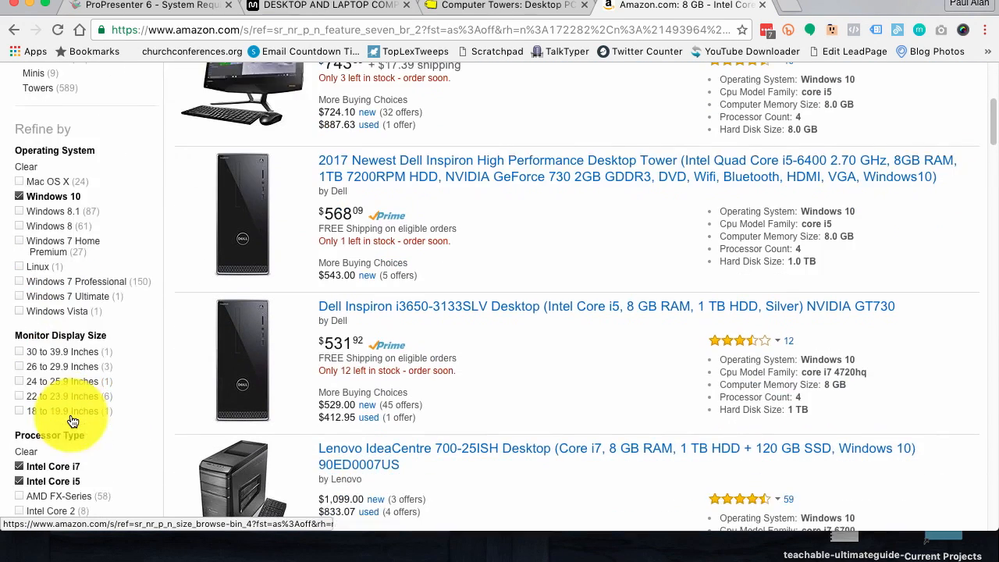
{"action": "scroll", "scroll_direction": "down", "scroll_amount": 3}
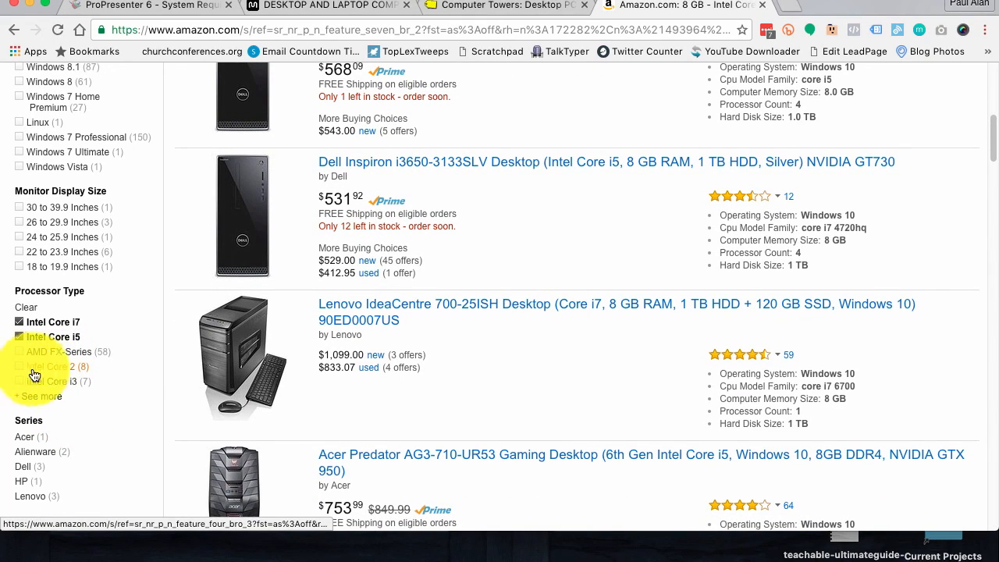
{"action": "left_click", "coordinate": [18, 338]}
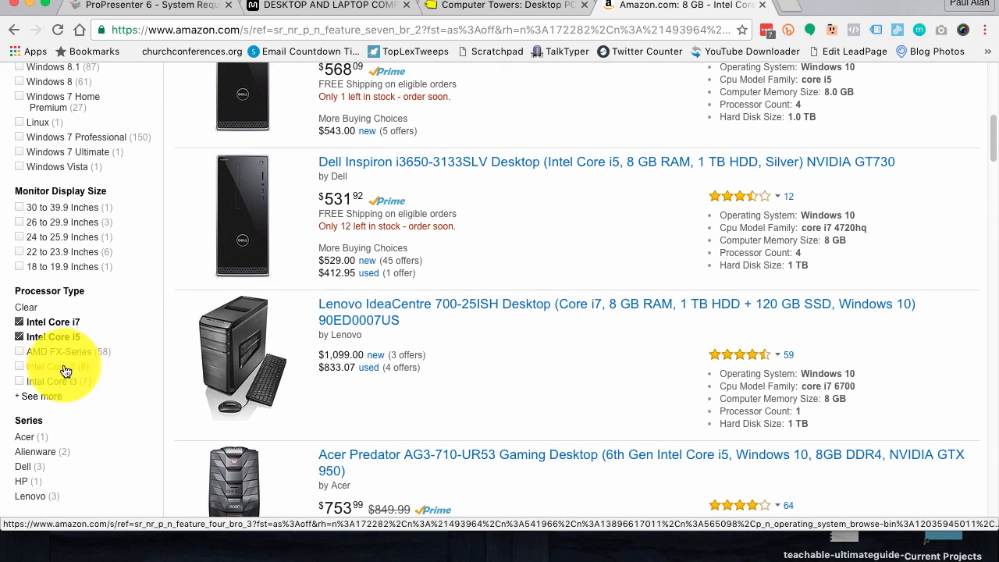
{"action": "scroll", "scroll_direction": "down", "scroll_amount": 3}
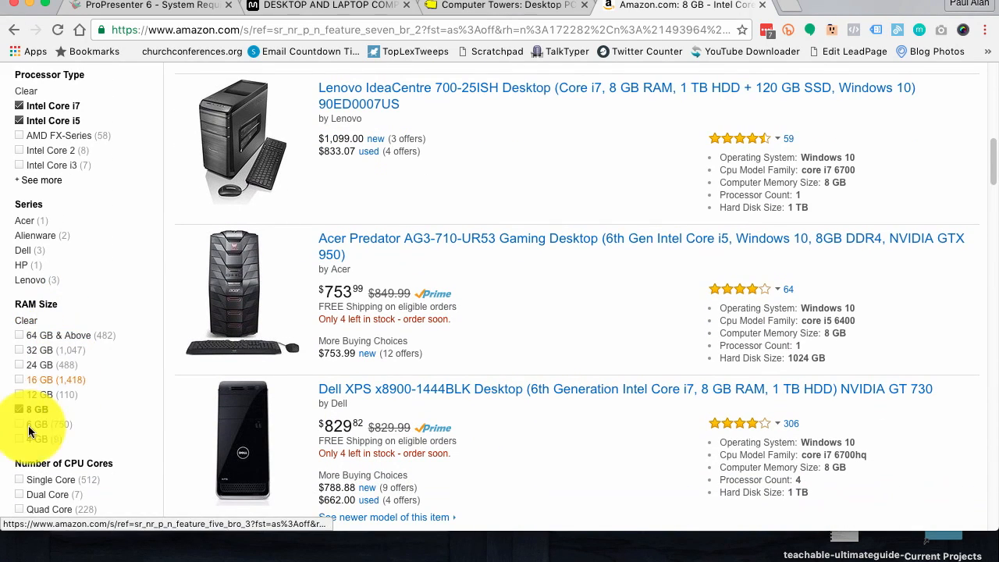
{"action": "mouse_move", "coordinate": [32, 446]}
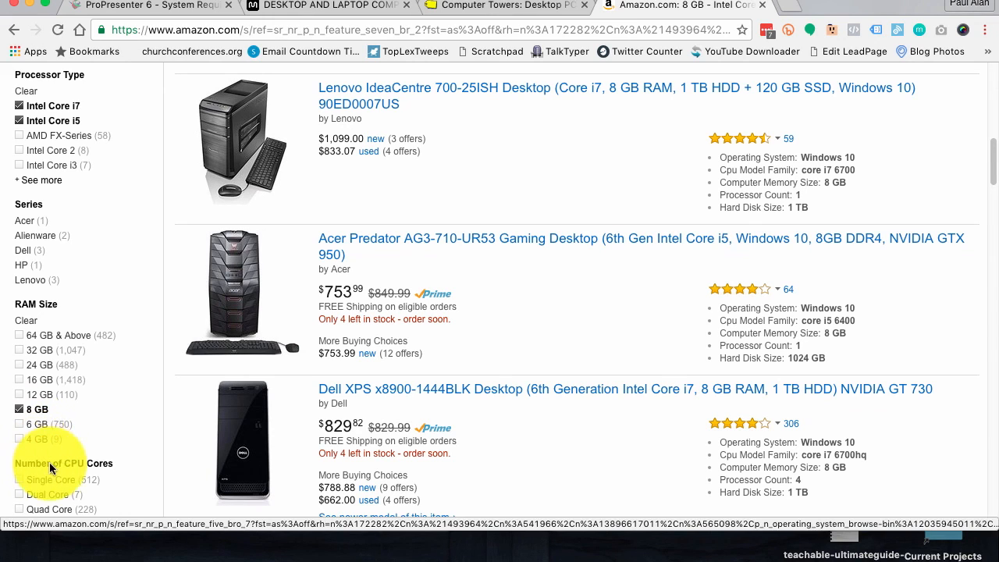
{"action": "scroll", "scroll_direction": "down", "scroll_amount": 3}
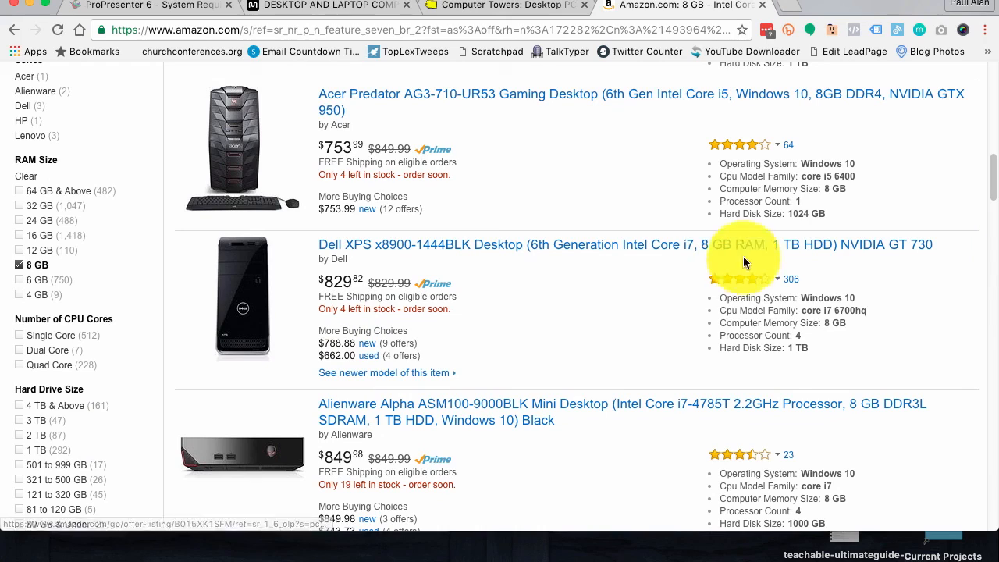
{"action": "scroll", "scroll_direction": "up", "scroll_amount": 3}
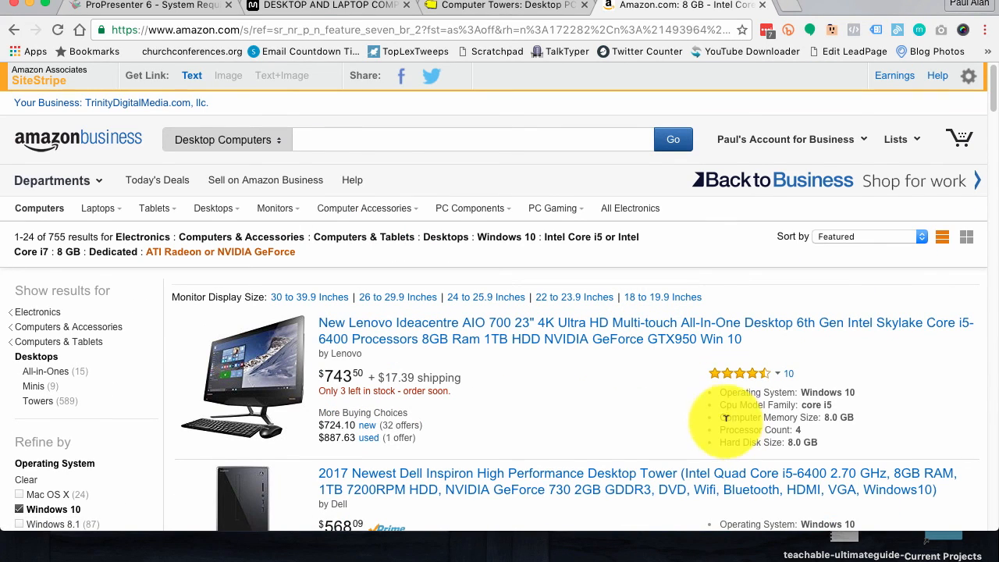
{"action": "mouse_move", "coordinate": [410, 323]}
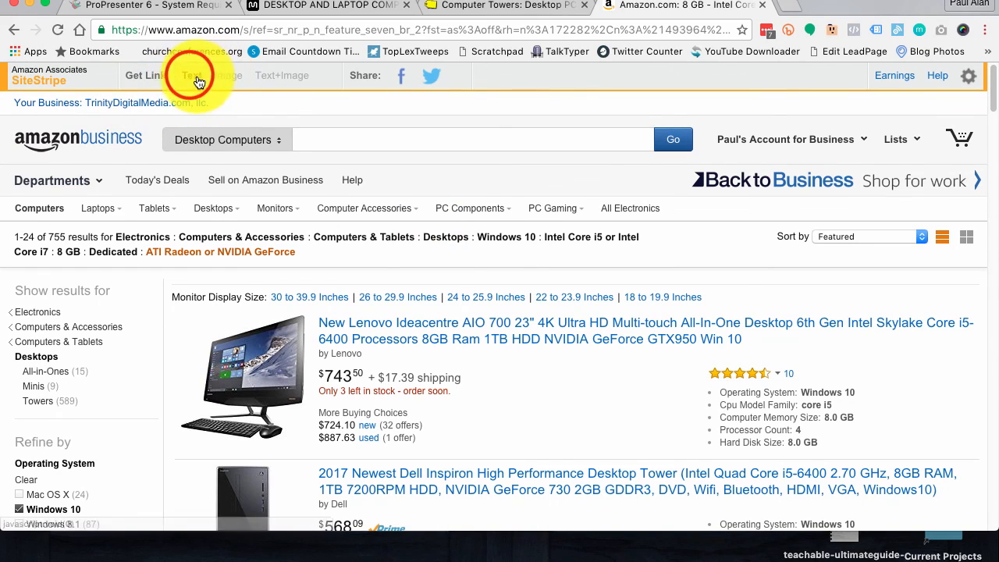
Step: Generate a short SiteStripe text affiliate link for the filtered results page, copy it and dismiss the popup
{"action": "left_click", "coordinate": [191, 75]}
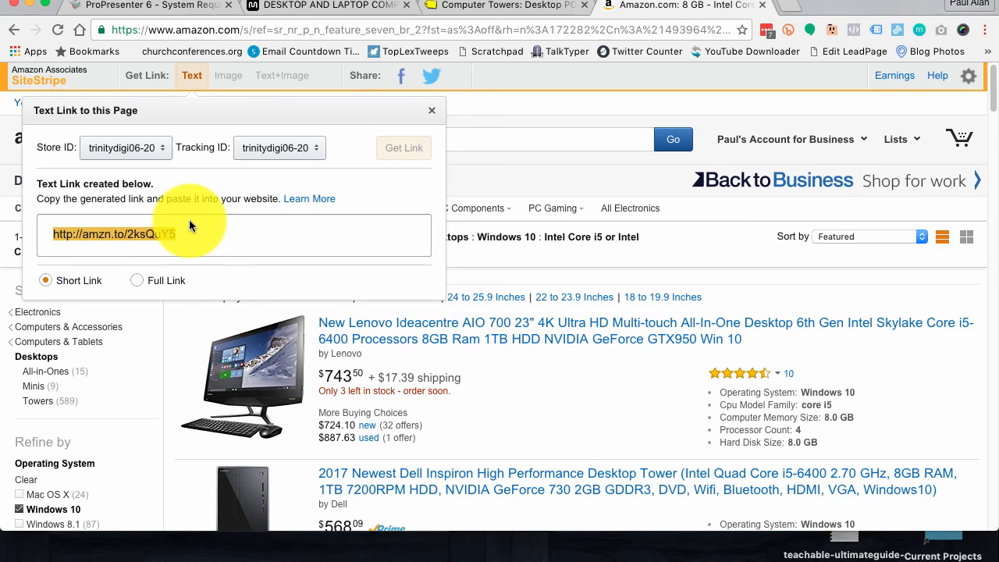
{"action": "left_click", "coordinate": [430, 109]}
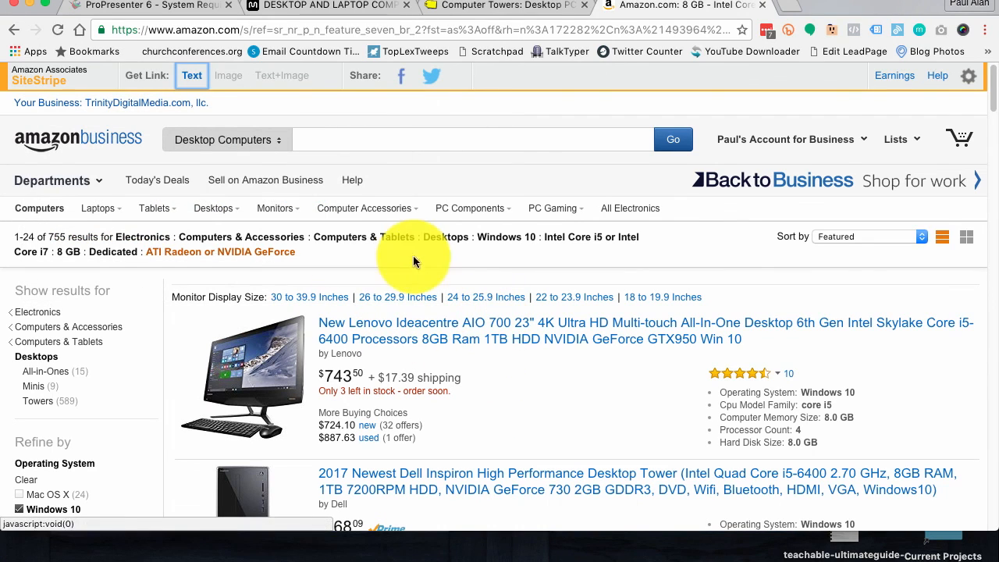
{"action": "mouse_move", "coordinate": [484, 205]}
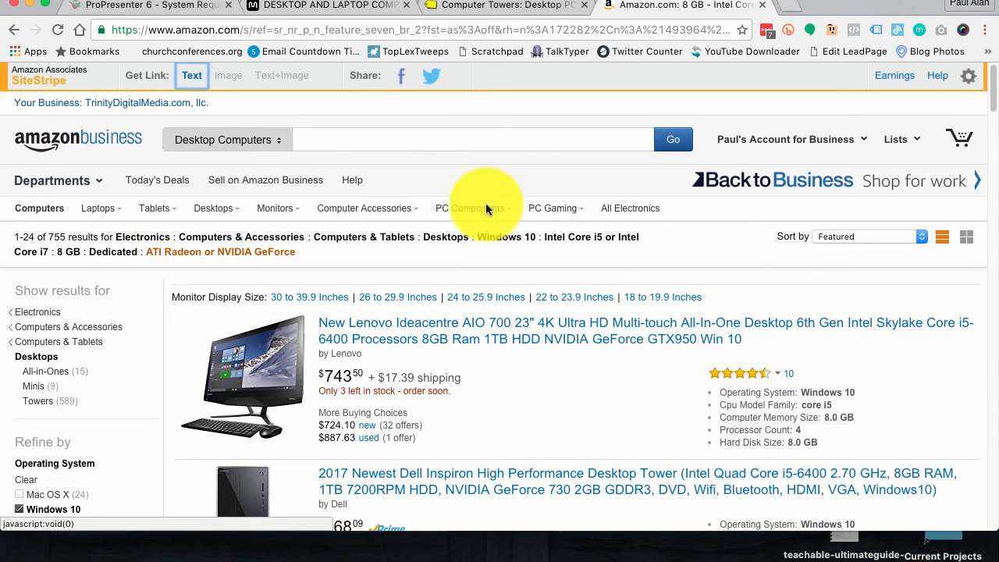
{"action": "mouse_move", "coordinate": [652, 285]}
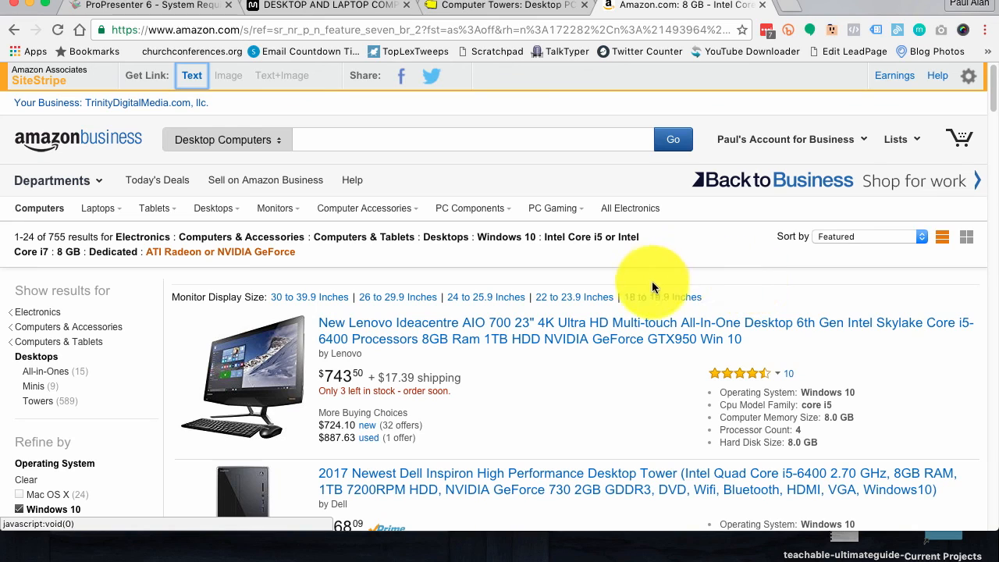
{"action": "mouse_move", "coordinate": [566, 374]}
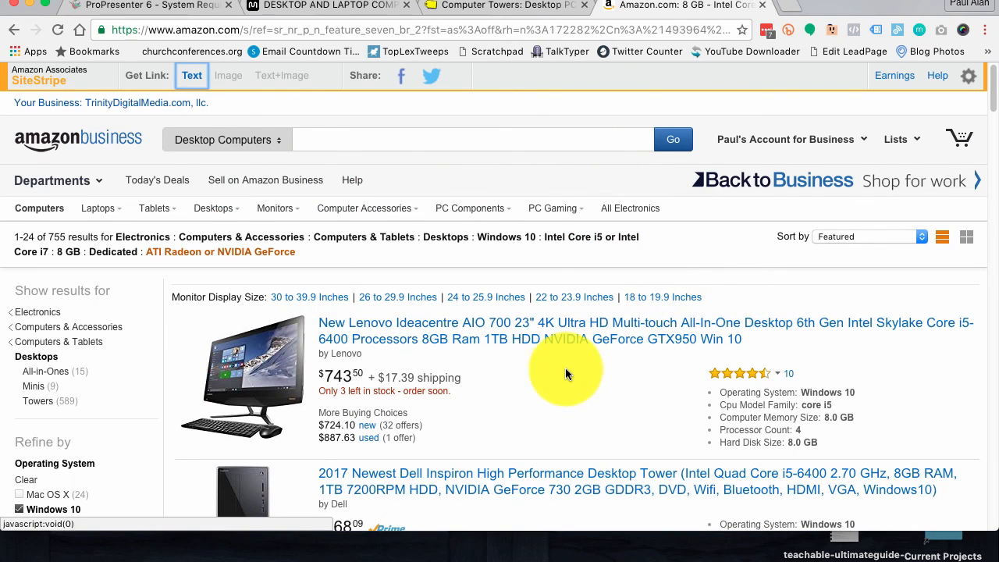
{"action": "mouse_move", "coordinate": [594, 308]}
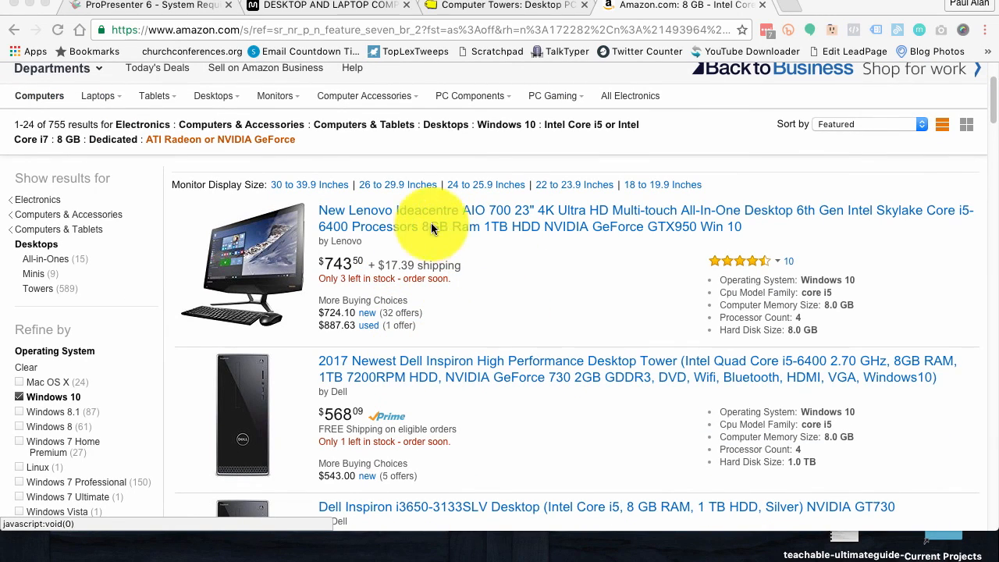
{"action": "mouse_move", "coordinate": [512, 347]}
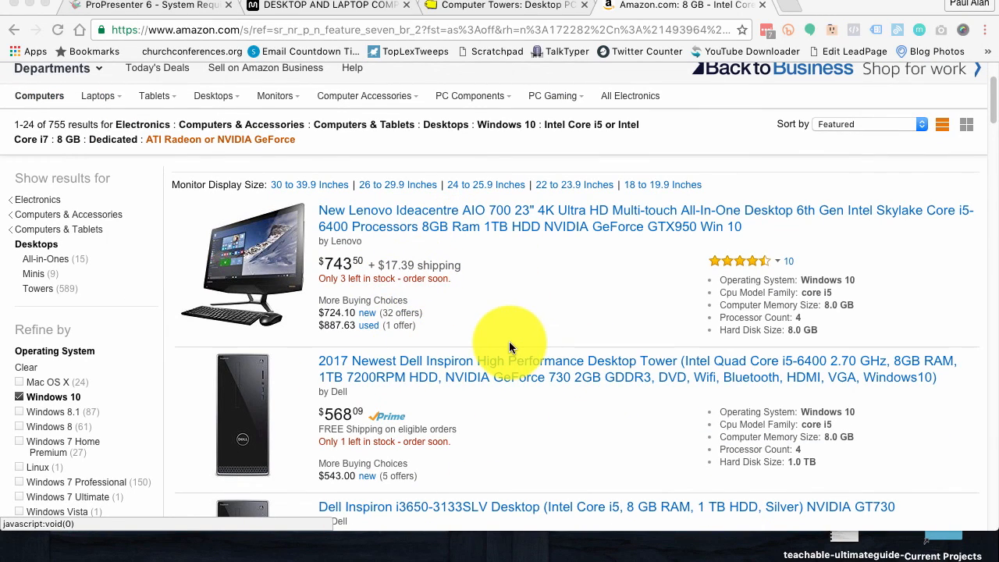
{"action": "mouse_move", "coordinate": [593, 316]}
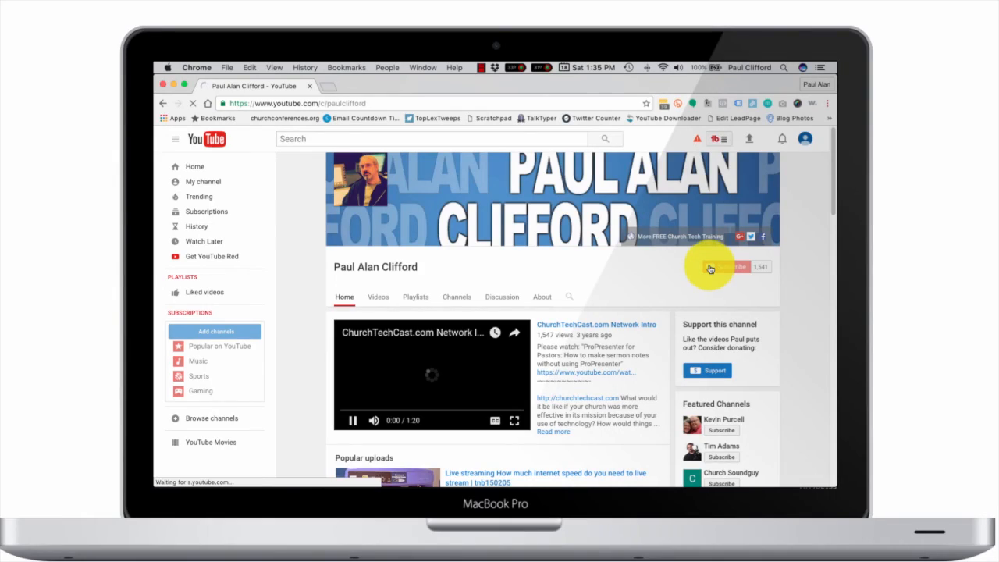
Step: Subscribe to the YouTube channel being shown
{"action": "left_click", "coordinate": [722, 267]}
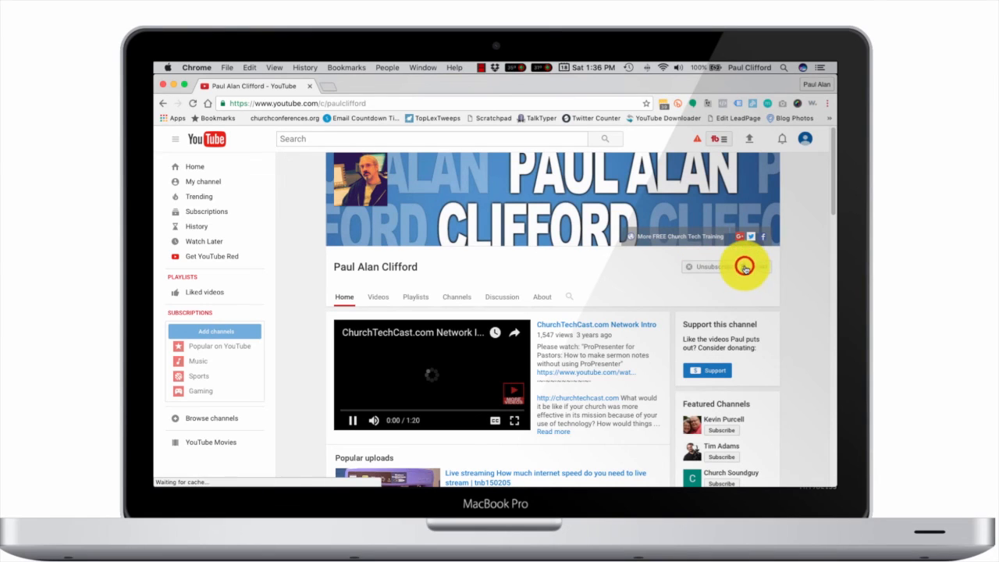